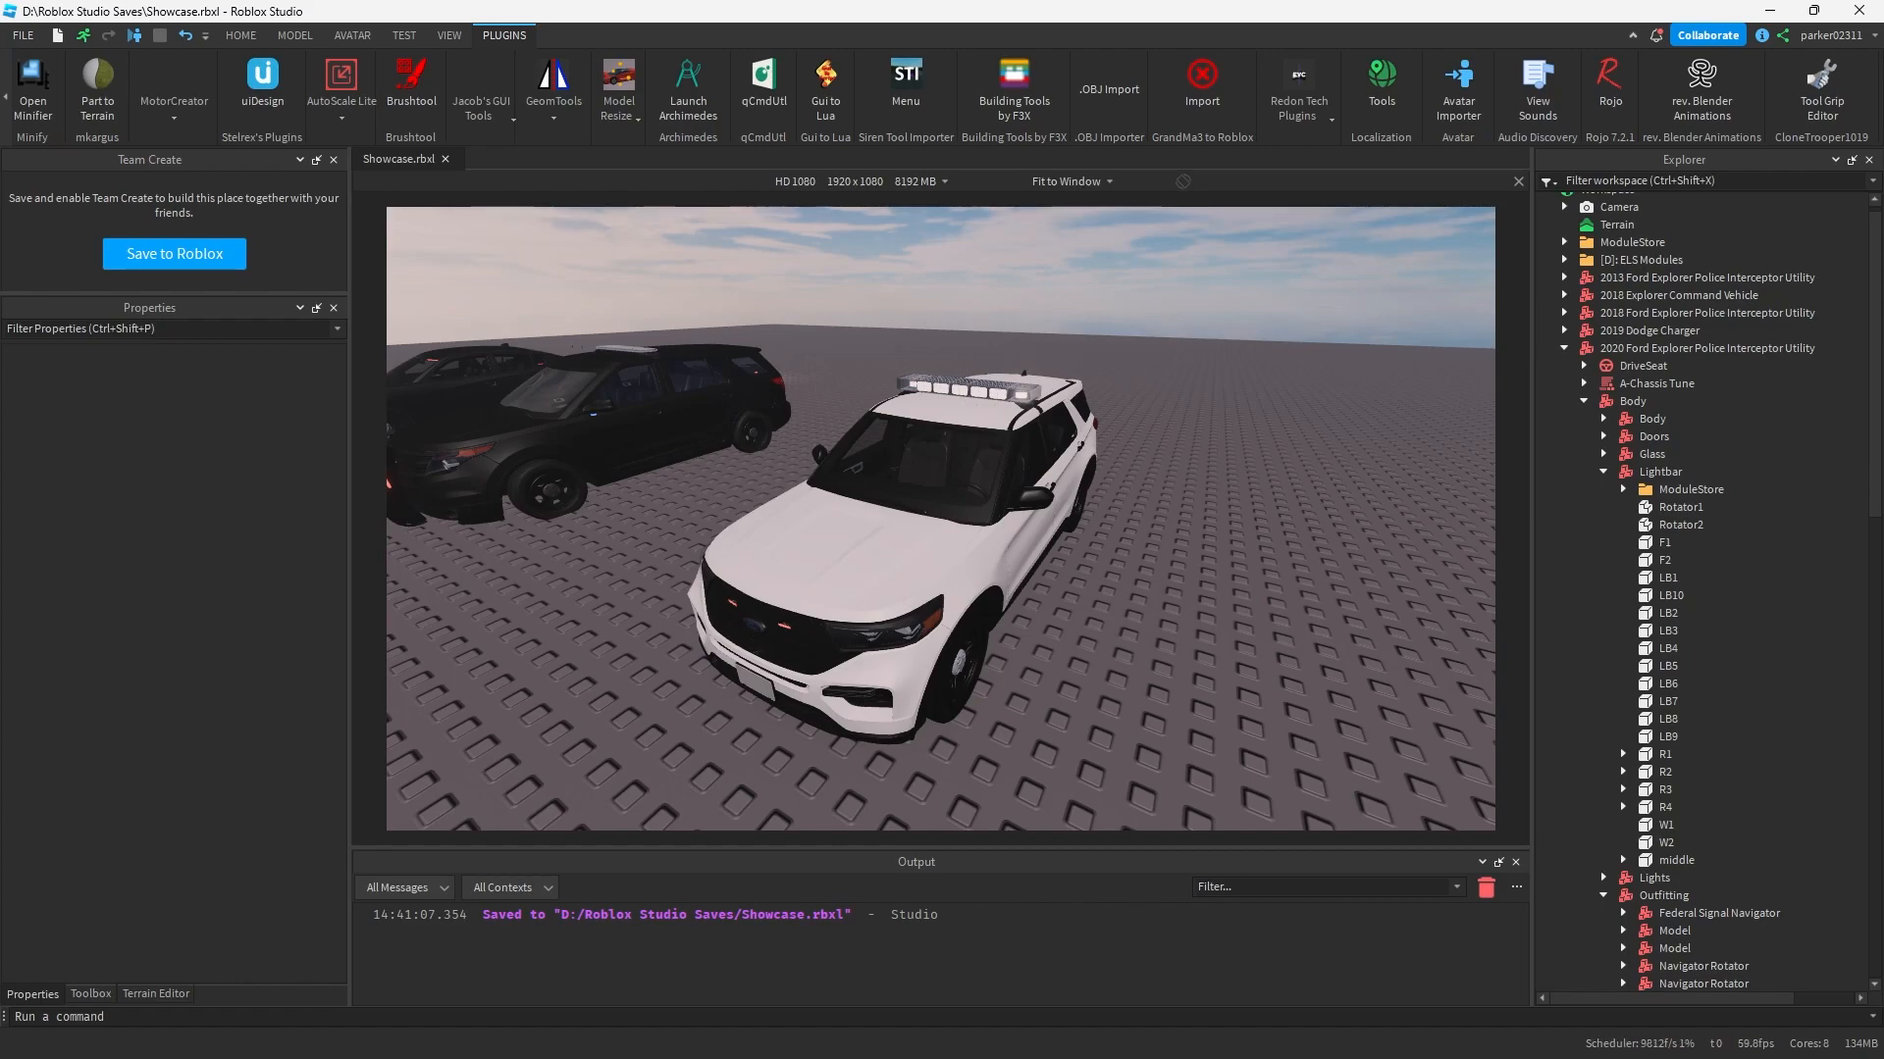
pyautogui.moveTo(655, 153)
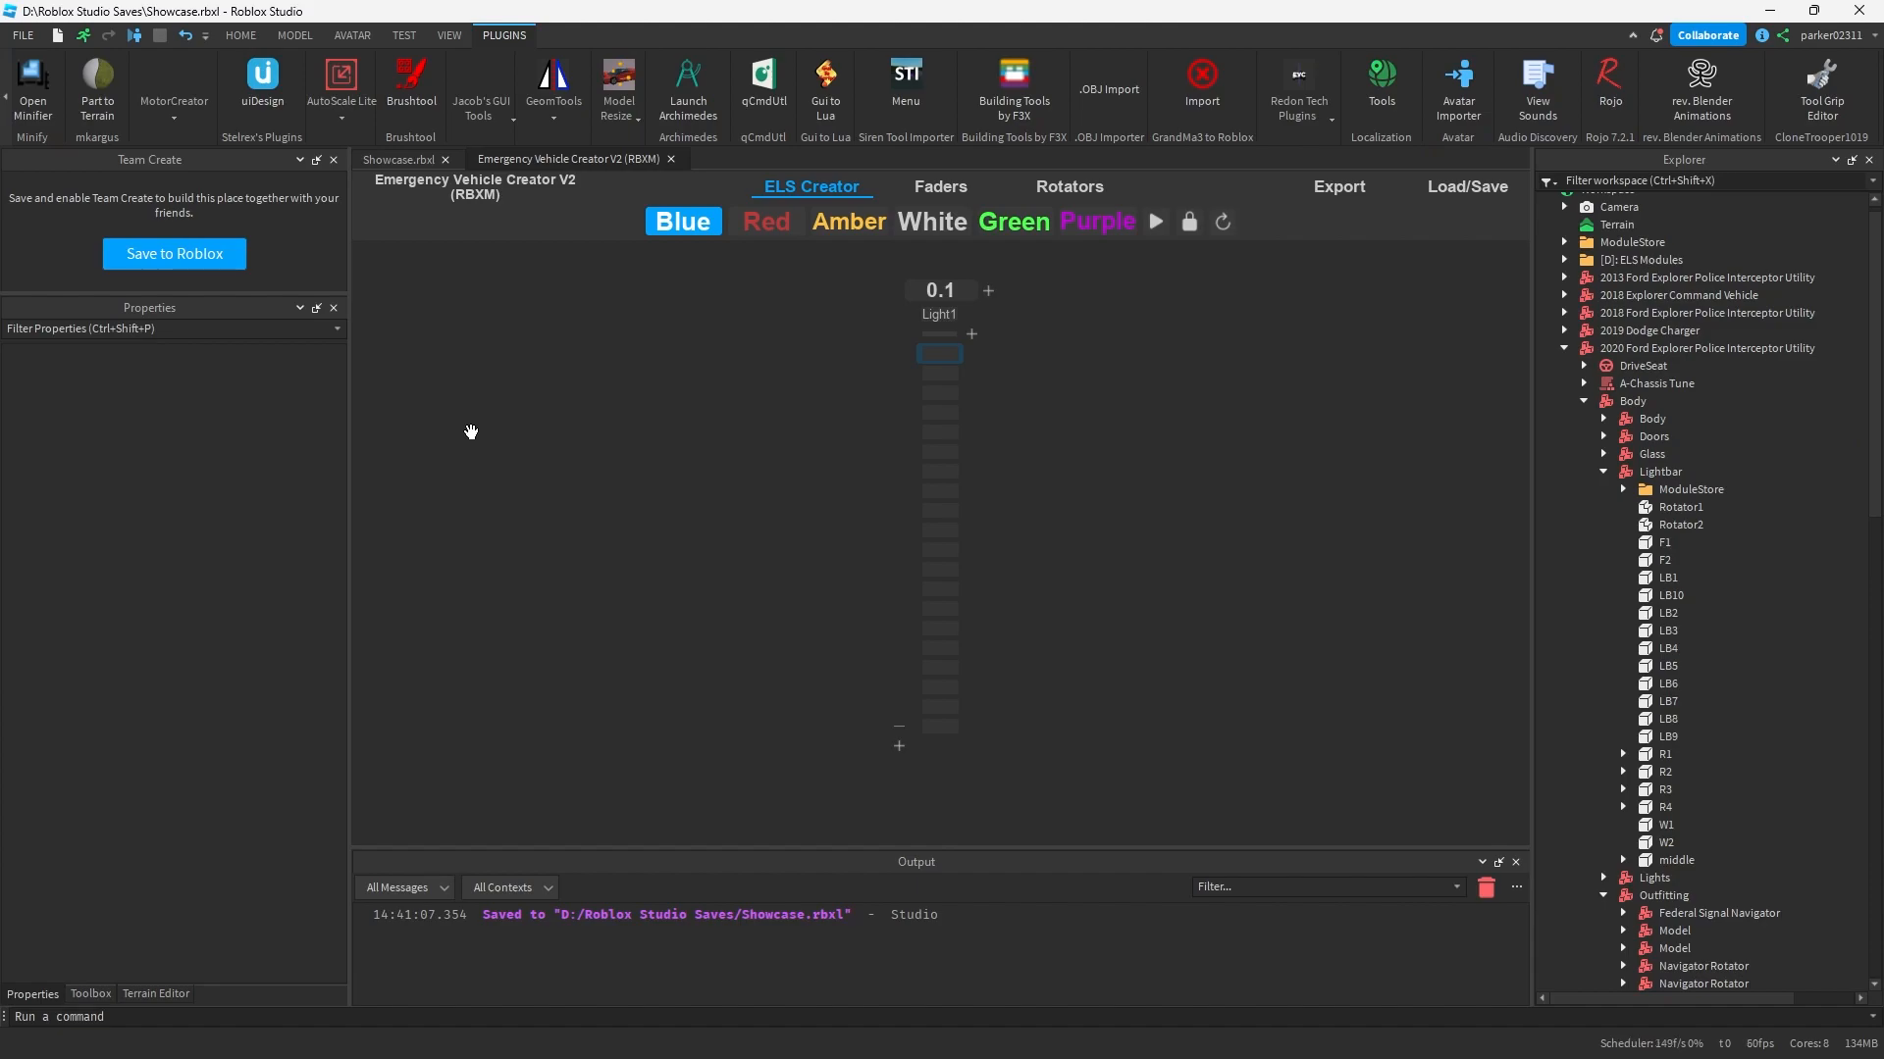
pyautogui.moveTo(868, 168)
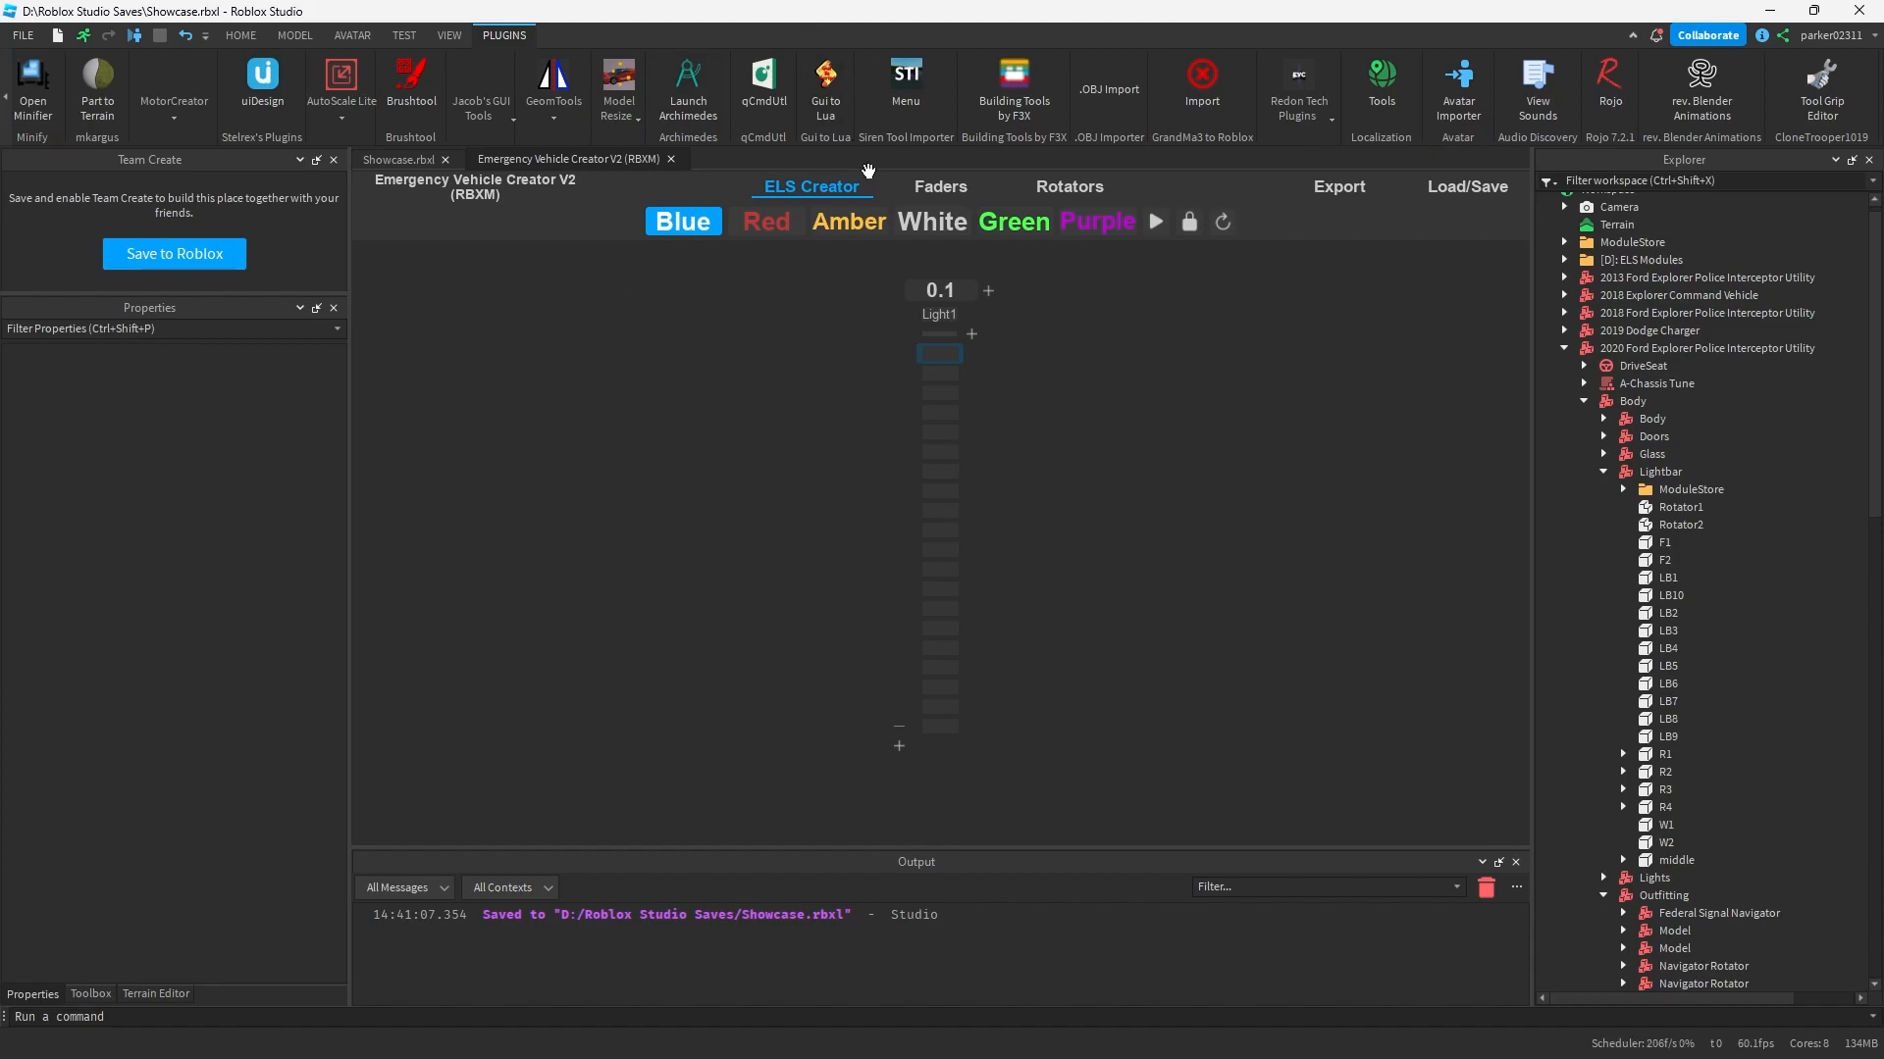
pyautogui.moveTo(960, 186)
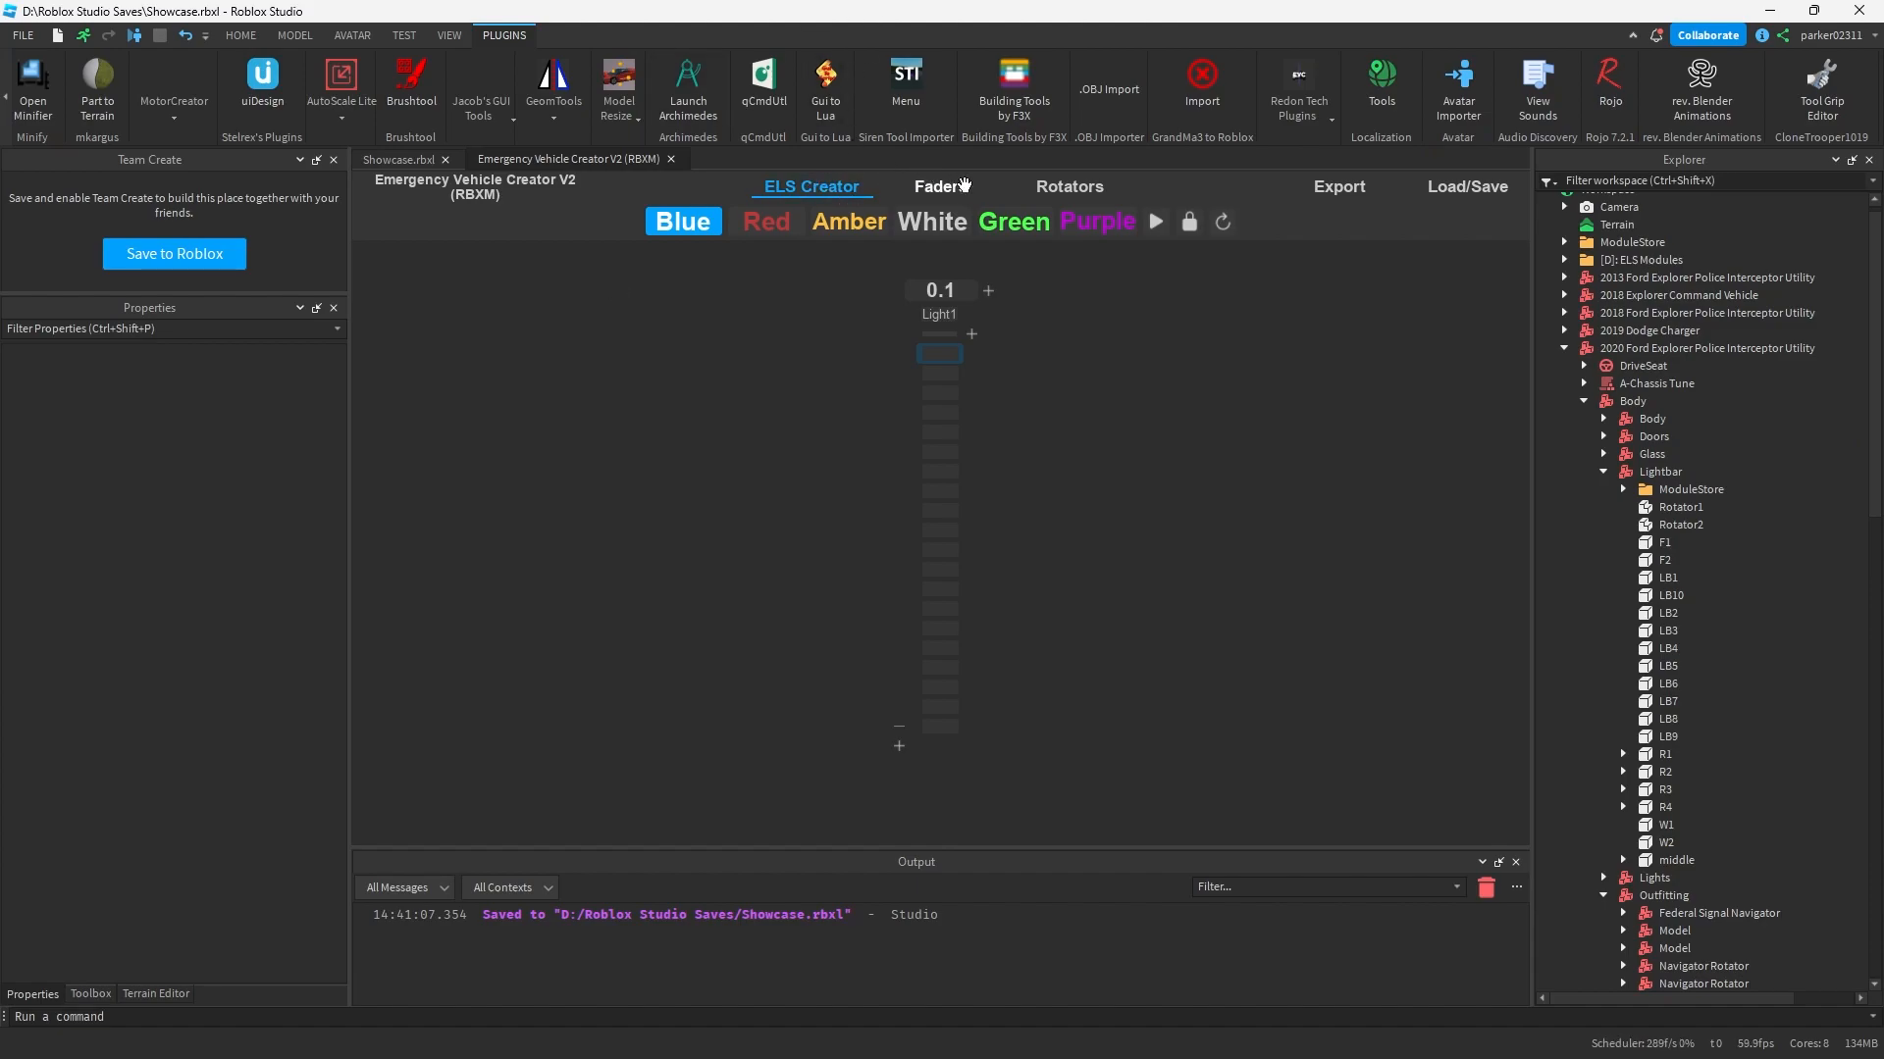
# Step: Show Emergency Vehicle Creator's Rotators settings and enable preview for Rotator1
pyautogui.click(1068, 186)
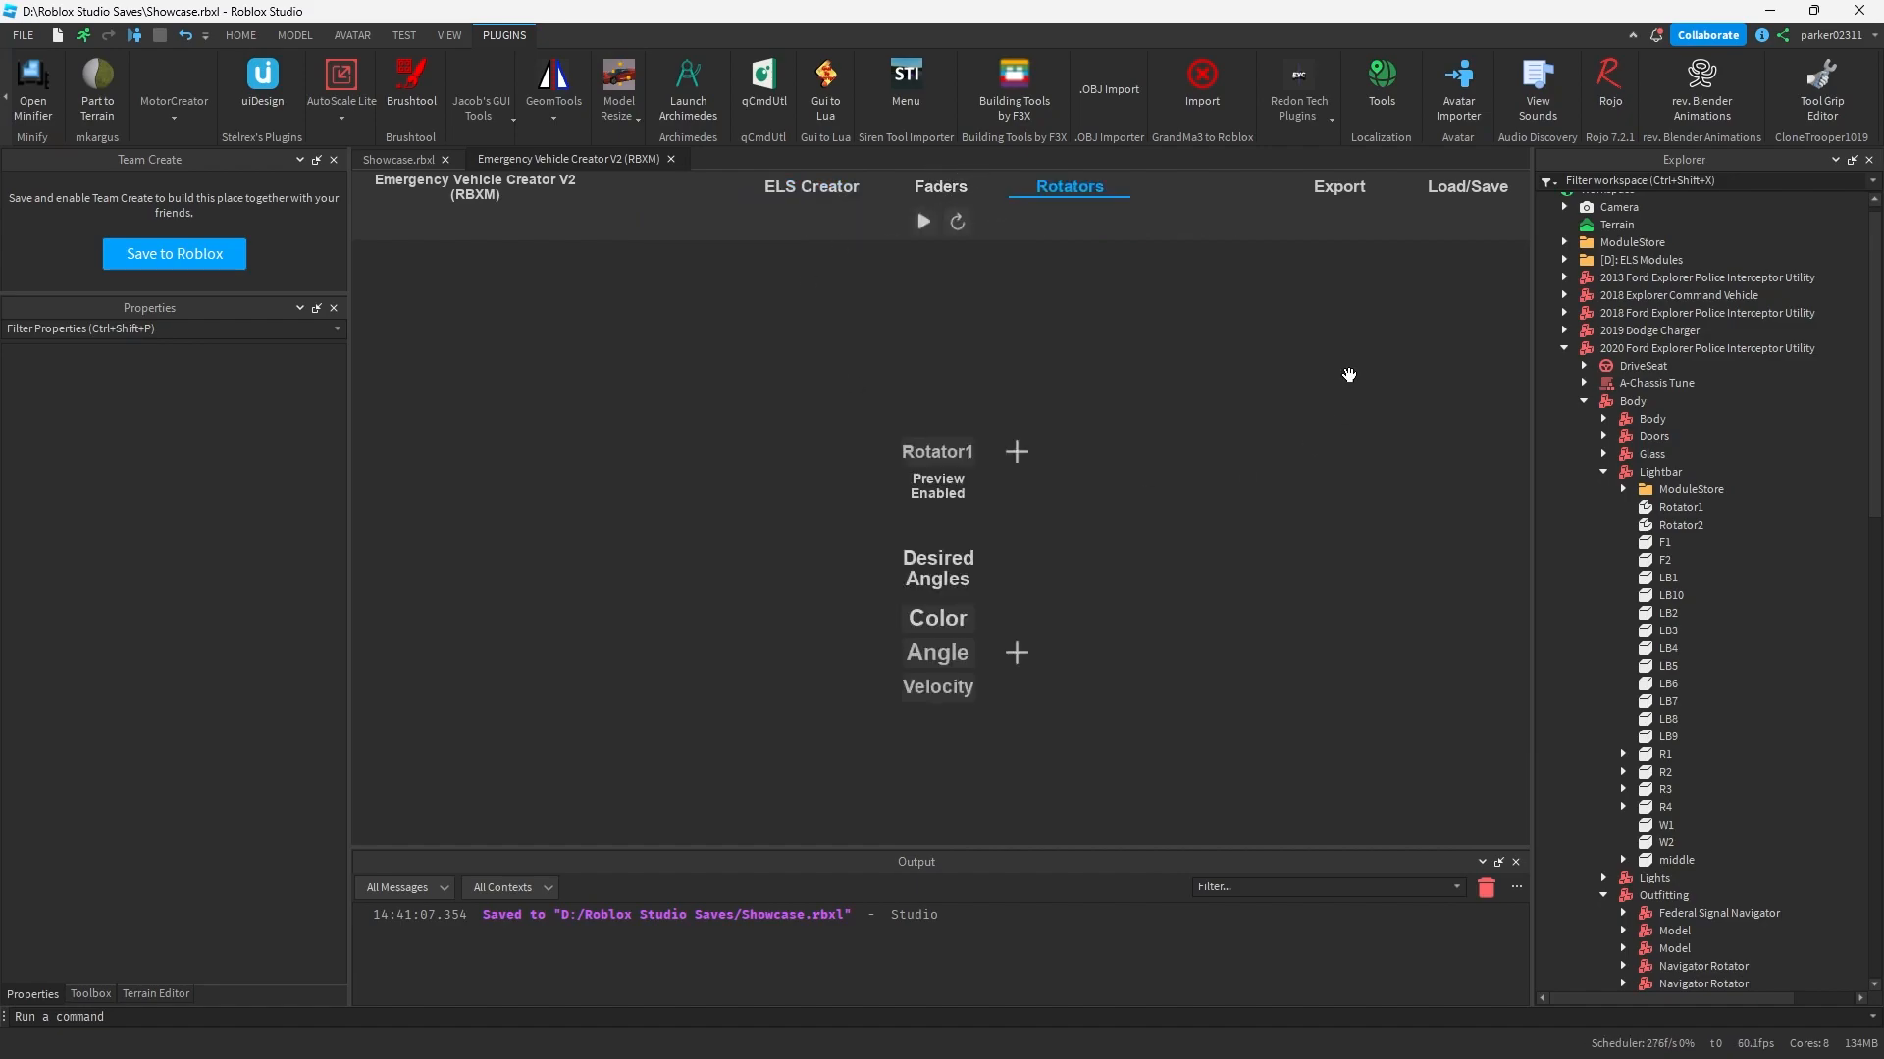
pyautogui.click(938, 519)
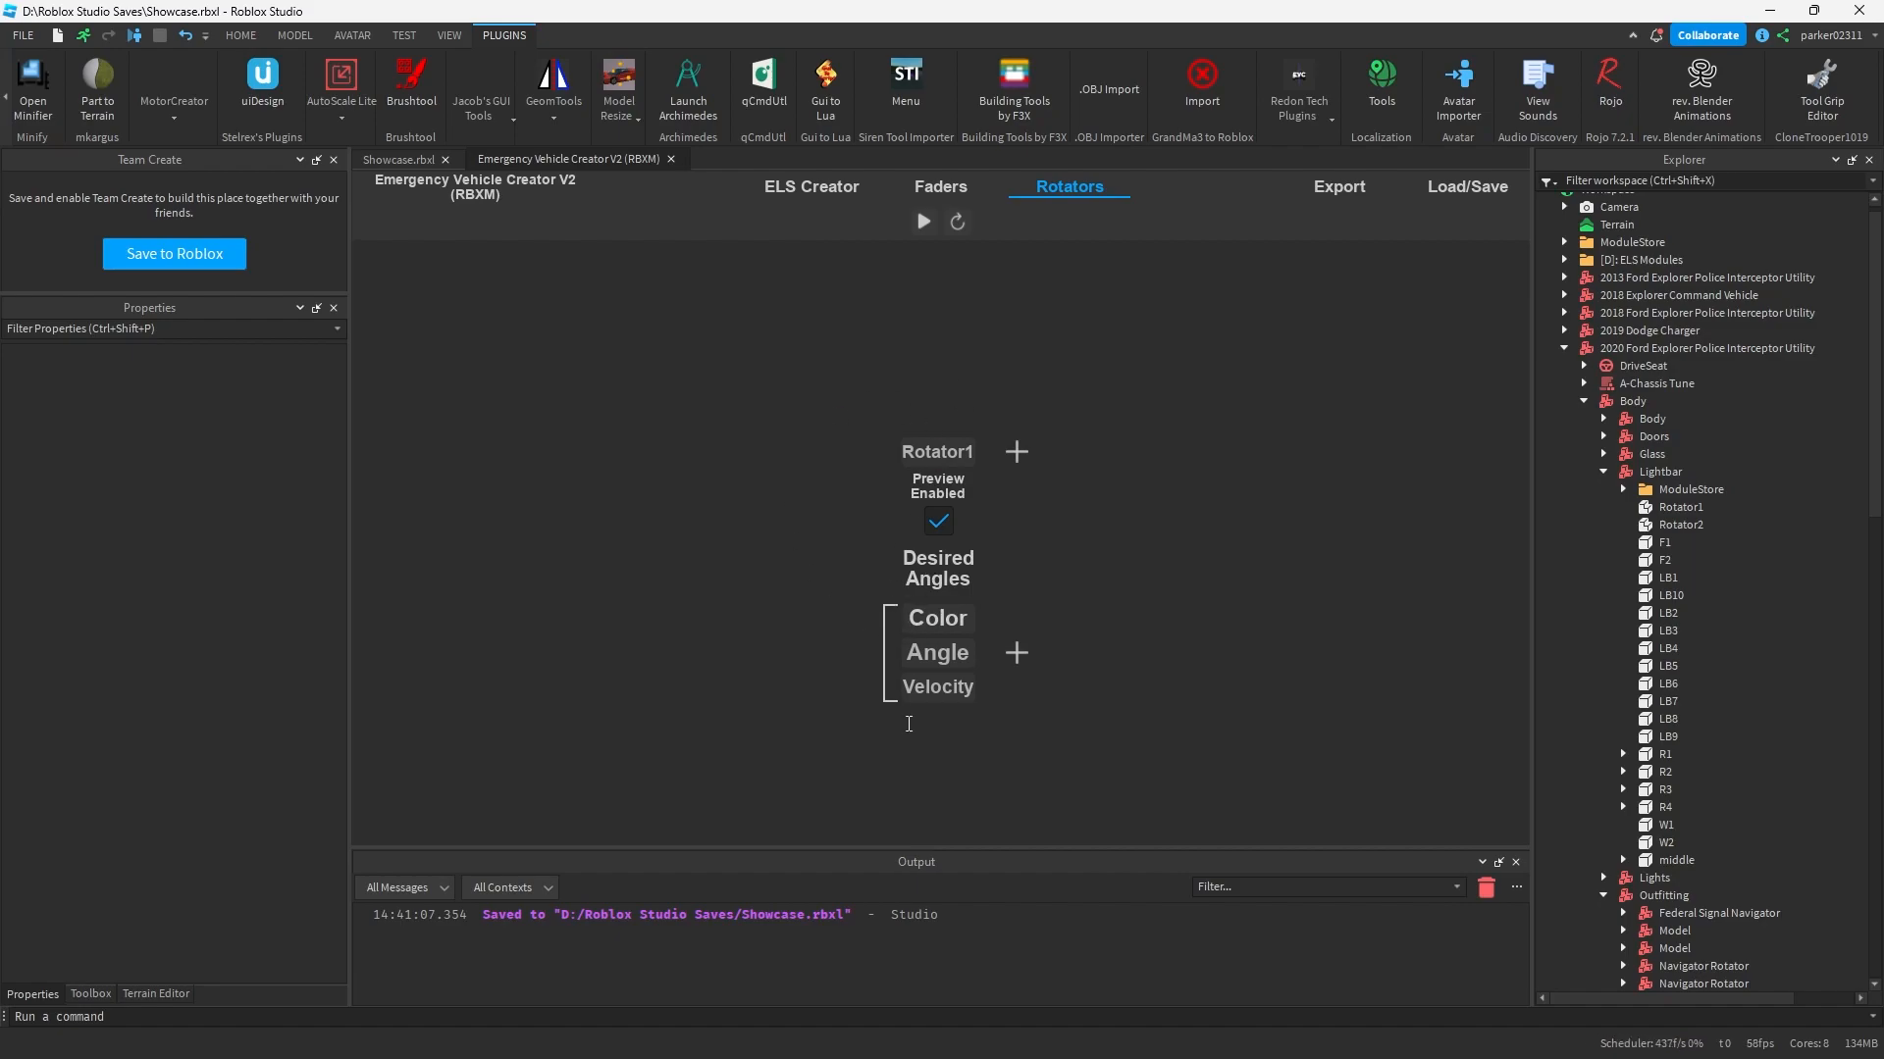
pyautogui.moveTo(934, 732)
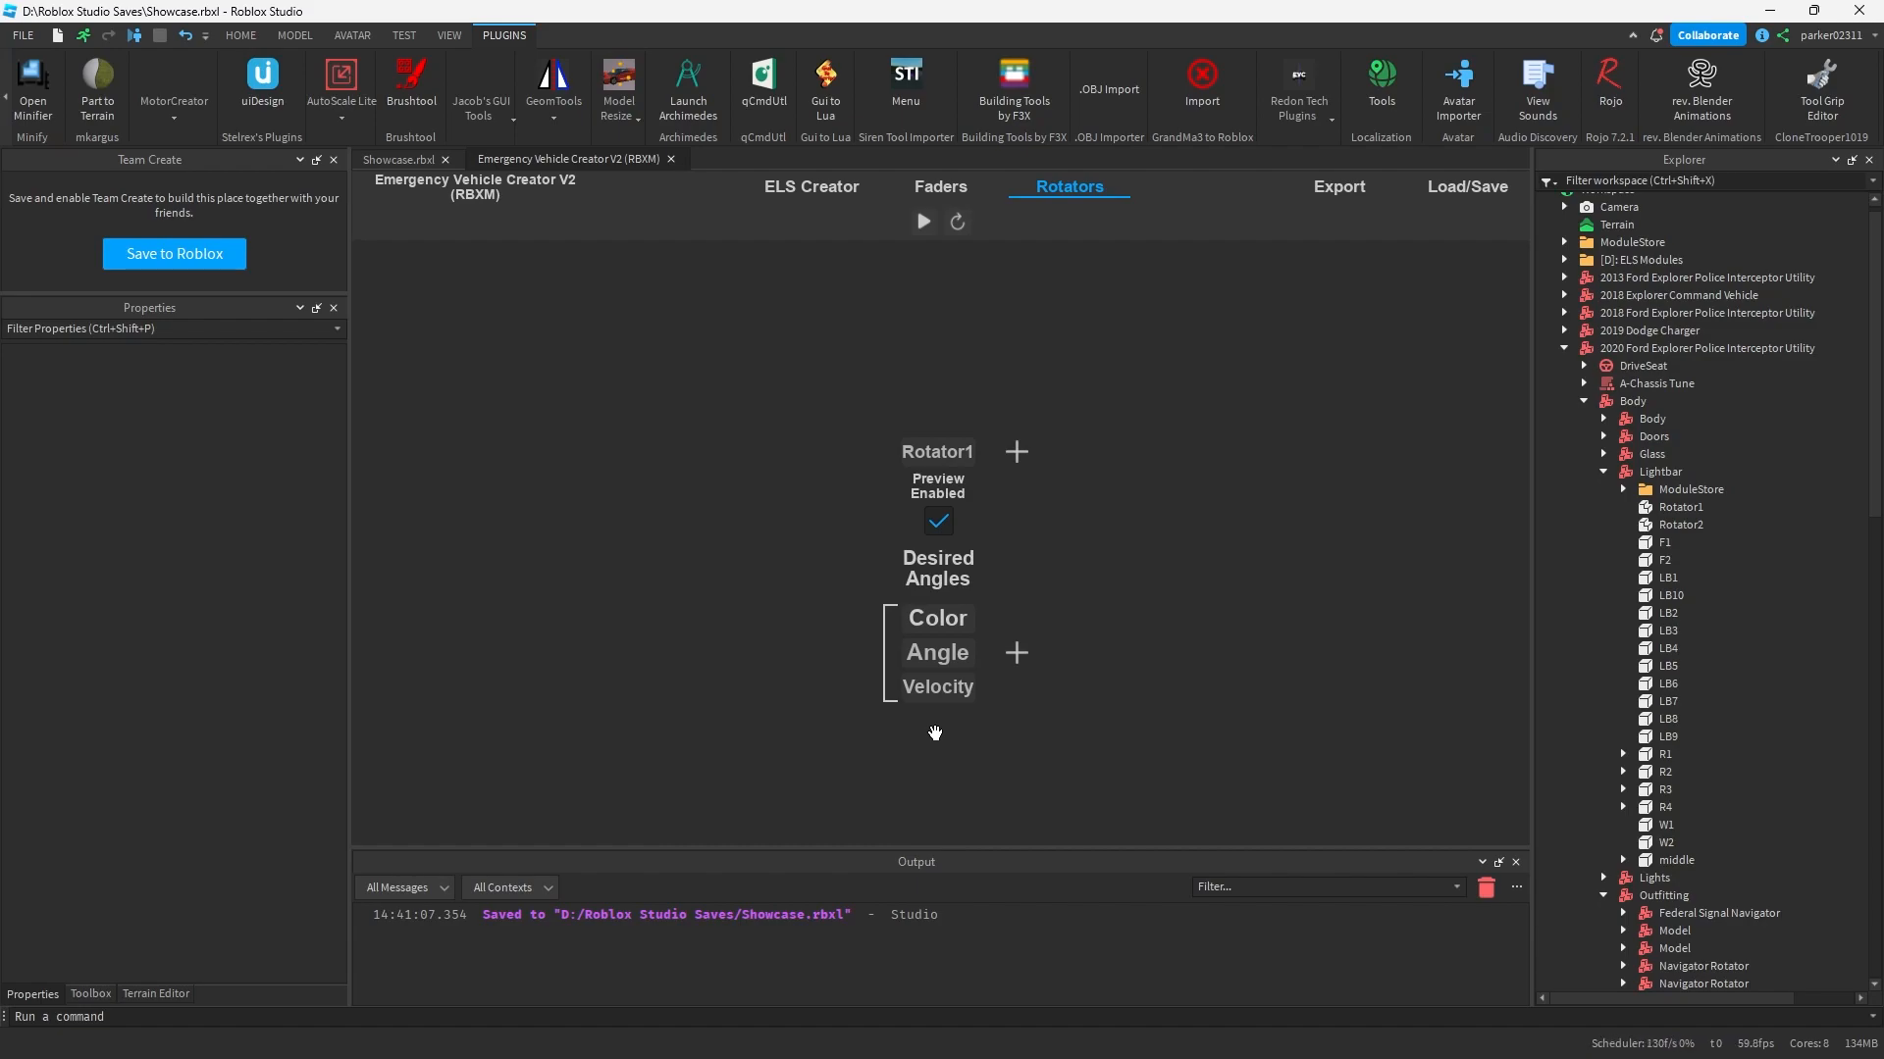
pyautogui.moveTo(967, 475)
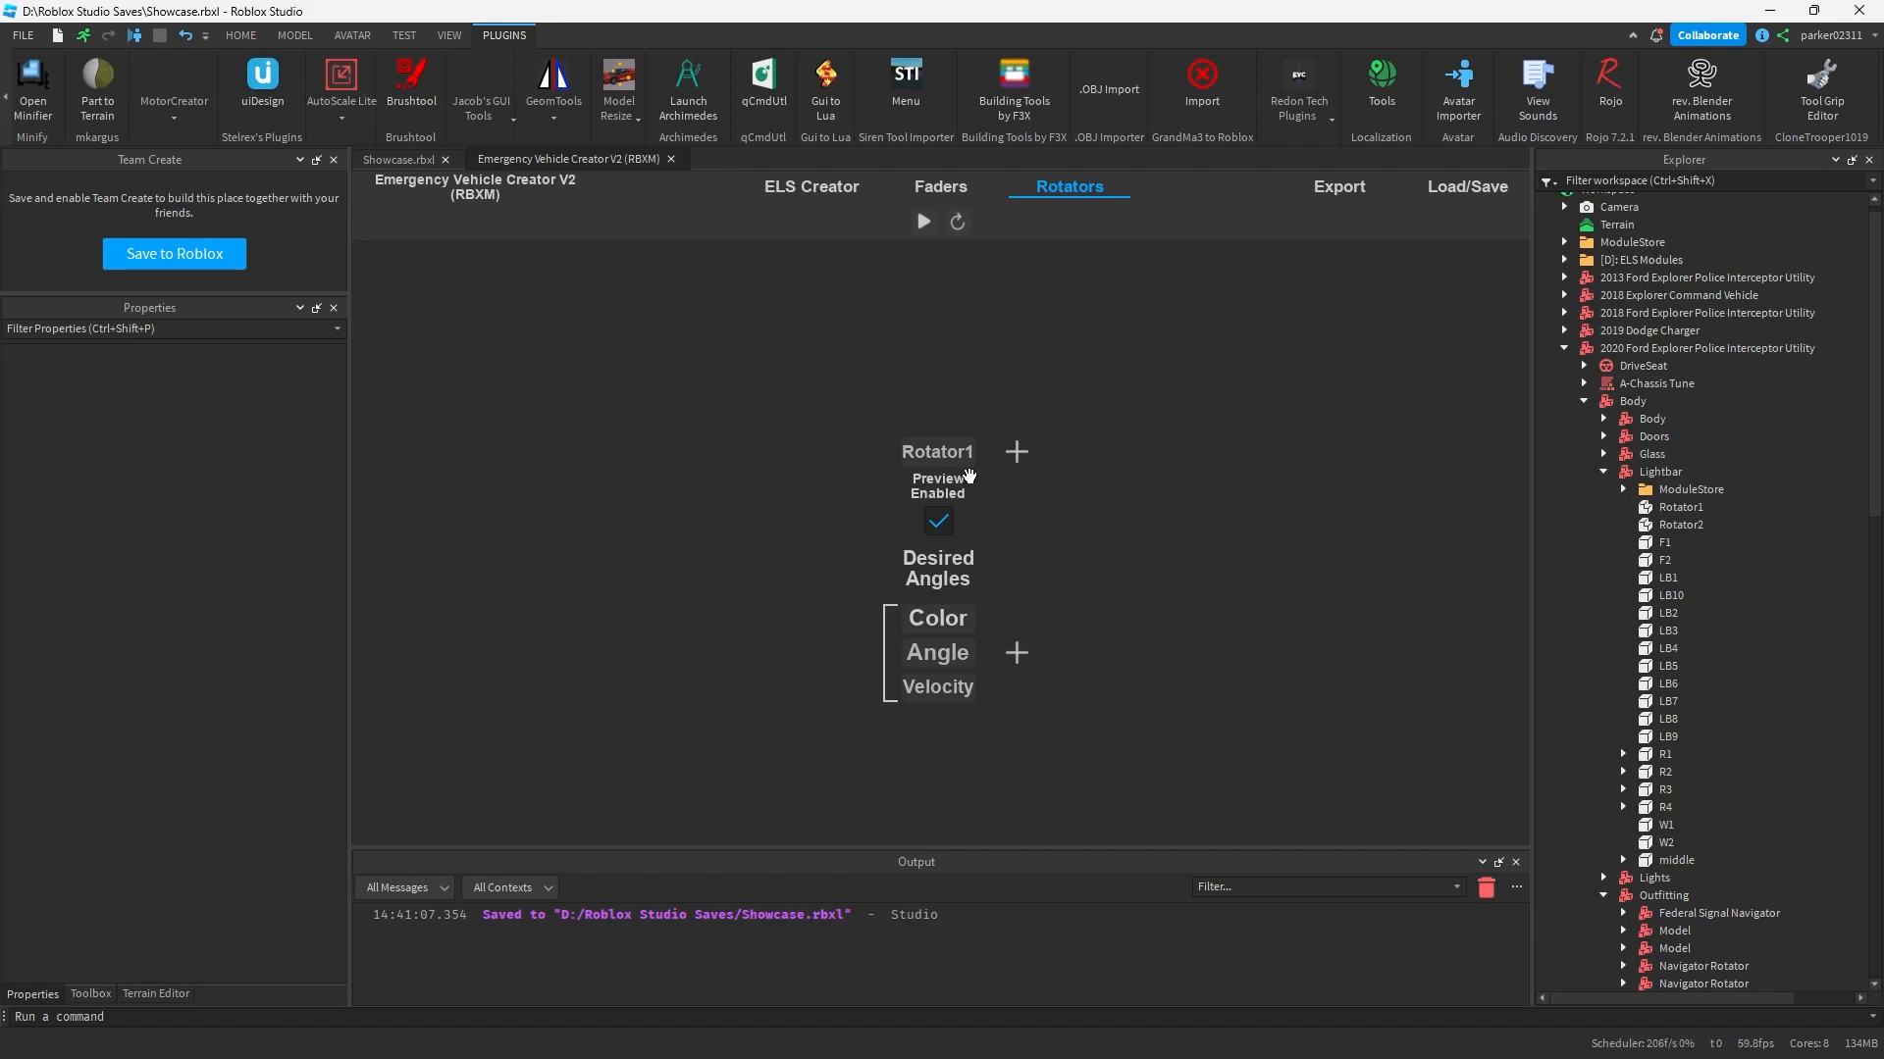
pyautogui.click(1678, 506)
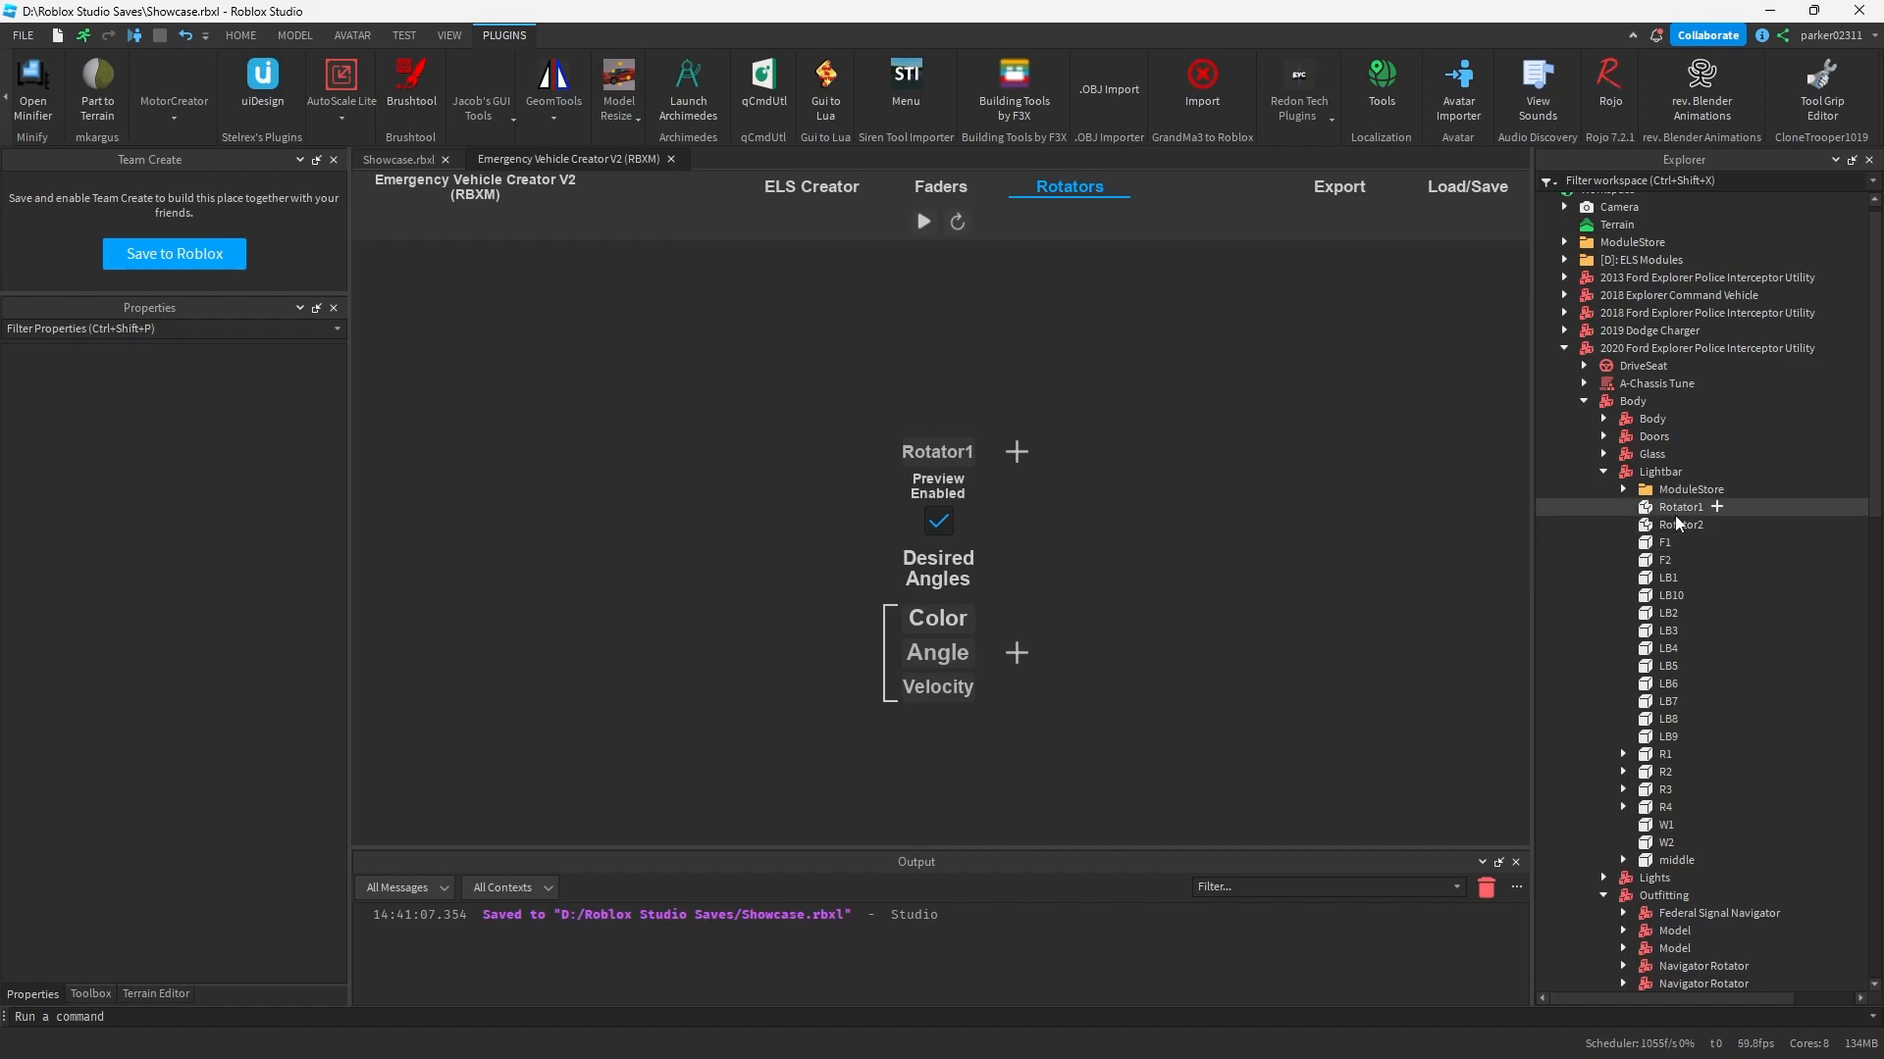
pyautogui.click(1678, 506)
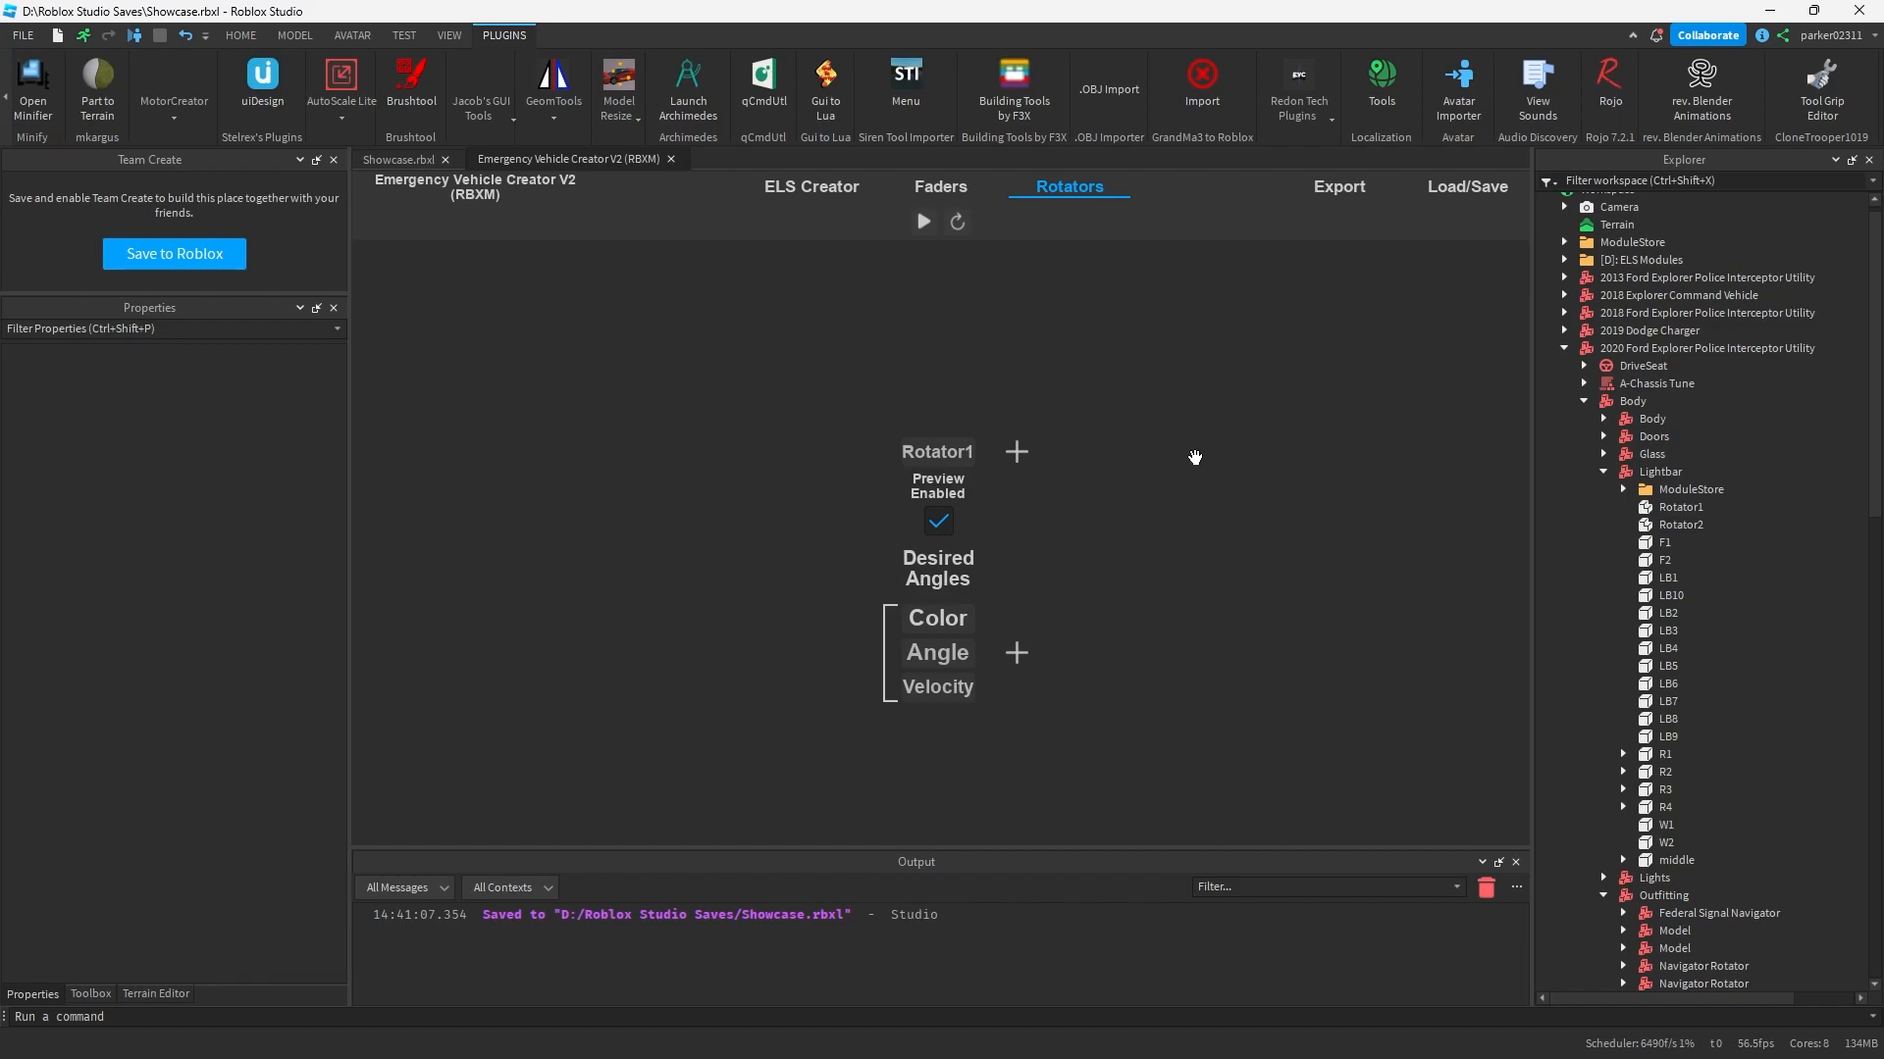
pyautogui.moveTo(936, 628)
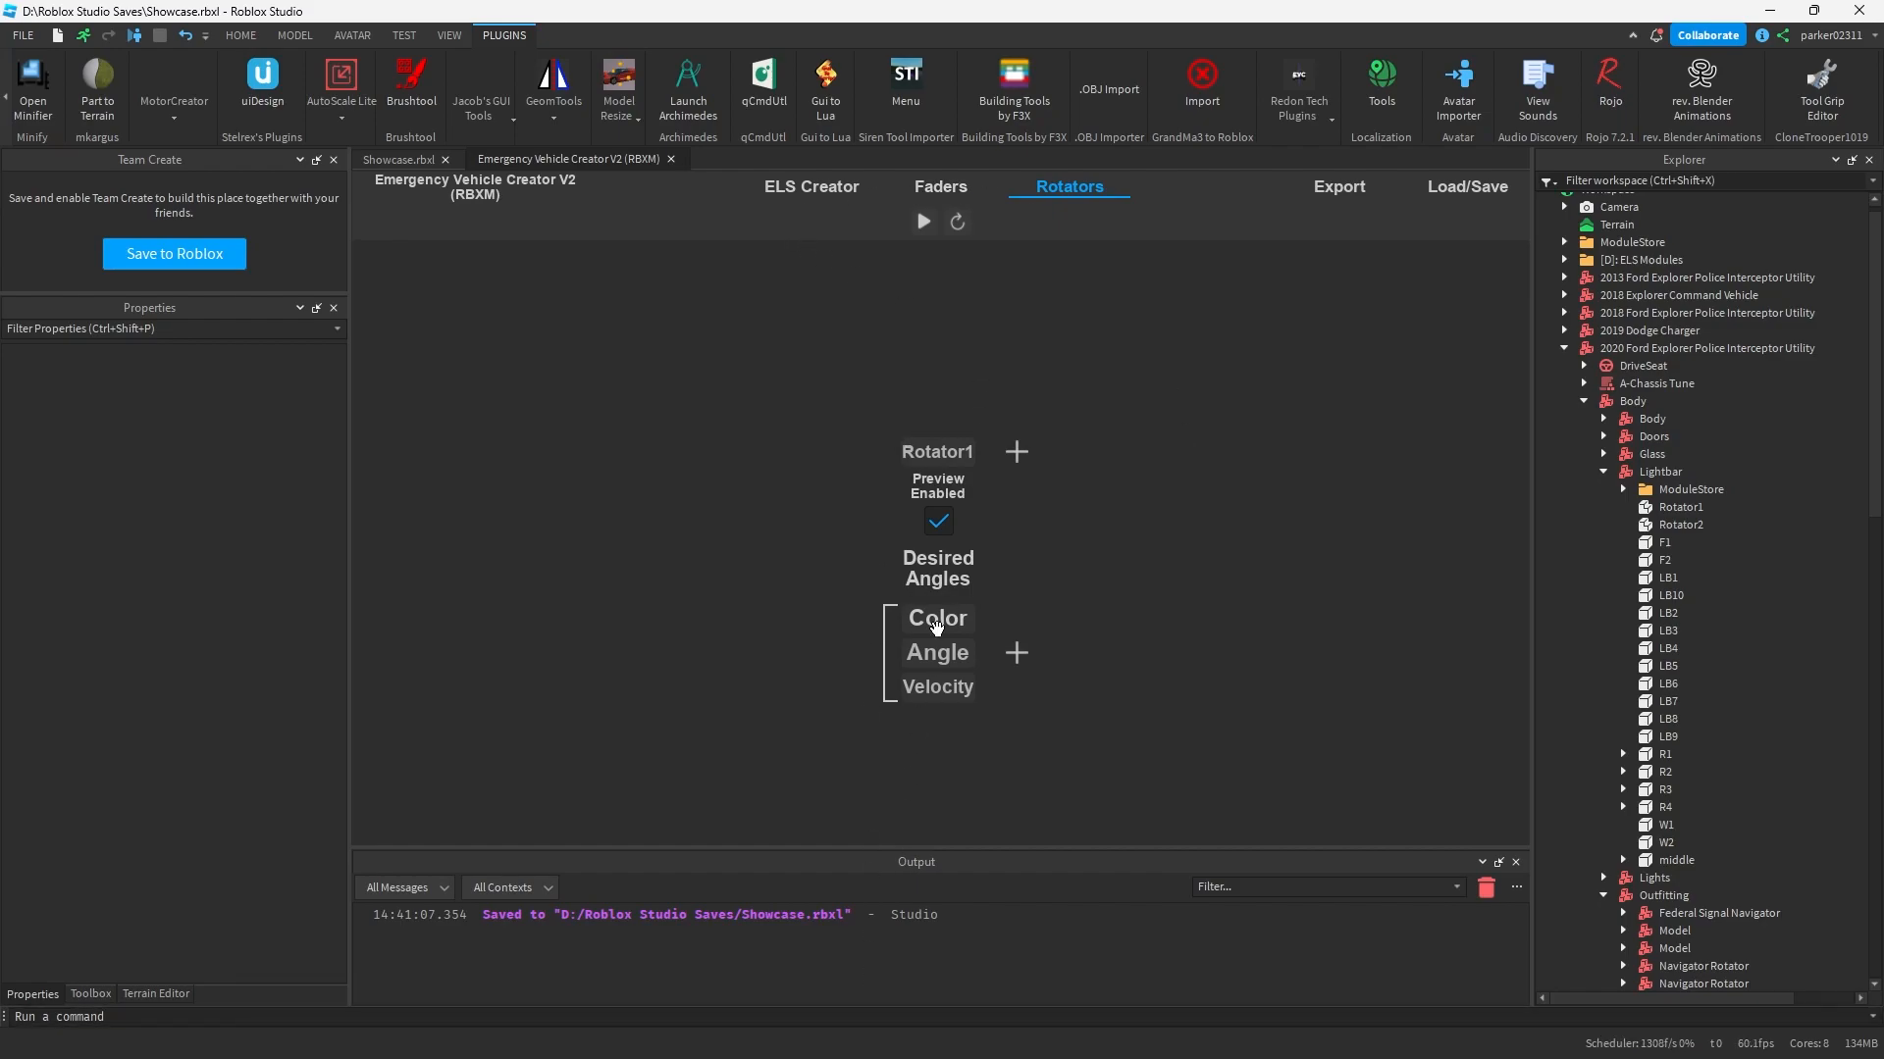
pyautogui.click(1014, 451)
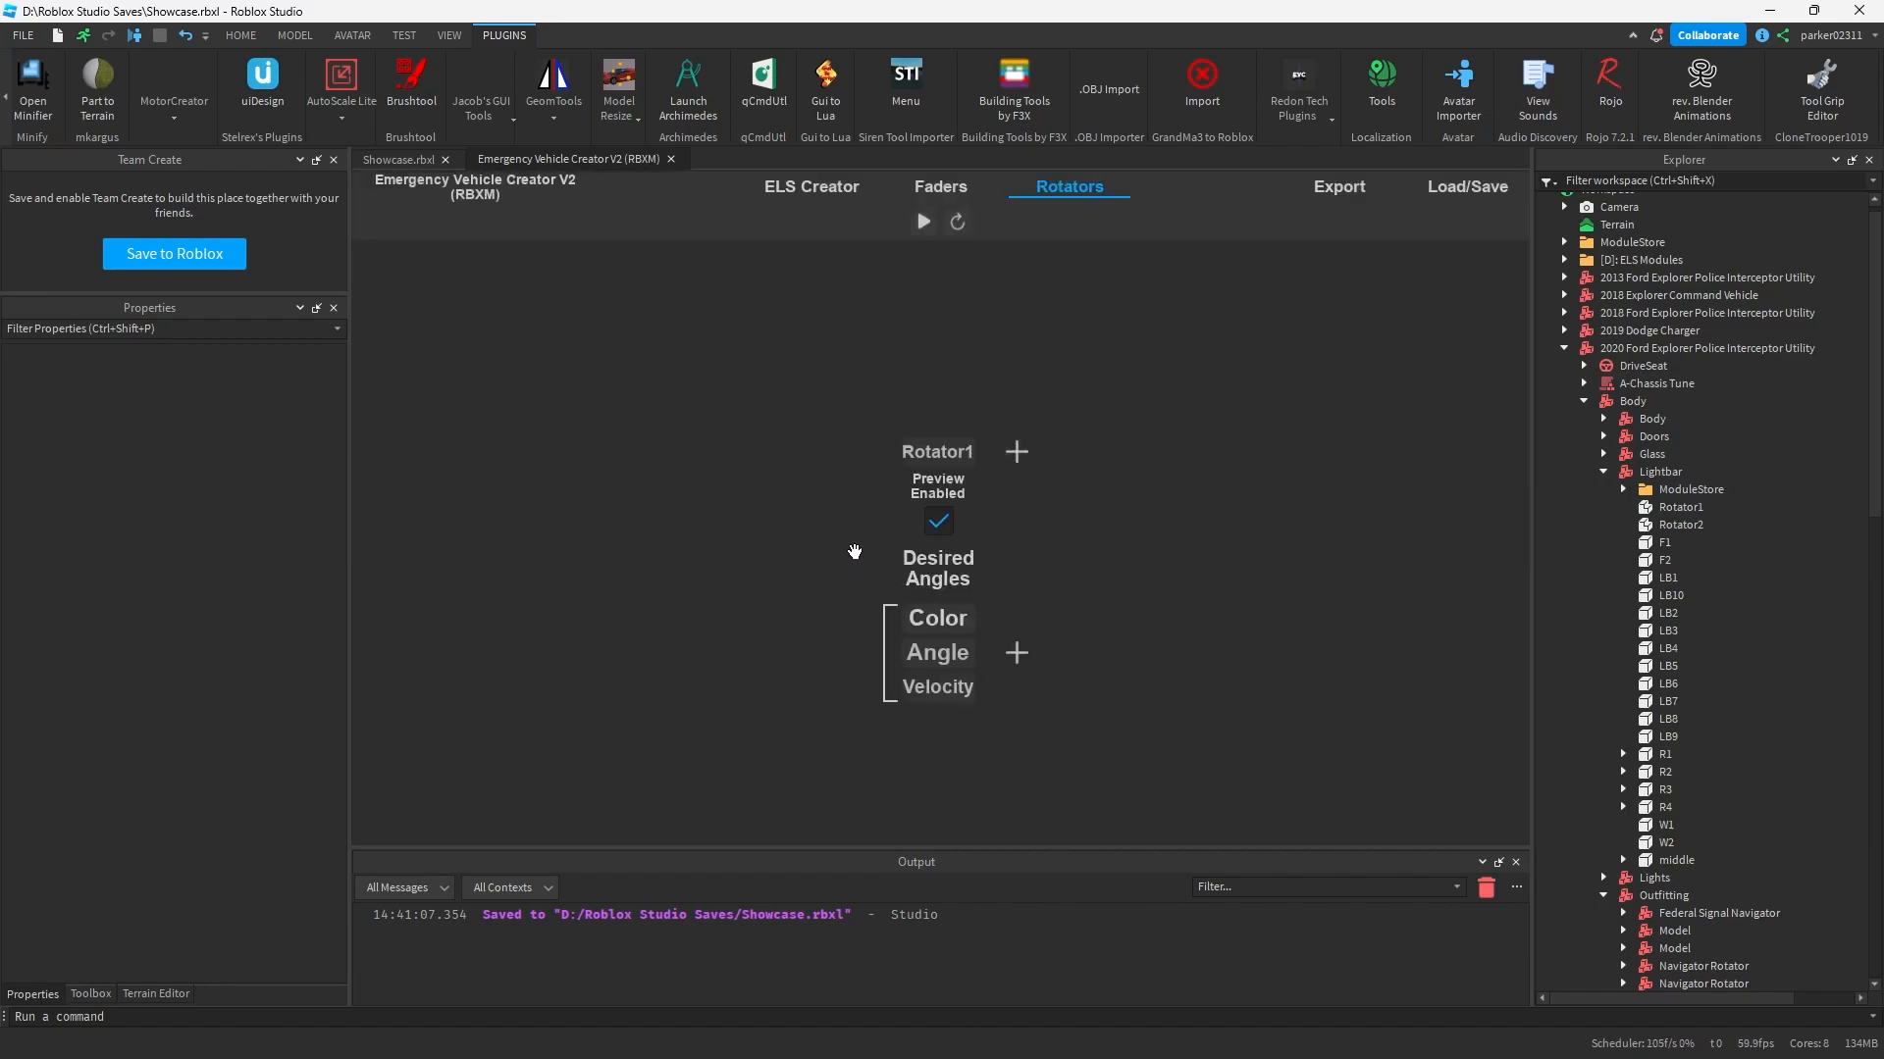
pyautogui.moveTo(977, 269)
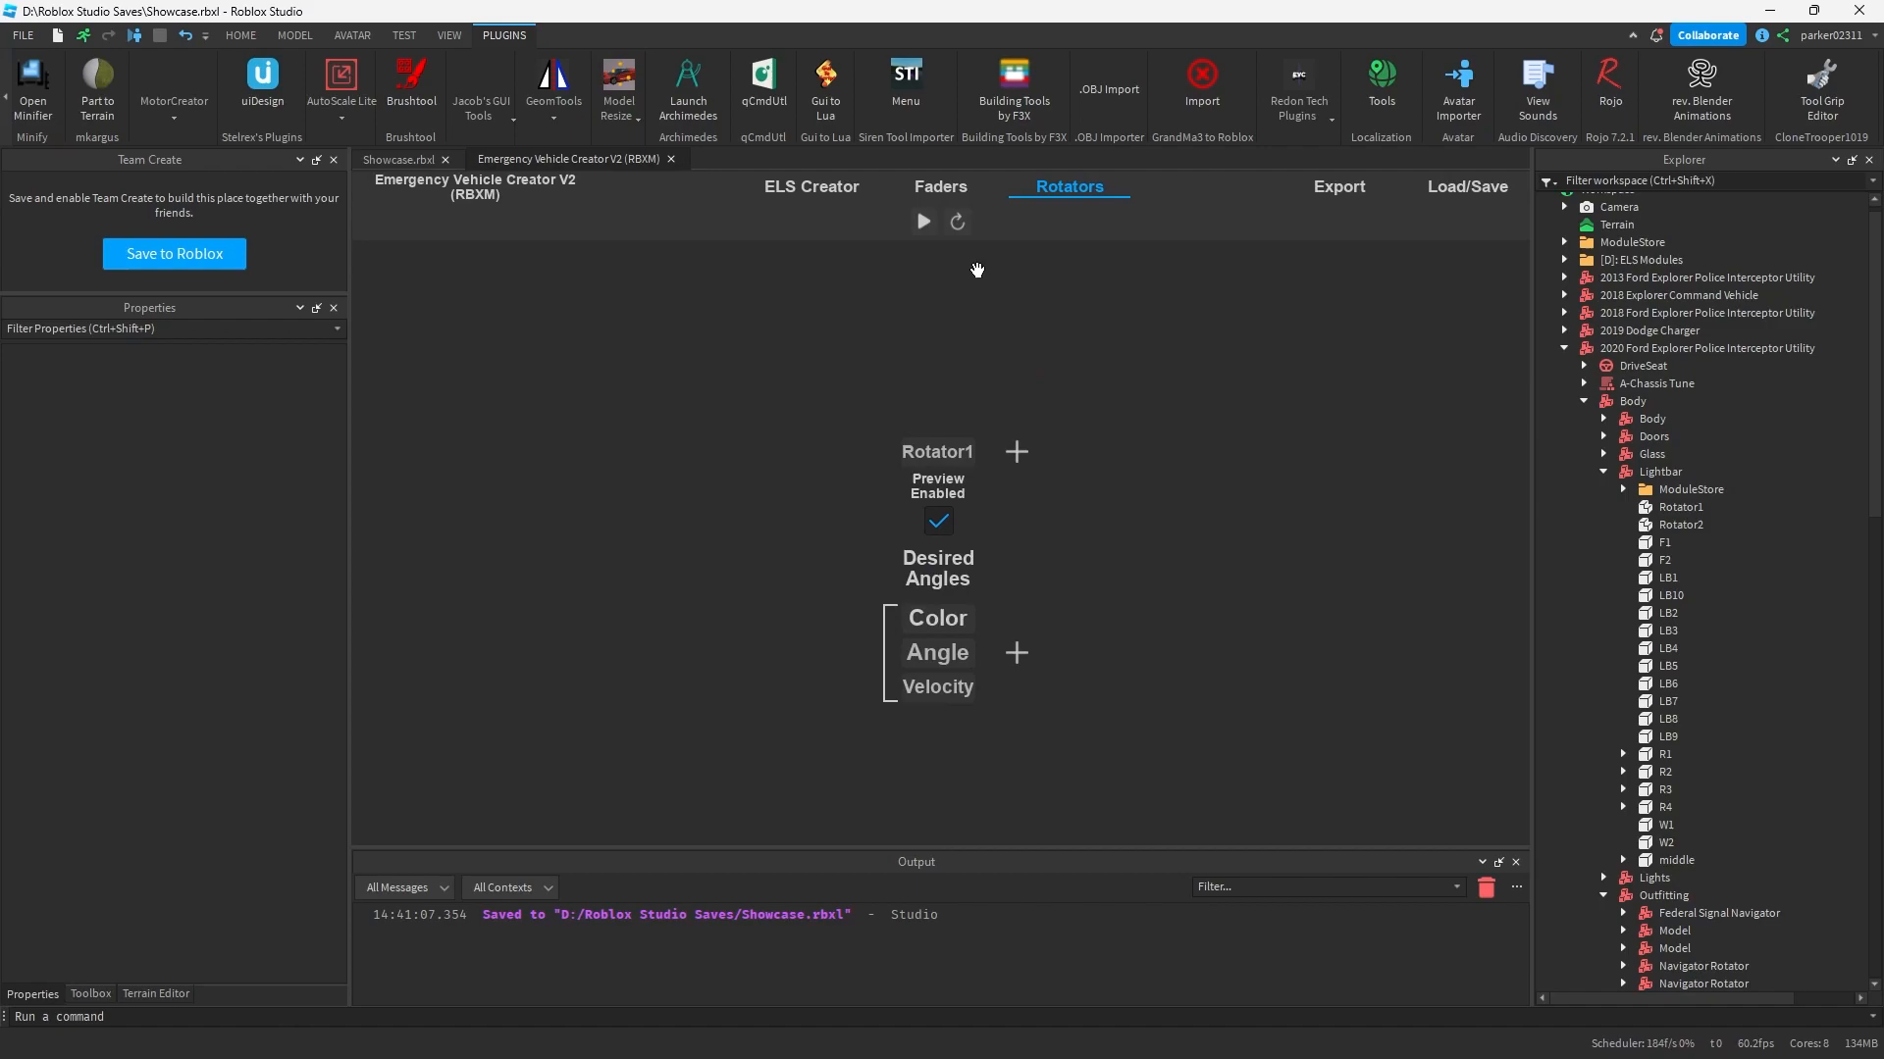
pyautogui.moveTo(875, 361)
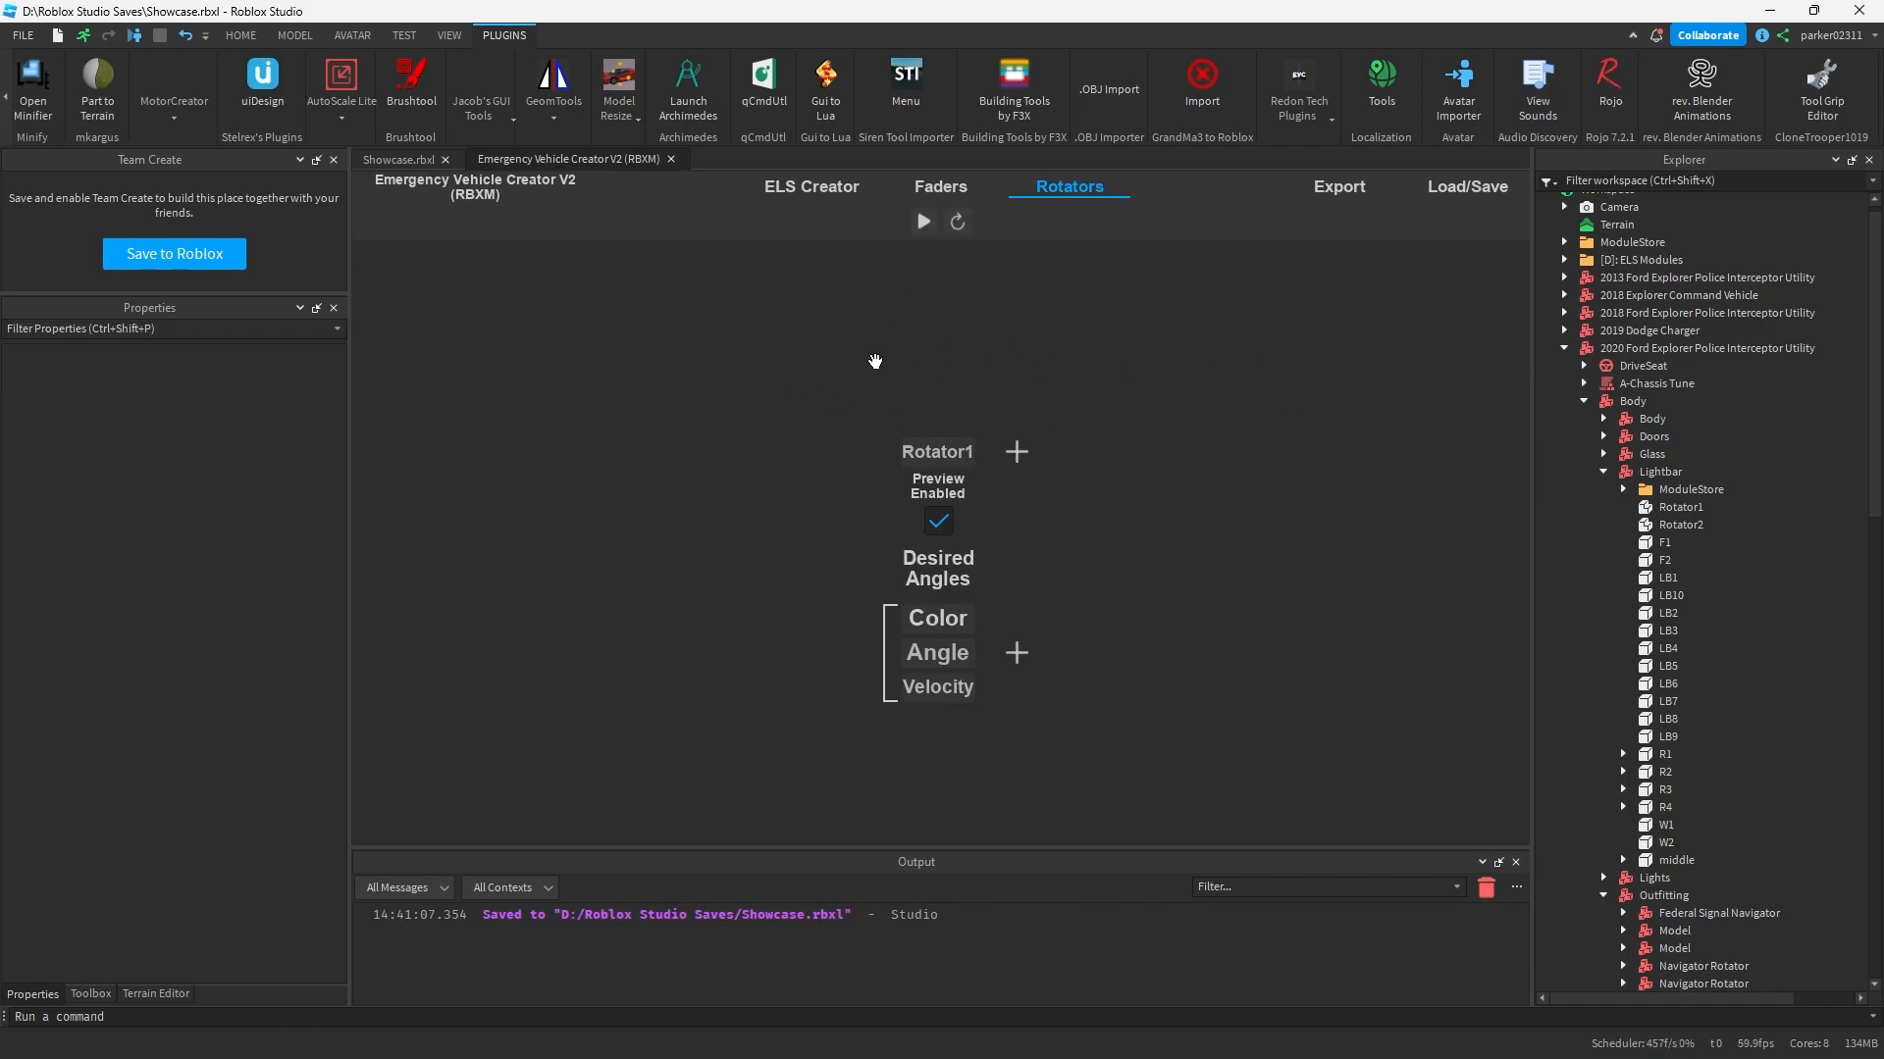
pyautogui.moveTo(810, 556)
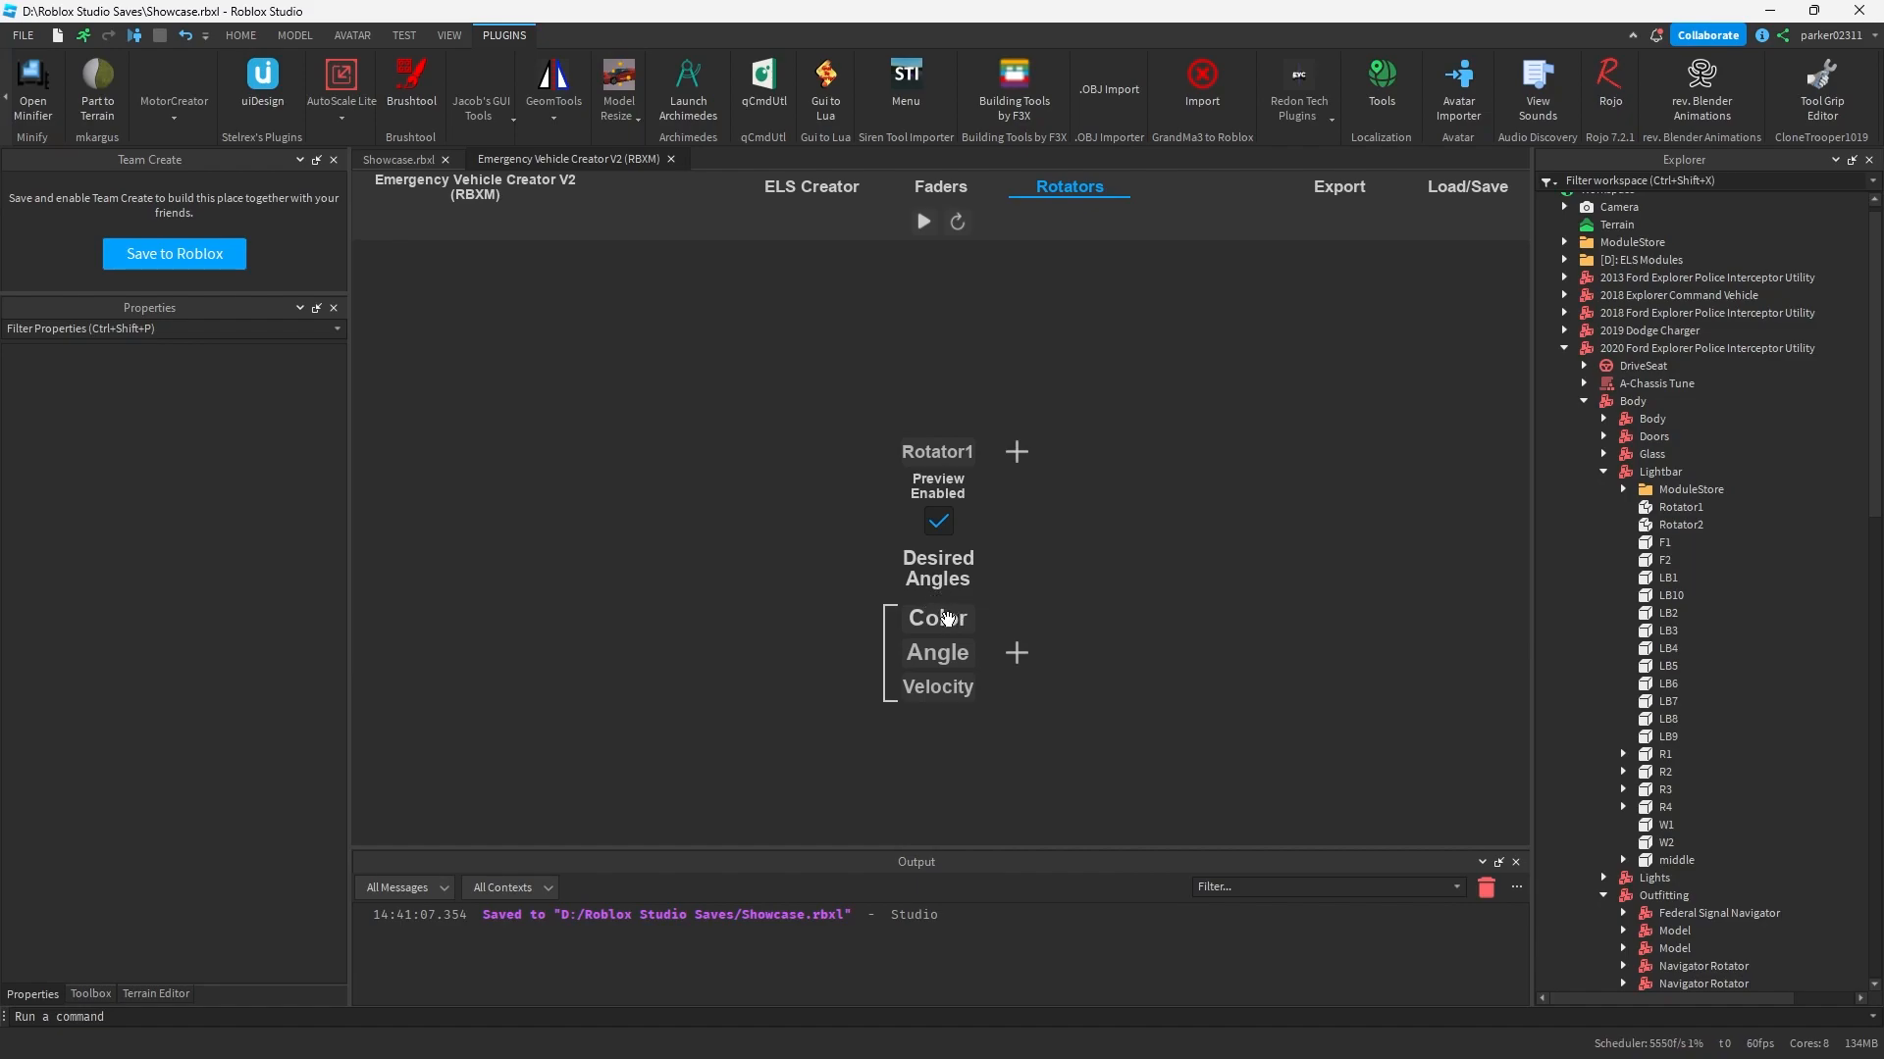
# Step: Make Rotator1's step red at angle 45 with velocity .1 and preview the rotation
pyautogui.click(935, 618)
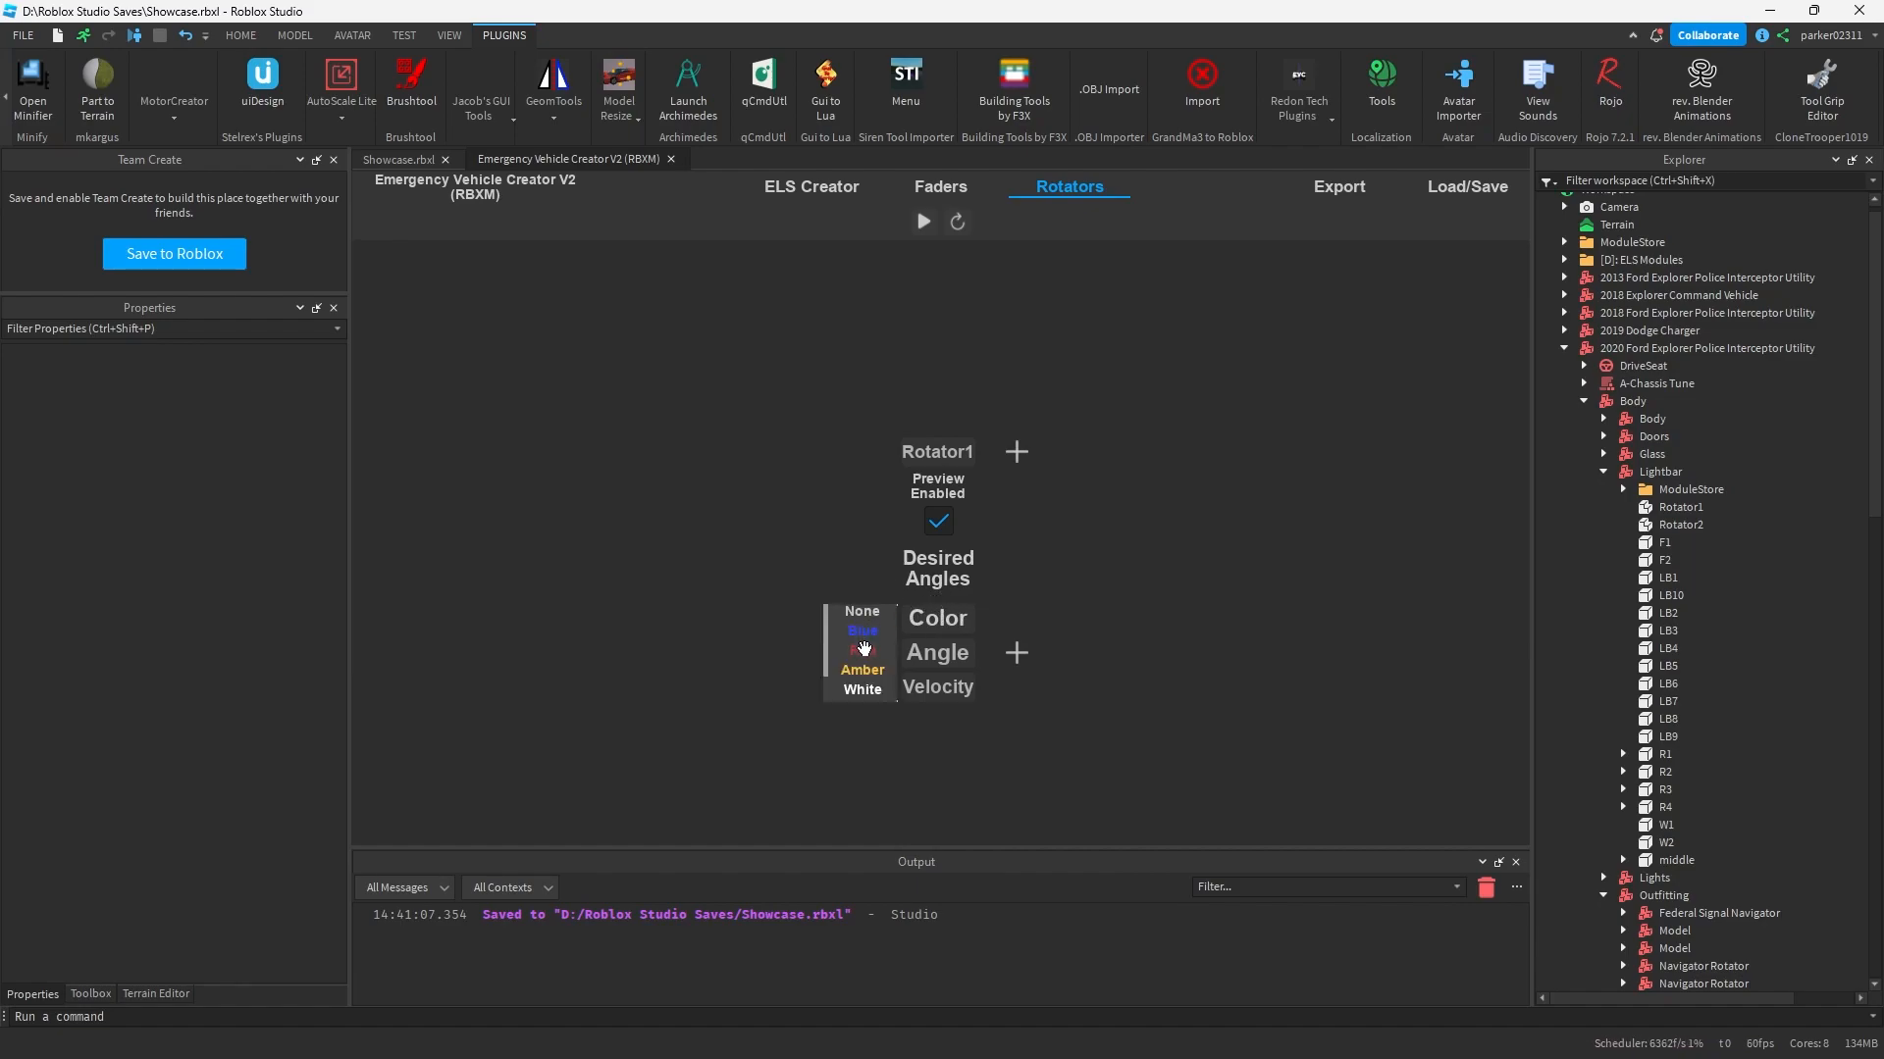
pyautogui.click(861, 650)
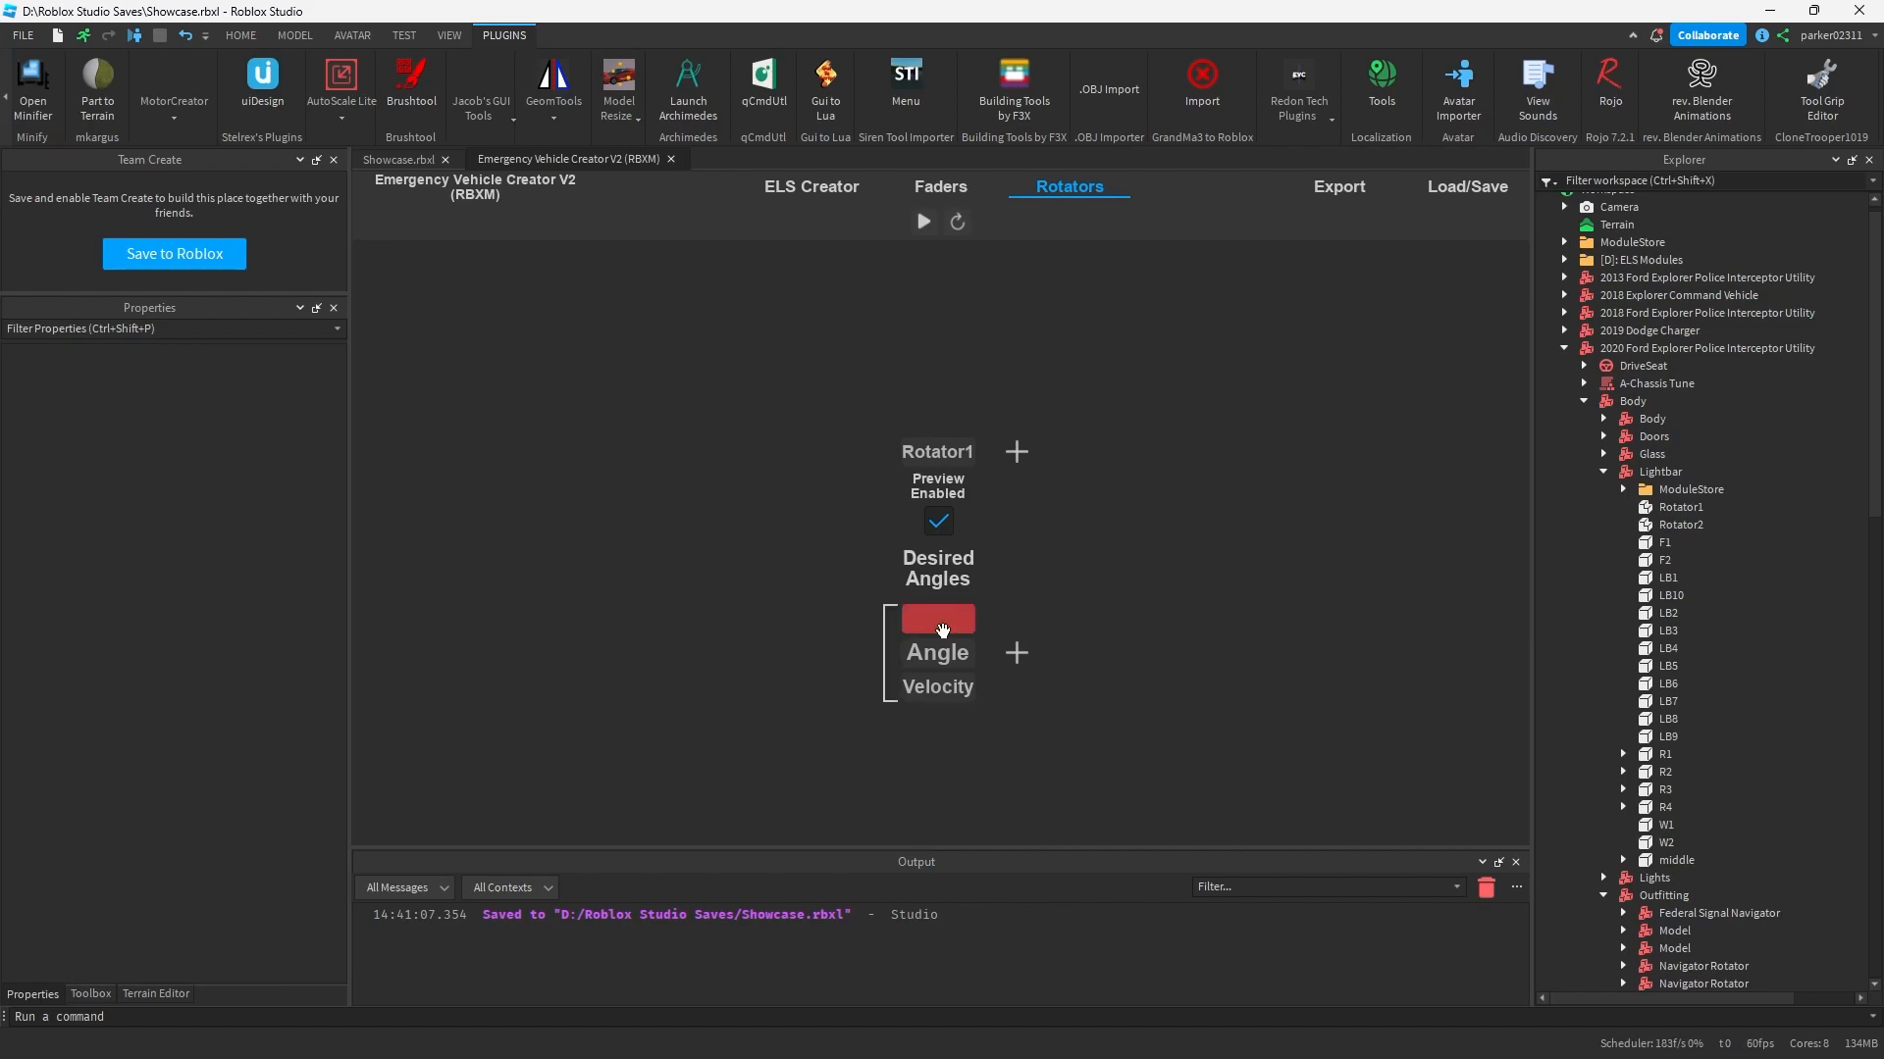
pyautogui.moveTo(784, 641)
pyautogui.write('45')
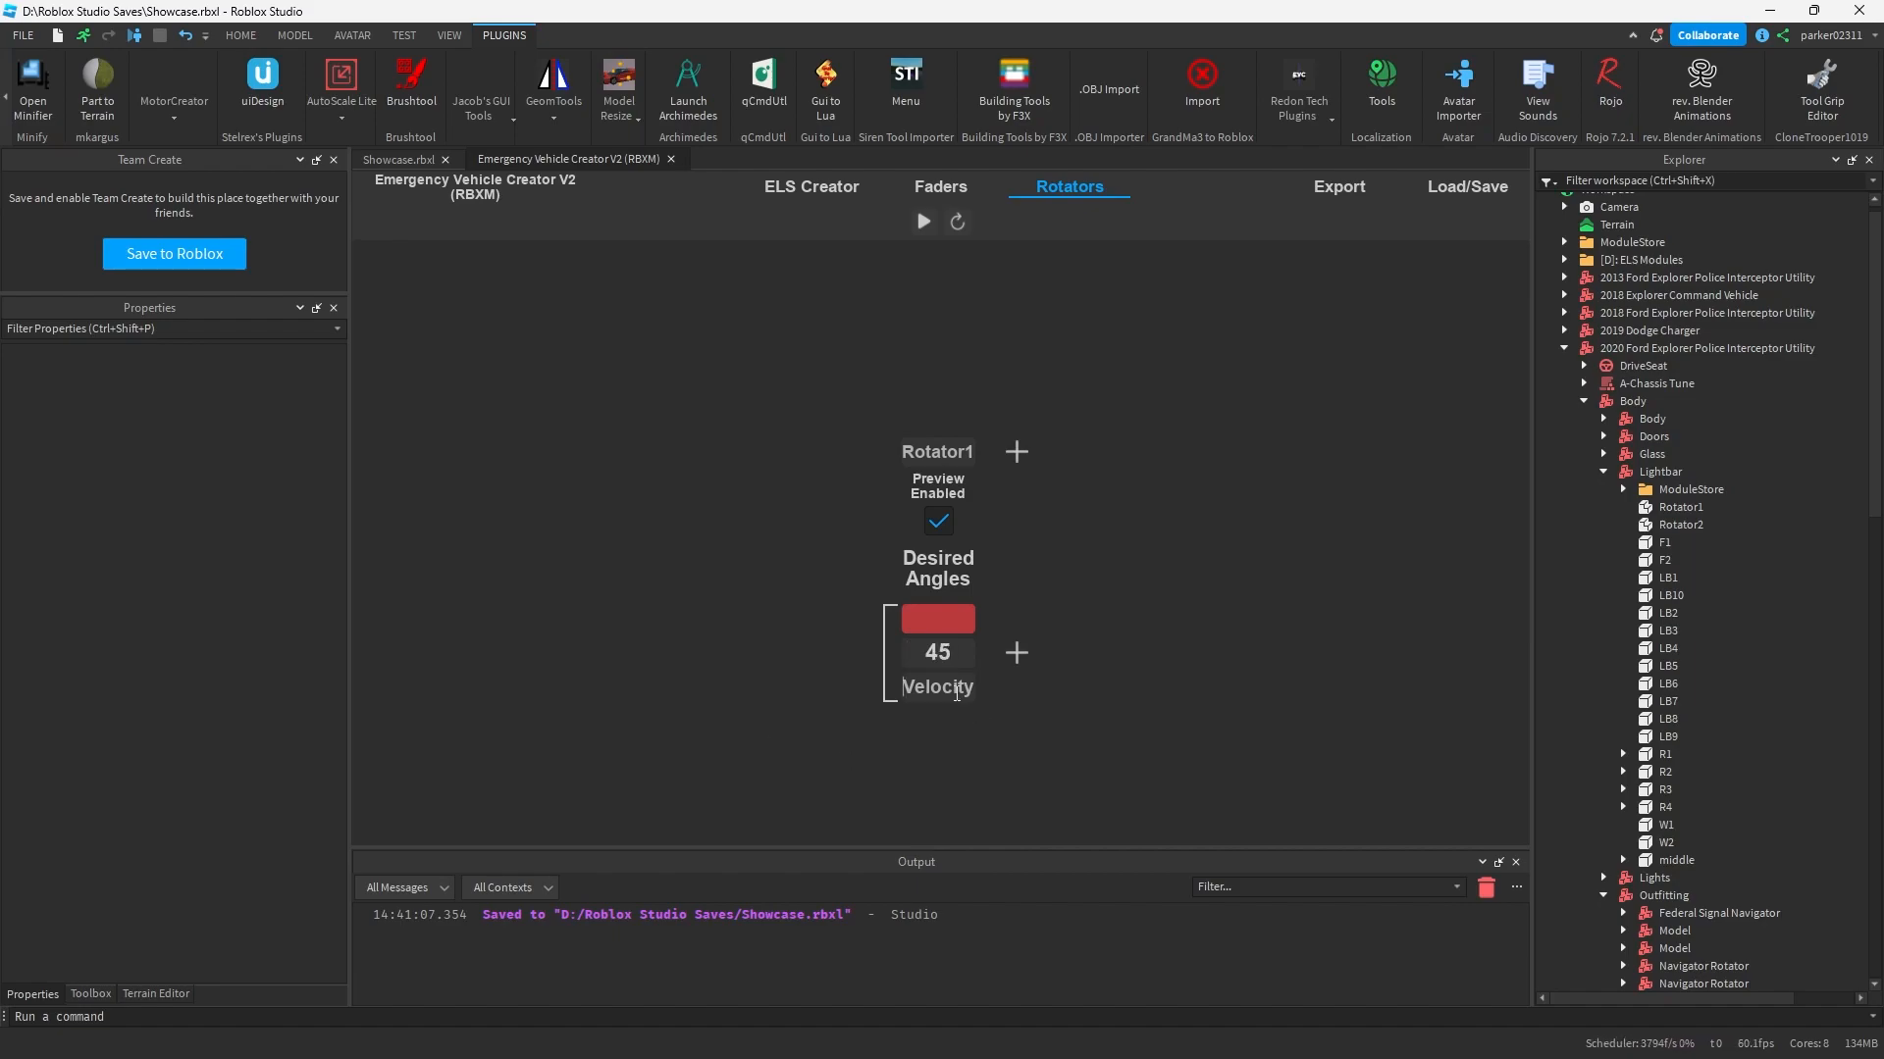
pyautogui.write('.1')
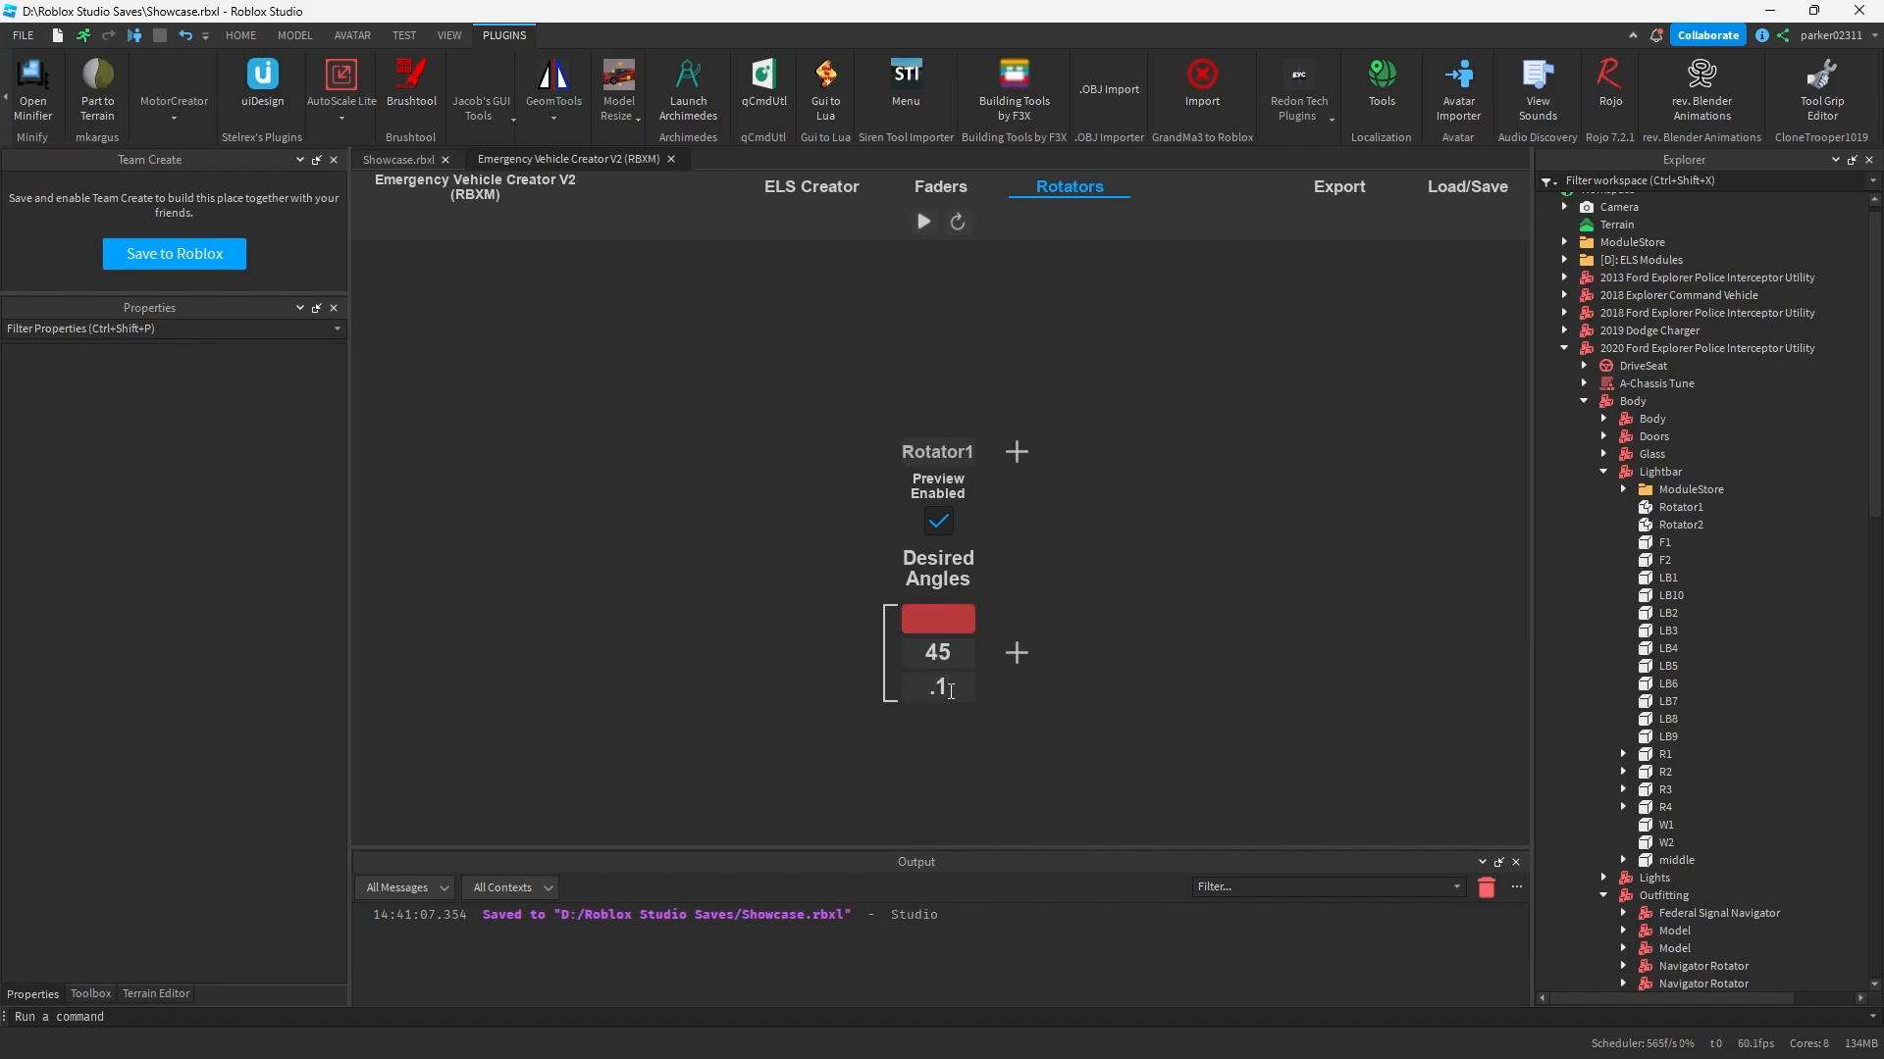
pyautogui.moveTo(960, 806)
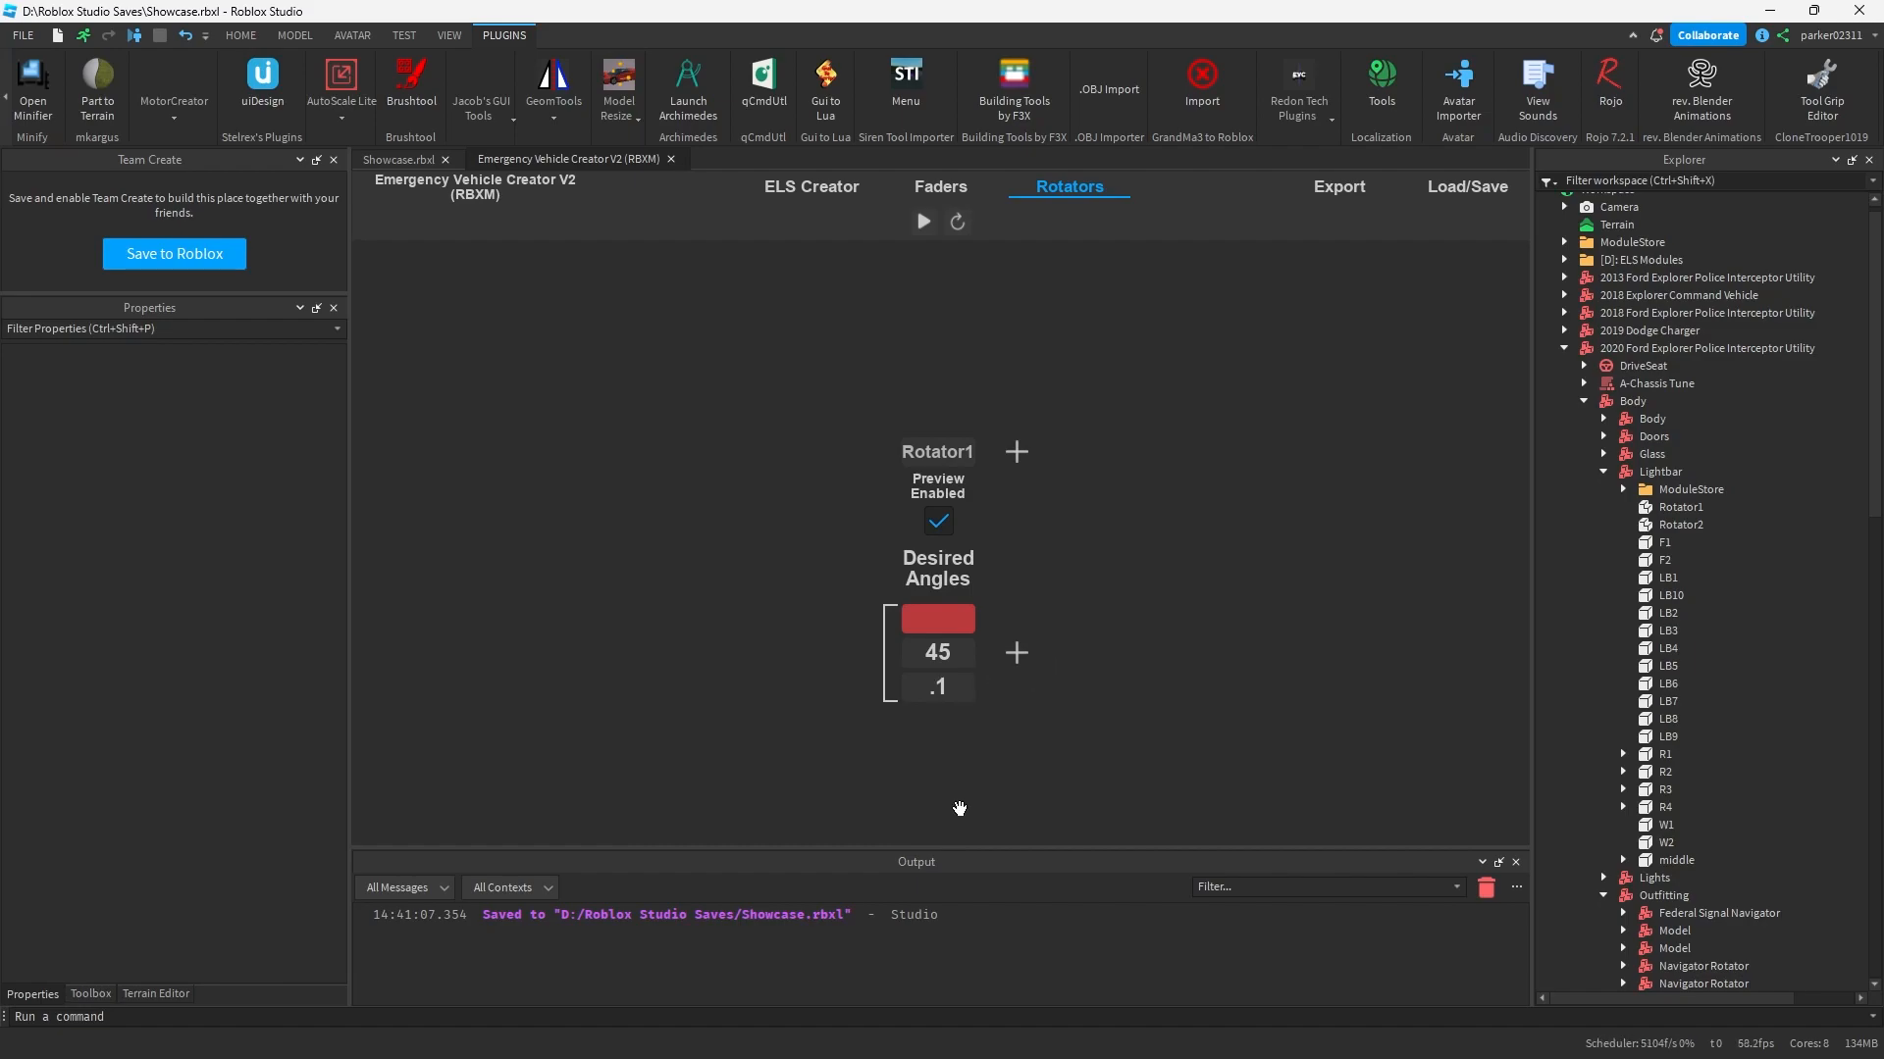
pyautogui.click(922, 221)
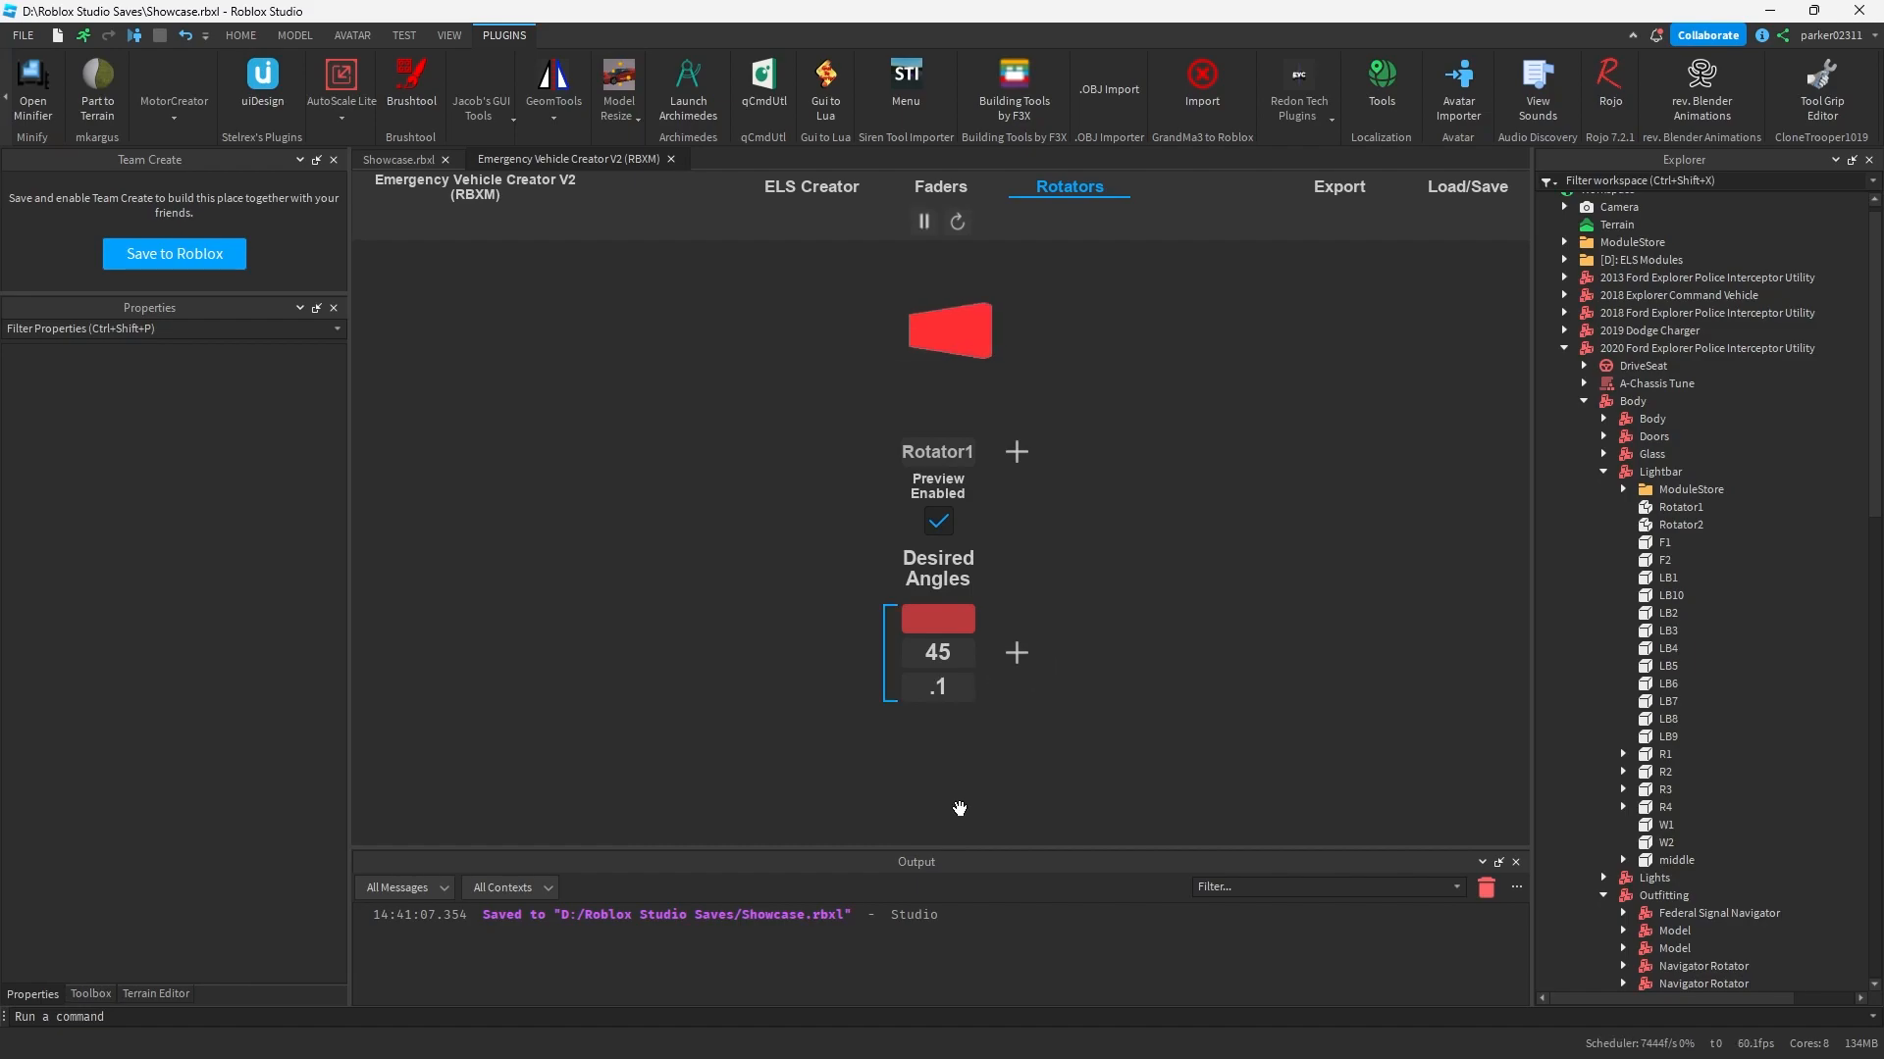
pyautogui.click(922, 221)
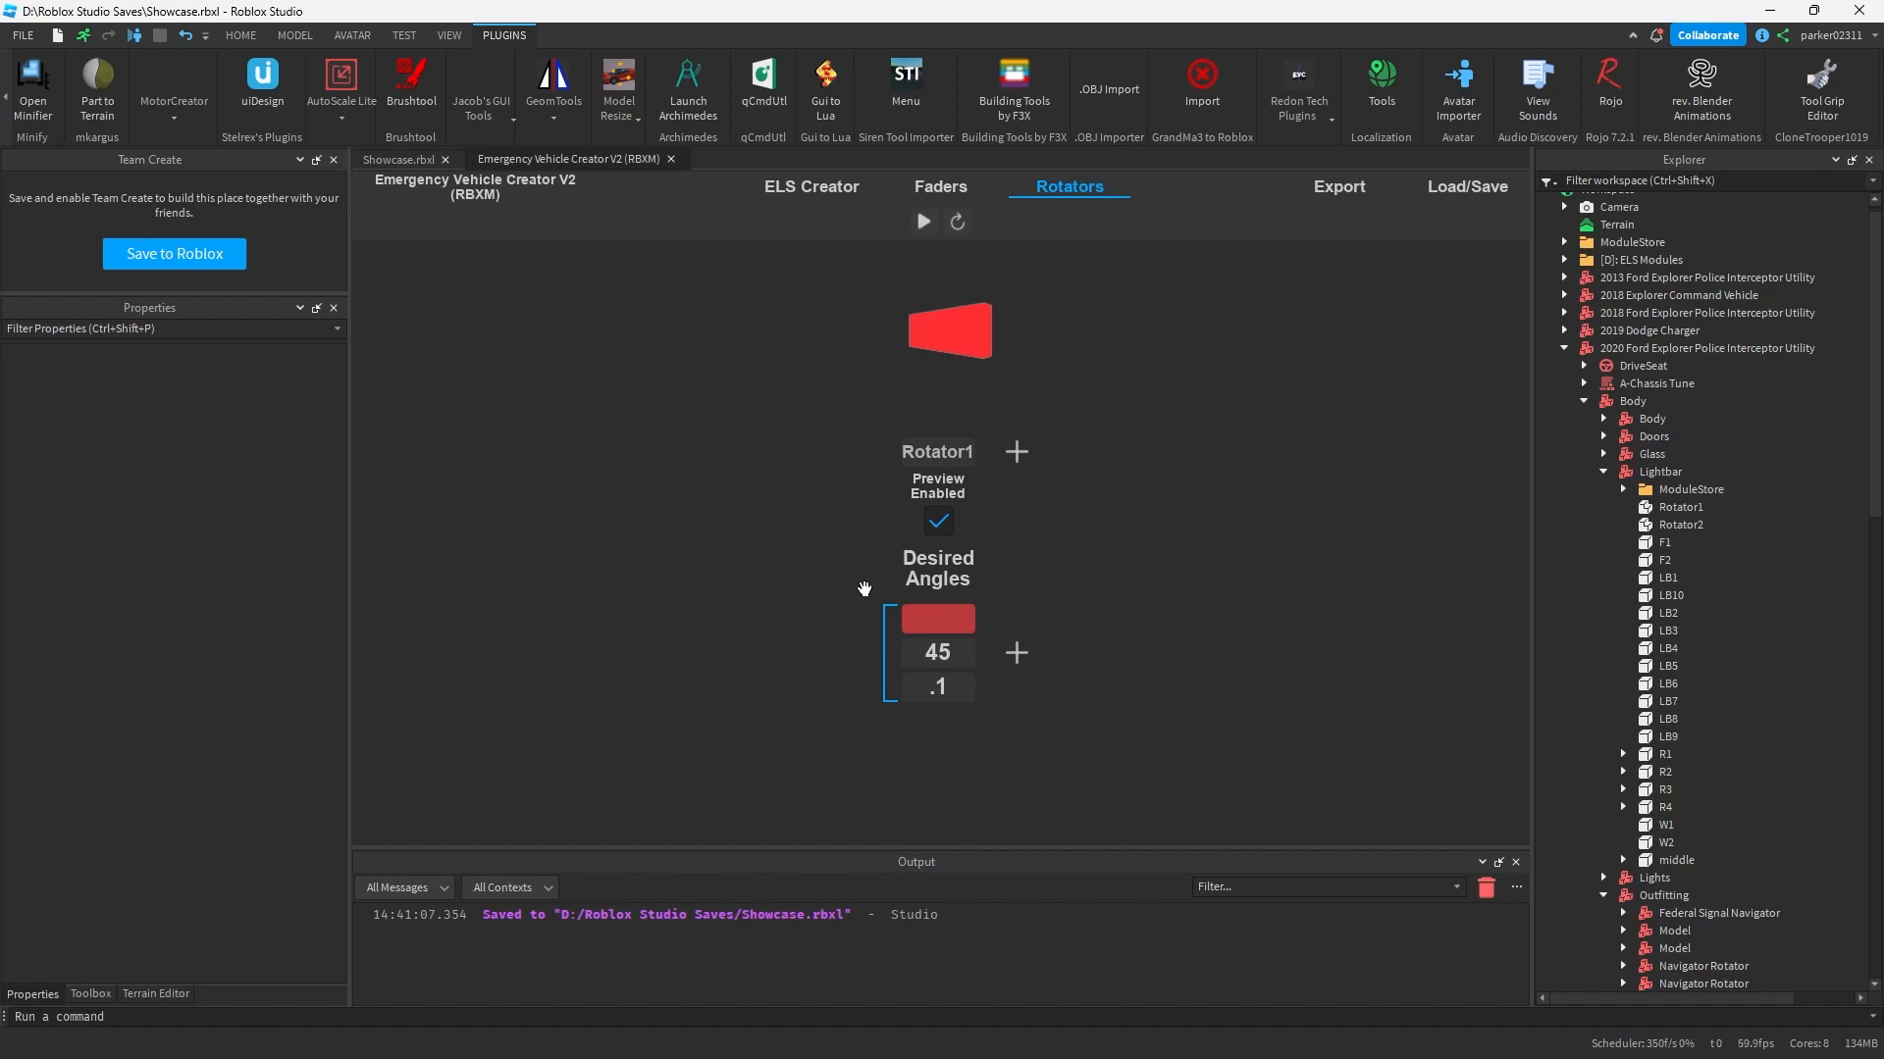
pyautogui.moveTo(900, 479)
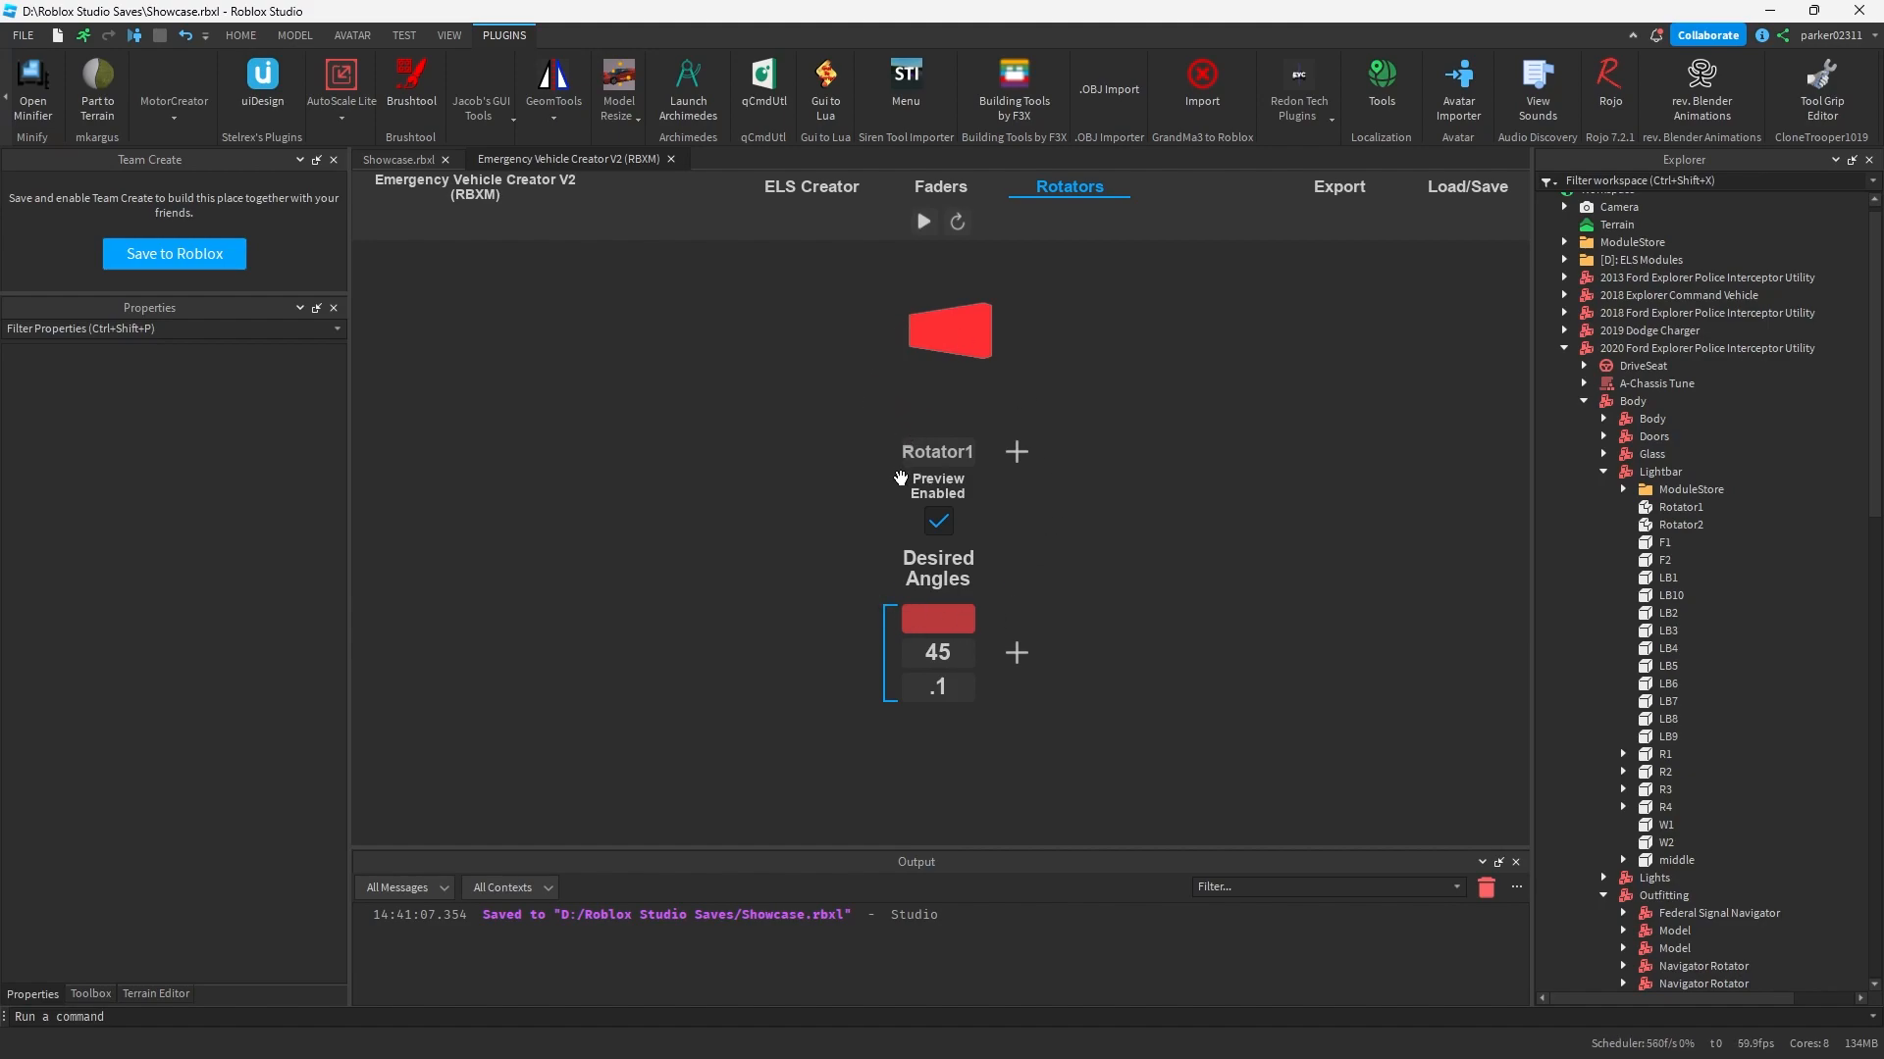
pyautogui.moveTo(1020, 649)
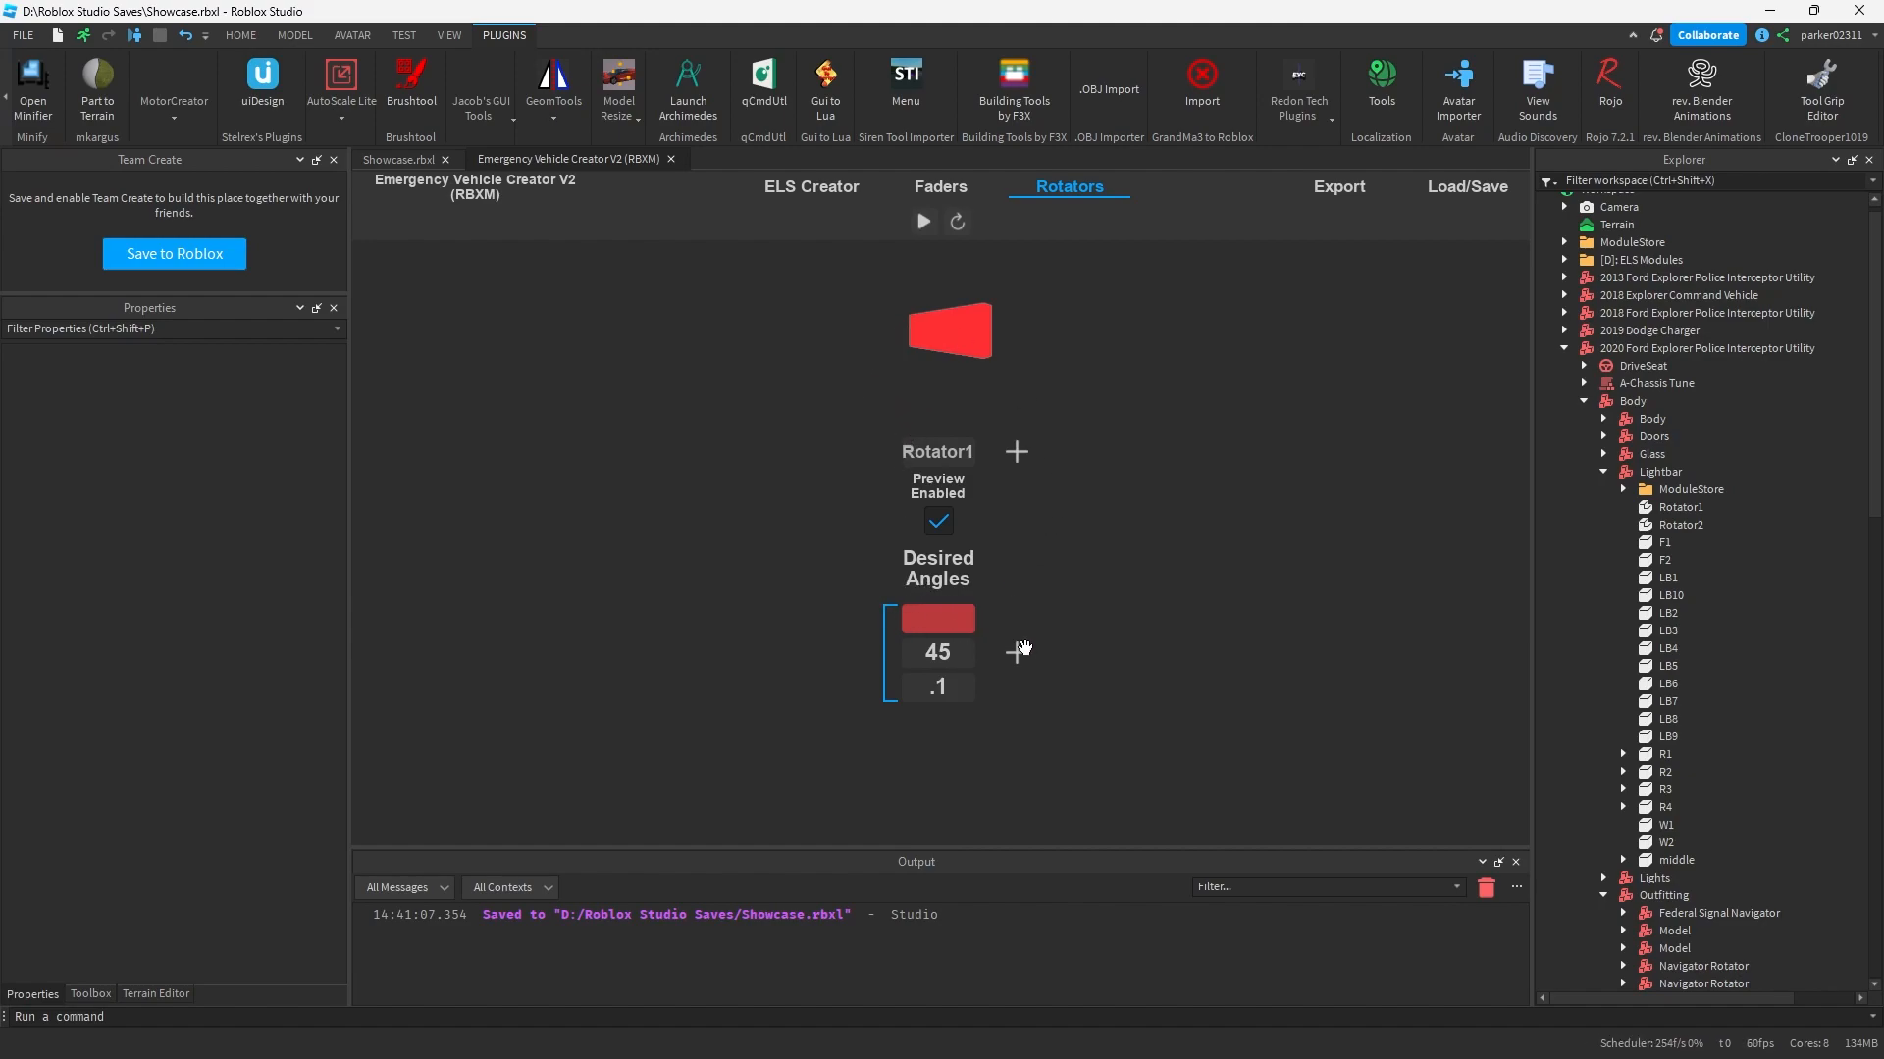
# Step: Add a second red step, set the first angle to 90 and both velocities to .075, then preview
pyautogui.click(1014, 650)
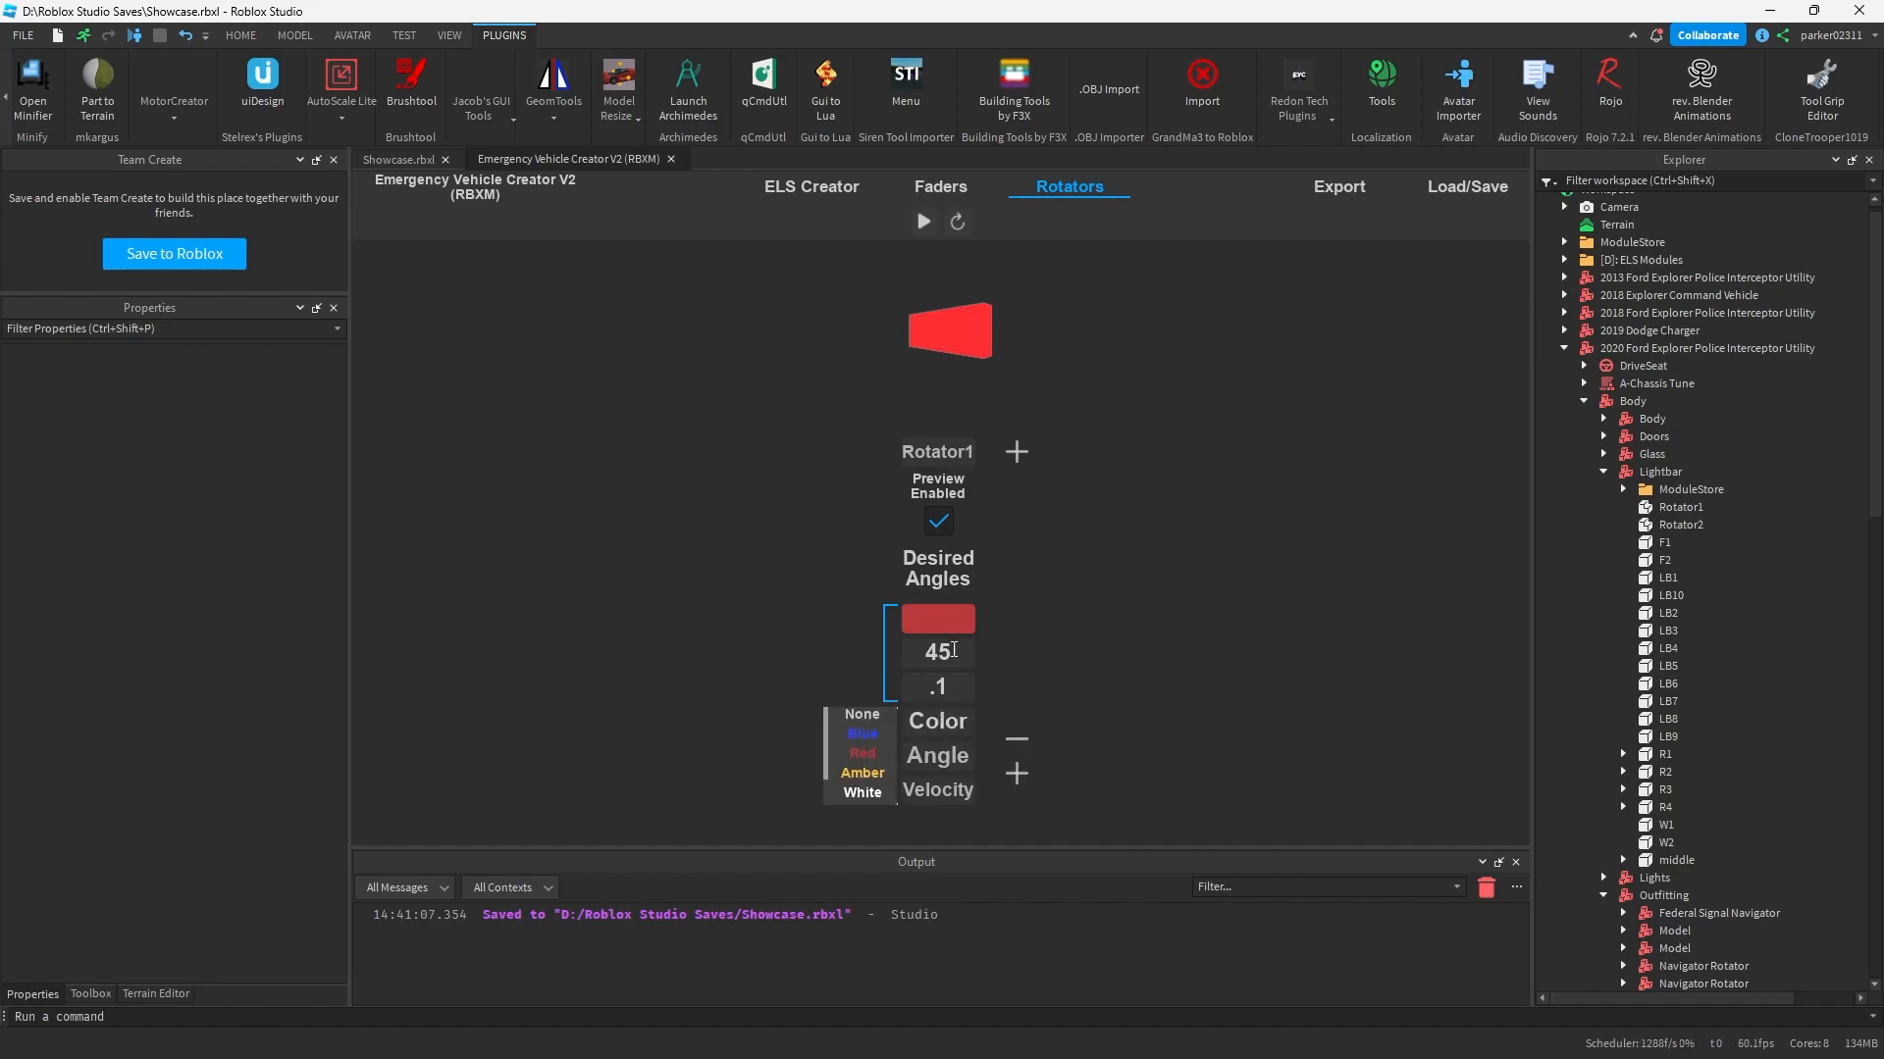
pyautogui.click(862, 753)
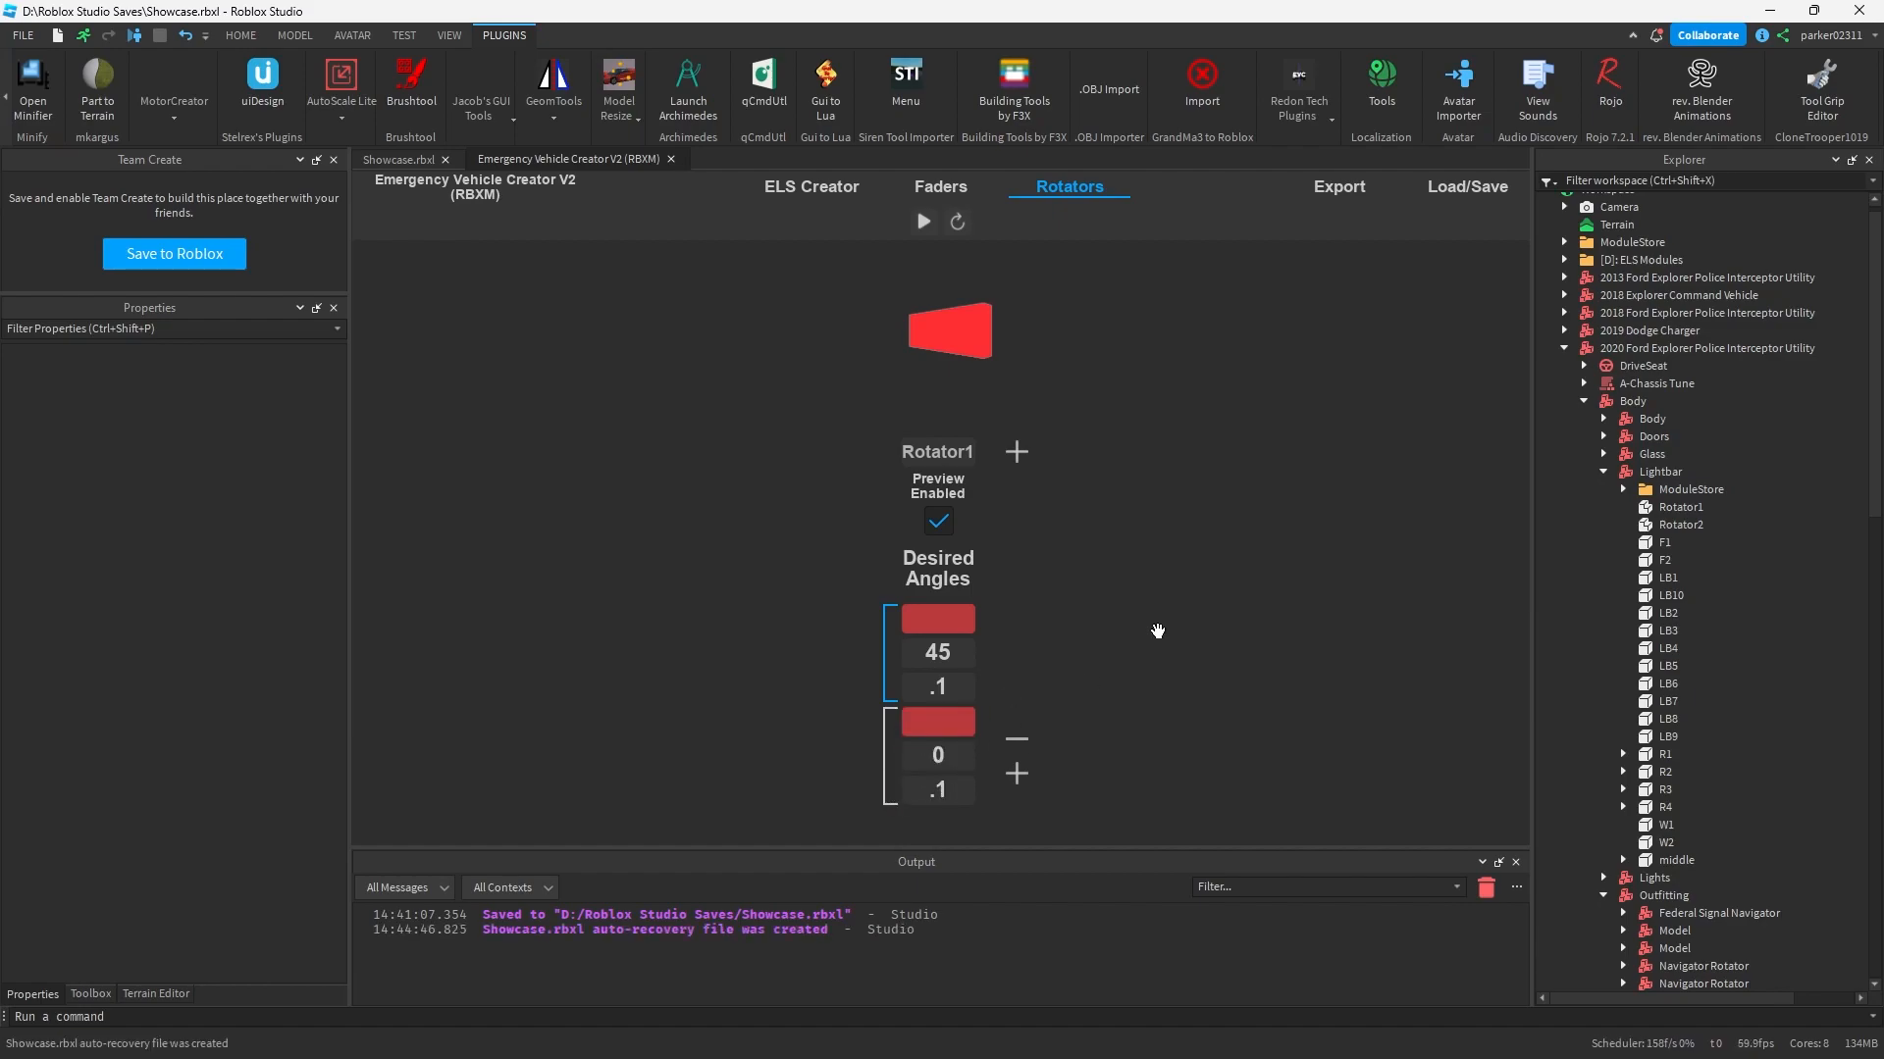
pyautogui.click(922, 222)
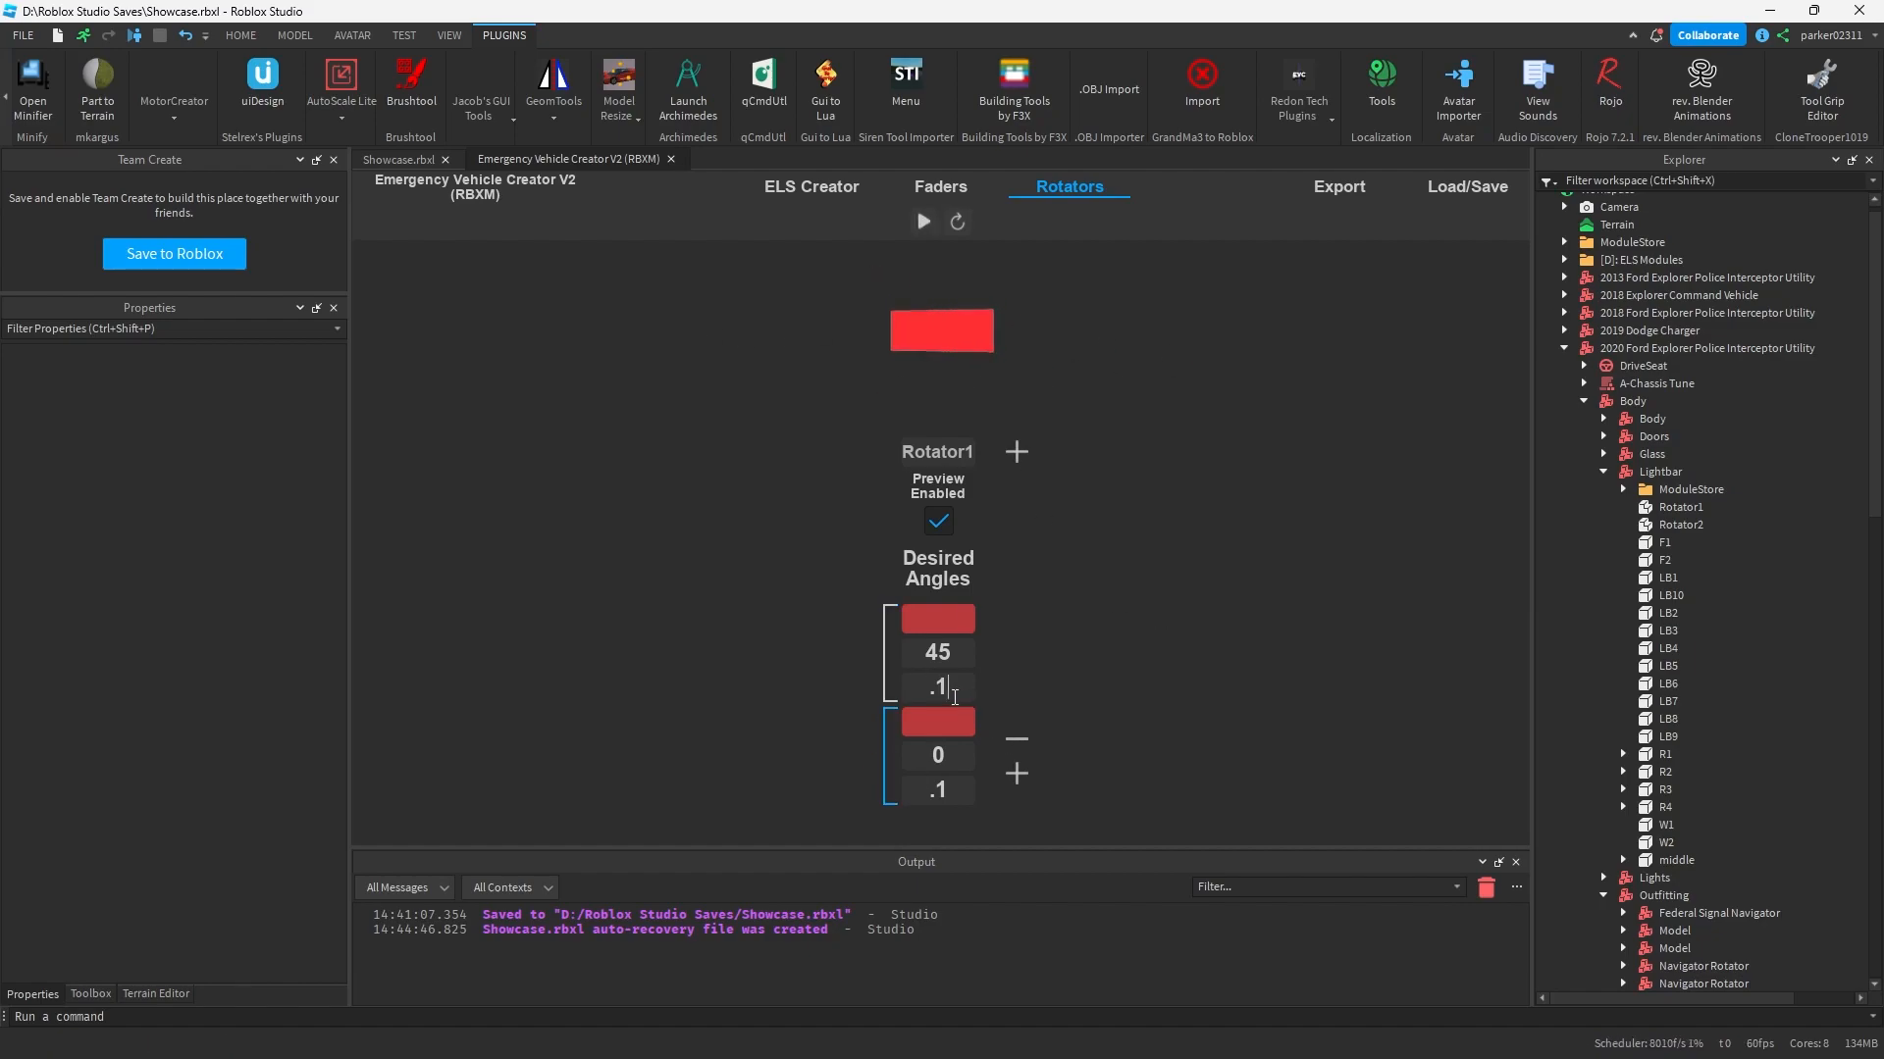
pyautogui.write('.075')
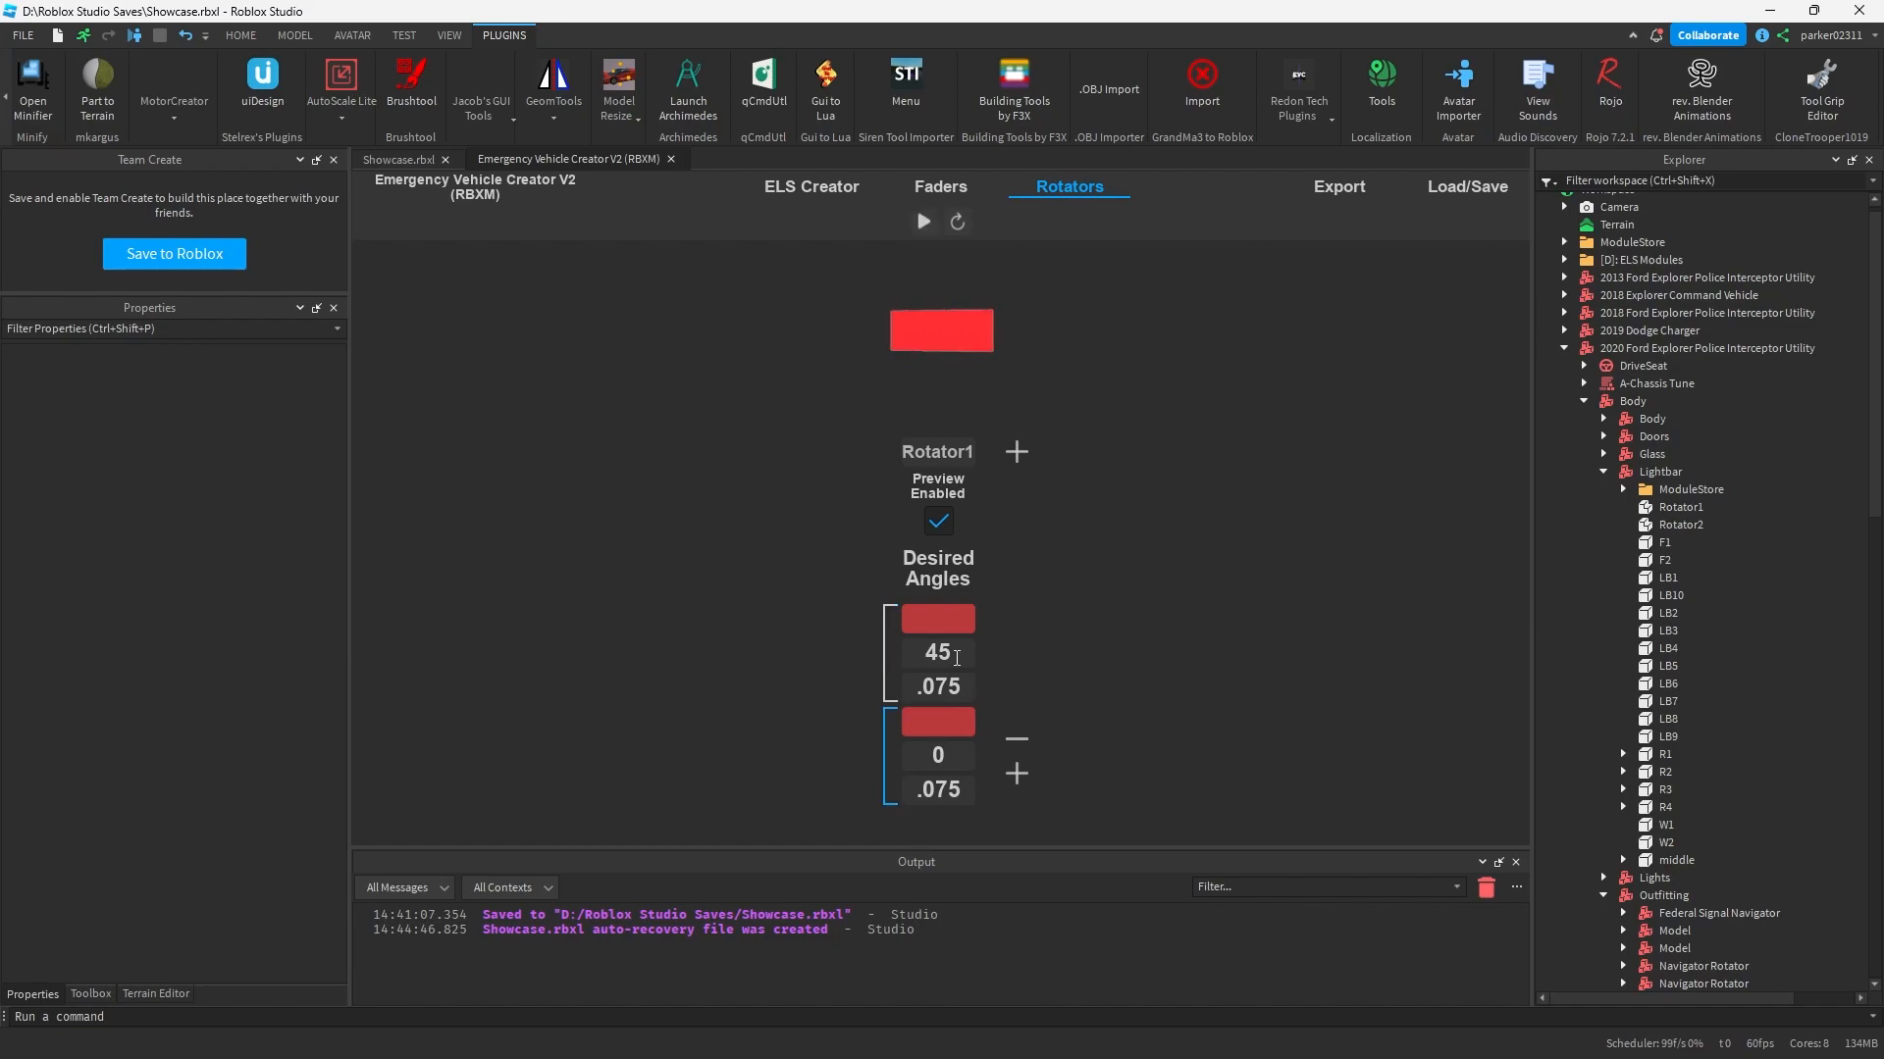
pyautogui.write('90')
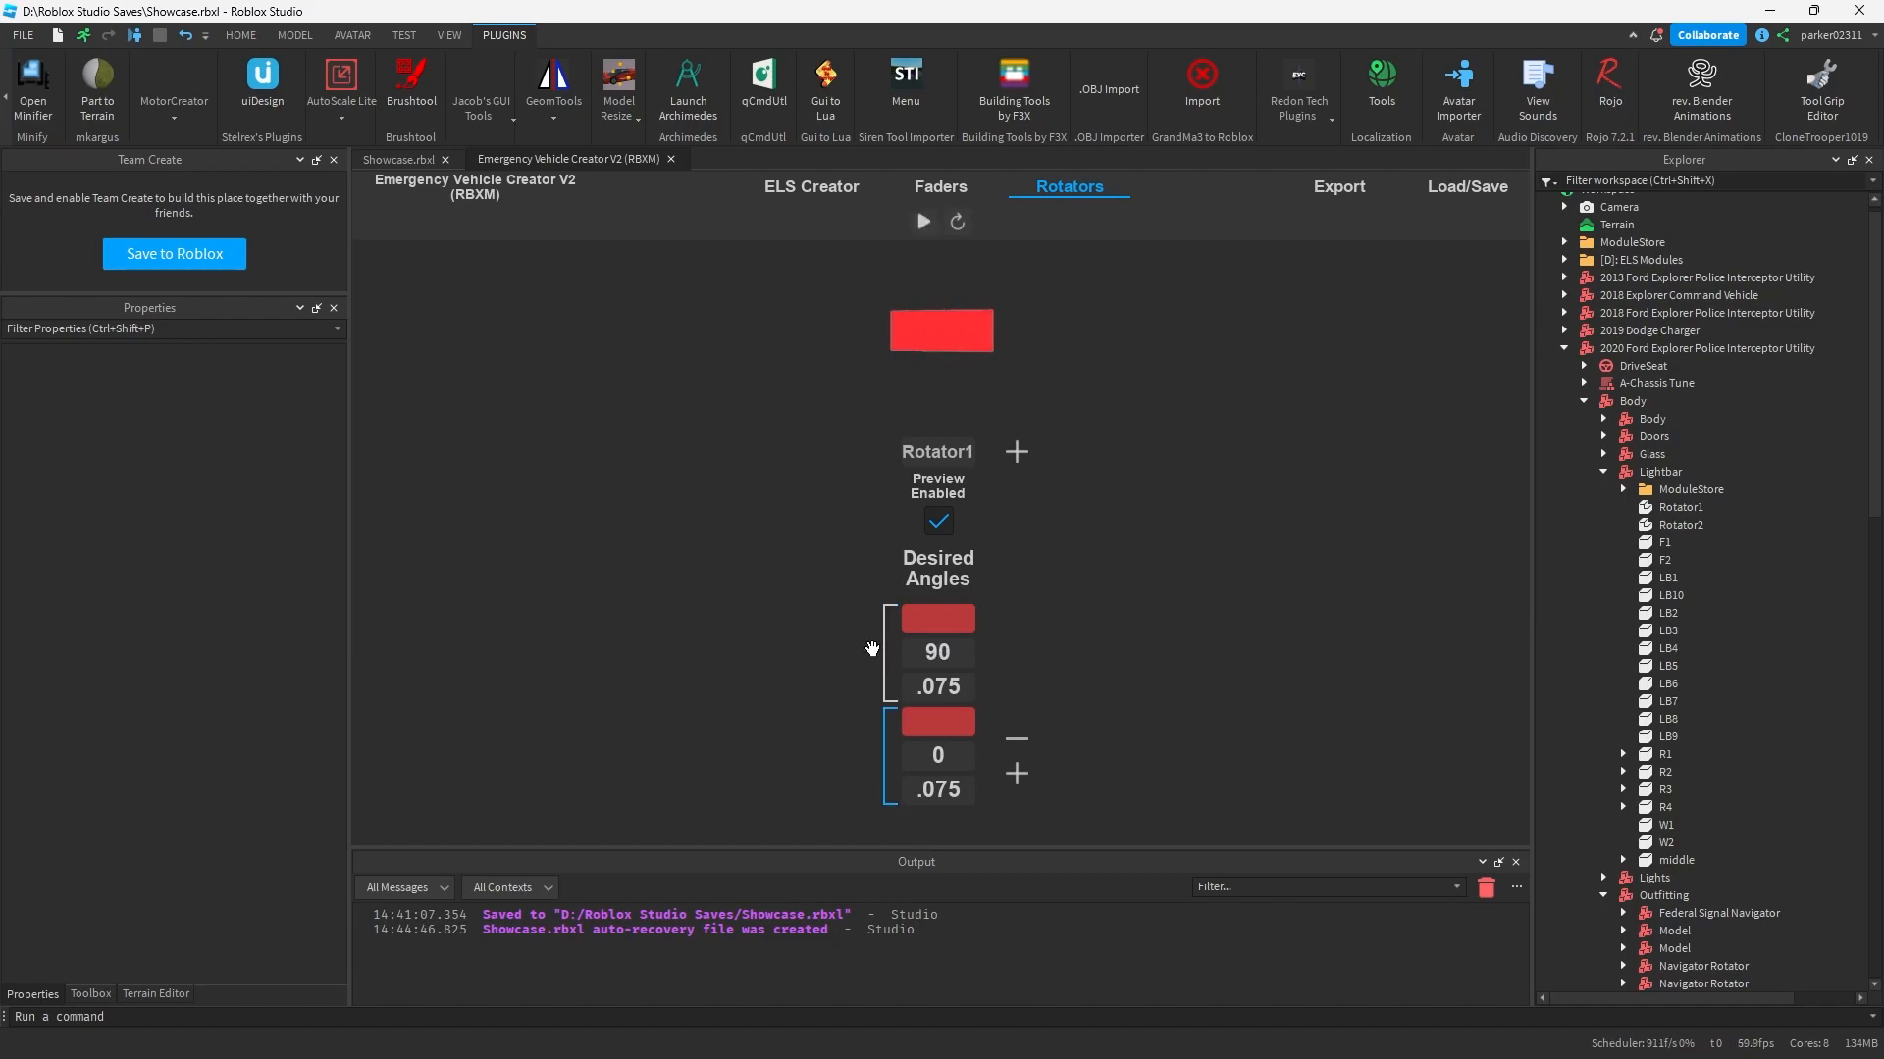
pyautogui.click(922, 221)
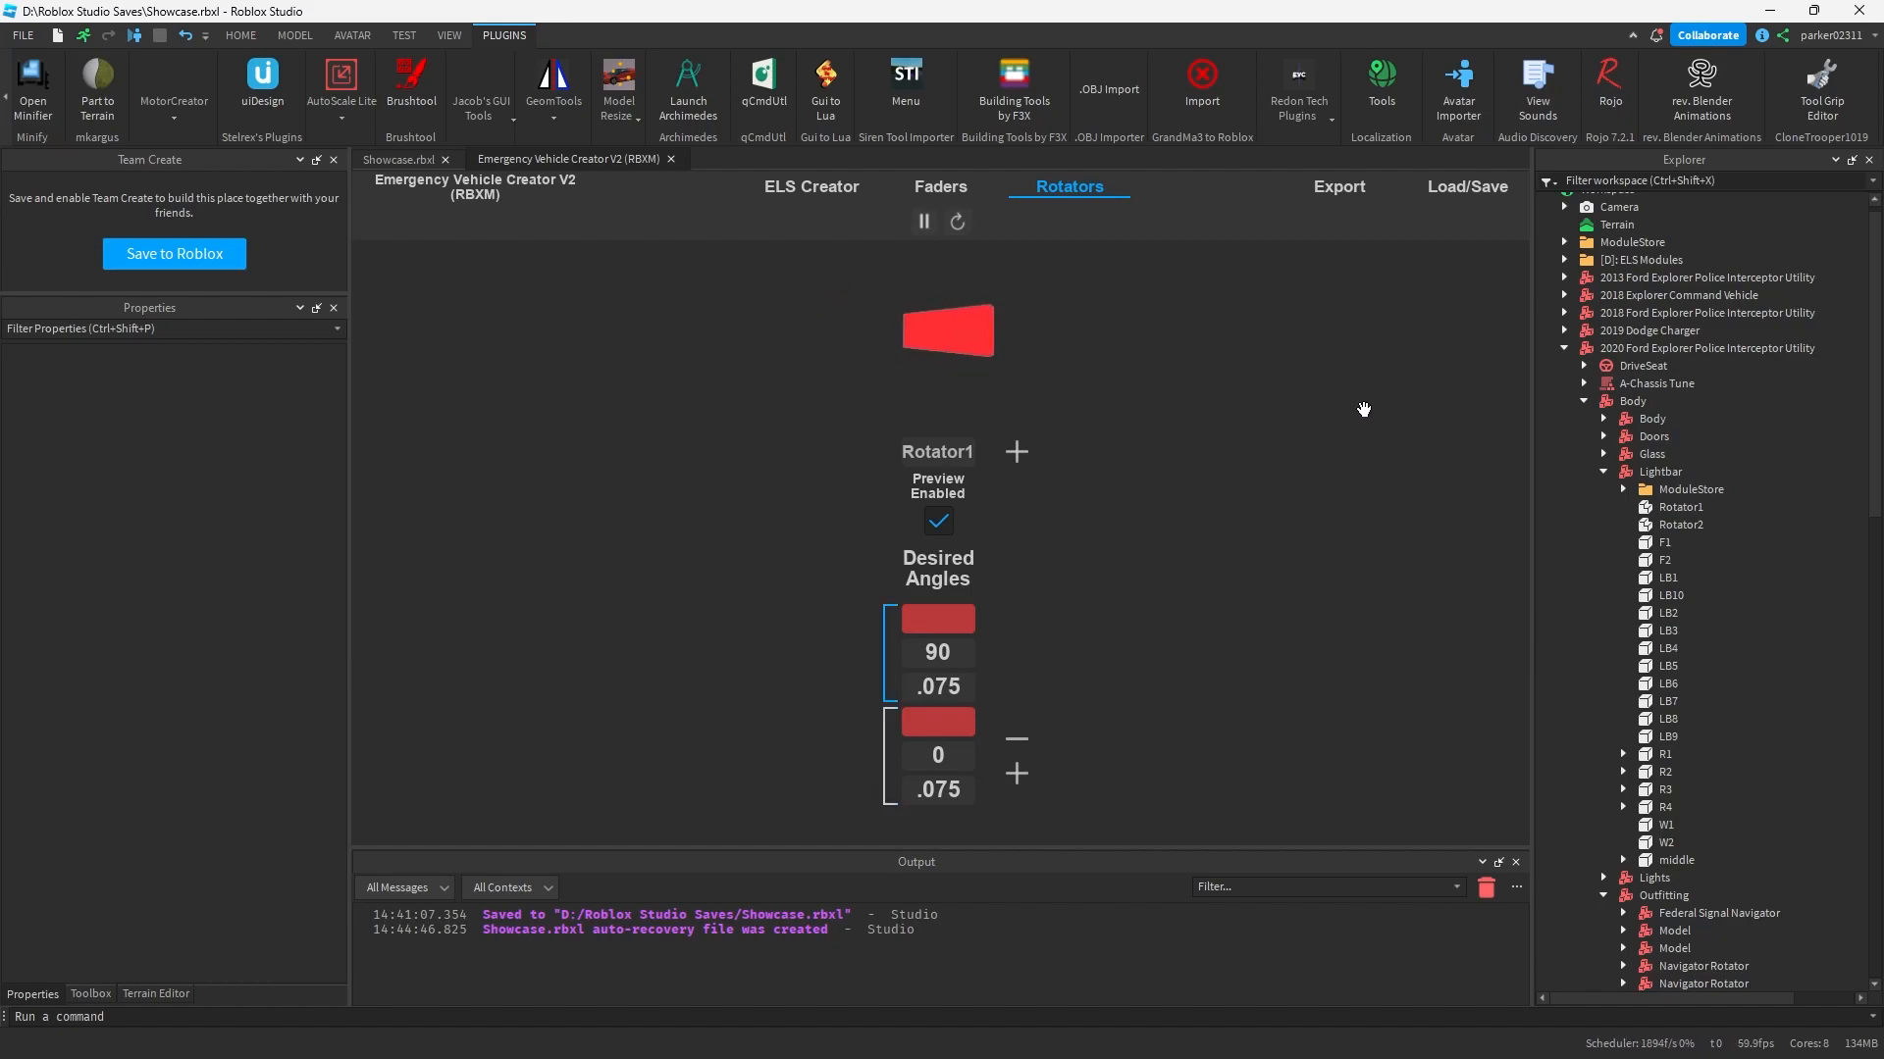
pyautogui.click(922, 221)
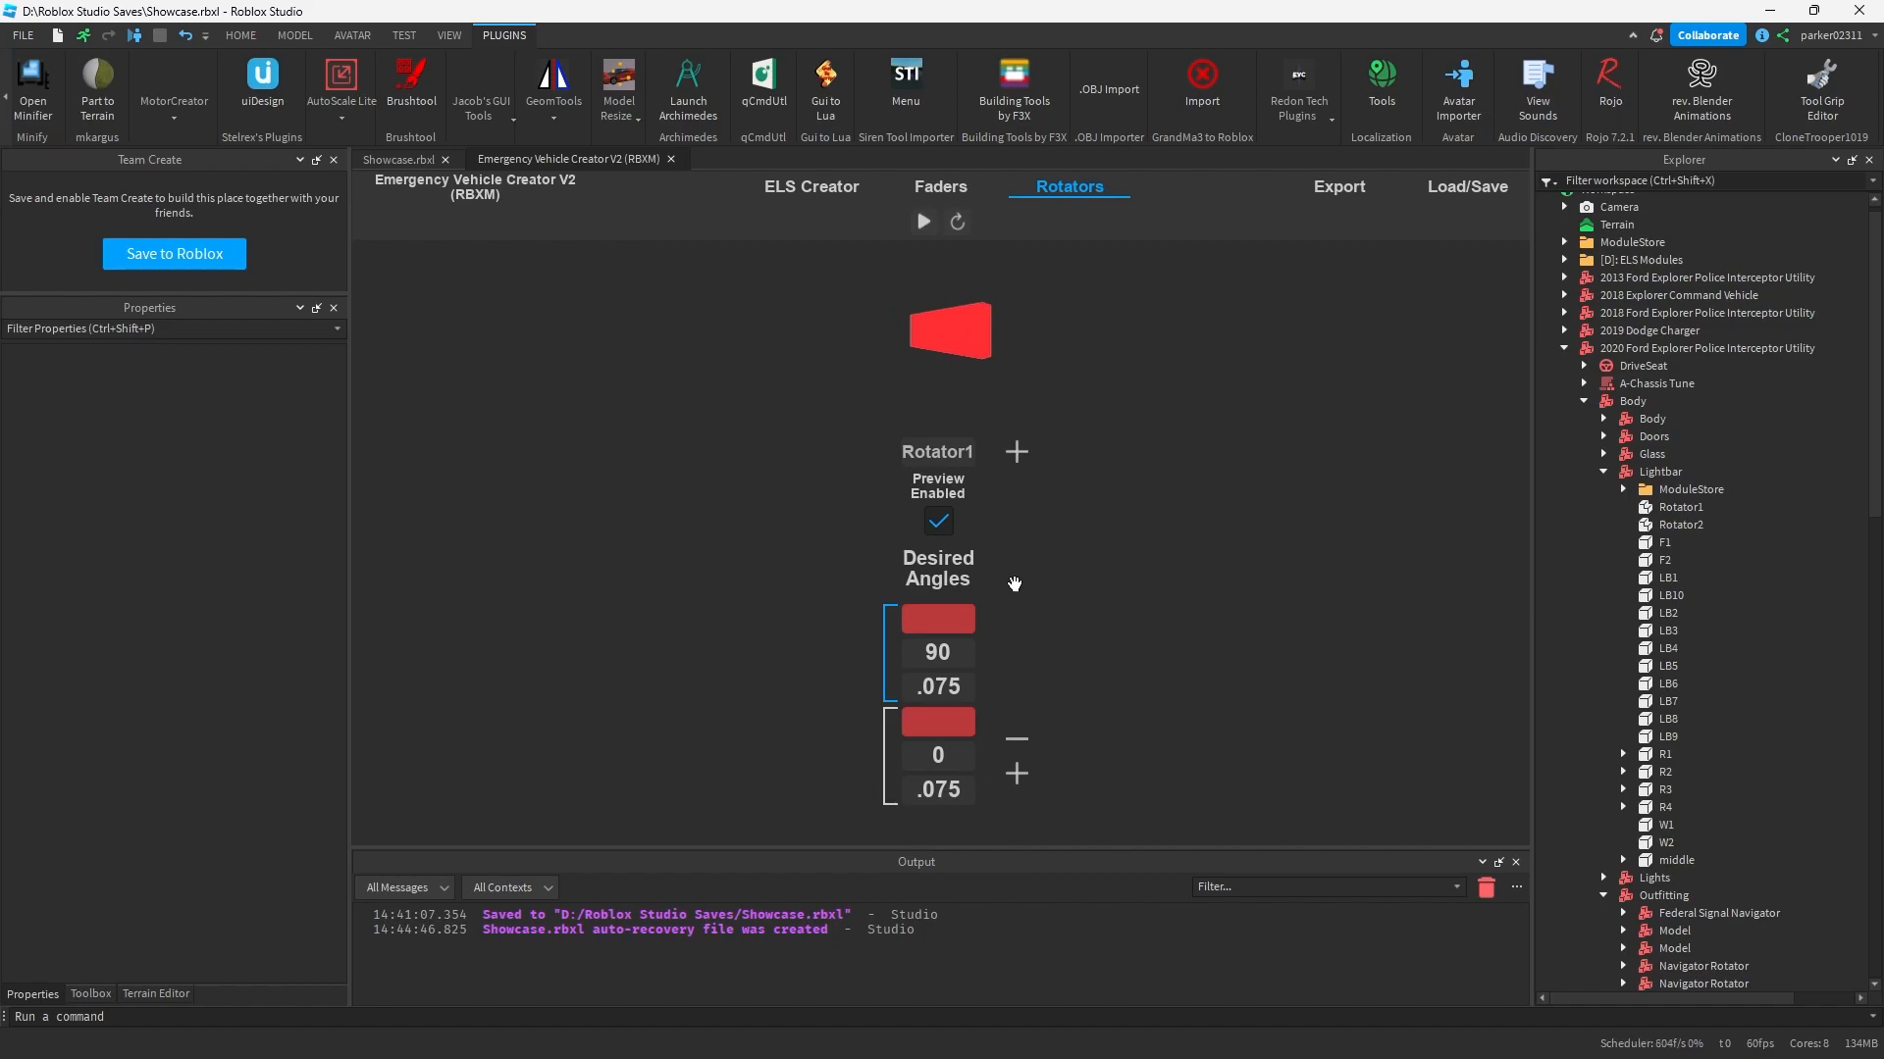
pyautogui.moveTo(1034, 661)
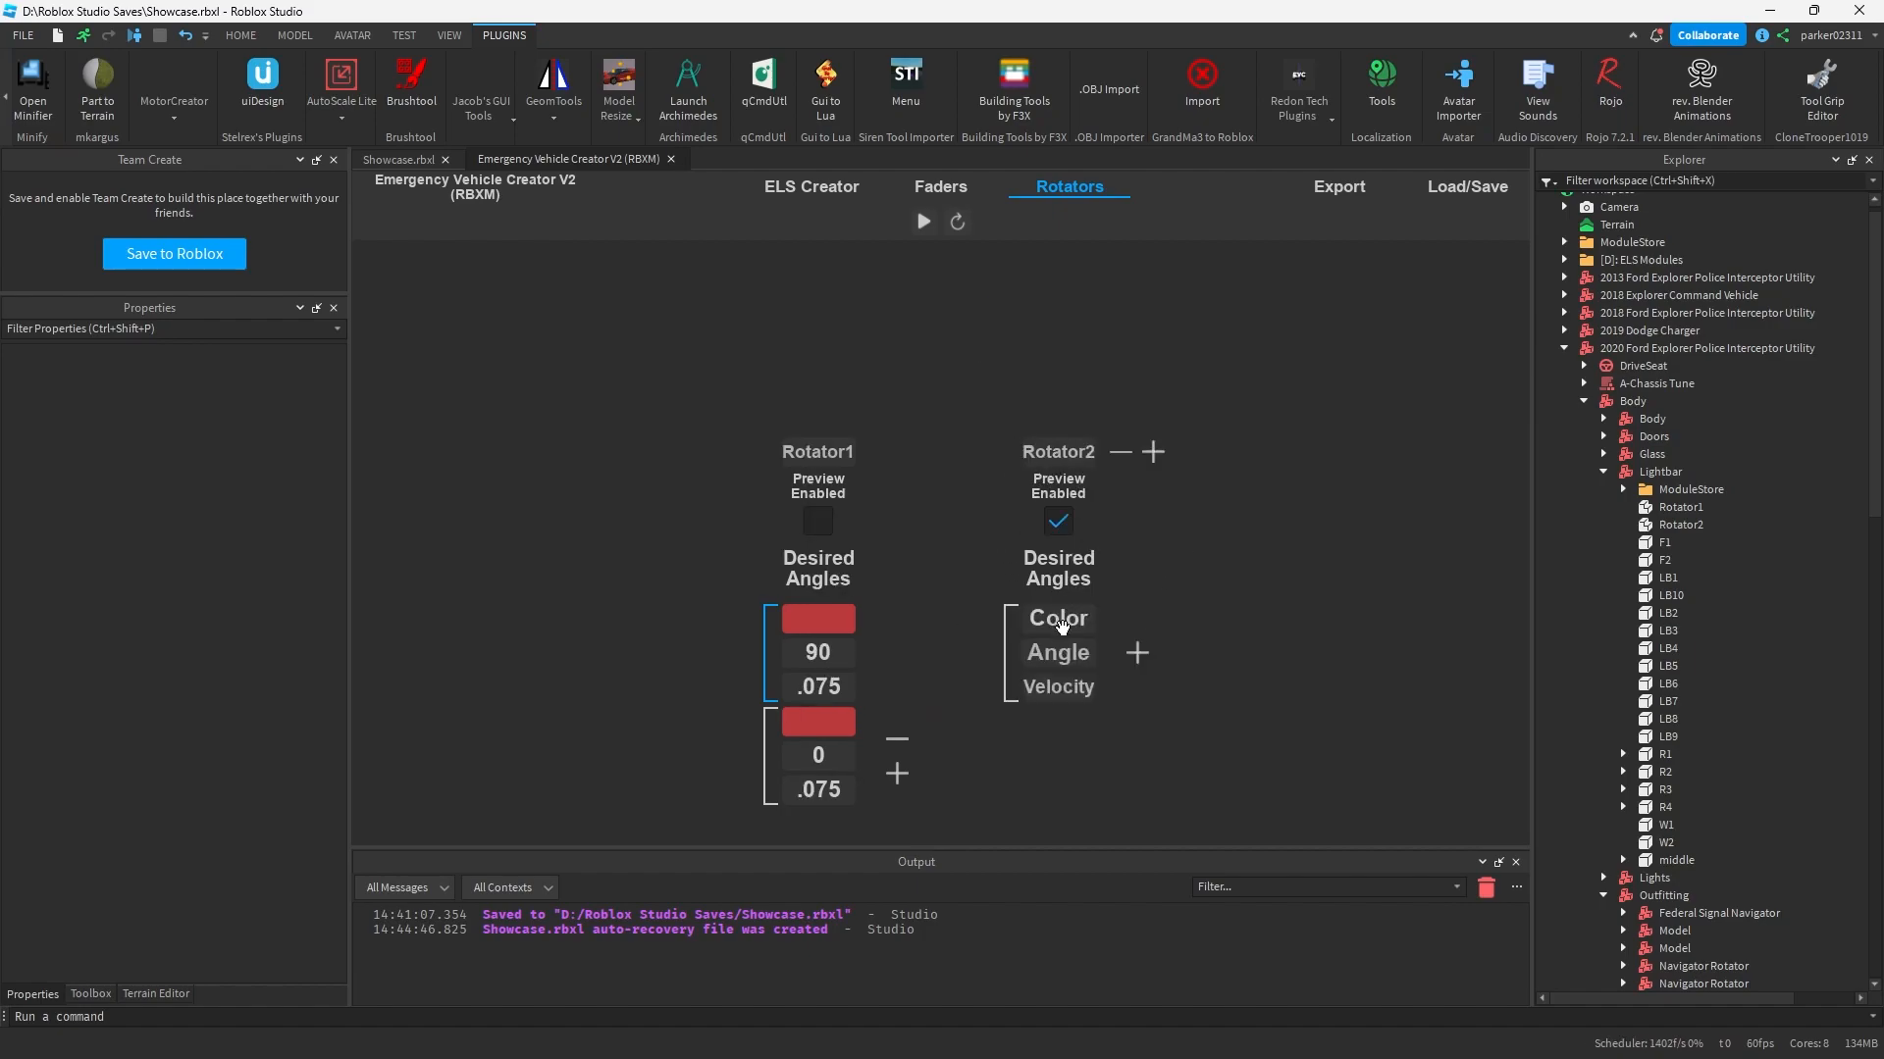
# Step: Give Rotator2 a blue step at velocity .1, preview its rotation, and go to Load/Save
pyautogui.click(1056, 618)
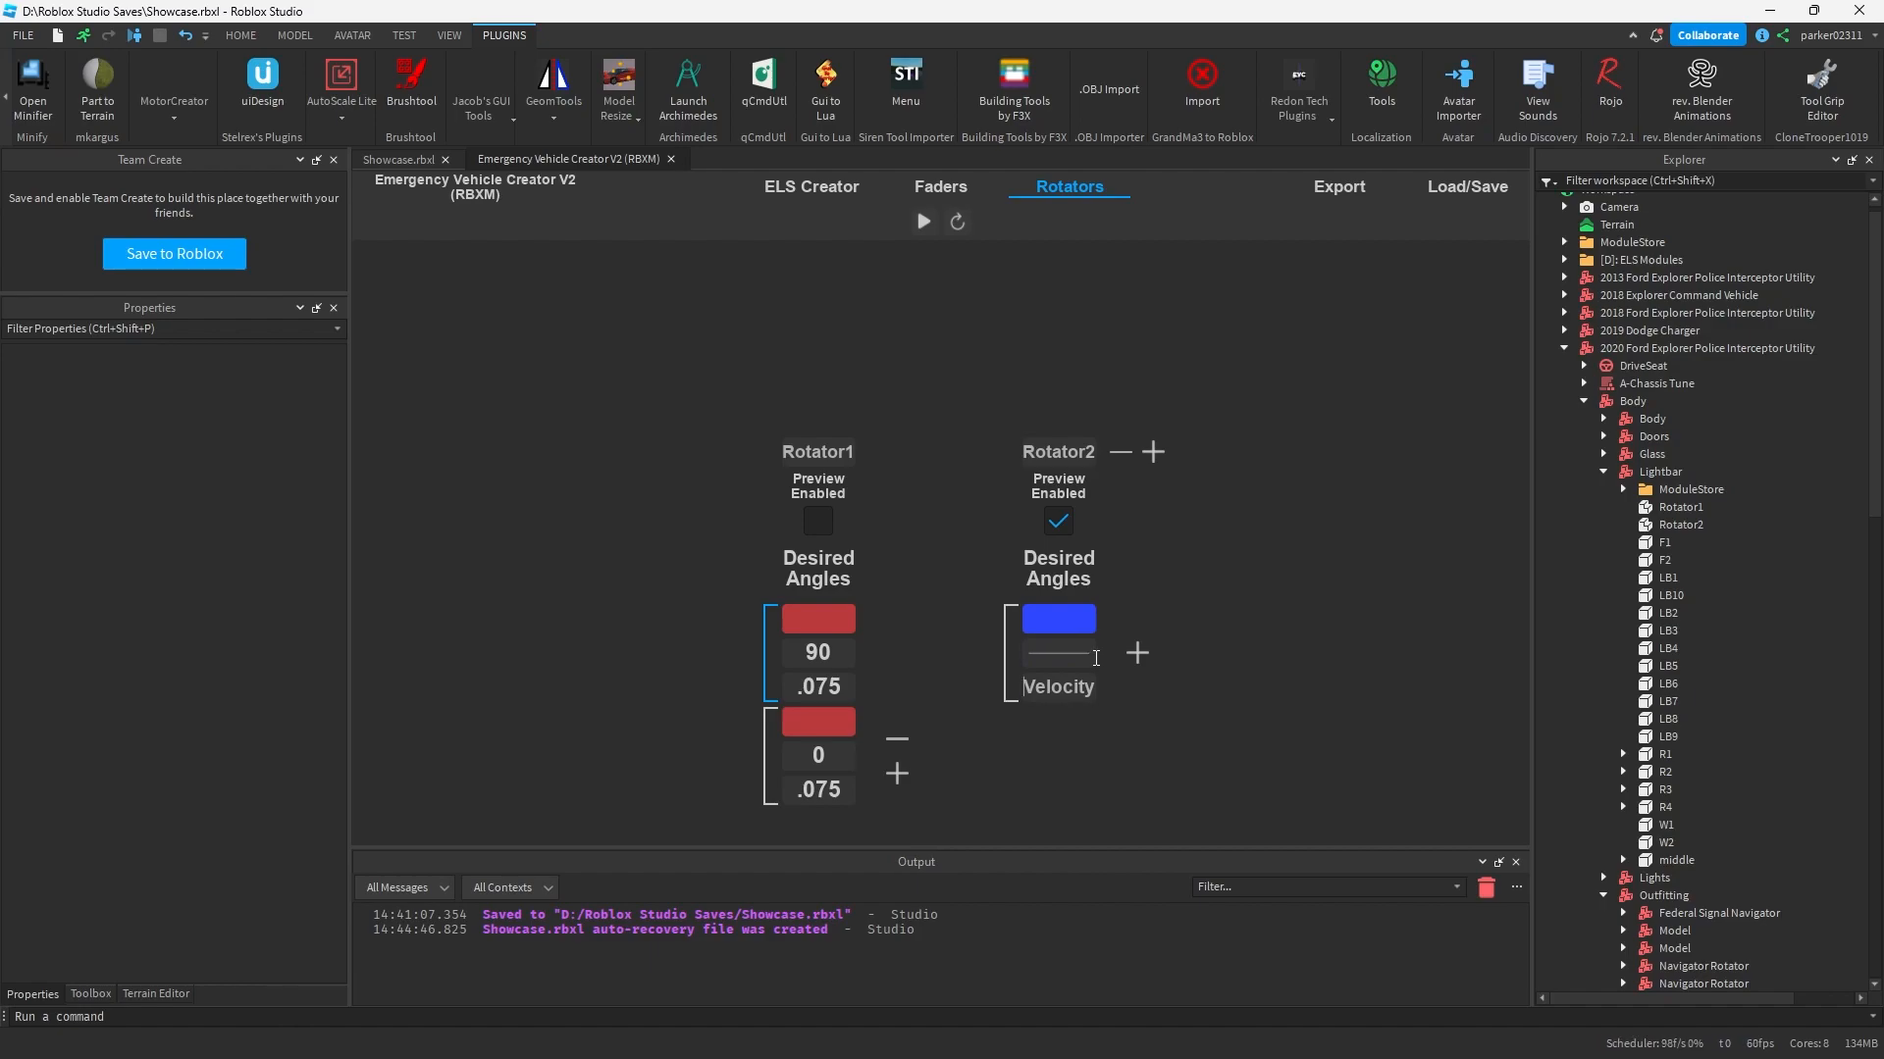
pyautogui.moveTo(1121, 648)
pyautogui.write('.1')
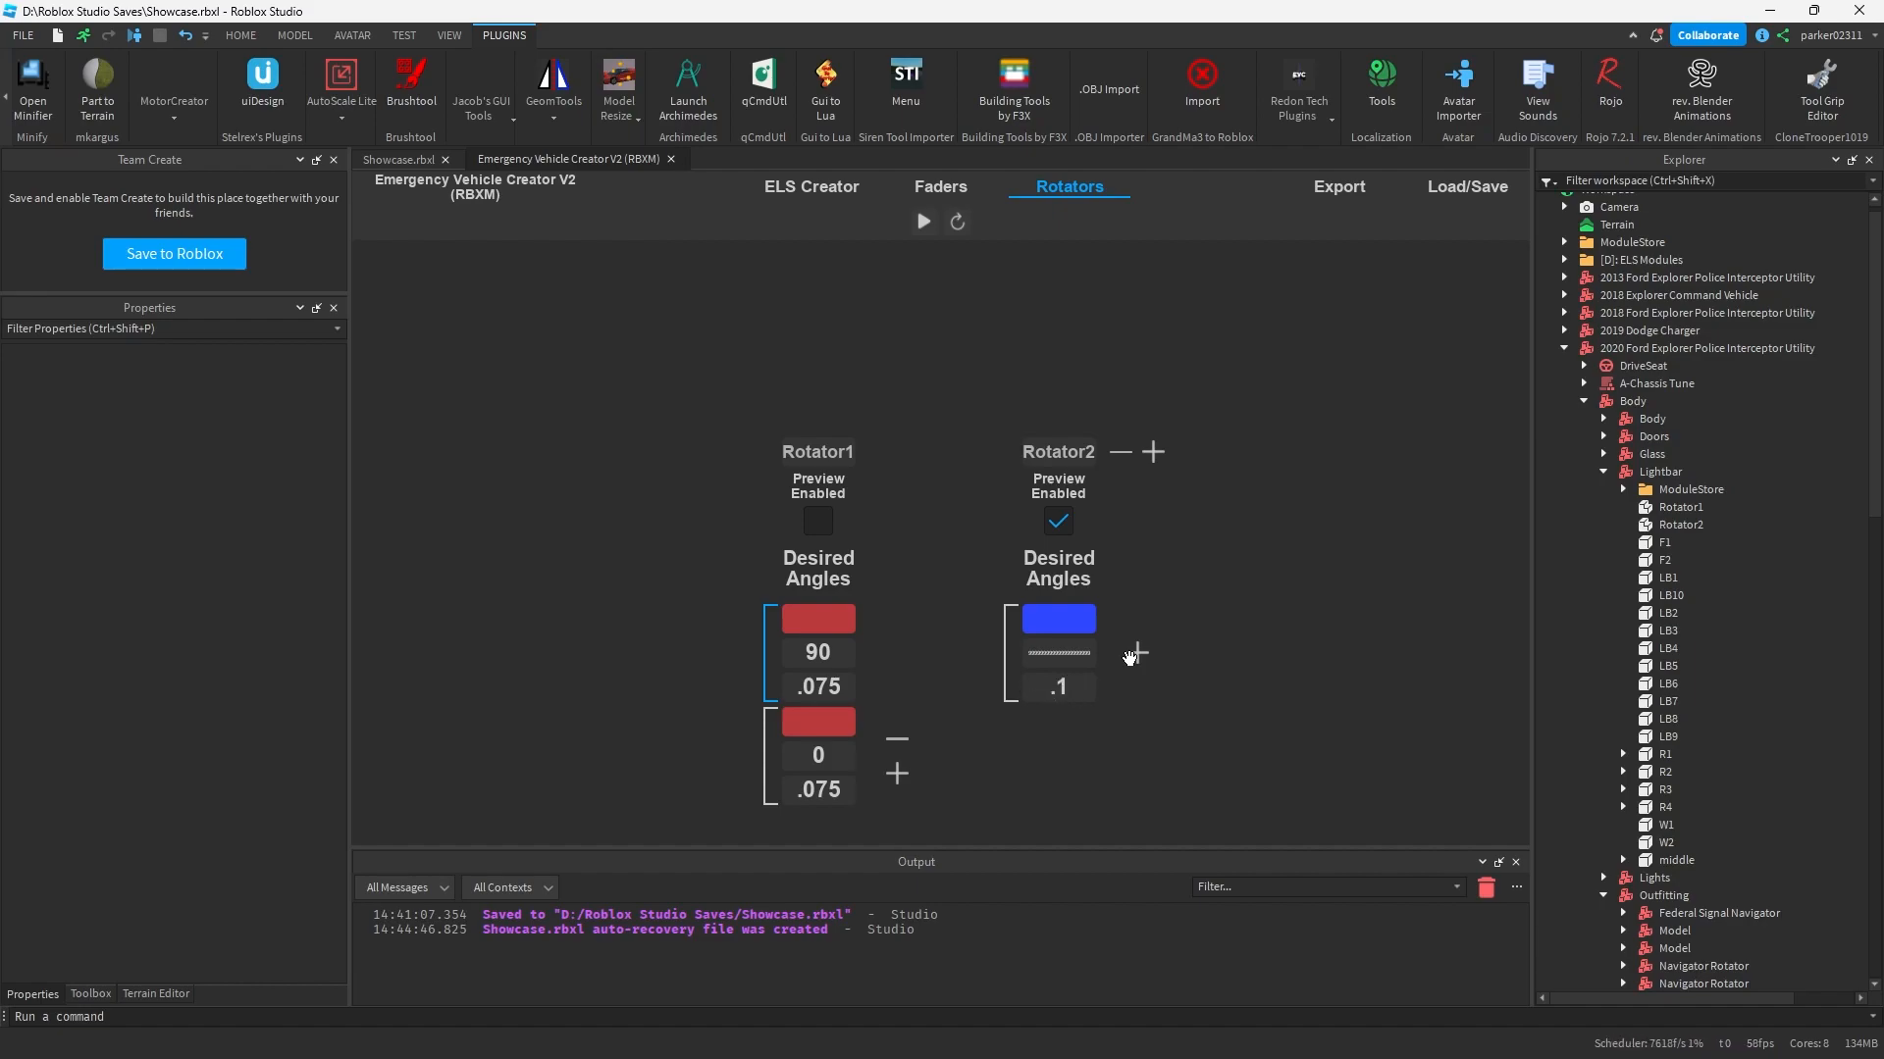
pyautogui.moveTo(1343, 671)
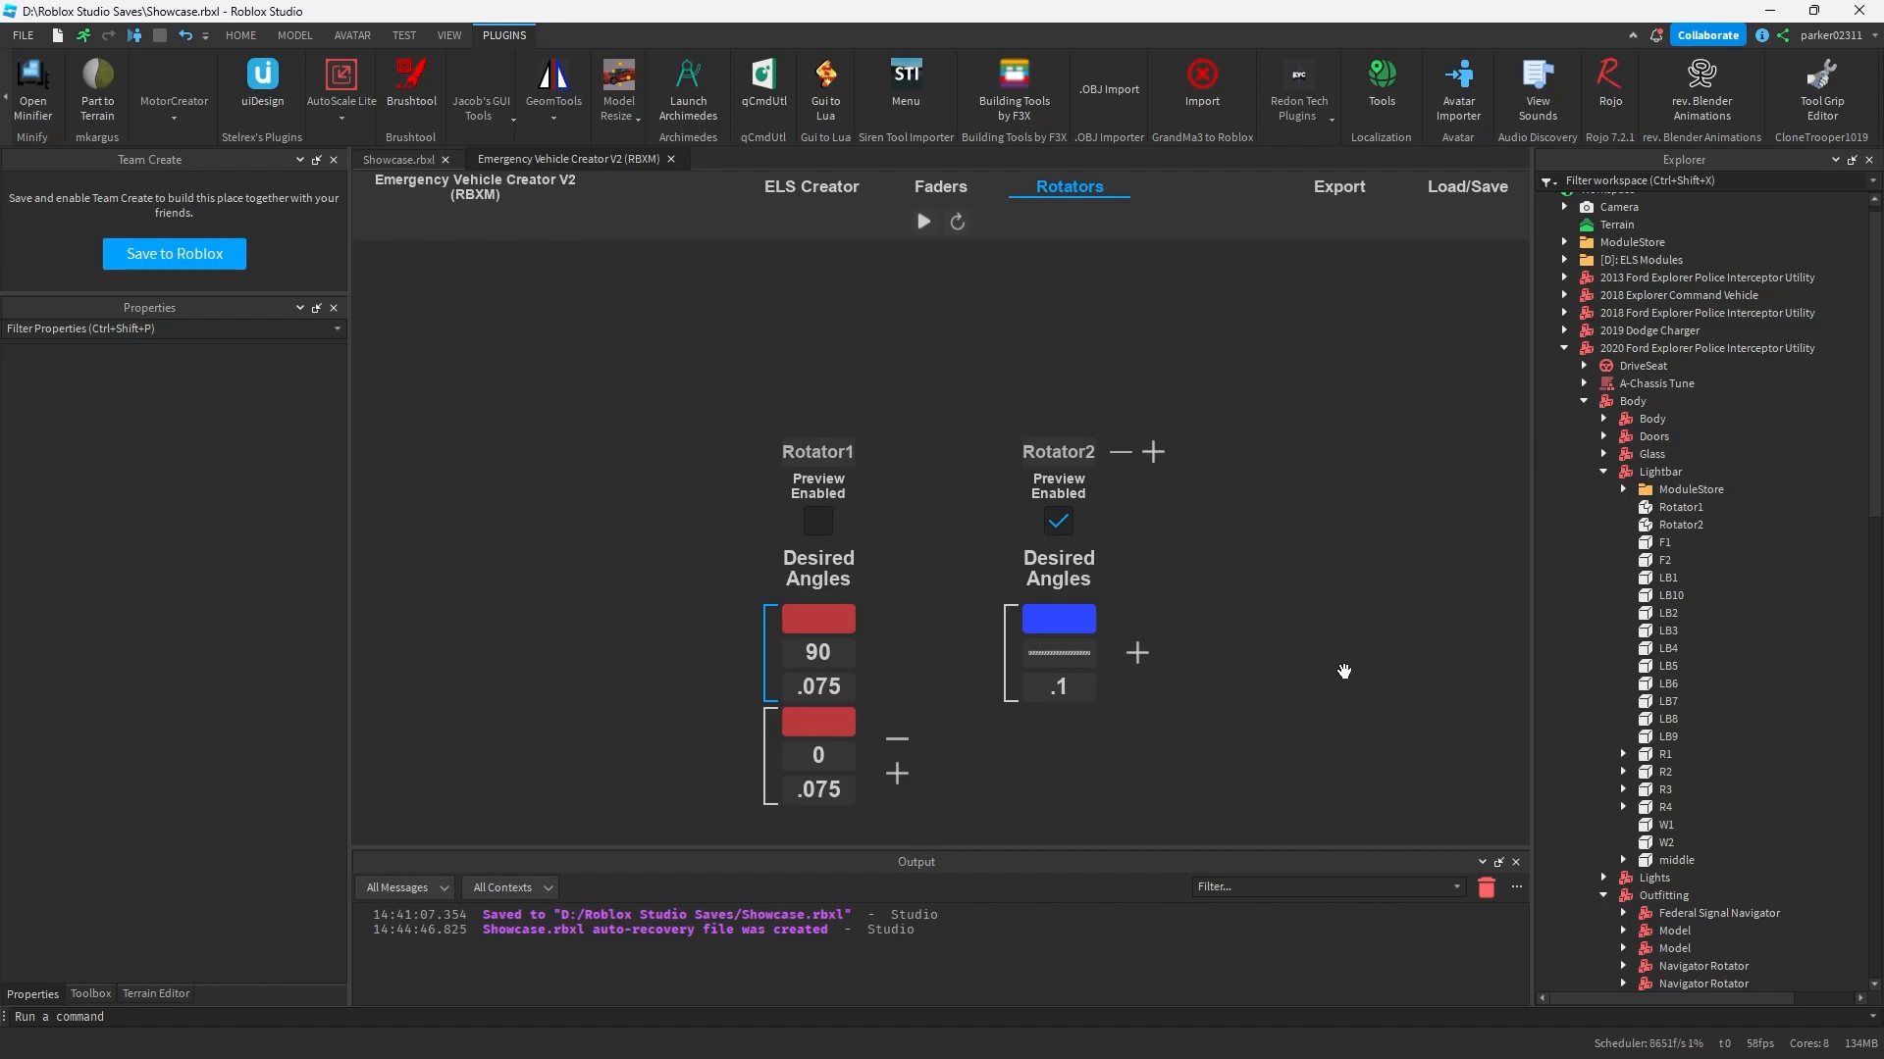
pyautogui.click(922, 221)
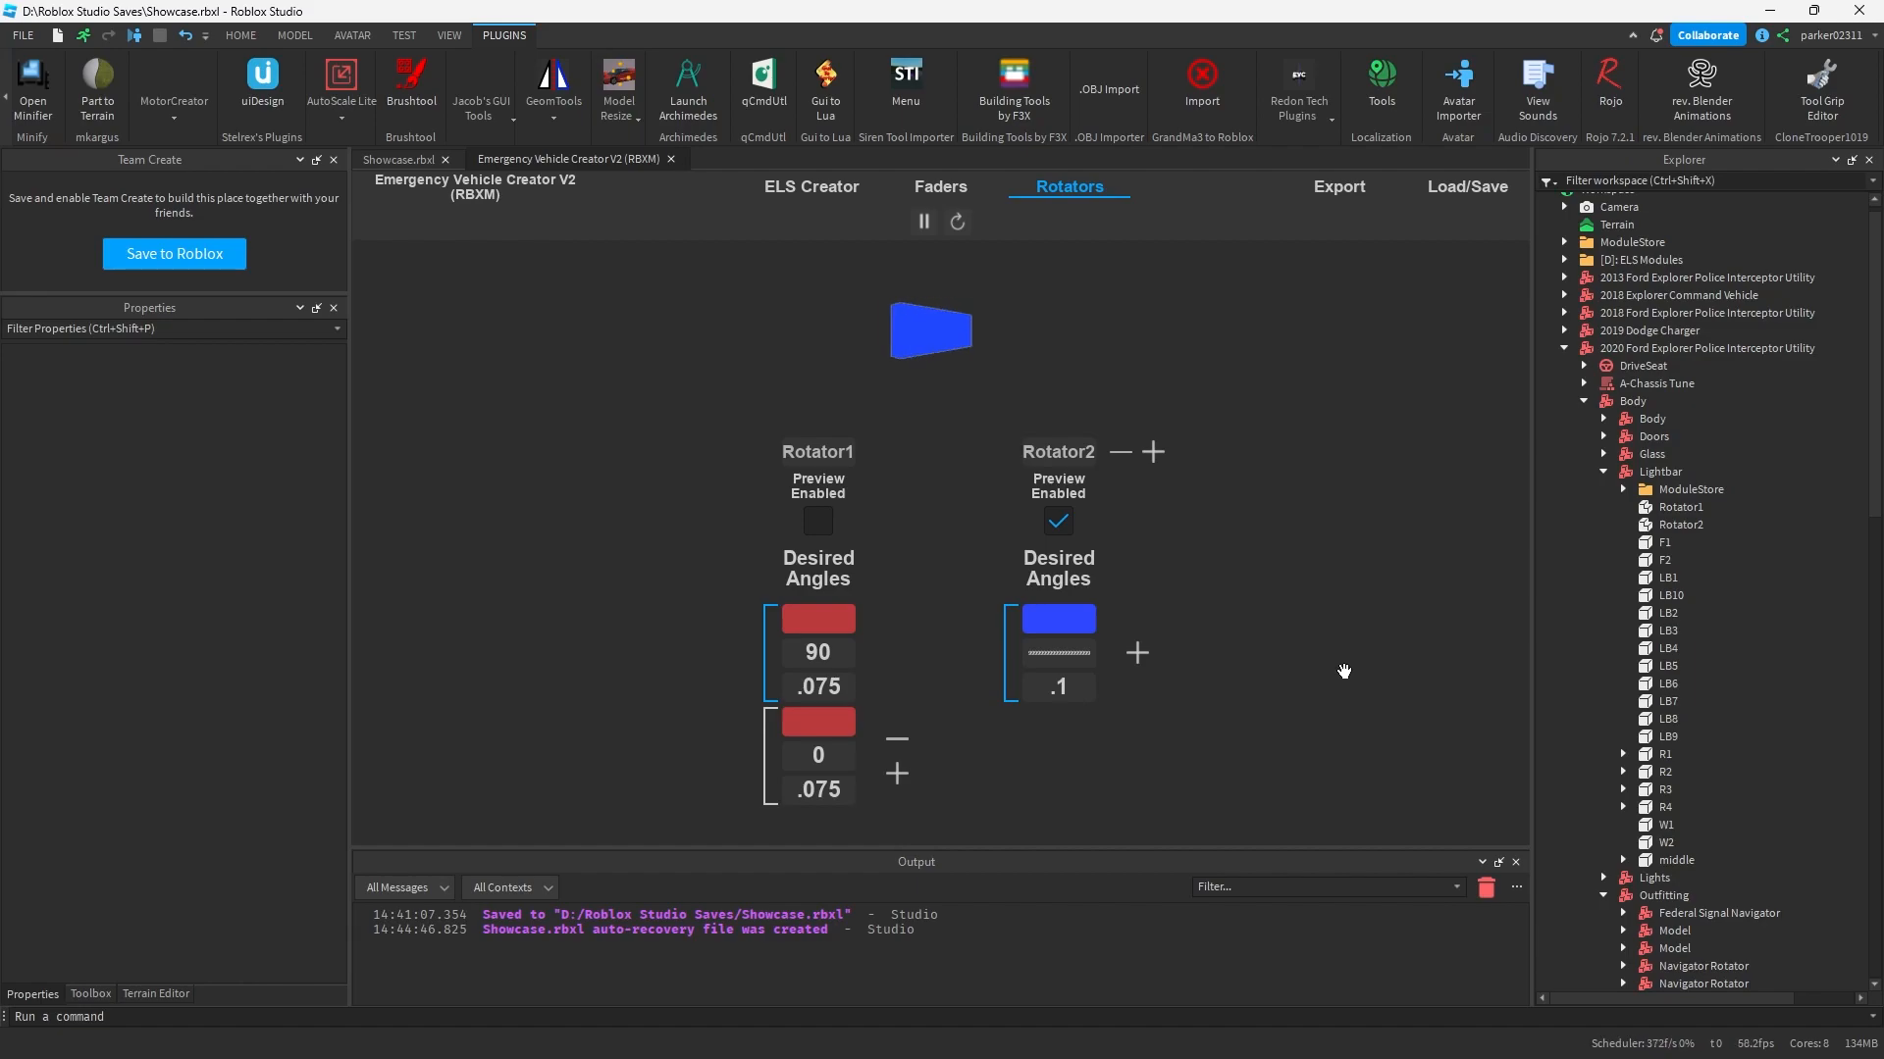
pyautogui.click(922, 221)
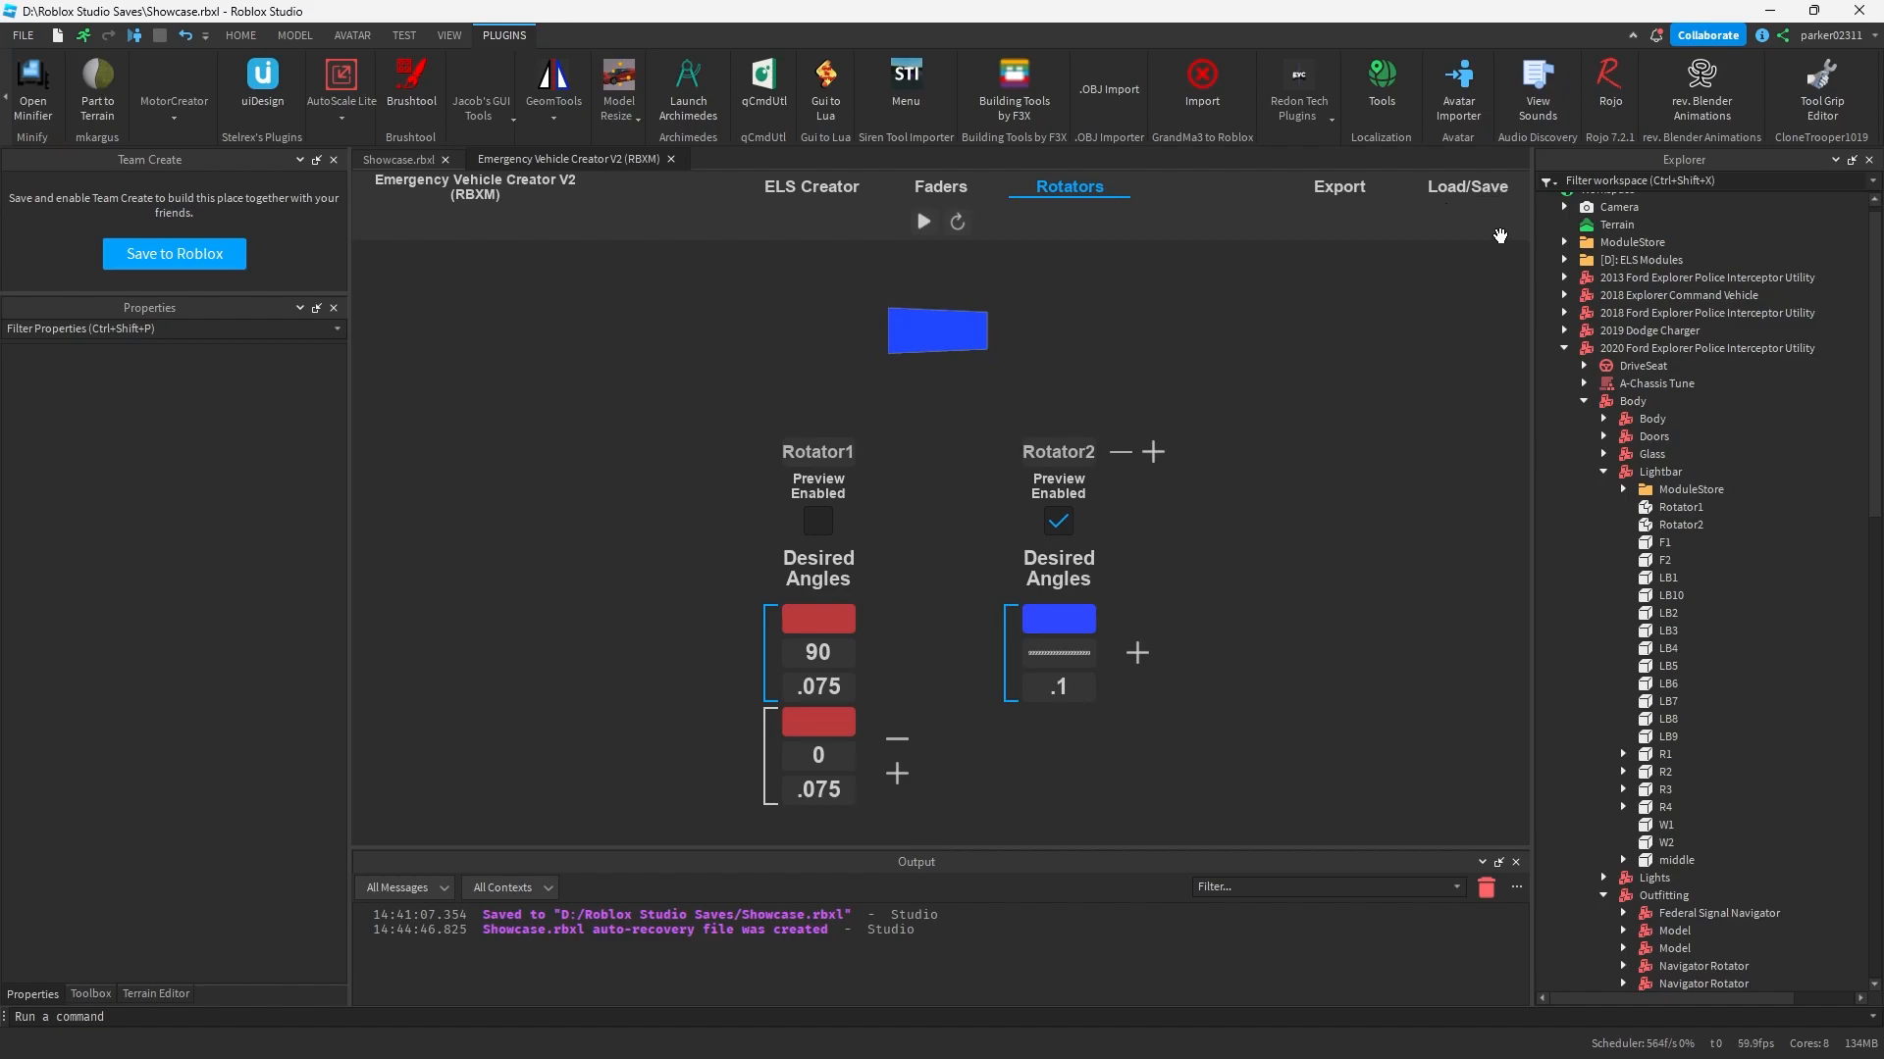
pyautogui.click(1464, 187)
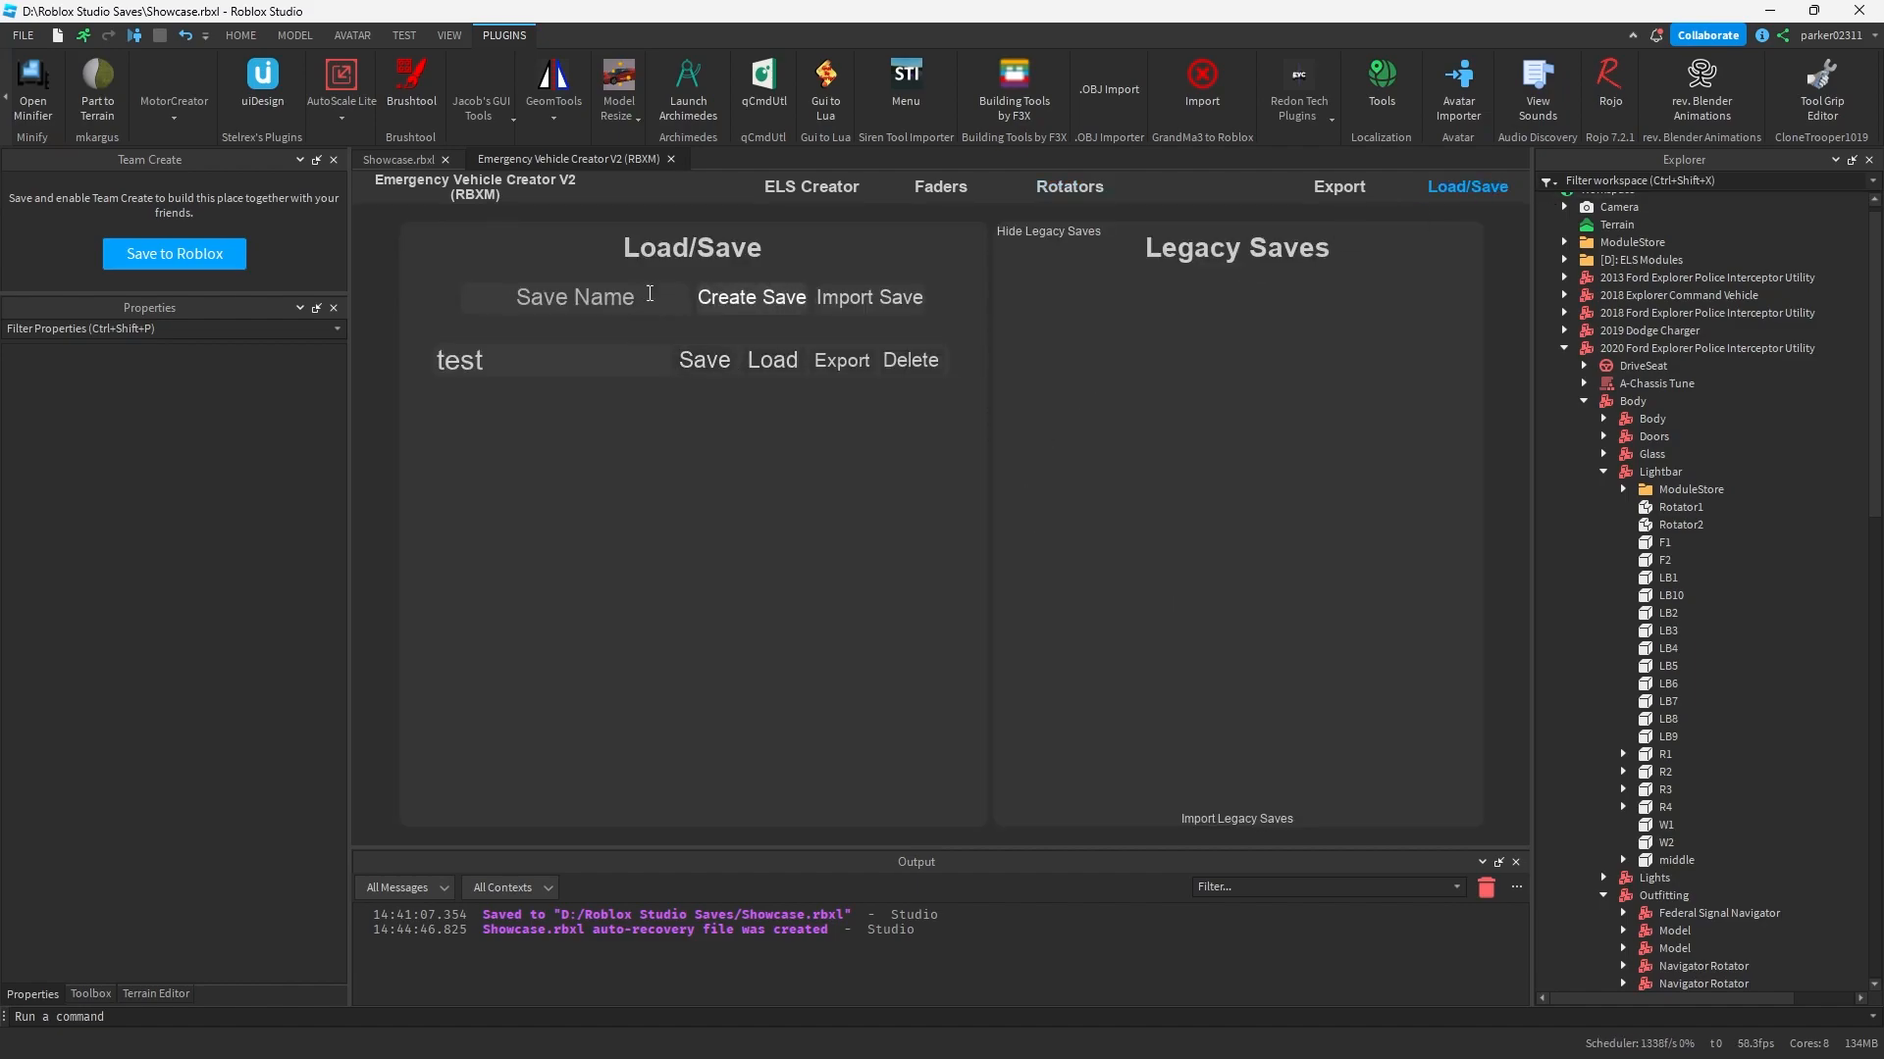
# Step: Create a new plugin save named video1 next to the existing test save
pyautogui.write('test')
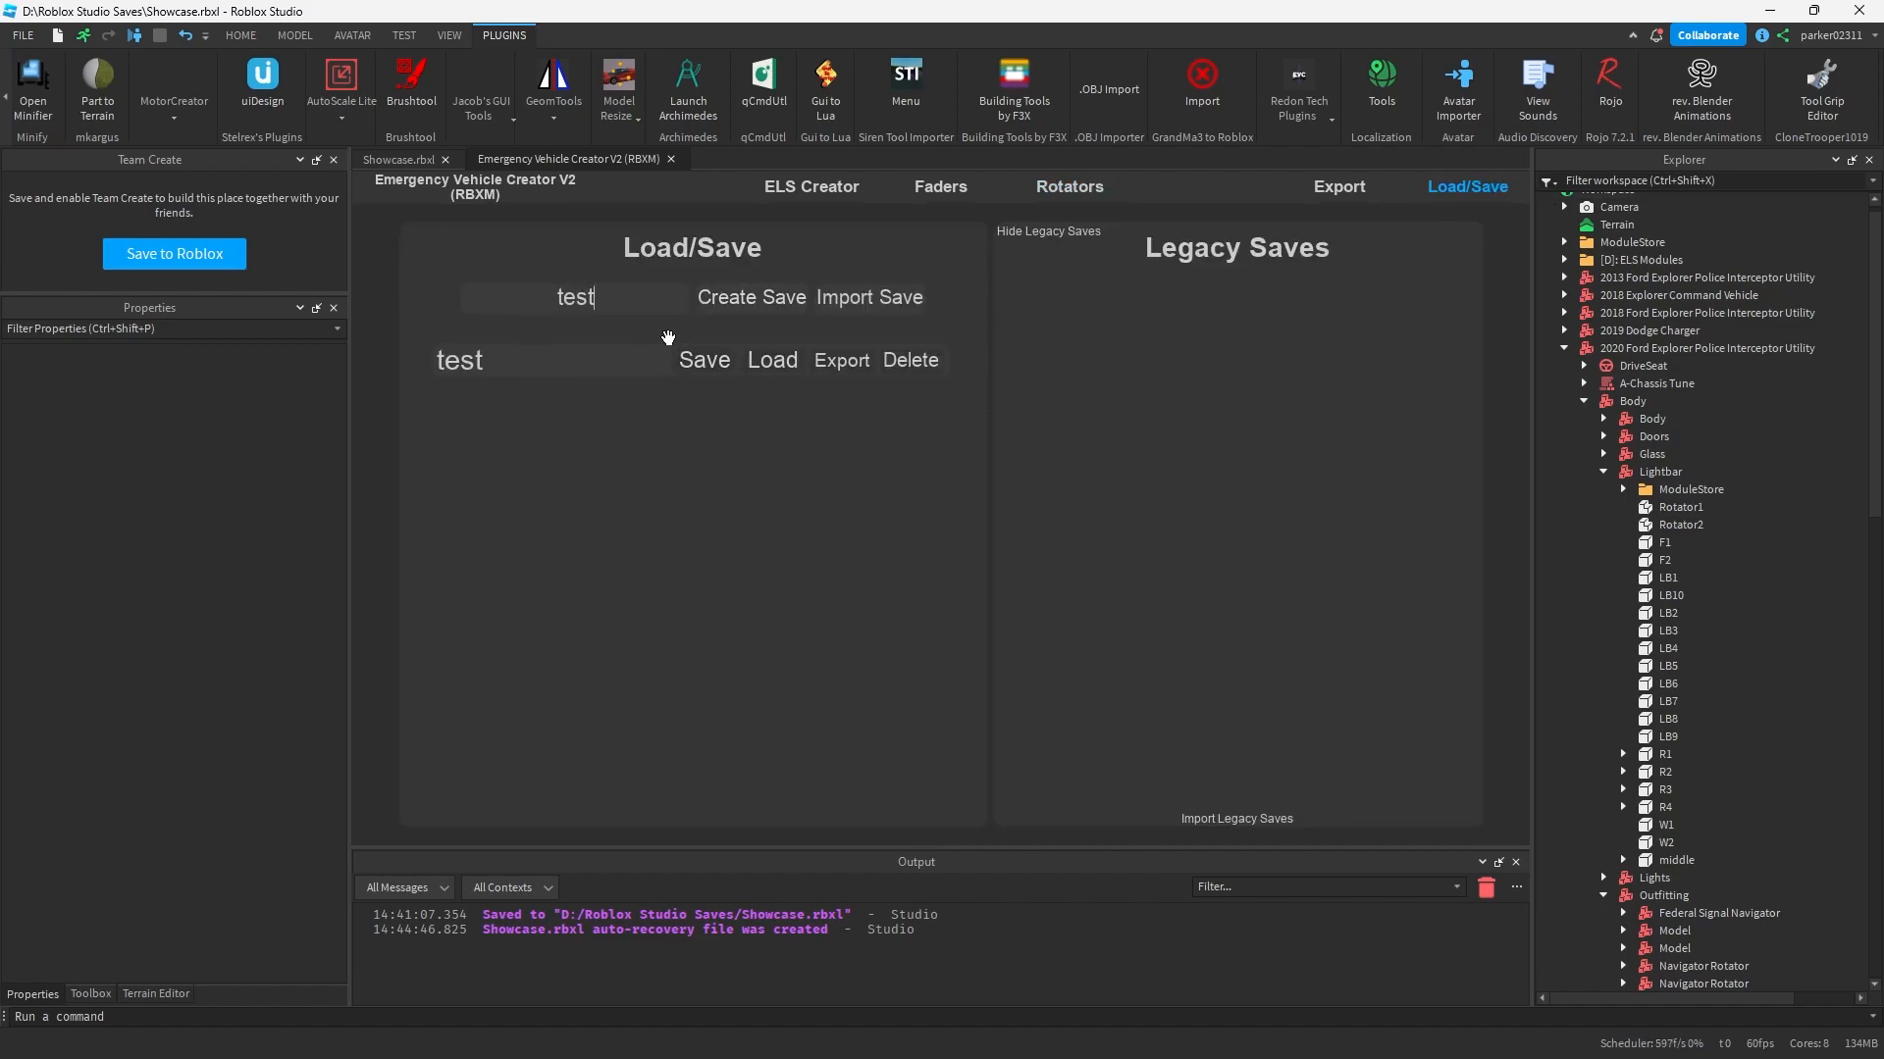
pyautogui.write('video#')
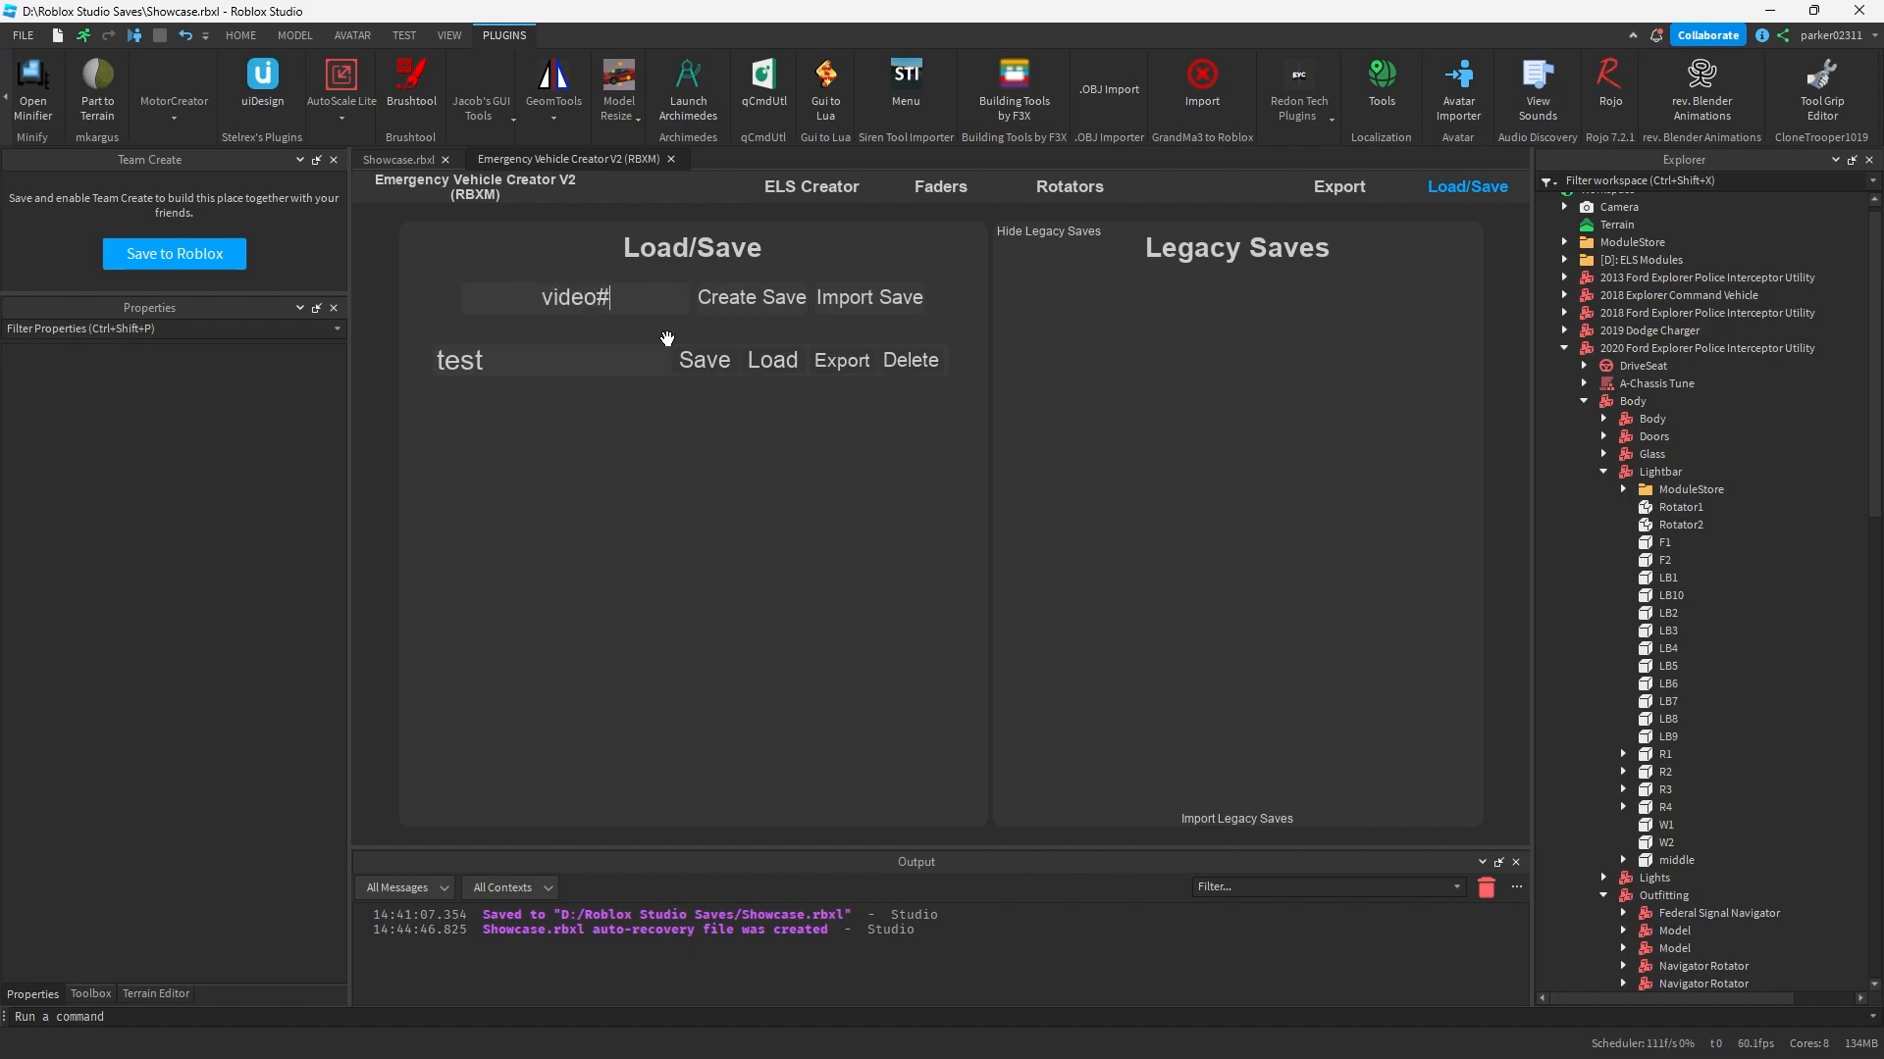
pyautogui.click(749, 297)
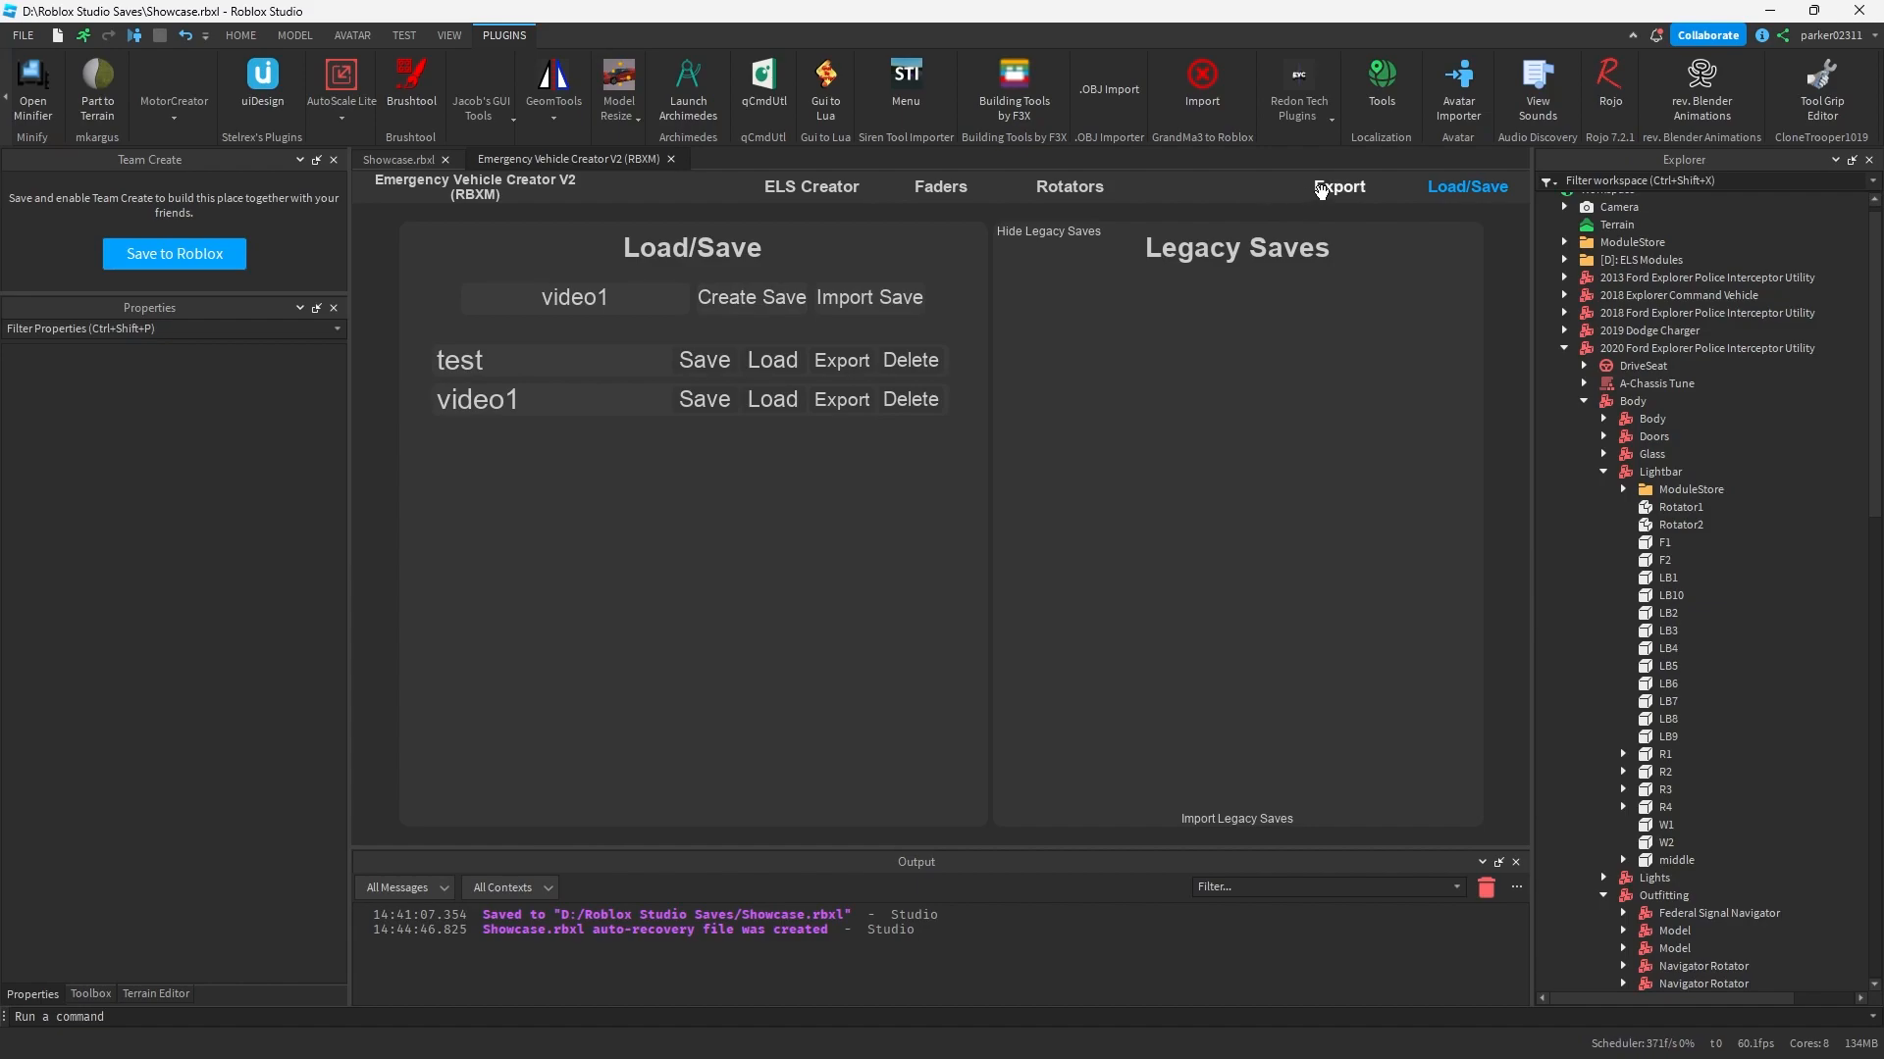
# Step: Export the rotators to the 2020 Ford Explorer Police Interceptor Utility's Stages pattern
pyautogui.click(1336, 186)
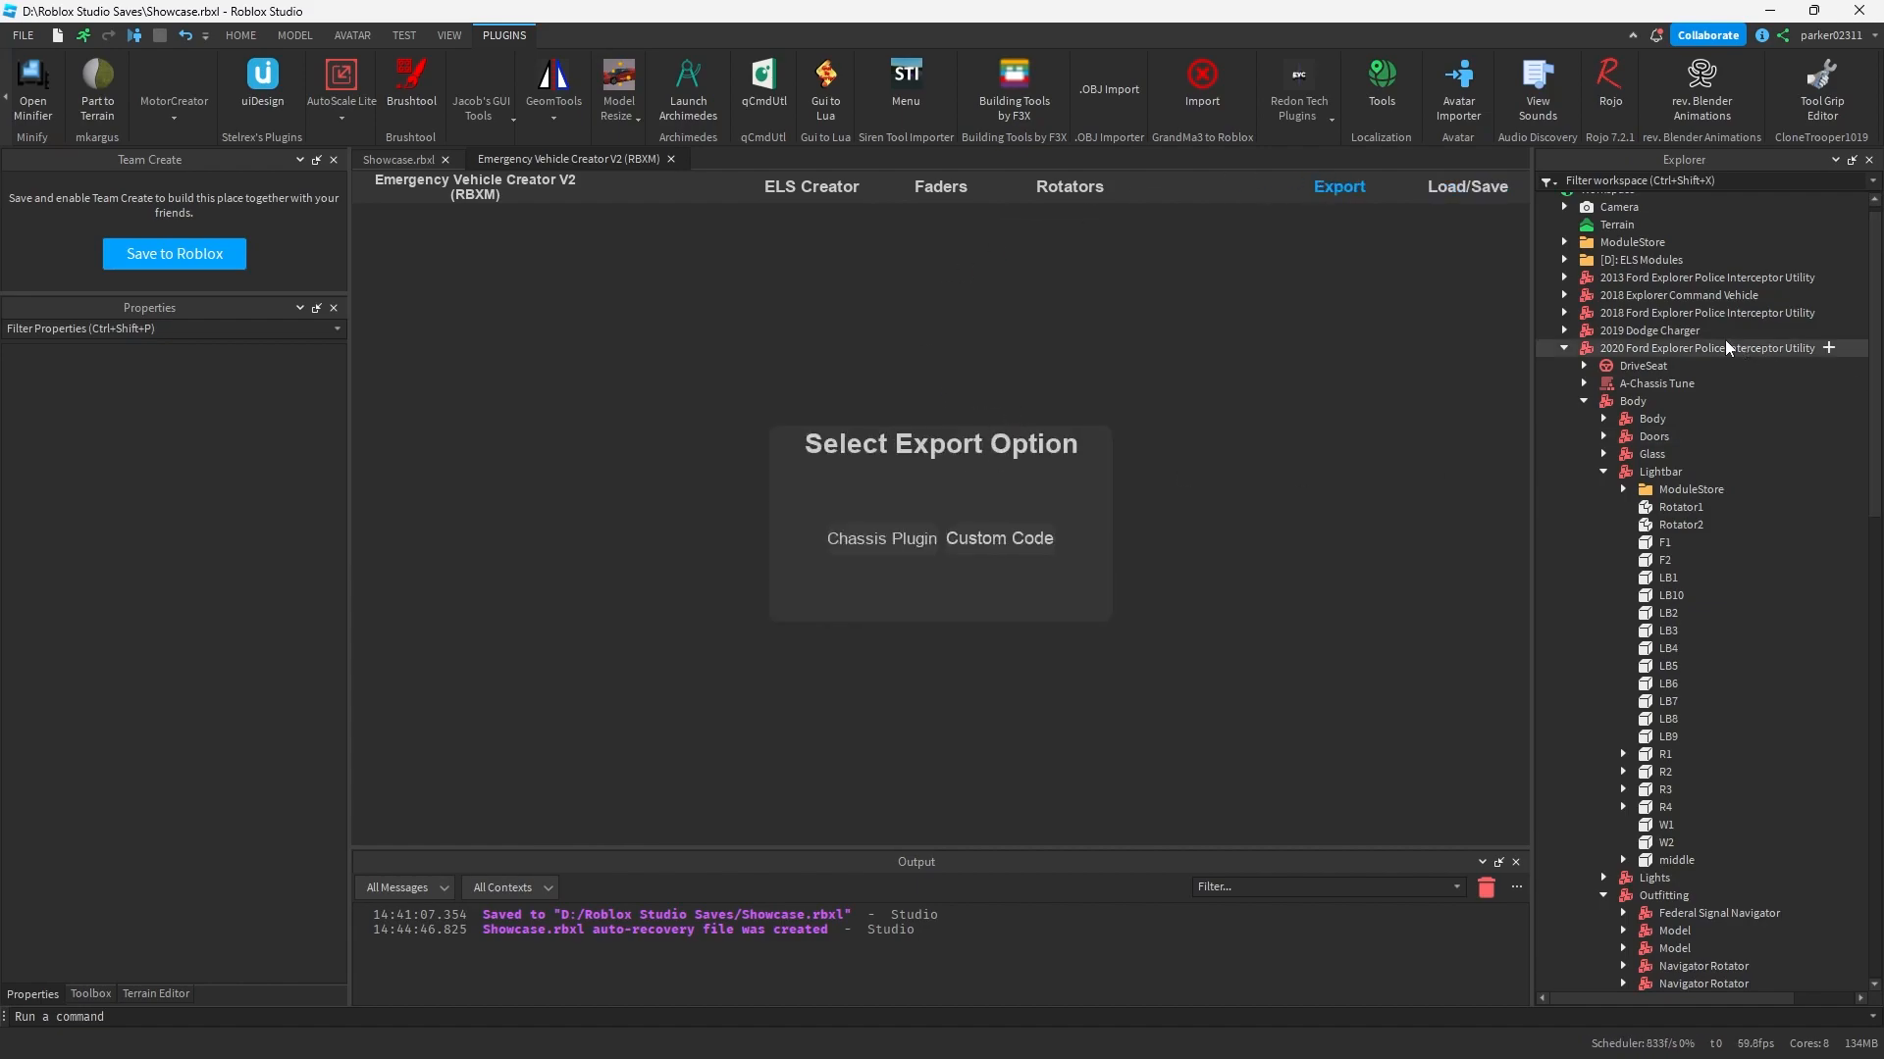
pyautogui.click(1703, 349)
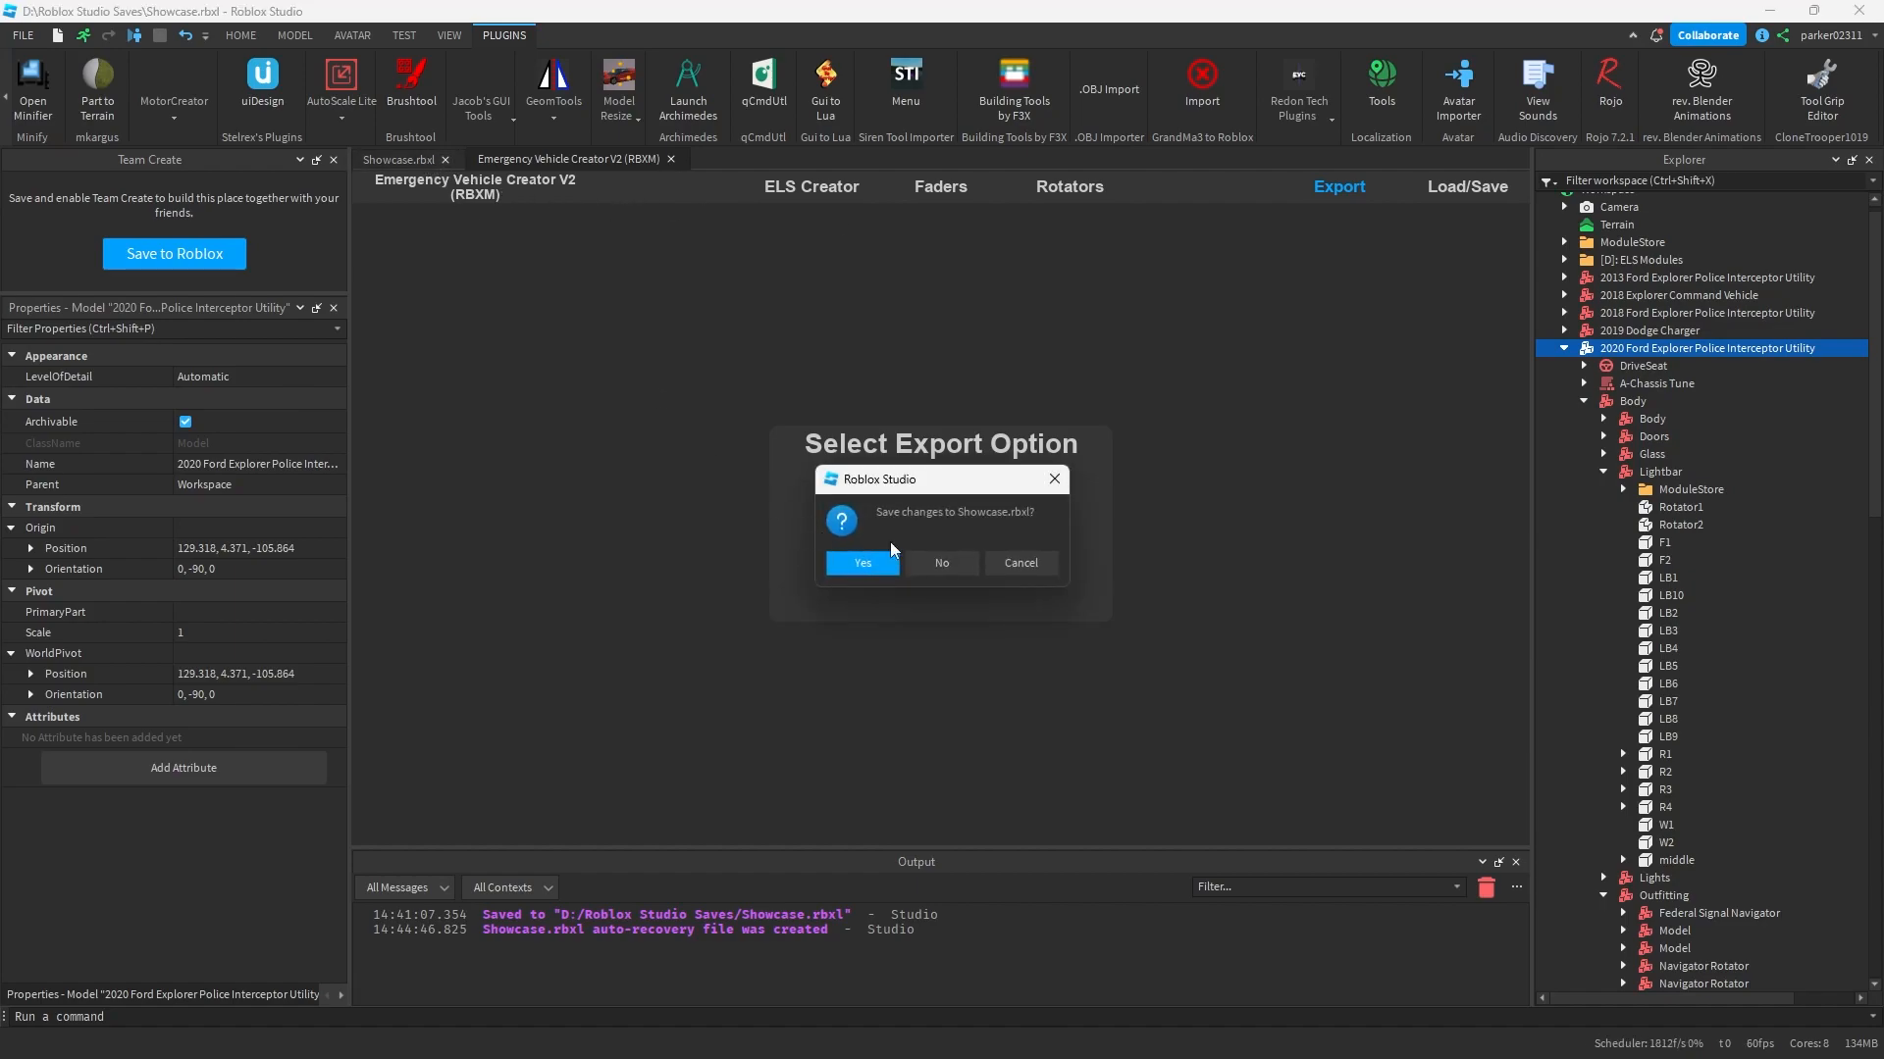
pyautogui.click(859, 563)
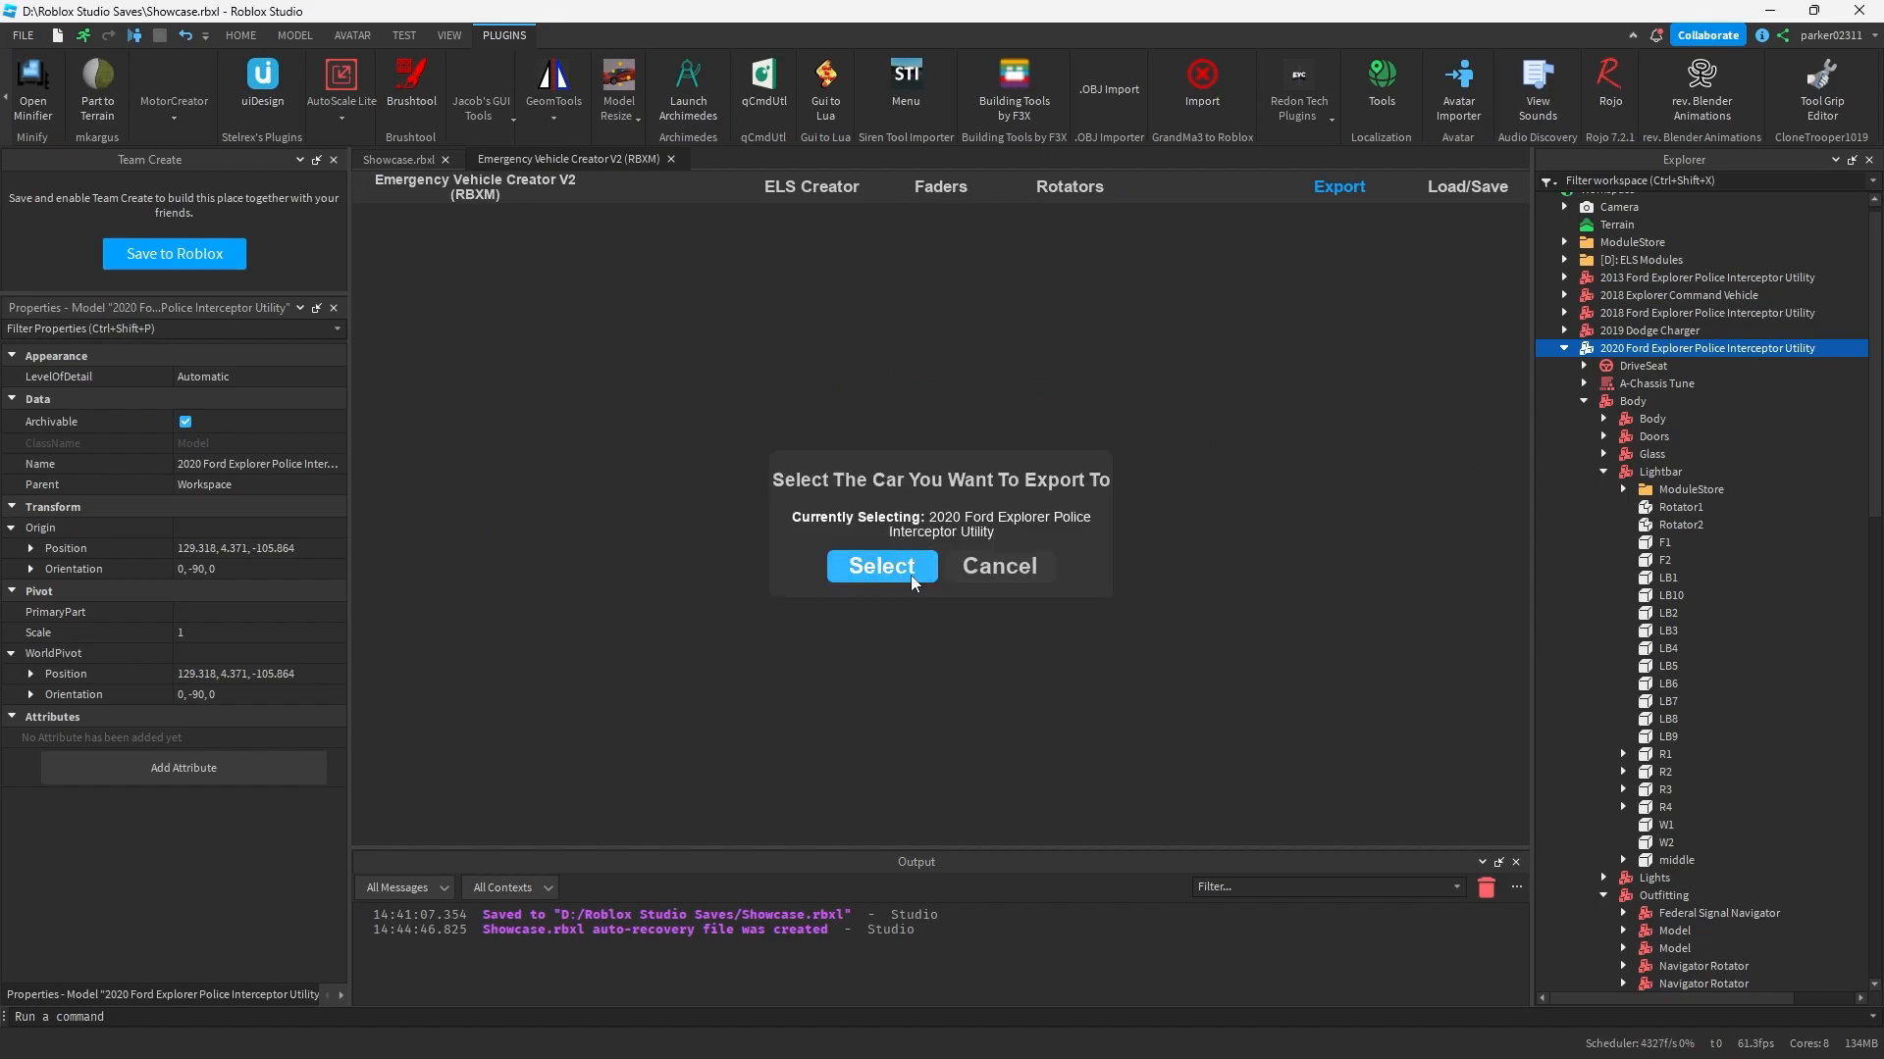
pyautogui.click(881, 565)
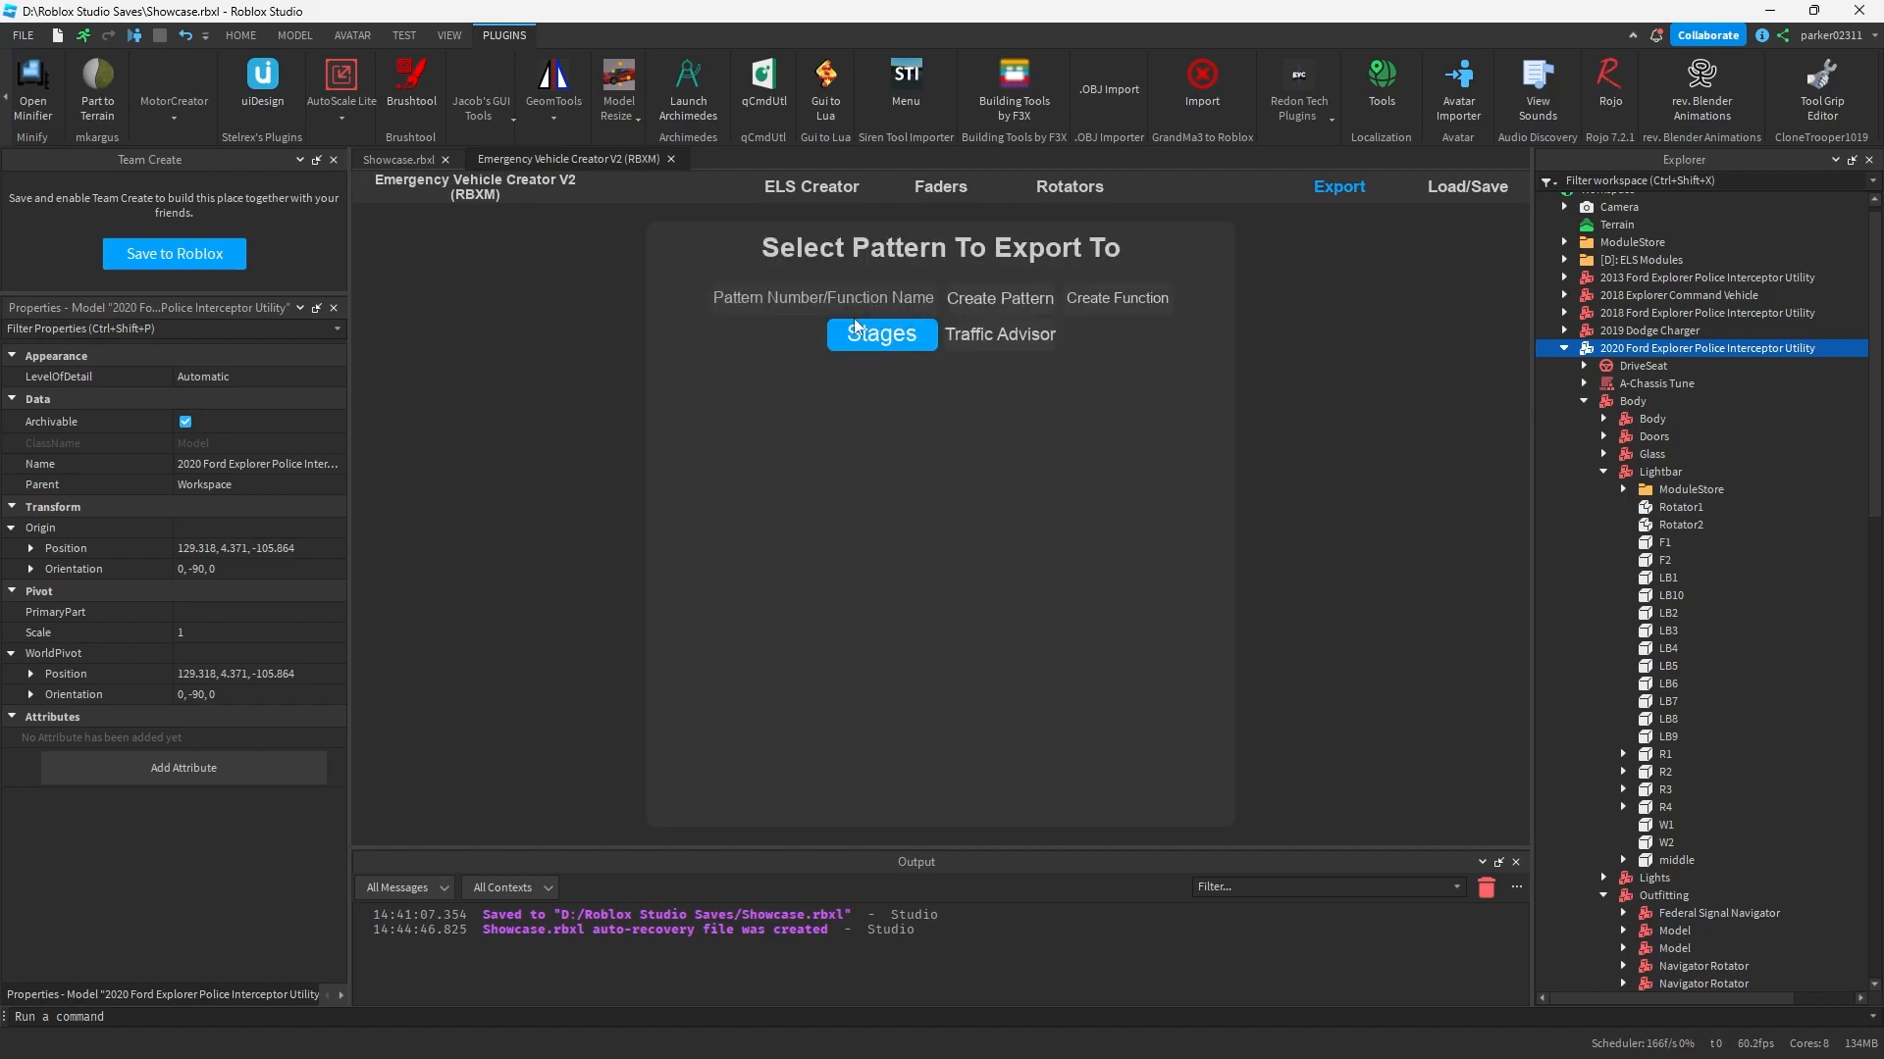
pyautogui.click(879, 333)
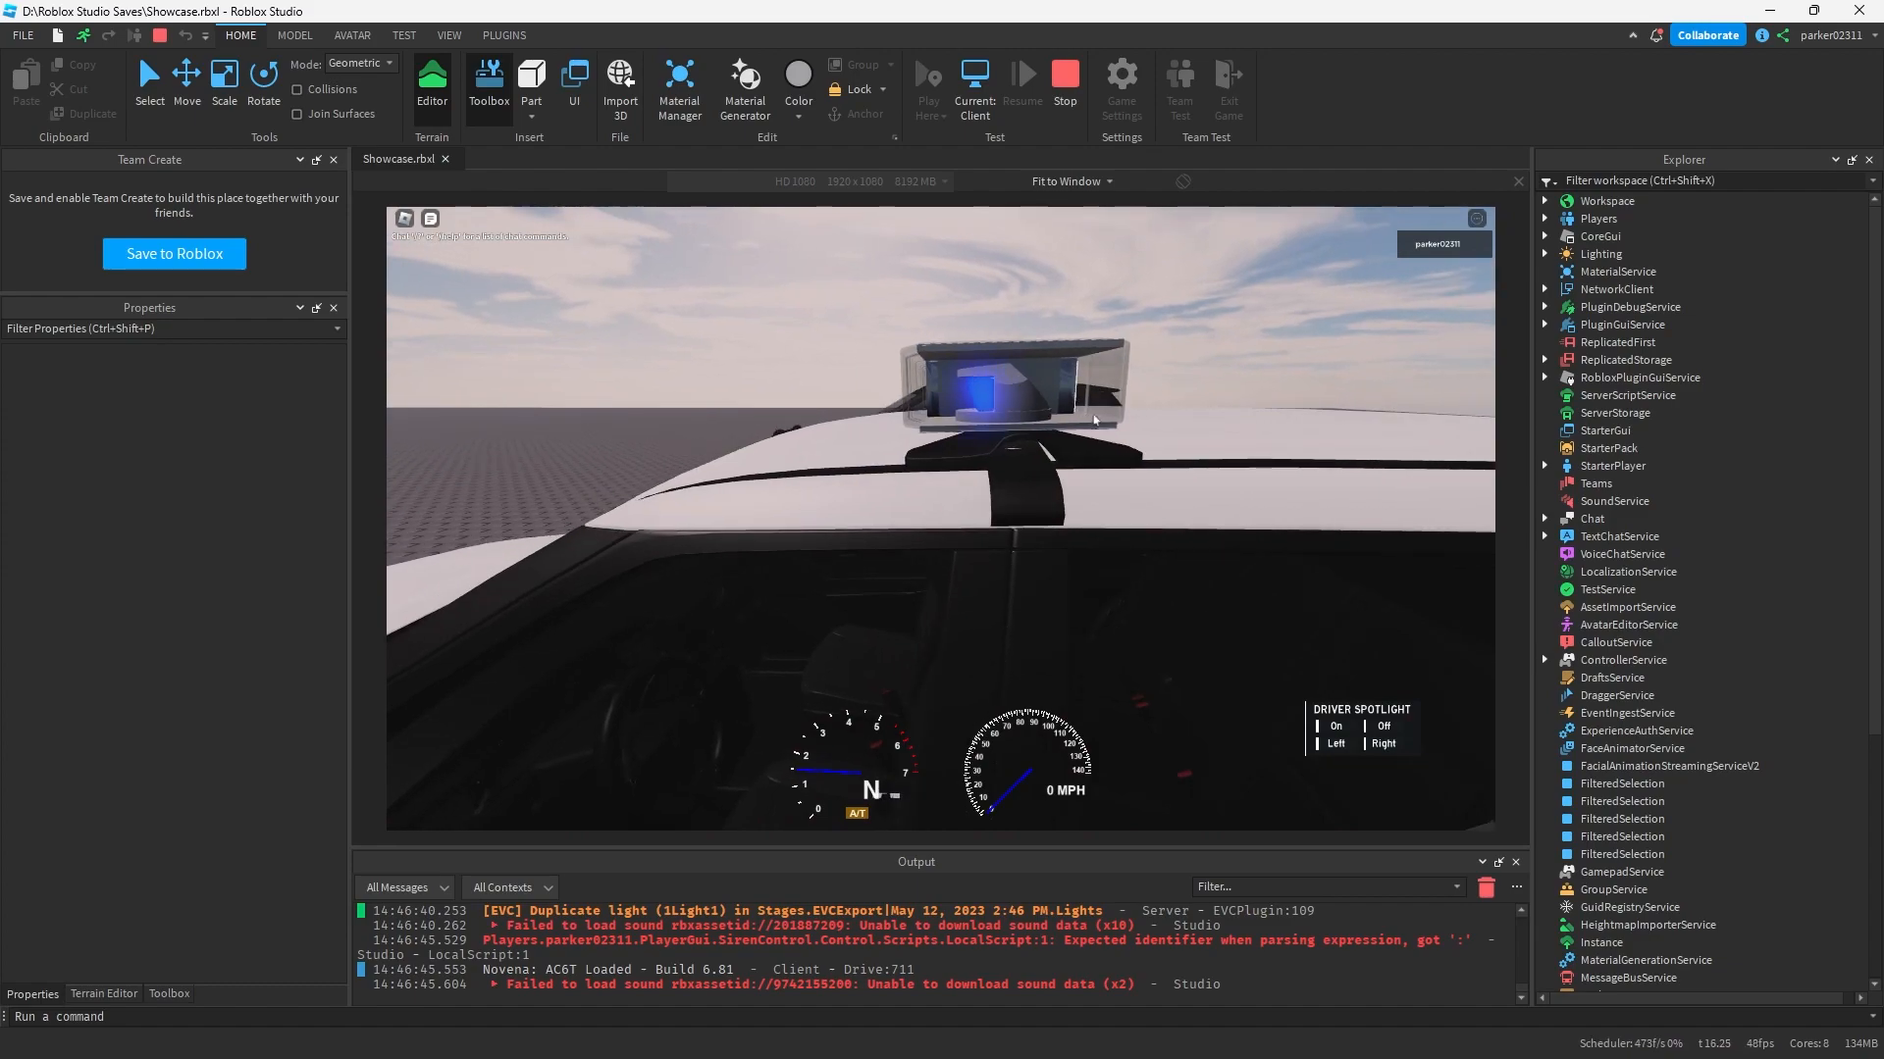
pyautogui.moveTo(1026, 387)
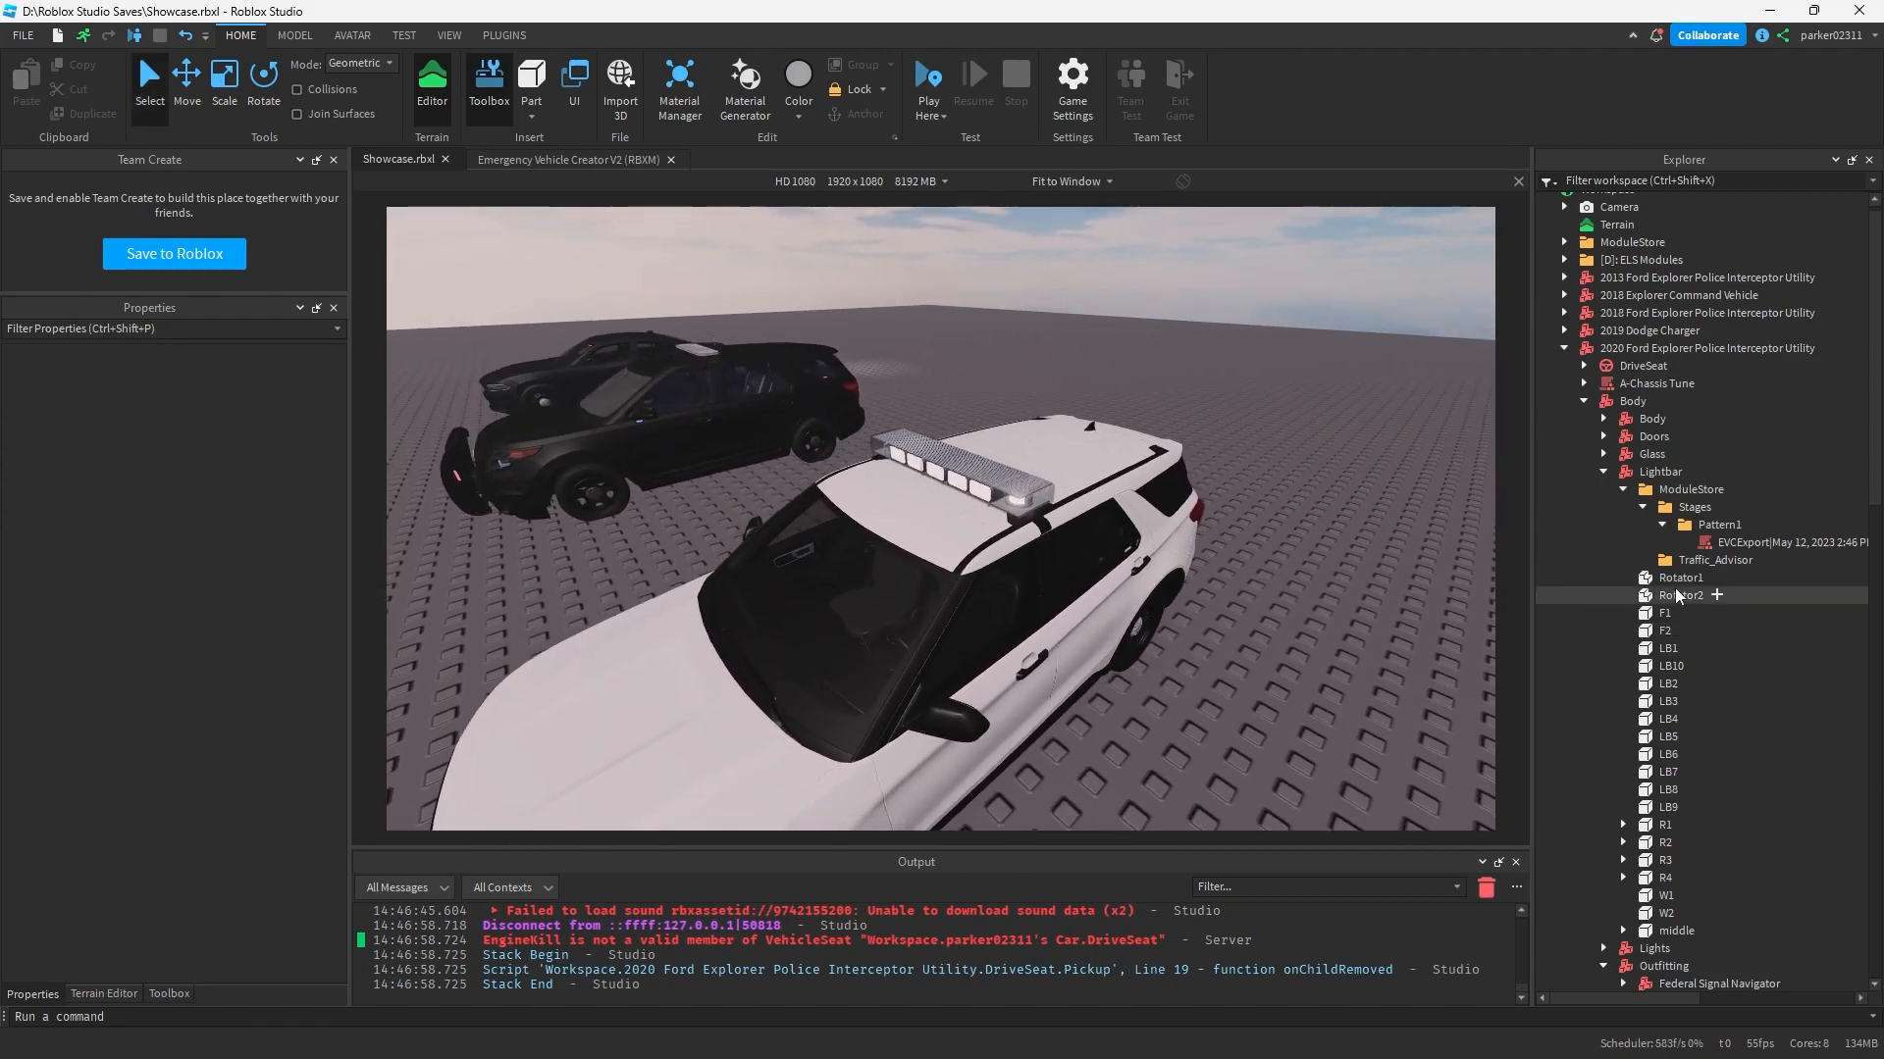
# Step: Insert a part named inverse in Rotator1, match Rotator1's position, and size it 0.1
pyautogui.click(1734, 576)
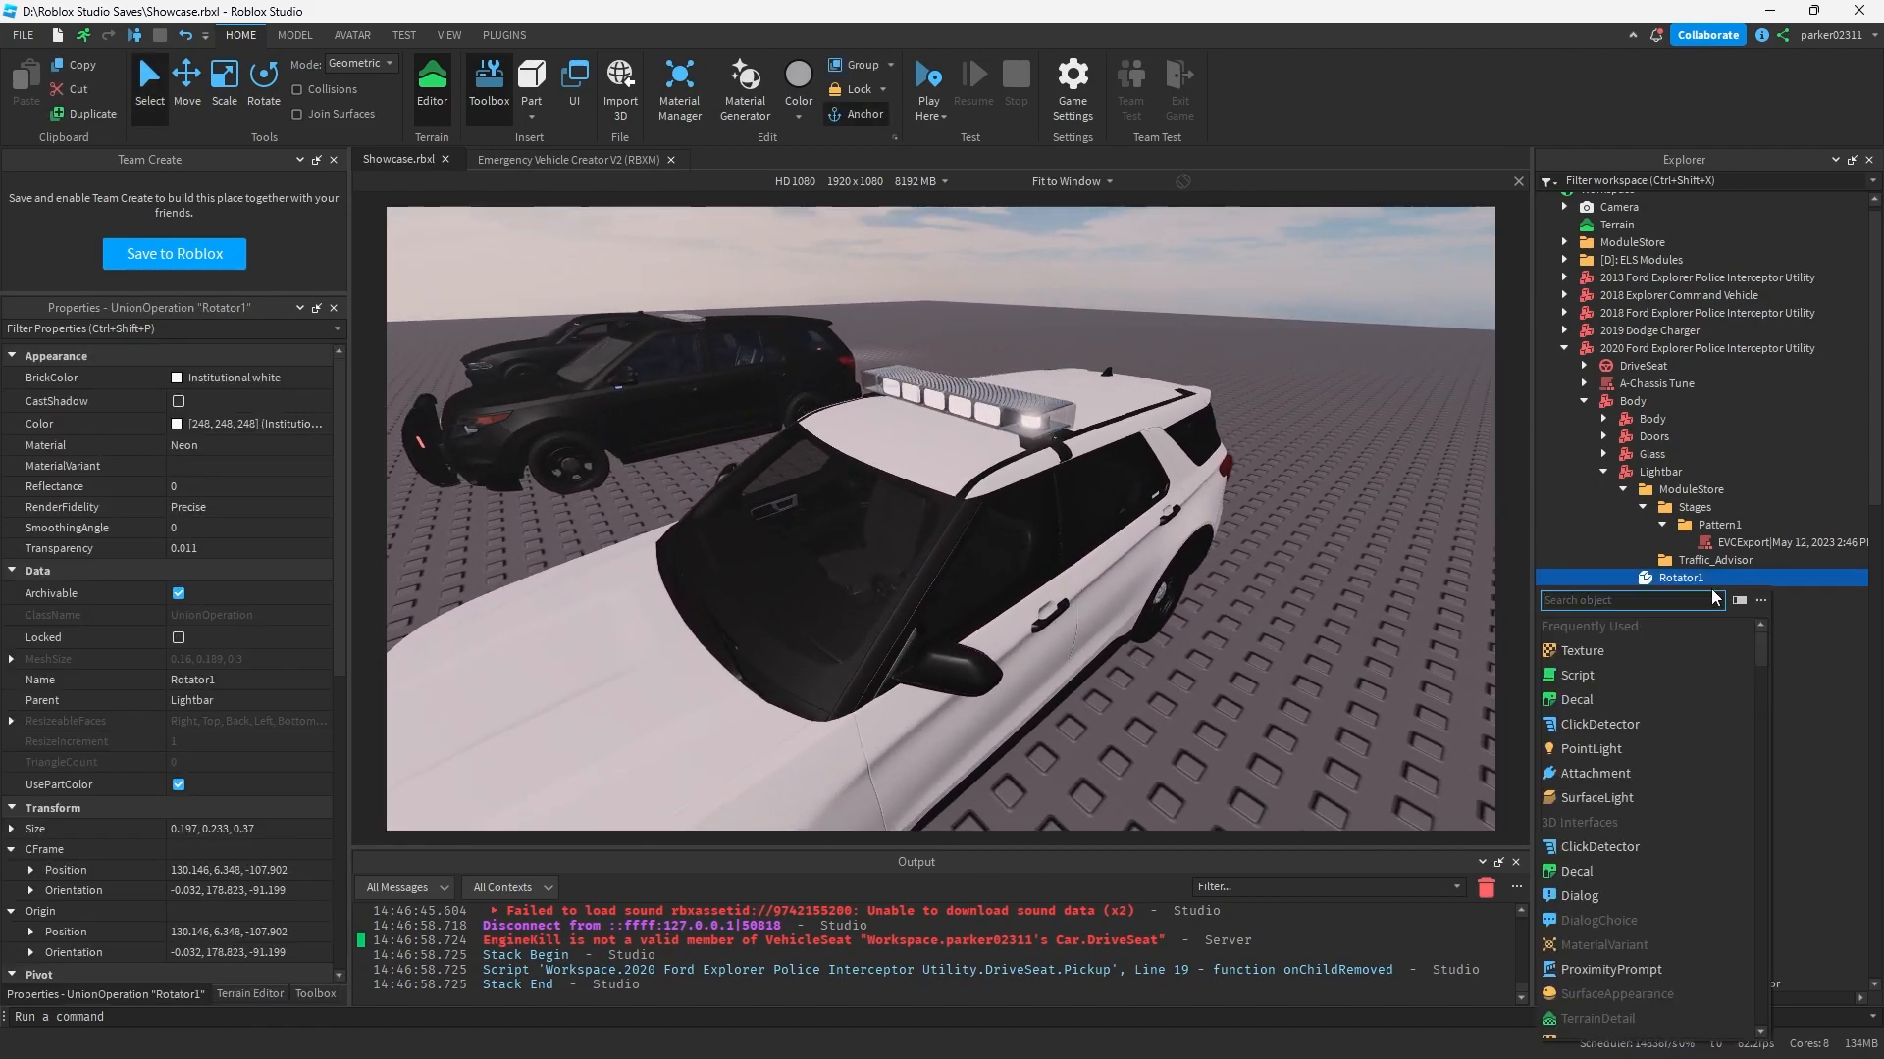
pyautogui.click(1601, 577)
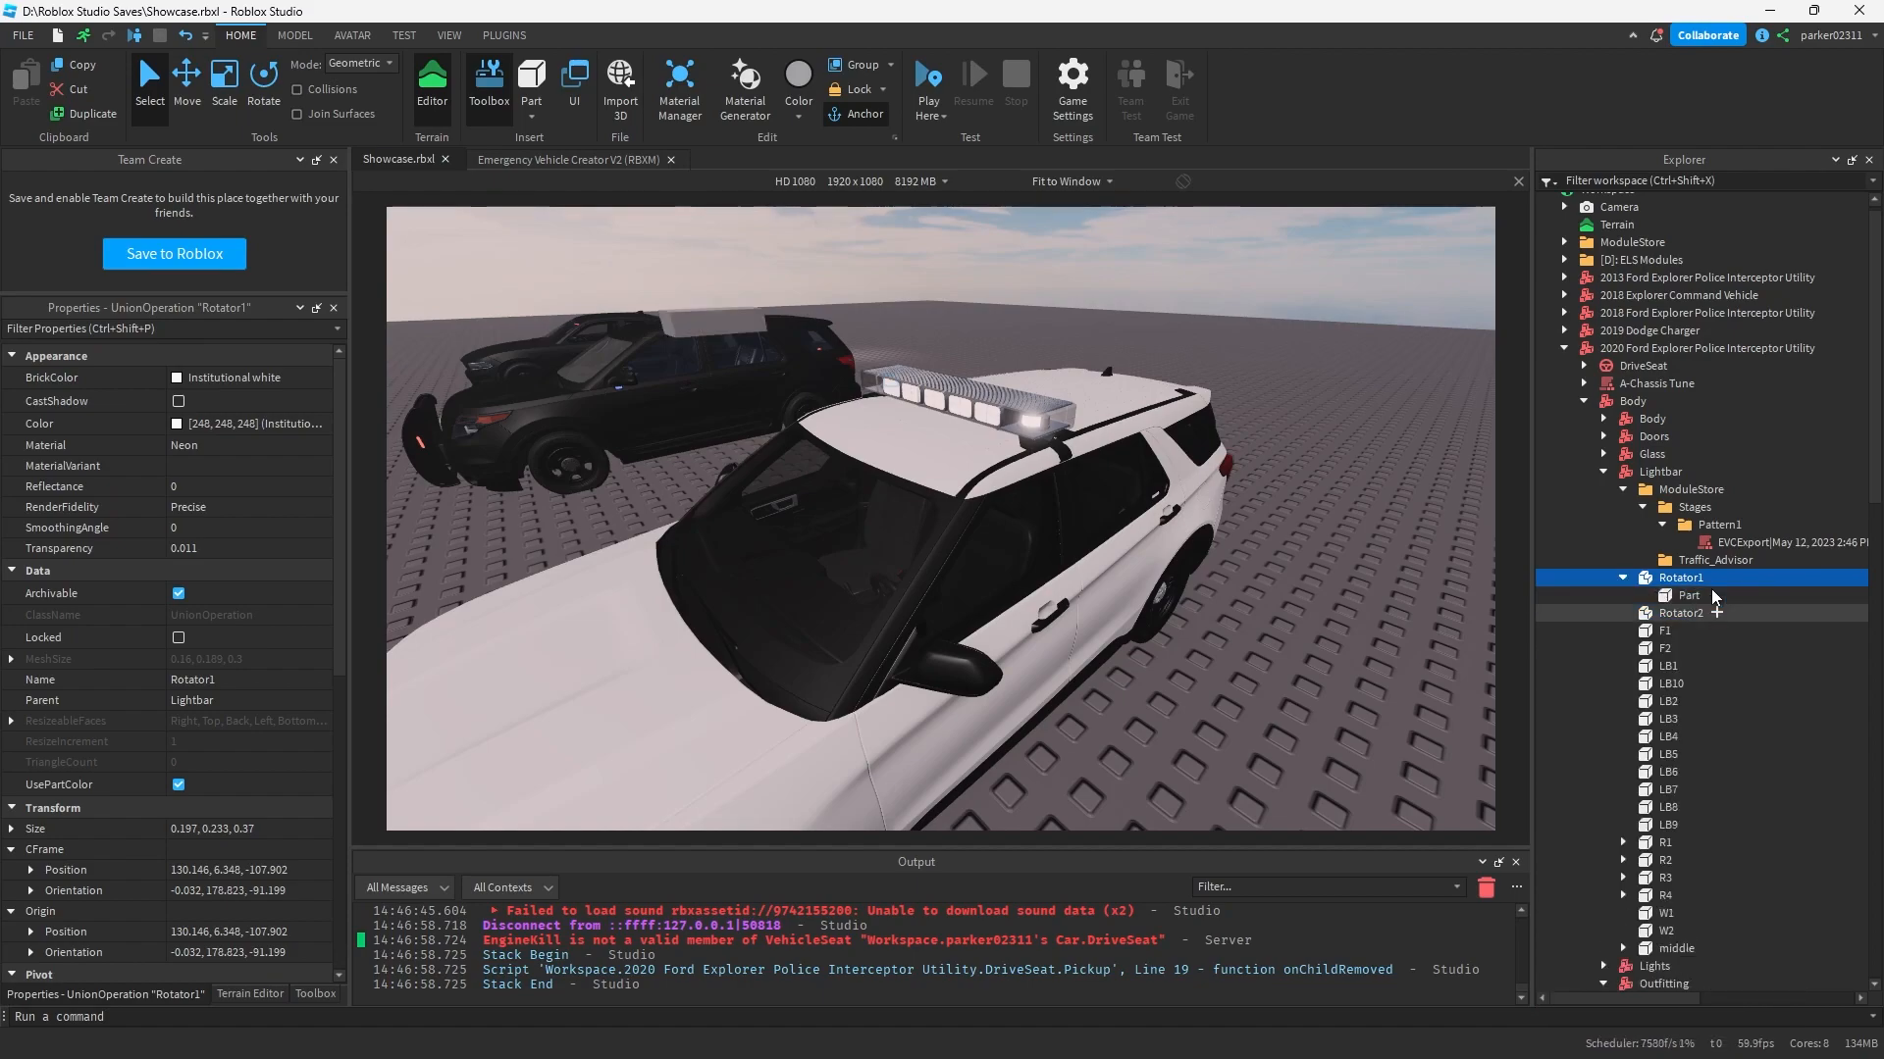
pyautogui.click(1689, 594)
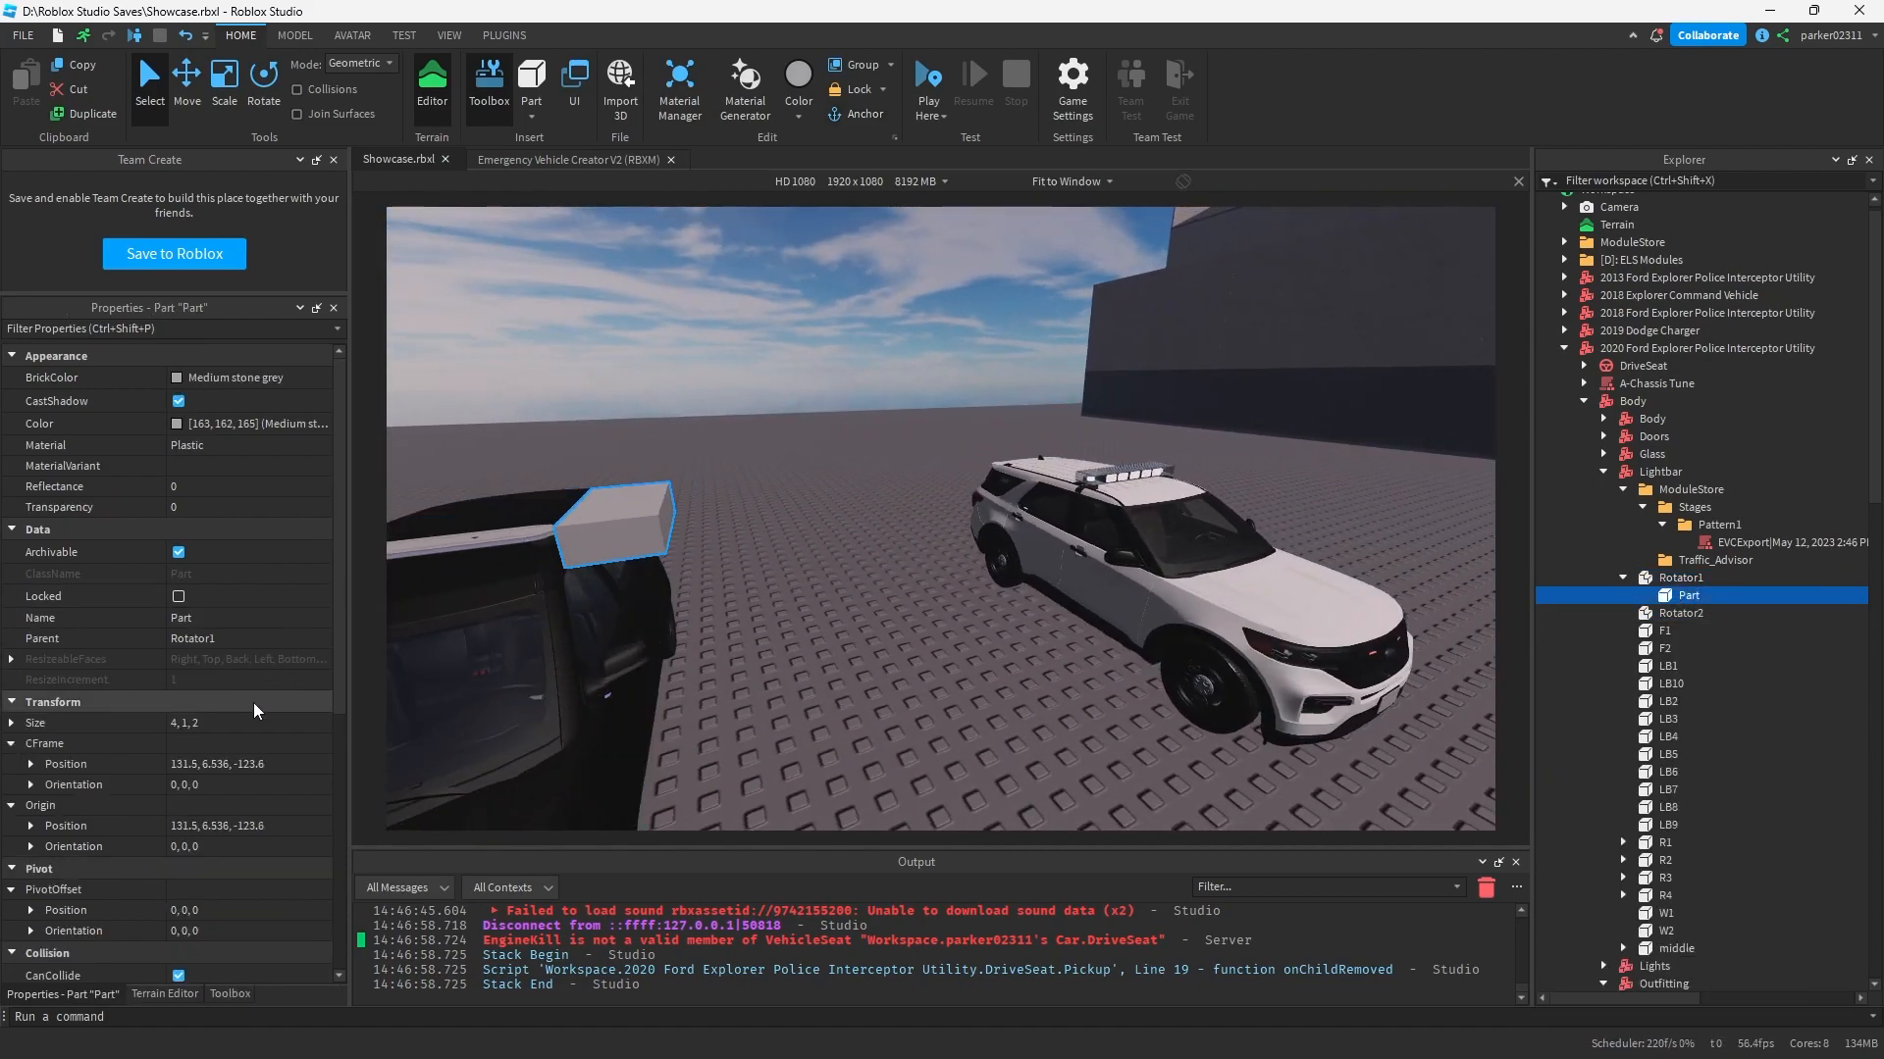
pyautogui.write('inverse')
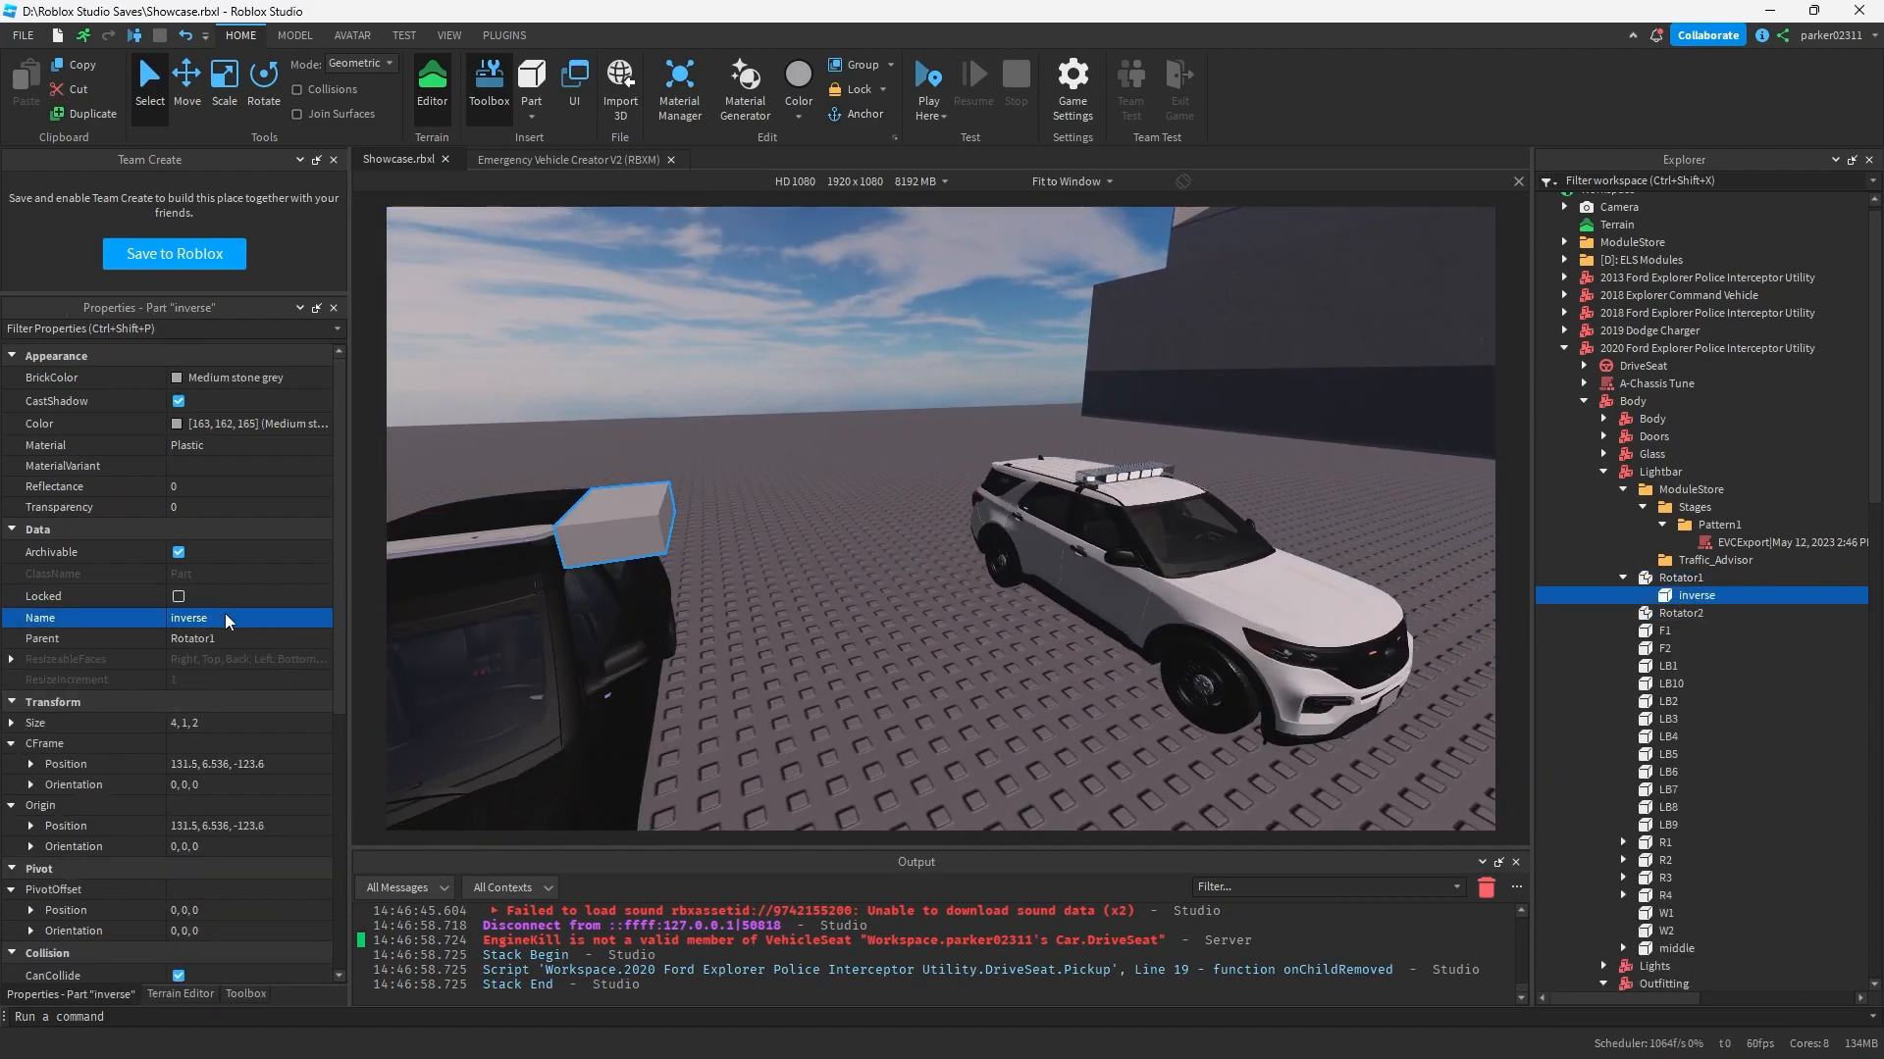
pyautogui.click(1681, 577)
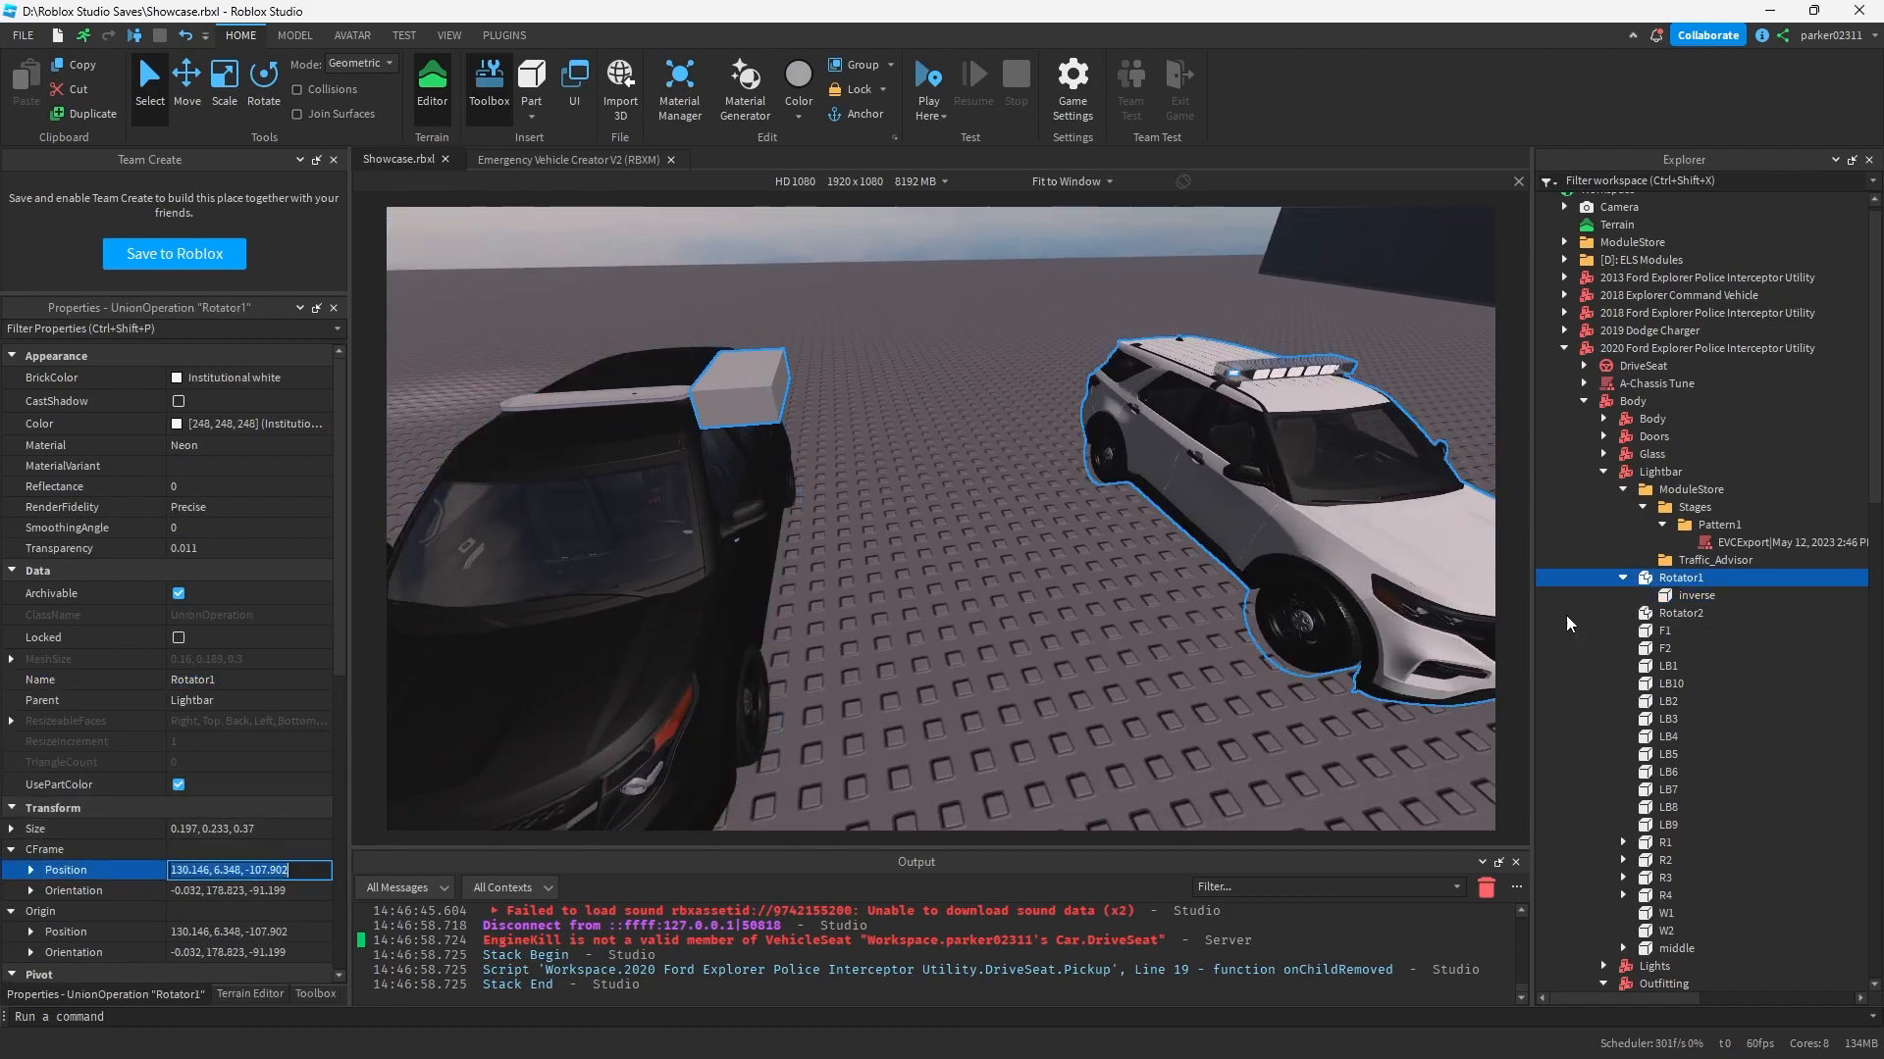
pyautogui.click(1695, 594)
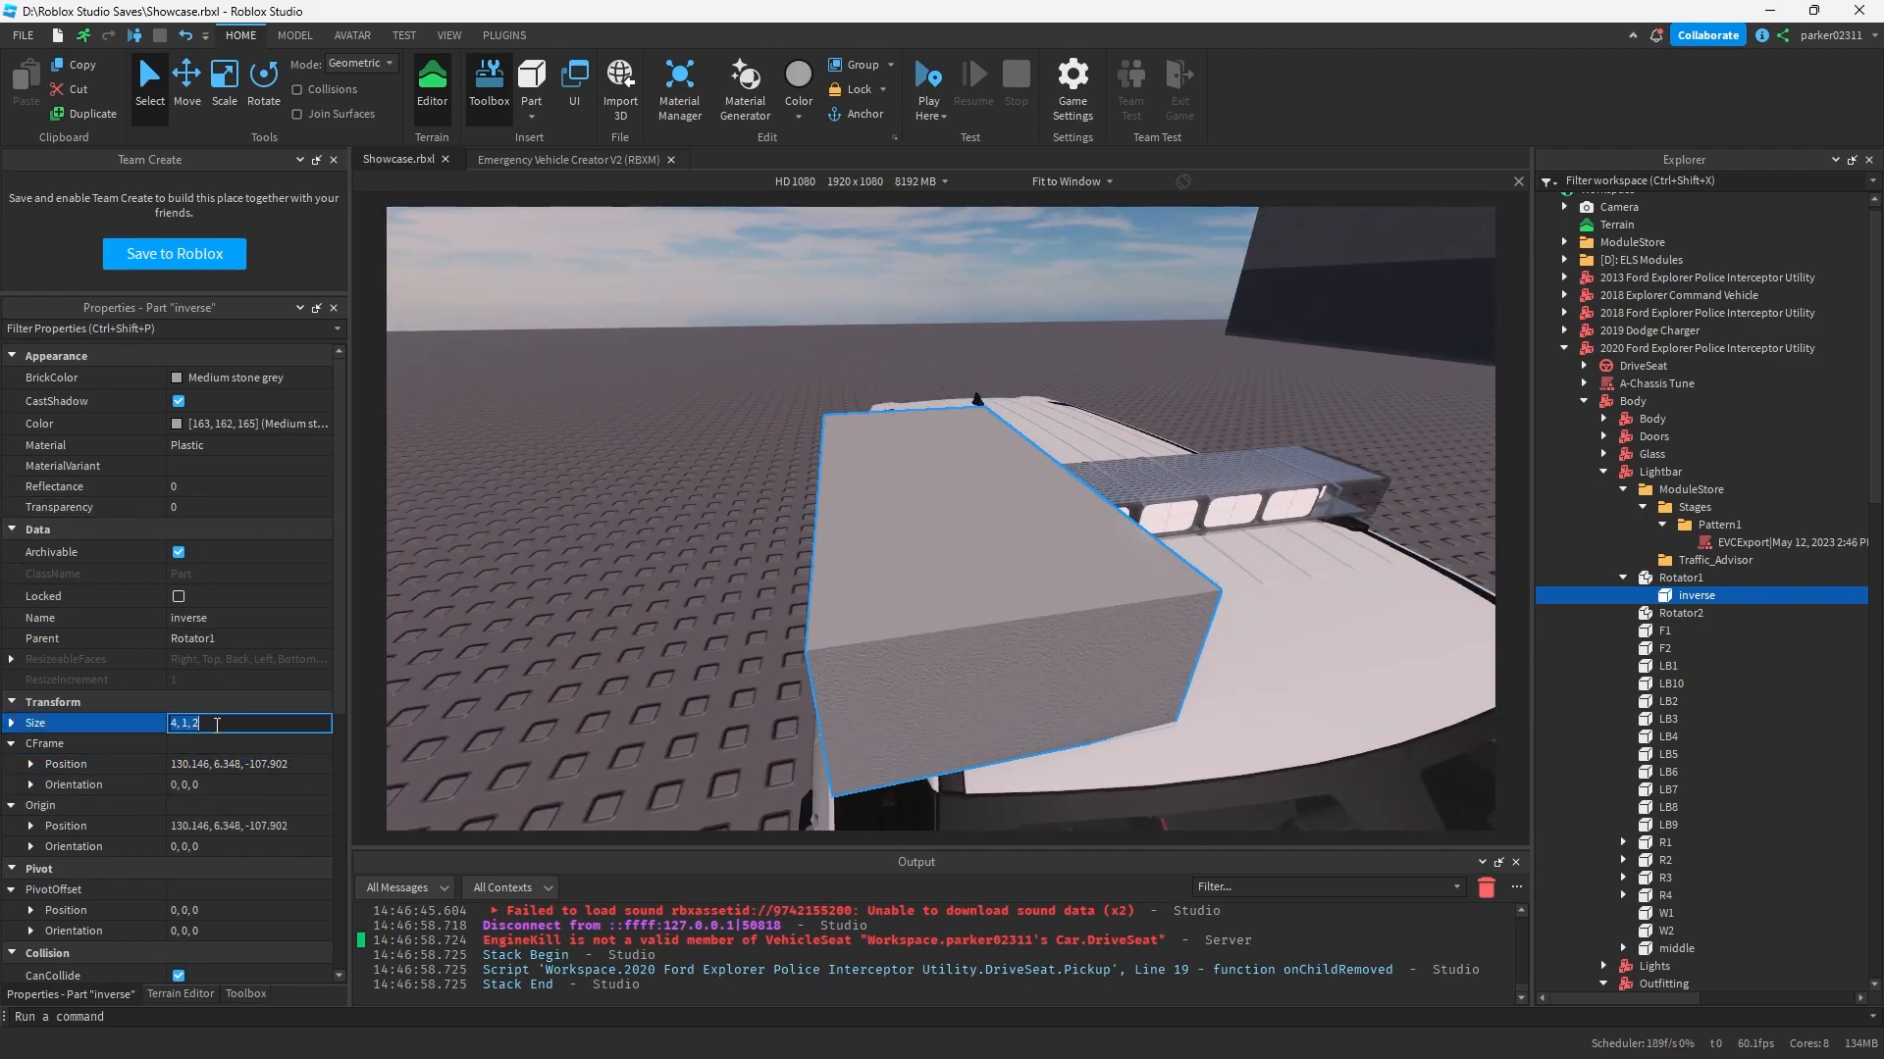
pyautogui.write('.1,1')
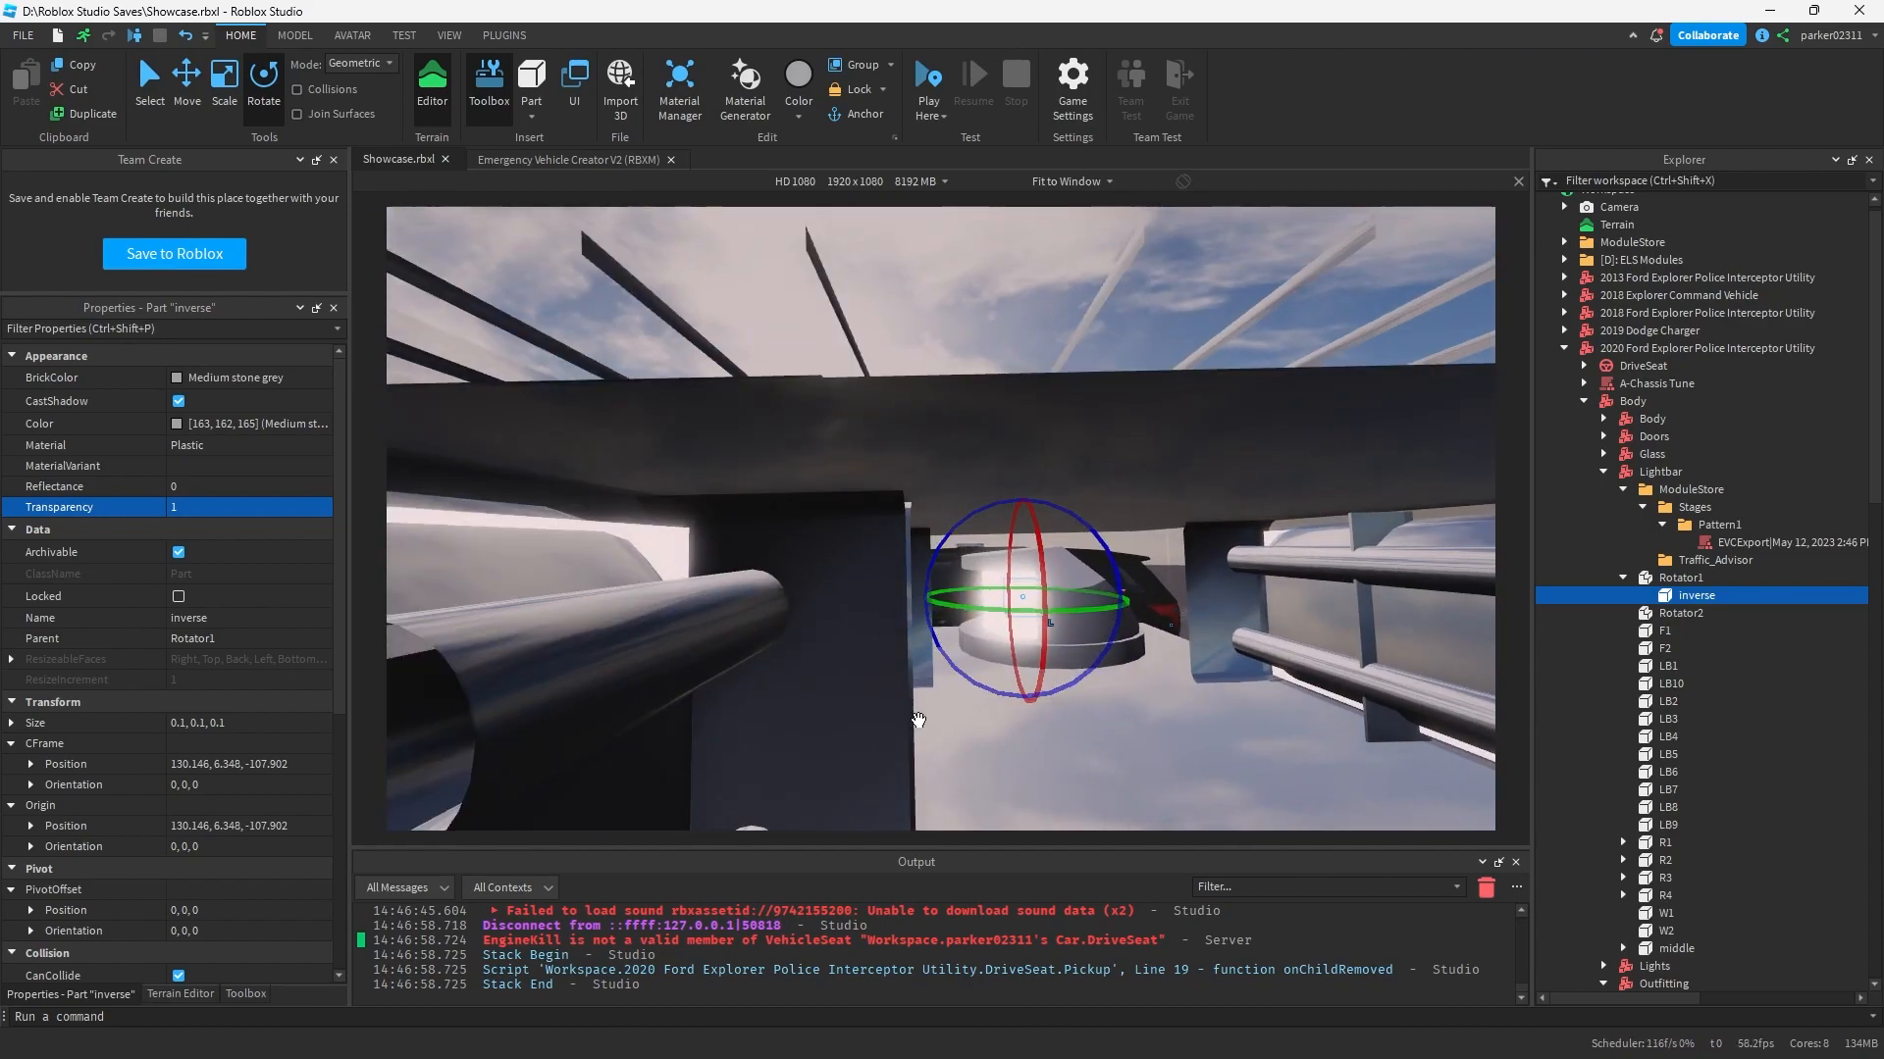
pyautogui.moveTo(1292, 710)
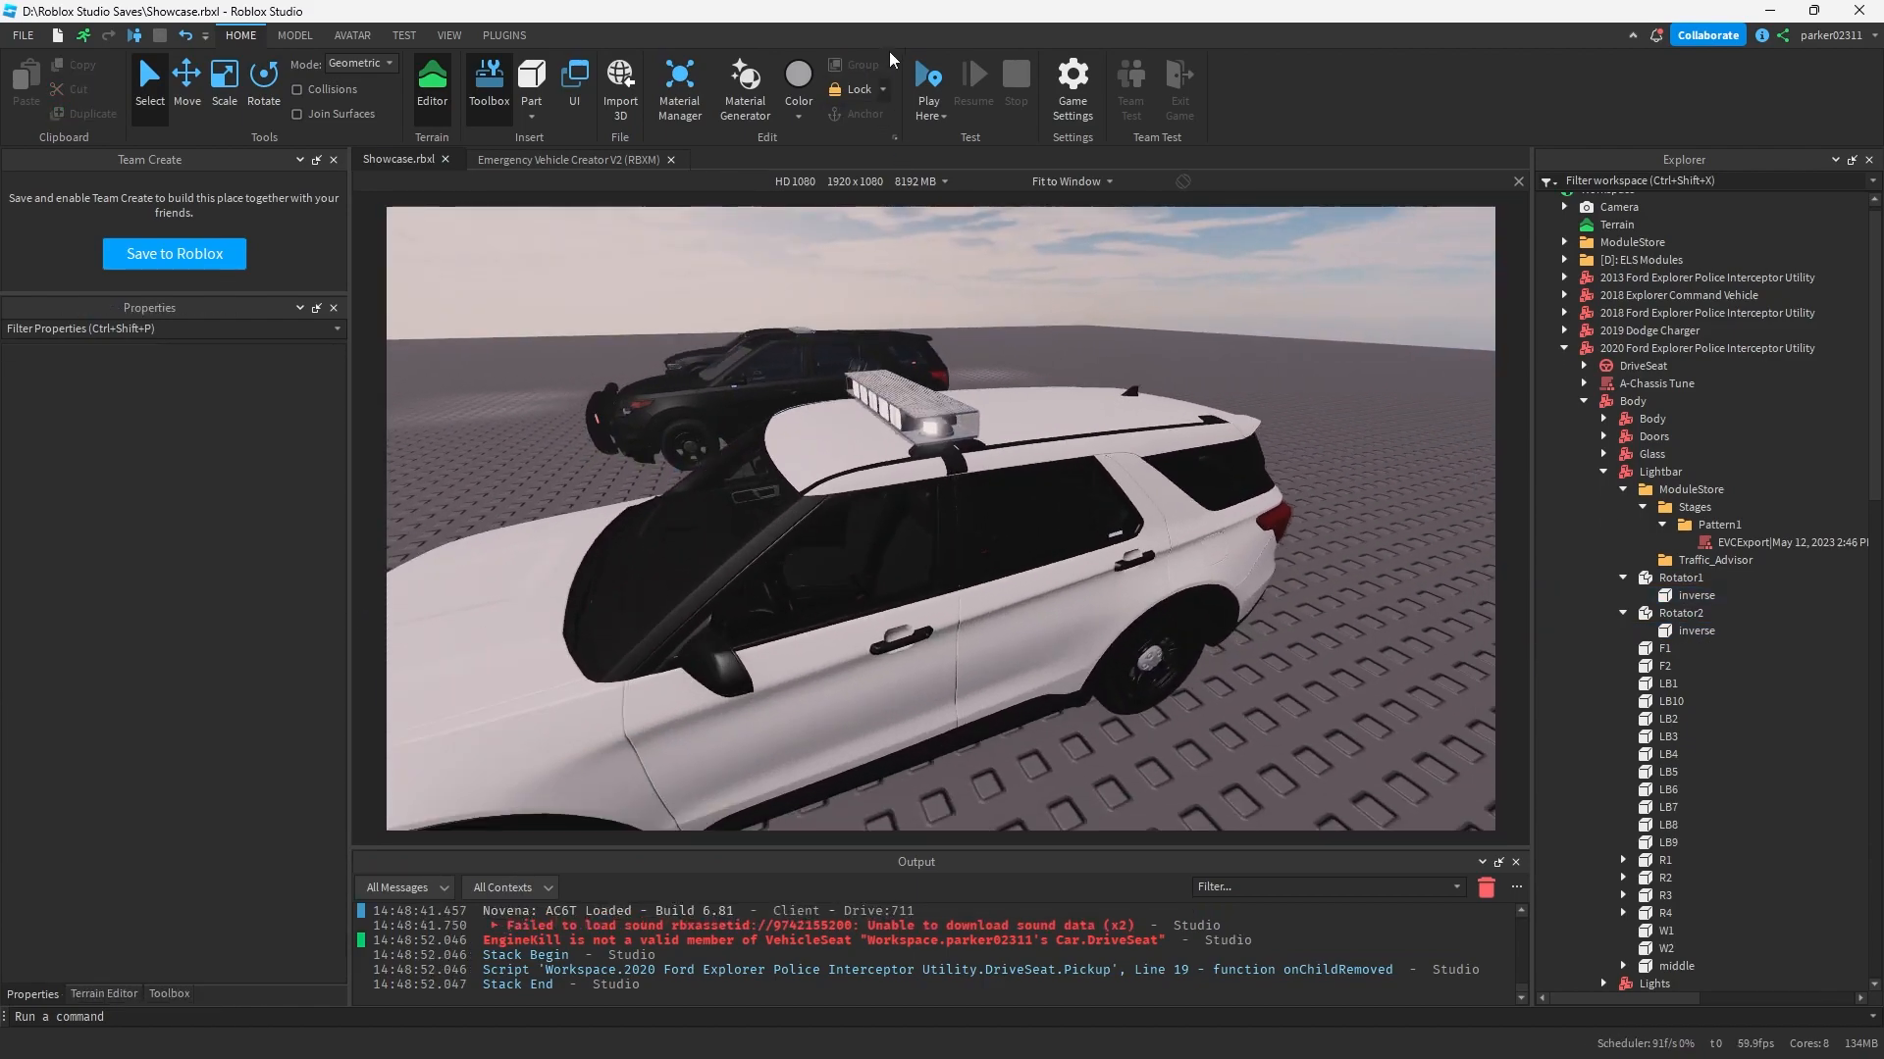
# Step: Check the SUV and Rotator2, clear the selection, and save the Showcase place
pyautogui.click(928, 73)
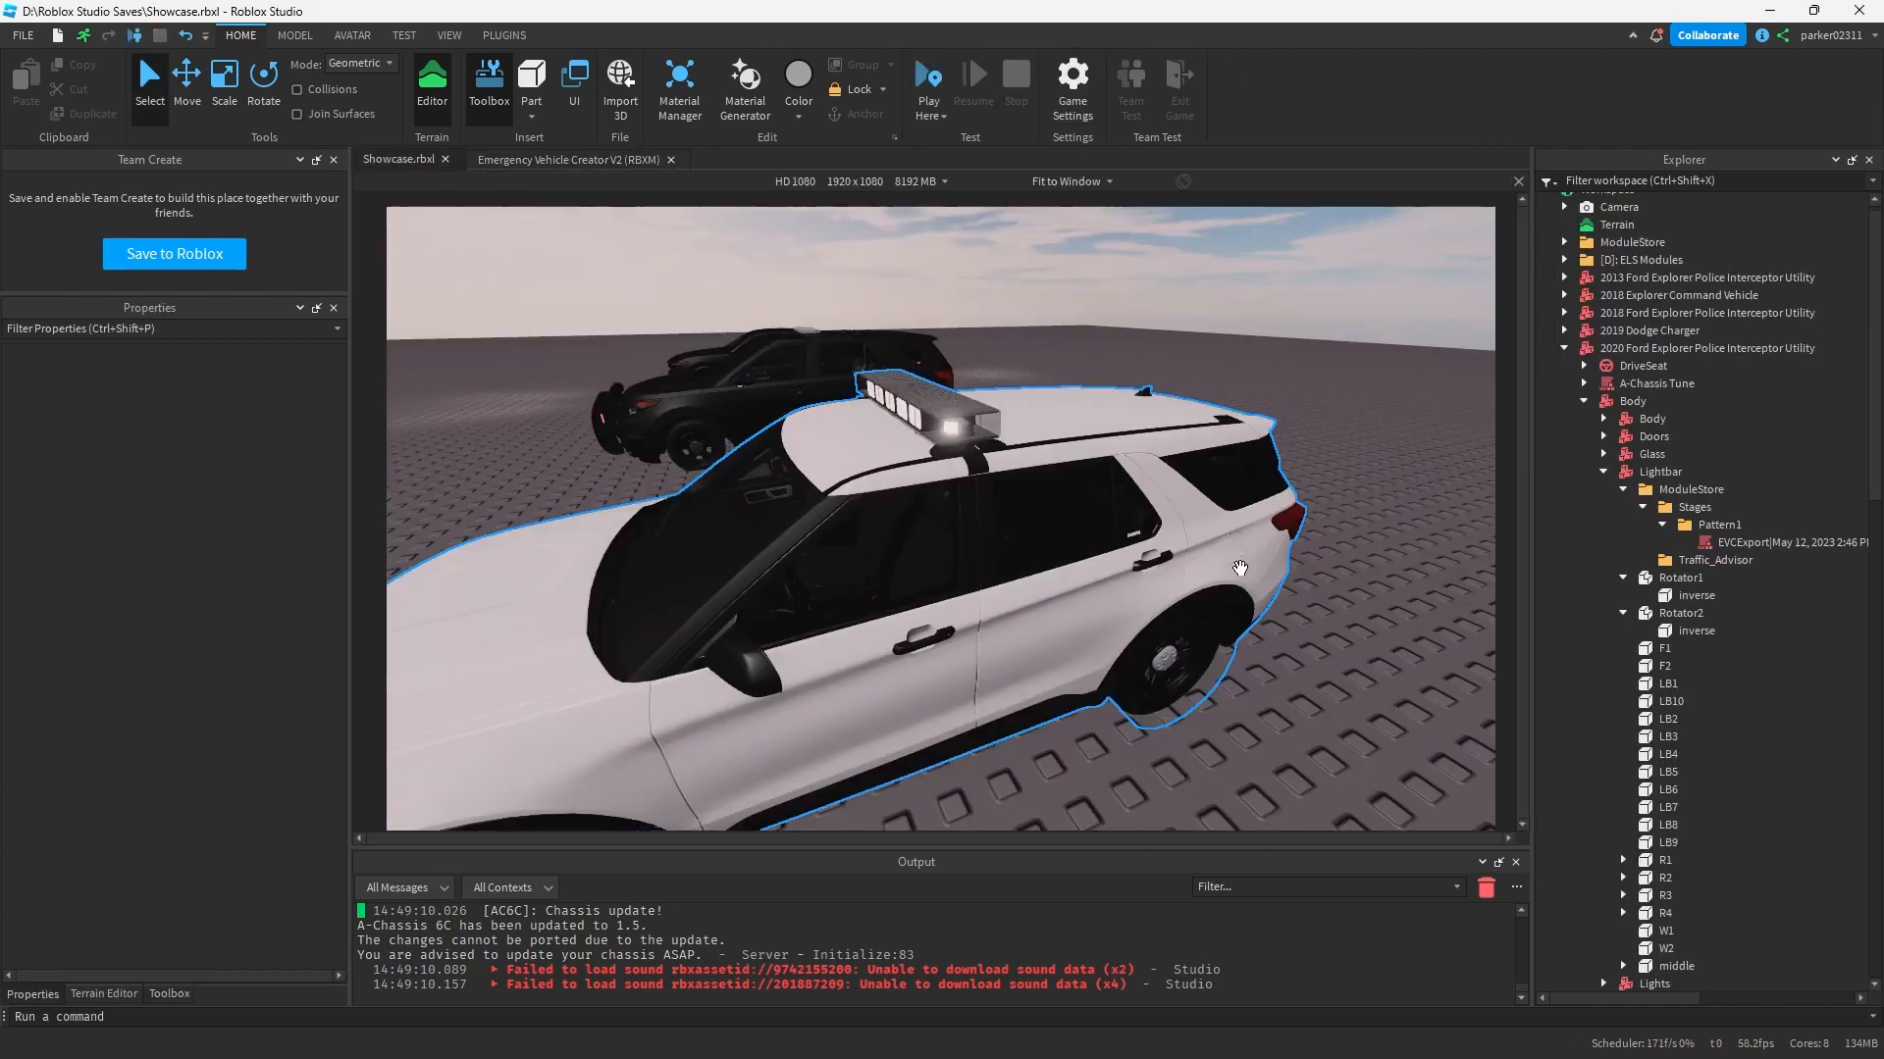
pyautogui.click(1695, 630)
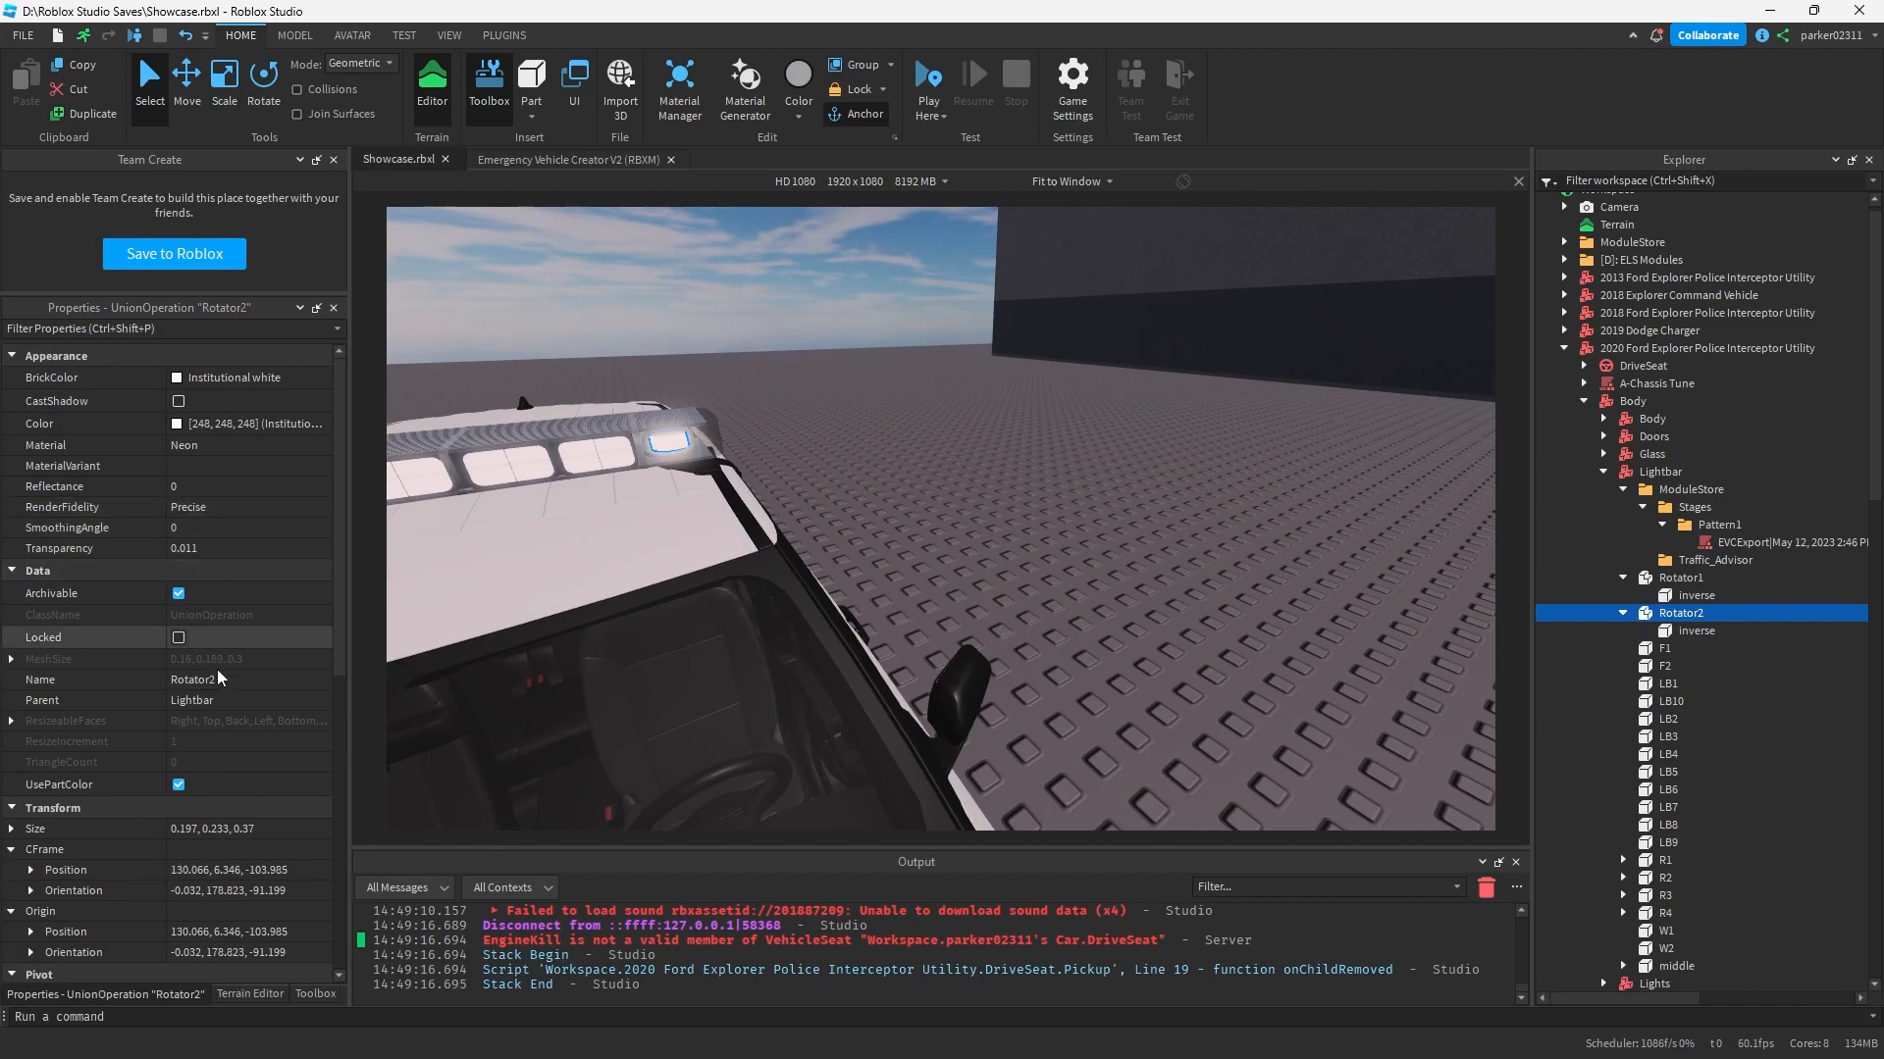
pyautogui.click(1695, 630)
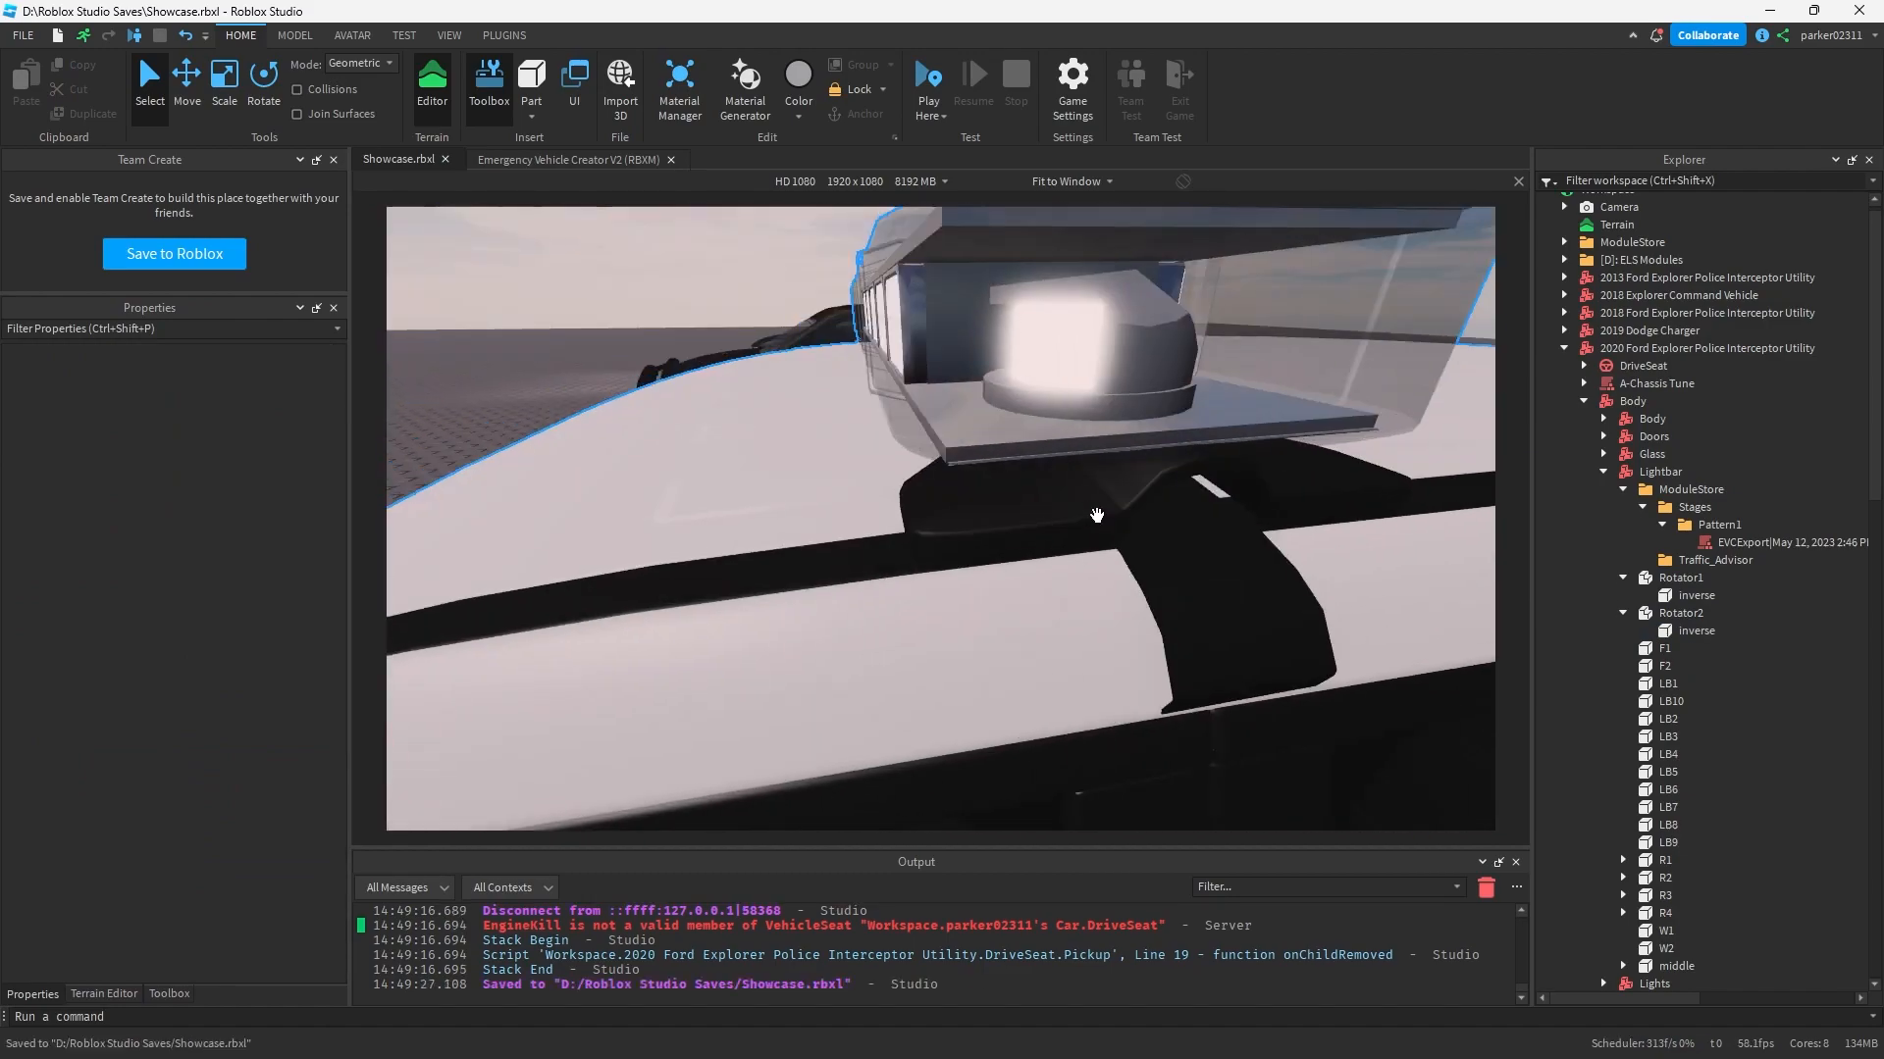
pyautogui.click(928, 81)
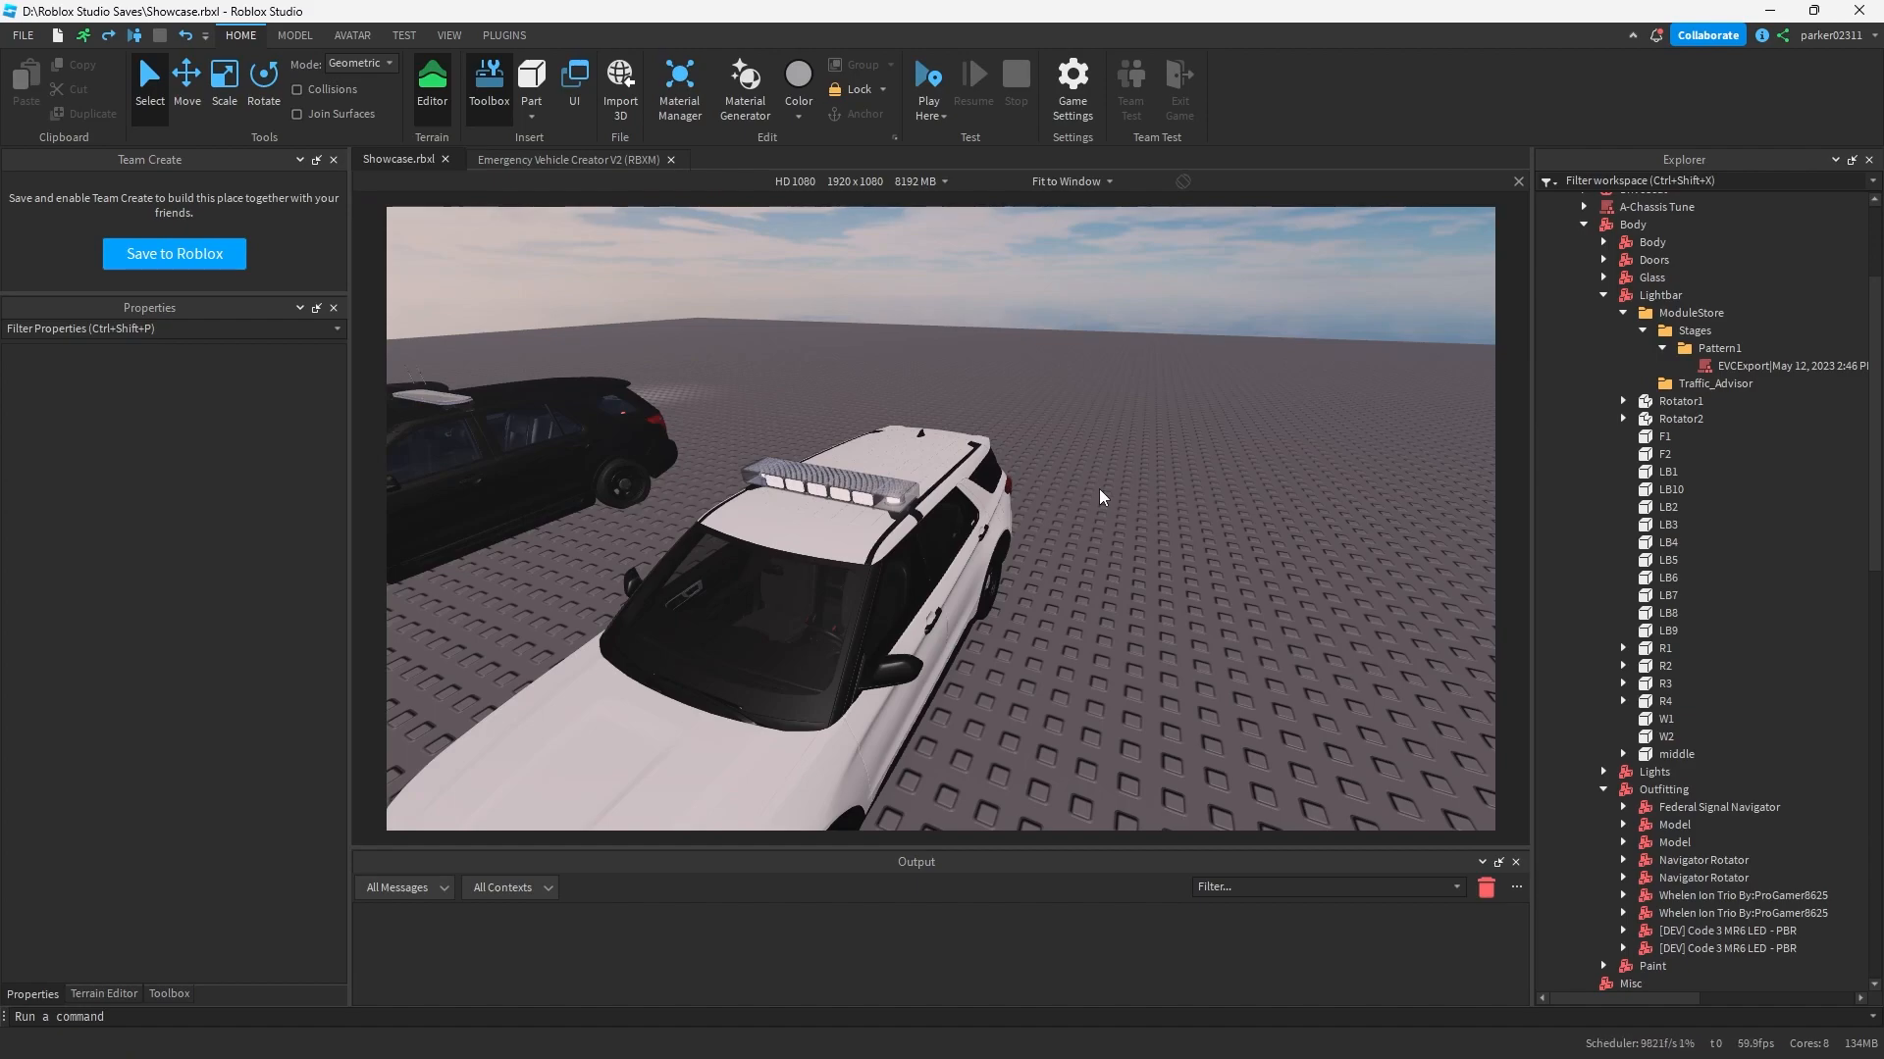
# Step: Add WeldConstraints under both rotators, tying Rotator2 to the Navigator Rotator's Metal piece
pyautogui.scroll(-3)
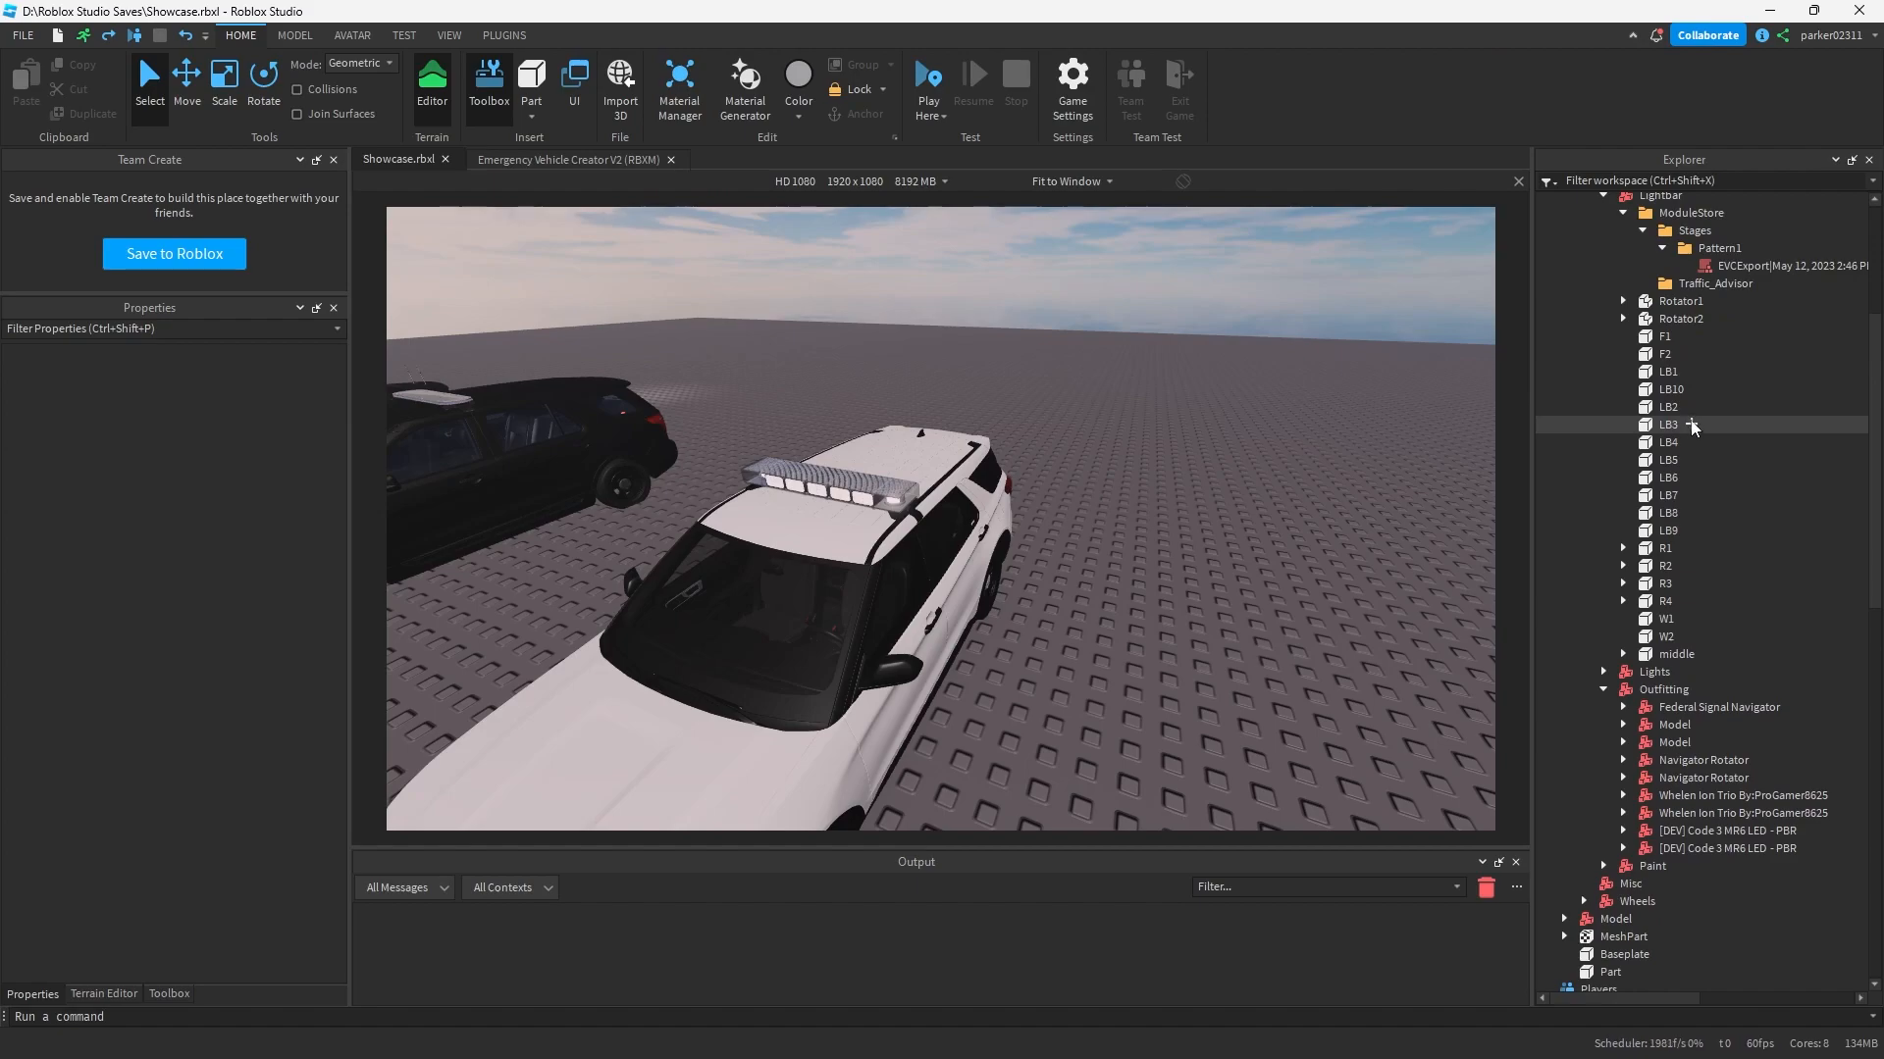
pyautogui.click(1701, 659)
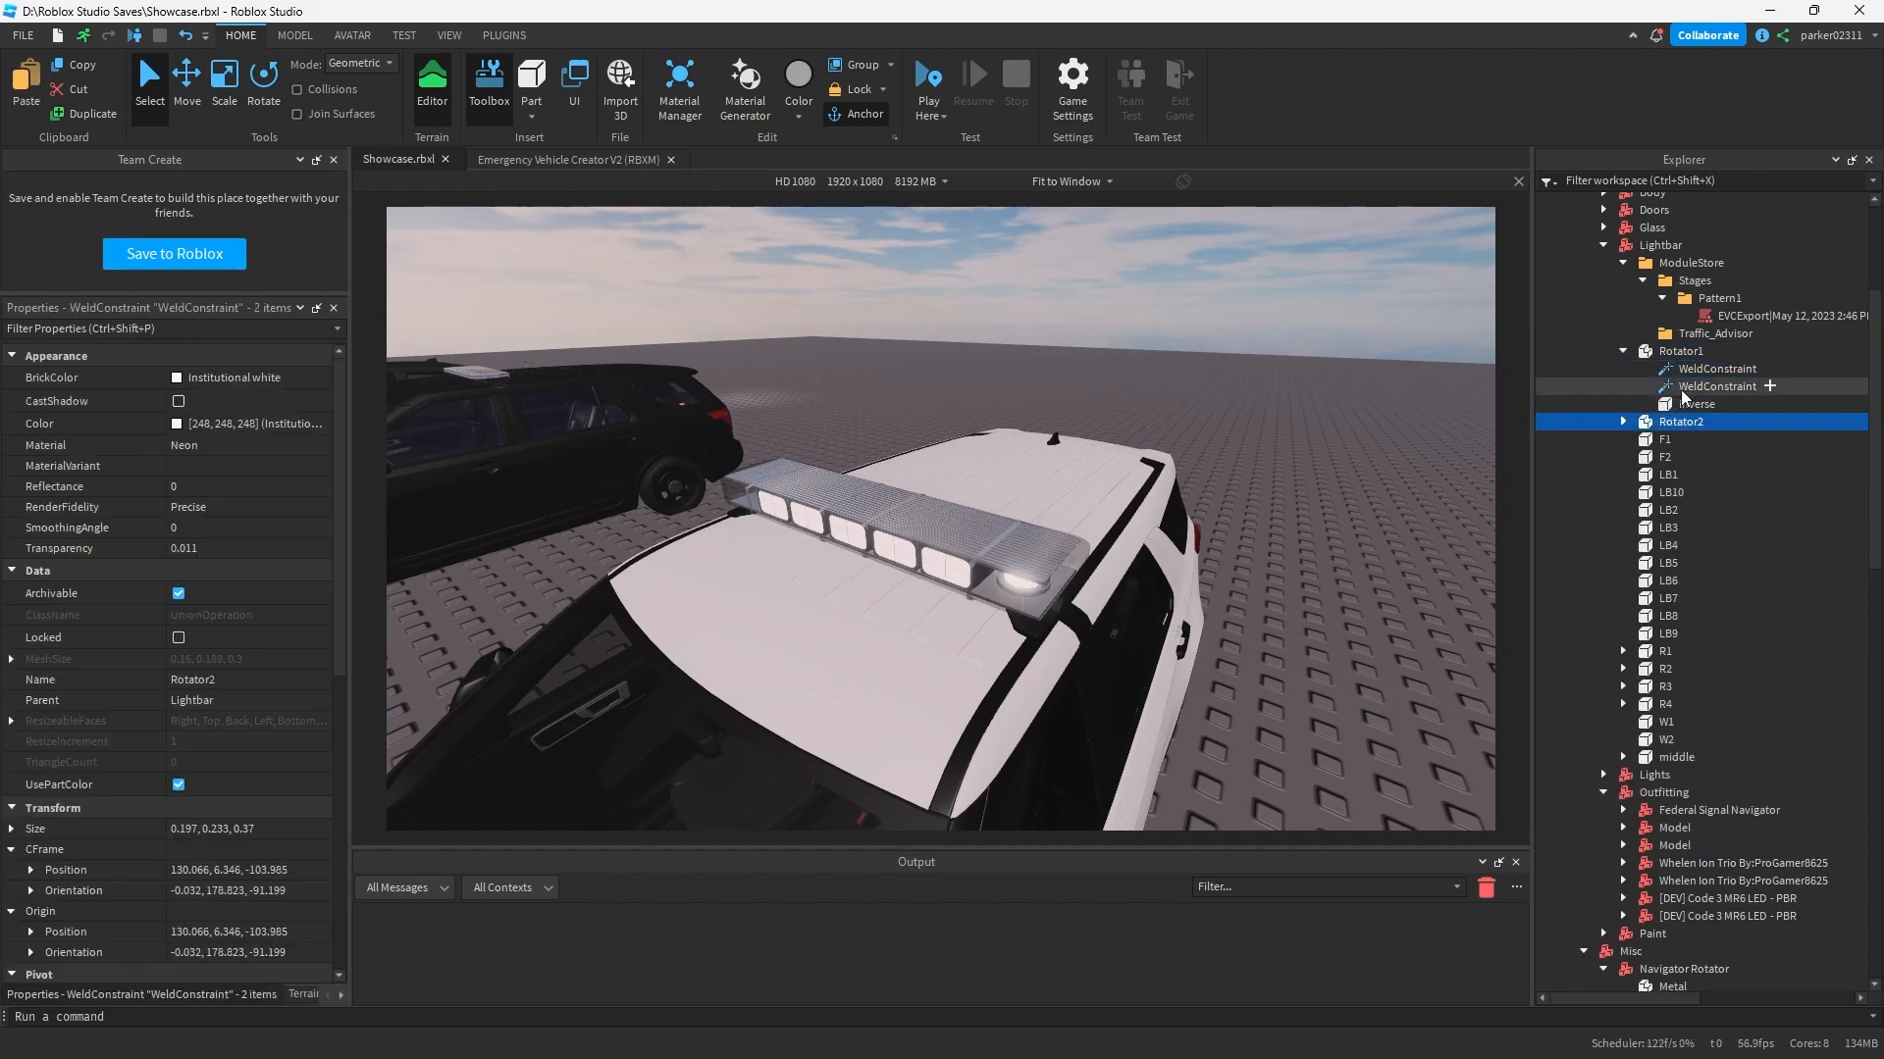
pyautogui.click(1715, 437)
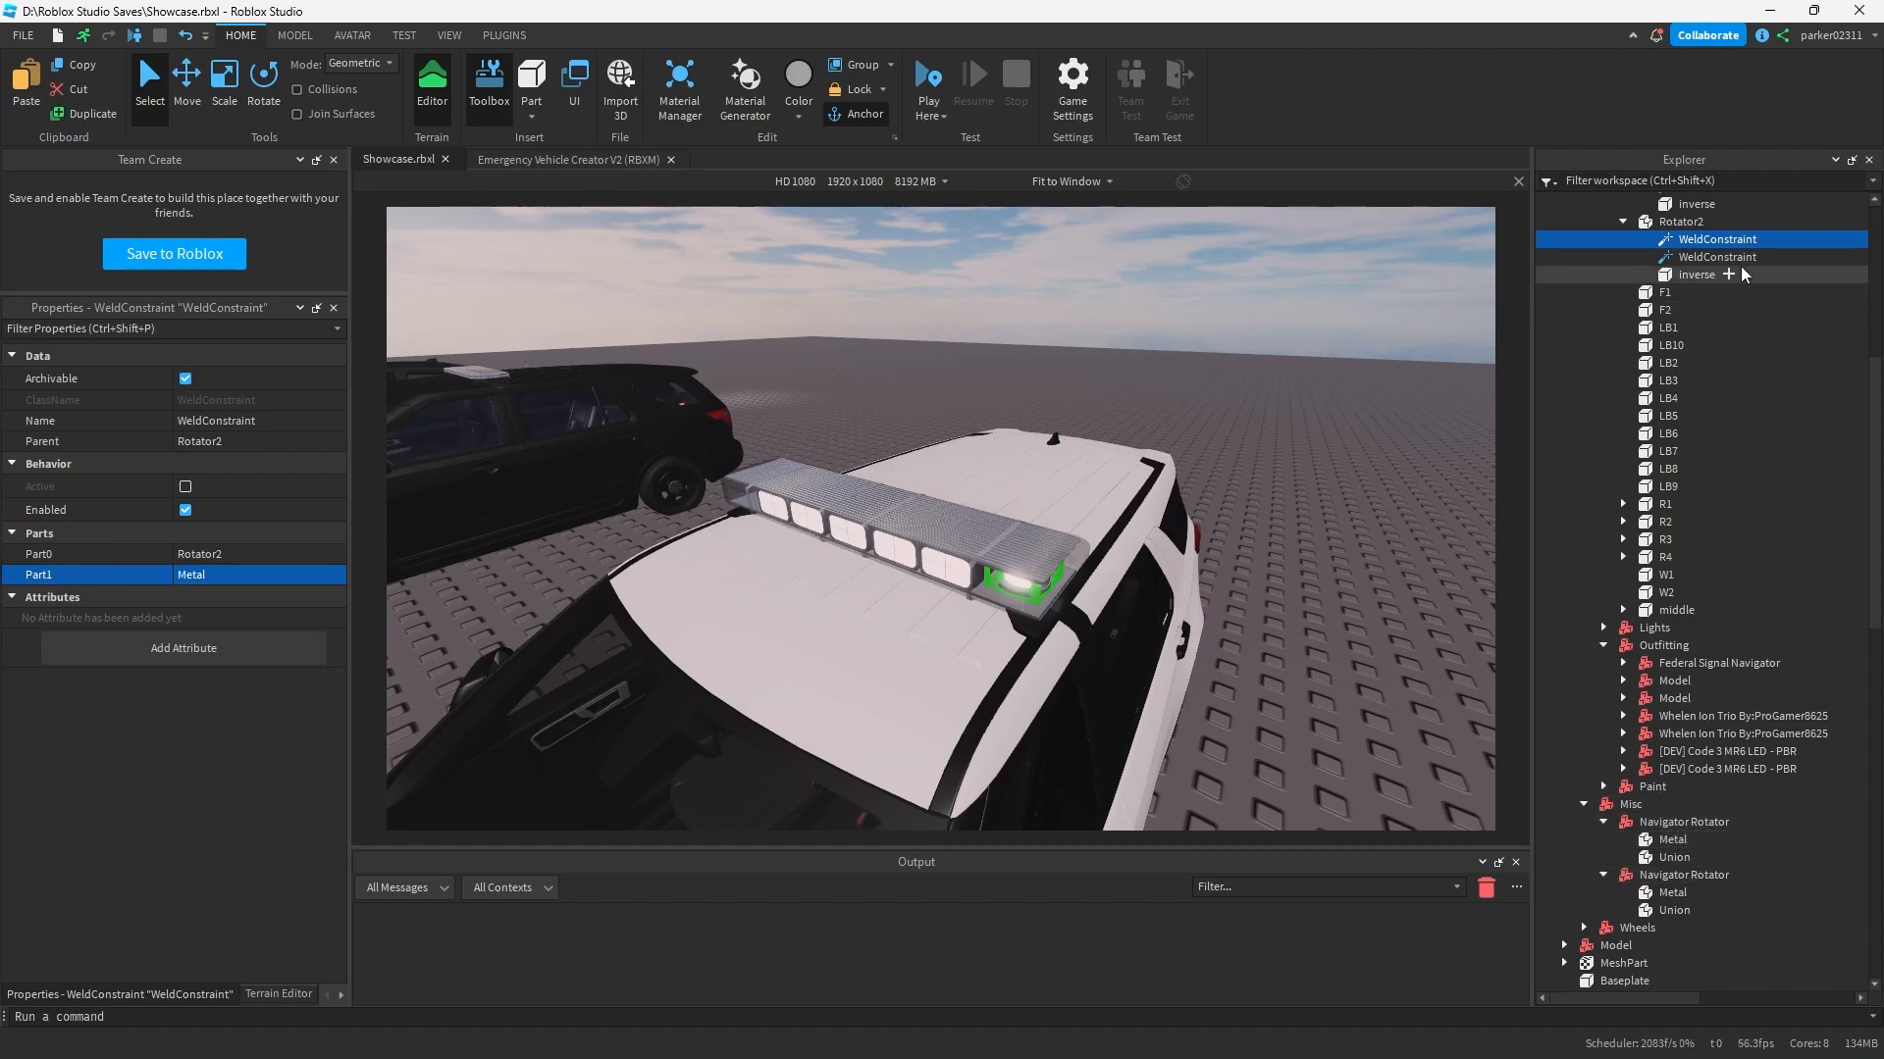
pyautogui.click(1715, 257)
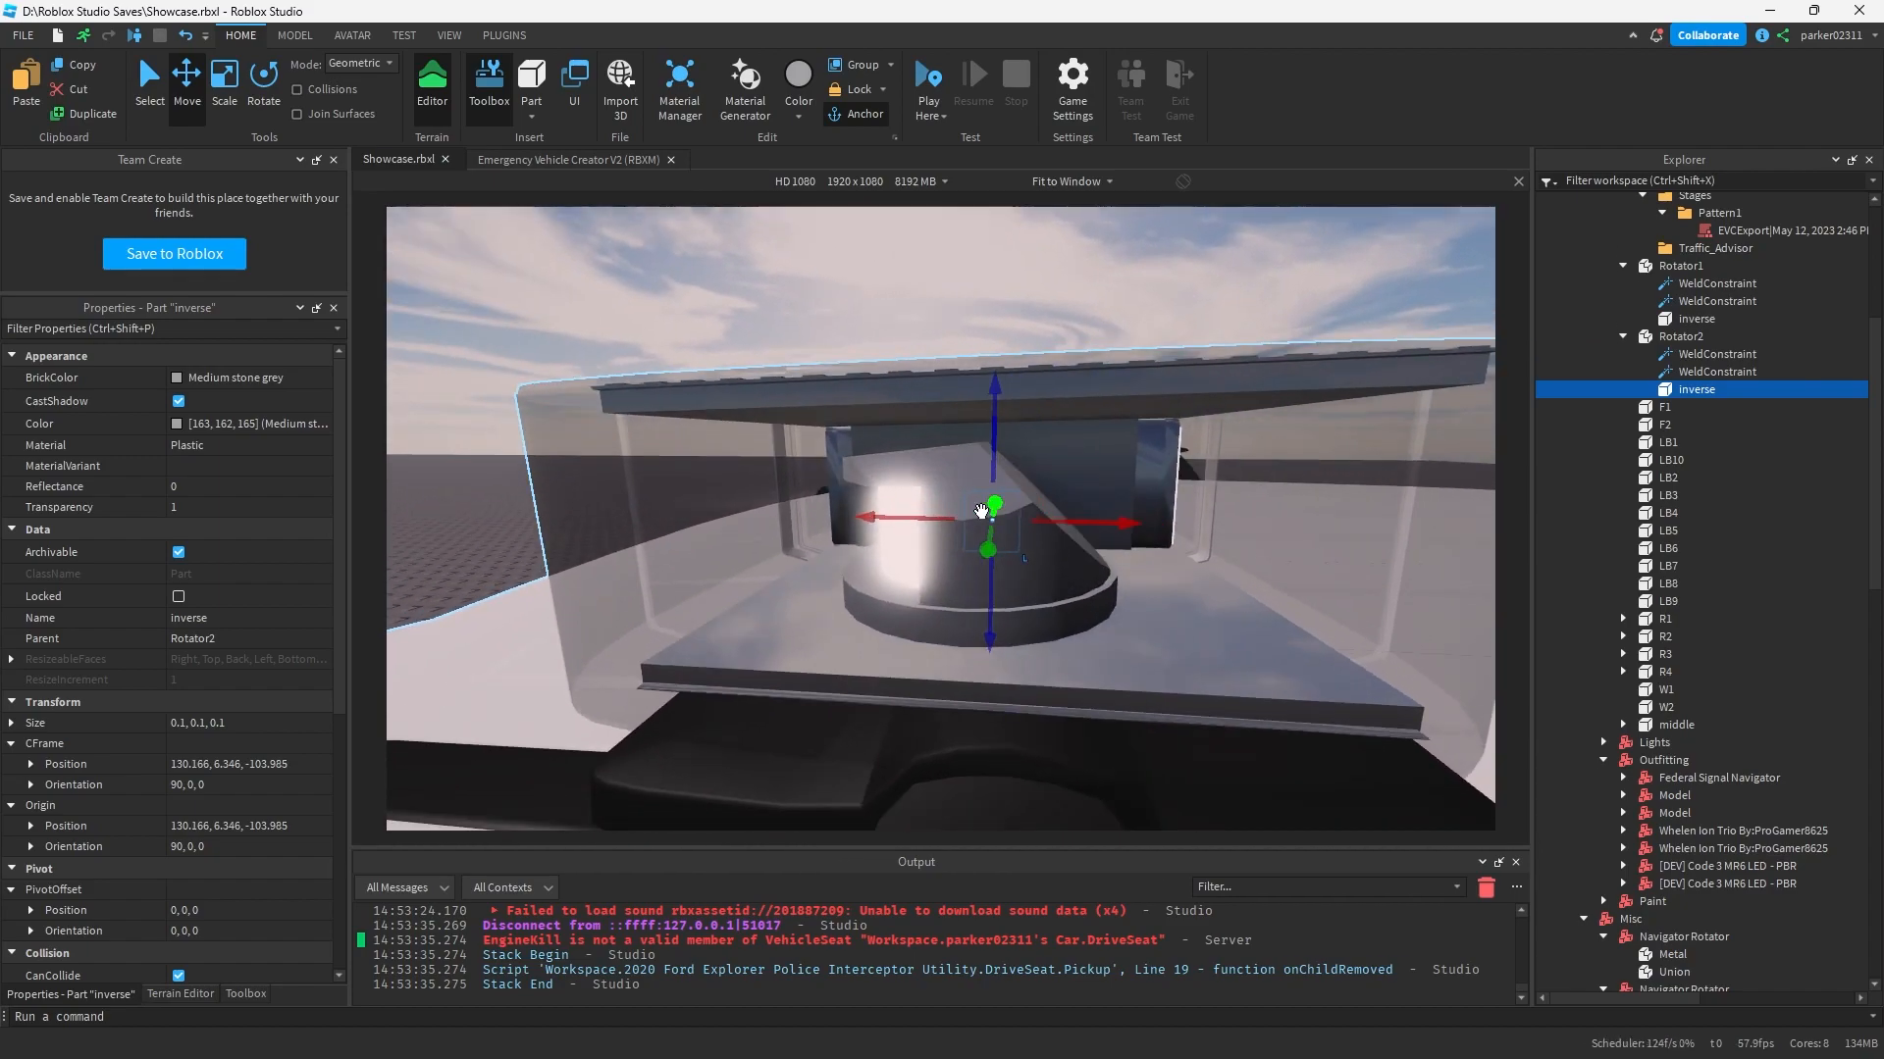
# Step: Adjust the view around Rotator2's inverse part and bring up the Model tools
pyautogui.moveTo(985, 504); pyautogui.dragTo(1046, 542)
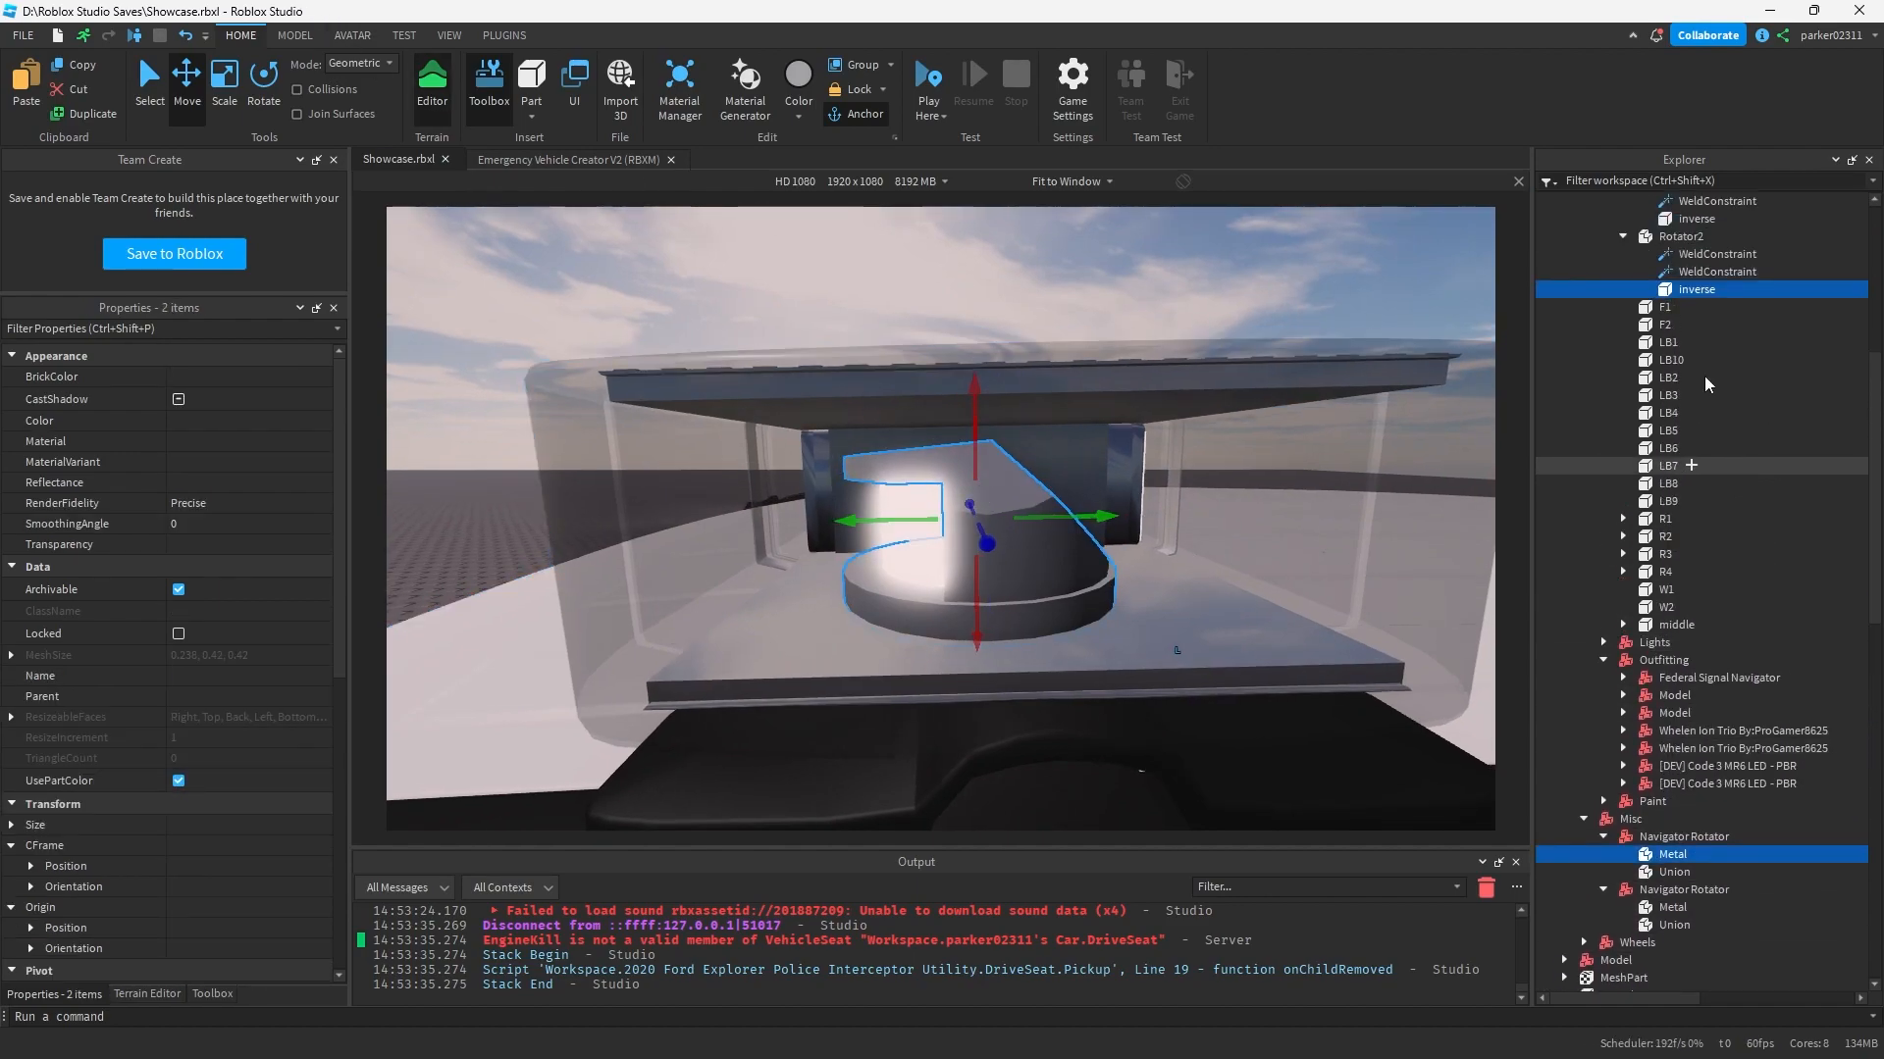
pyautogui.click(294, 35)
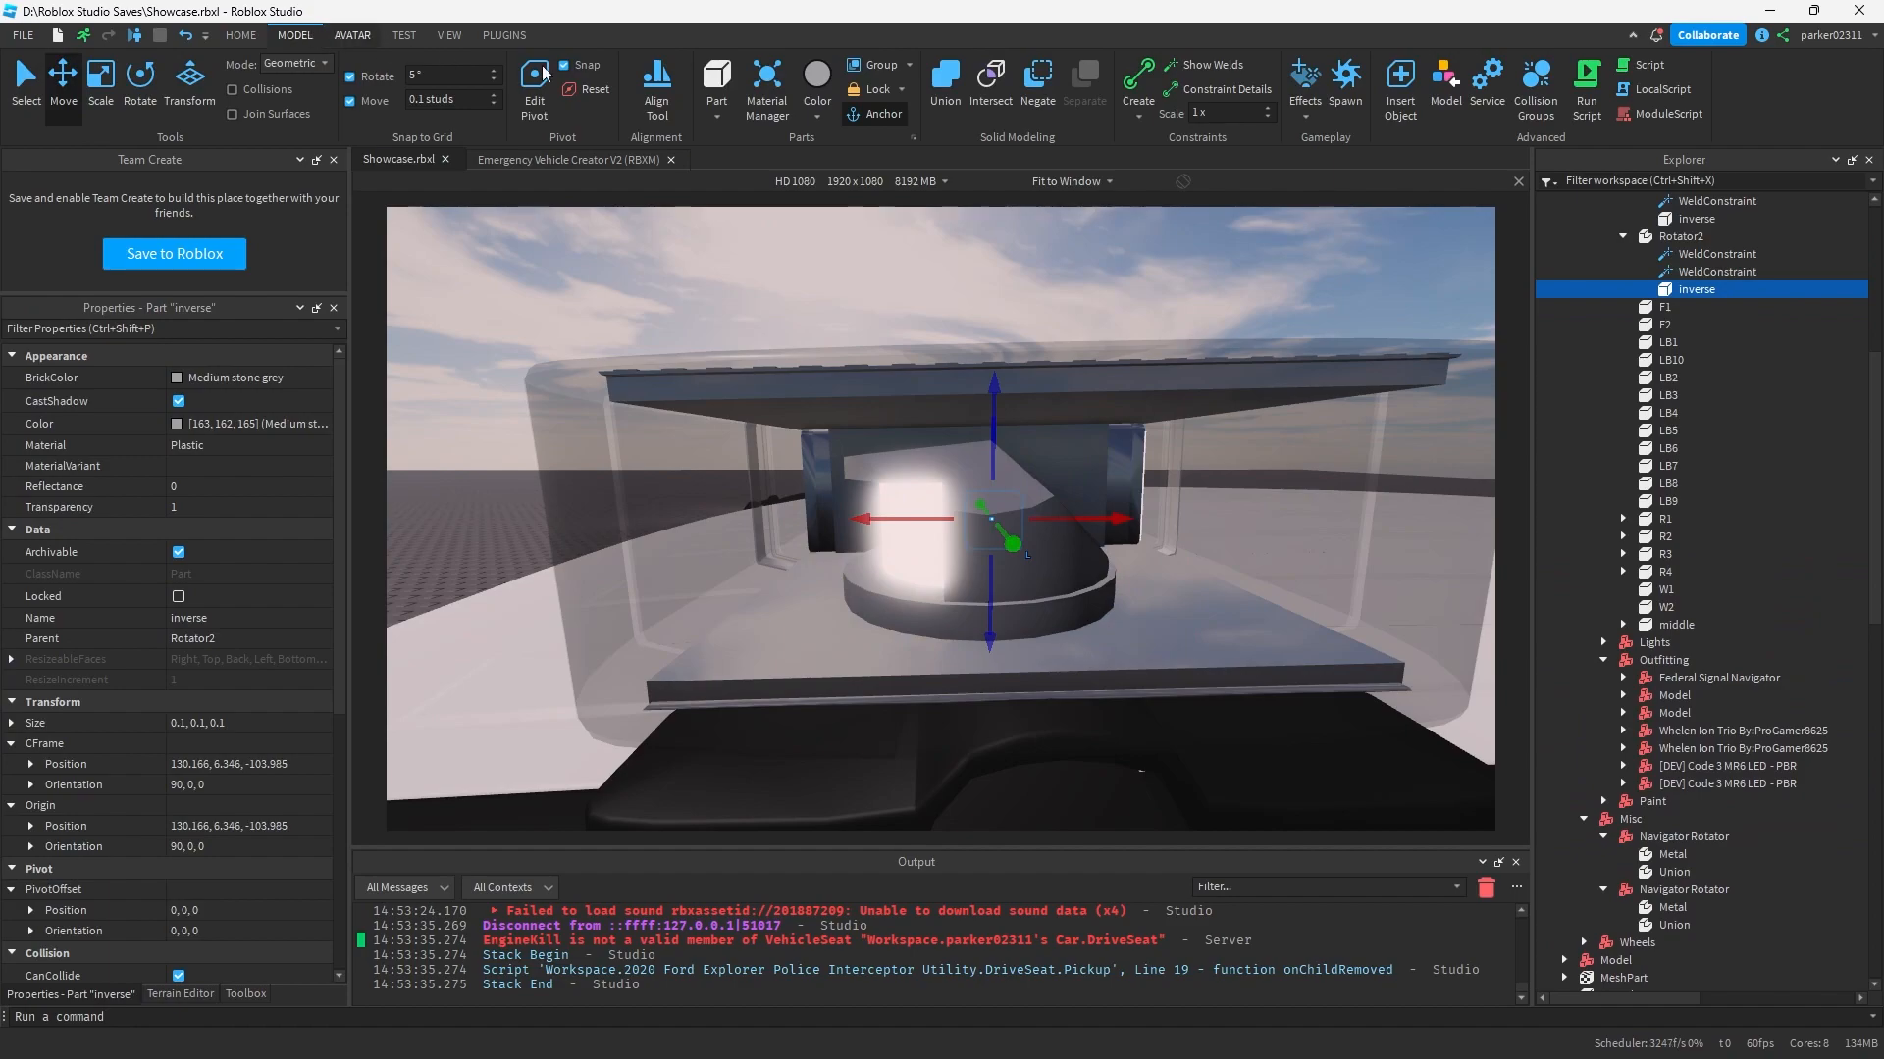
# Step: Align the Metal piece with Rotator2's inverse part on the Y axis using the Align Tool
pyautogui.click(655, 84)
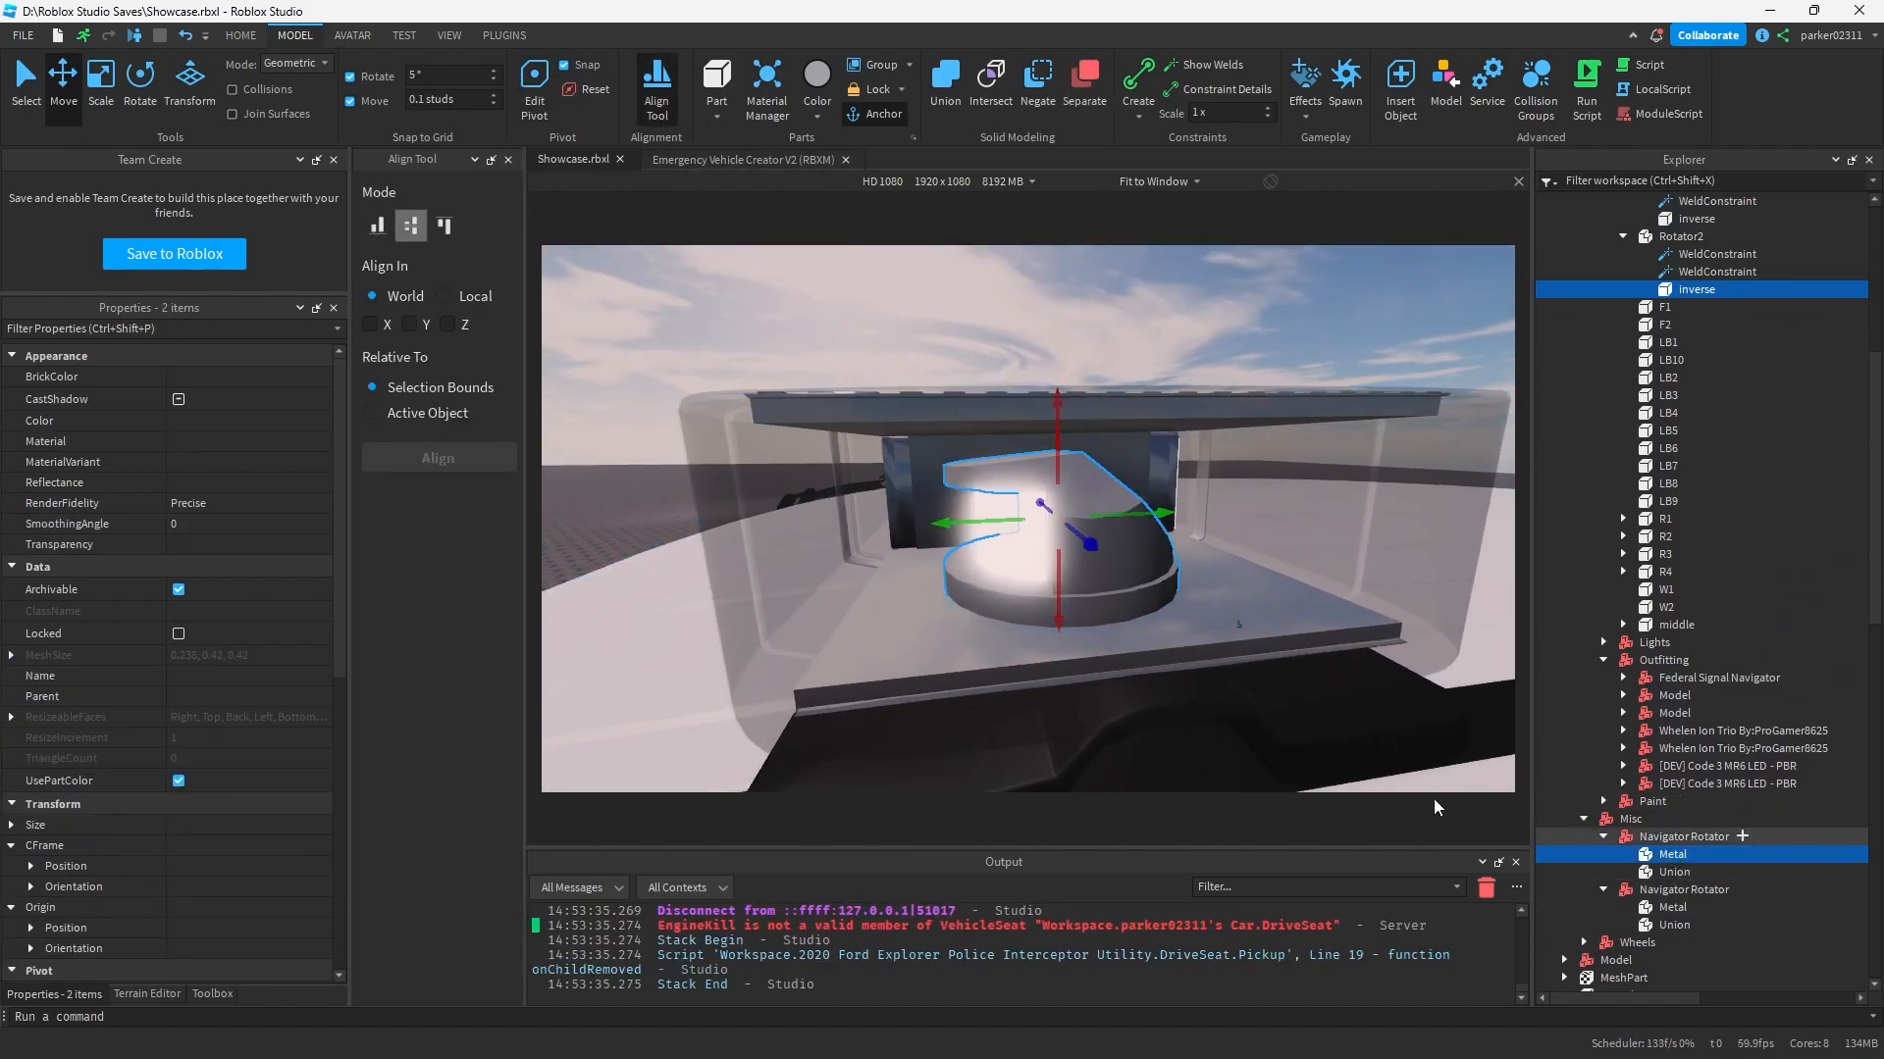
pyautogui.click(408, 324)
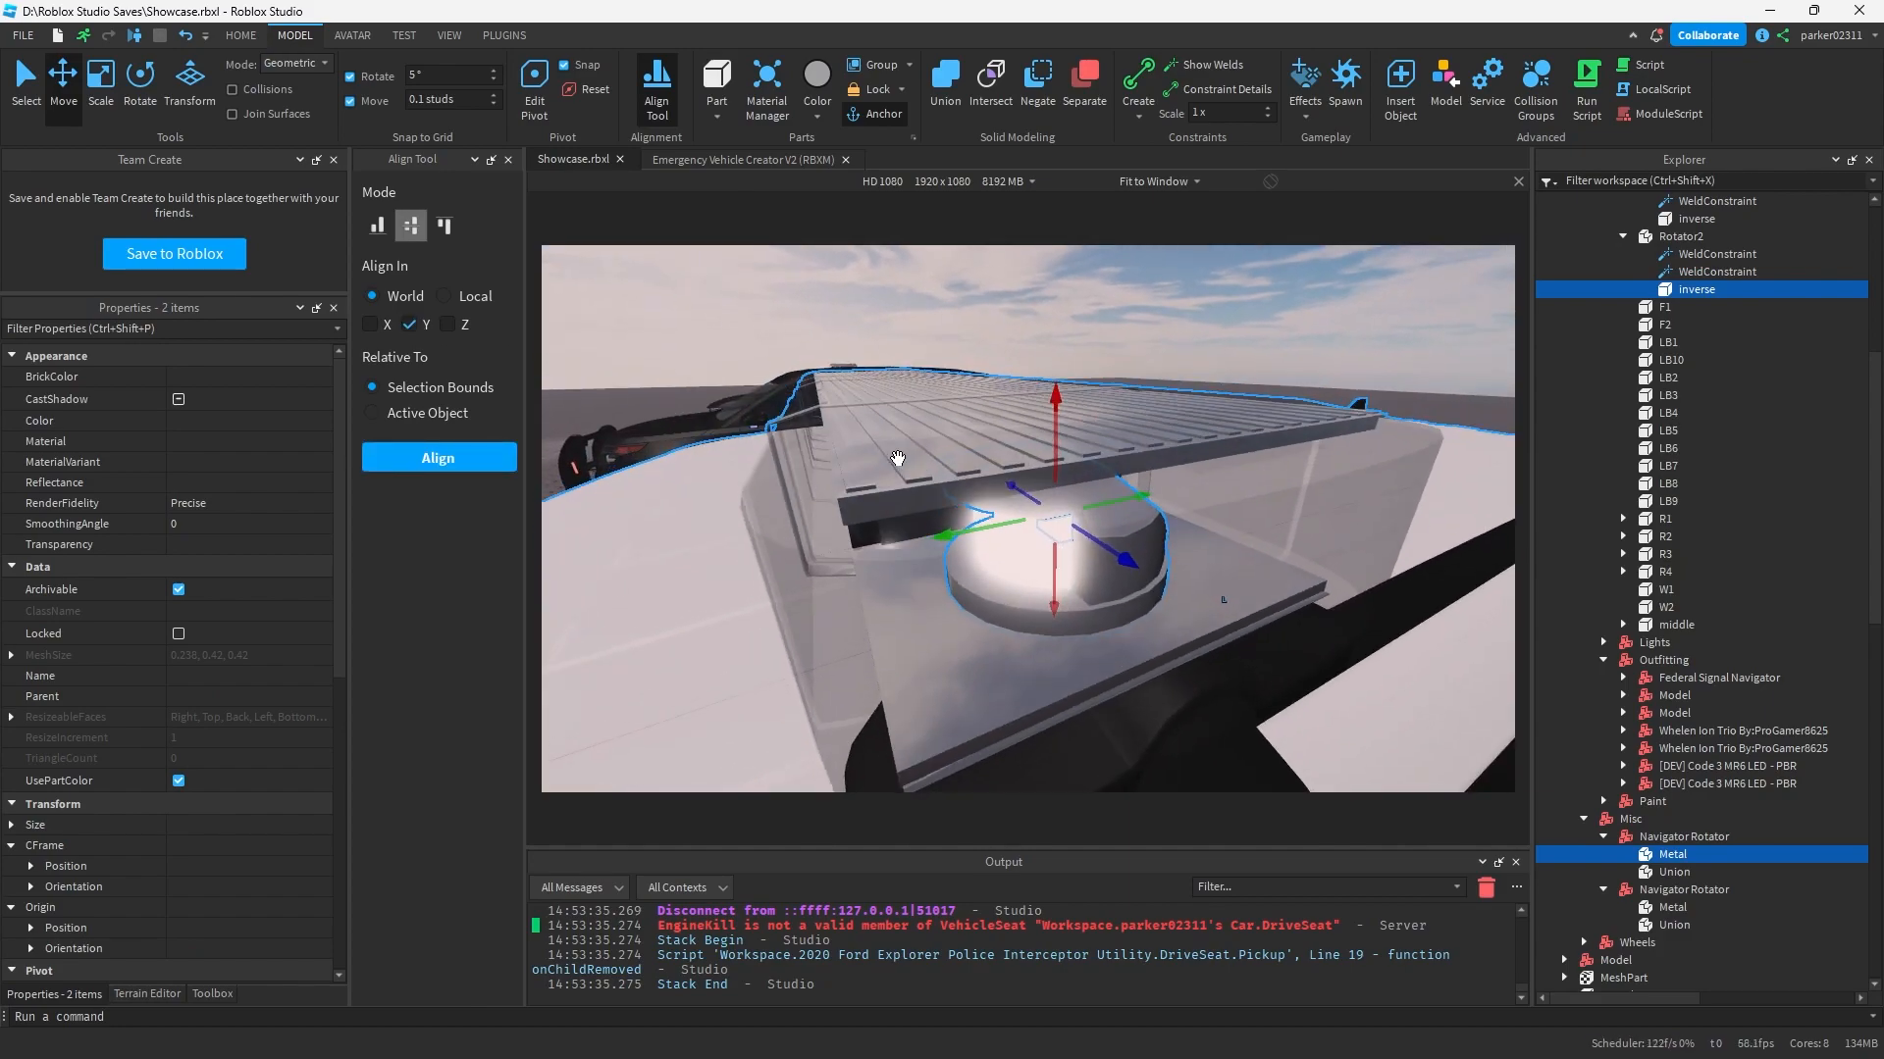
pyautogui.click(436, 457)
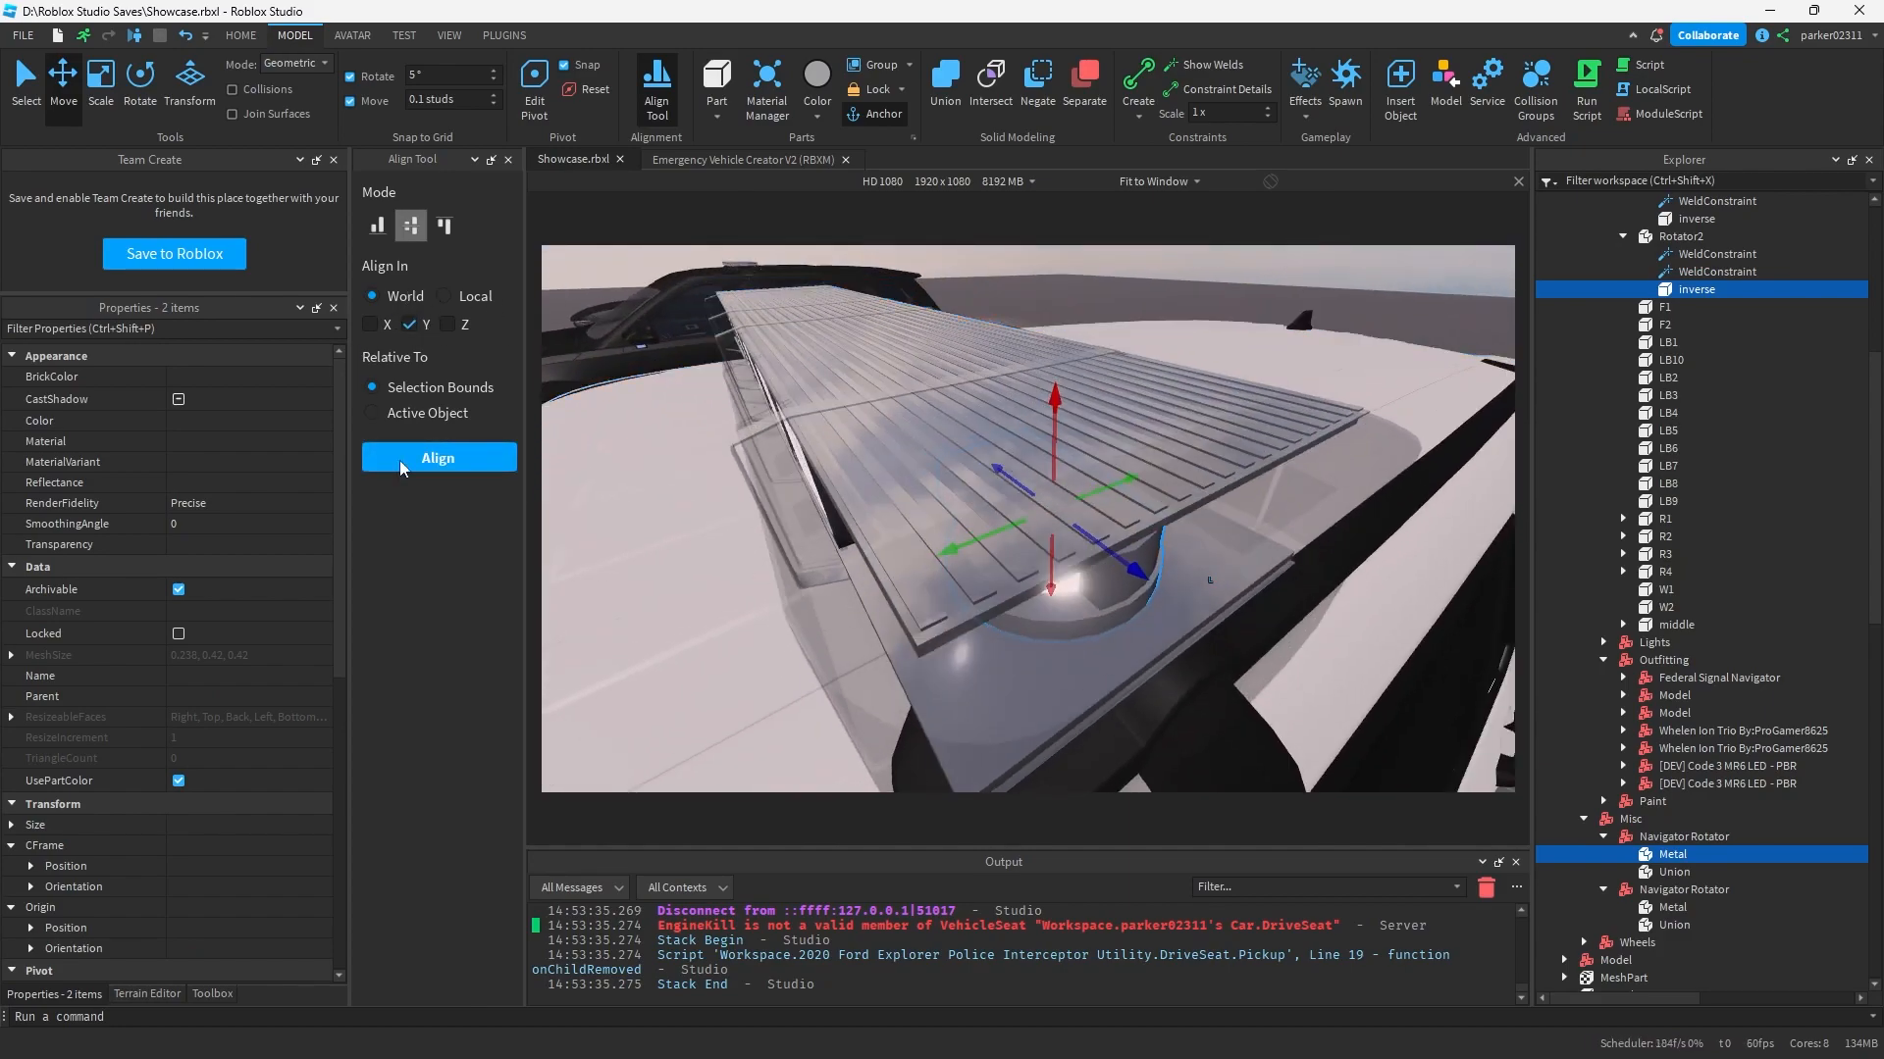
# Step: Align the two parts on the X and Z axes, then save the Showcase place
pyautogui.click(447, 324)
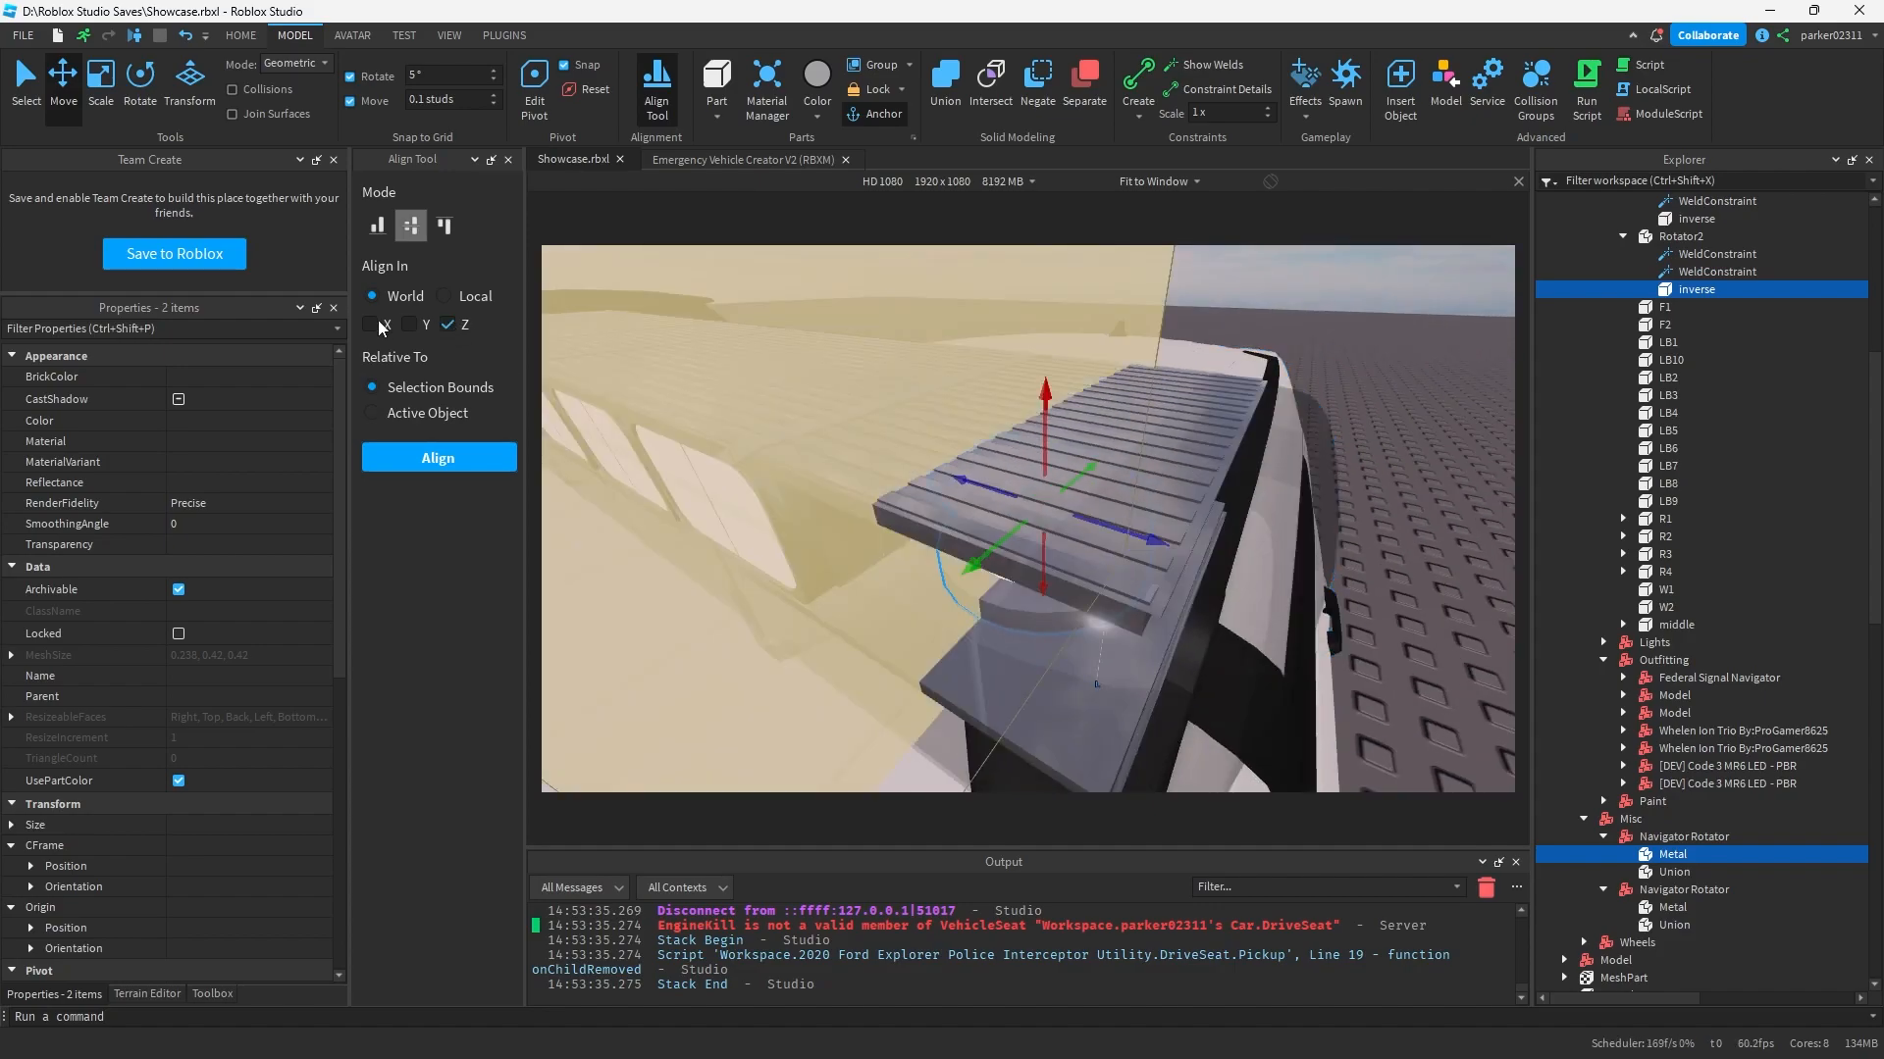
pyautogui.click(371, 324)
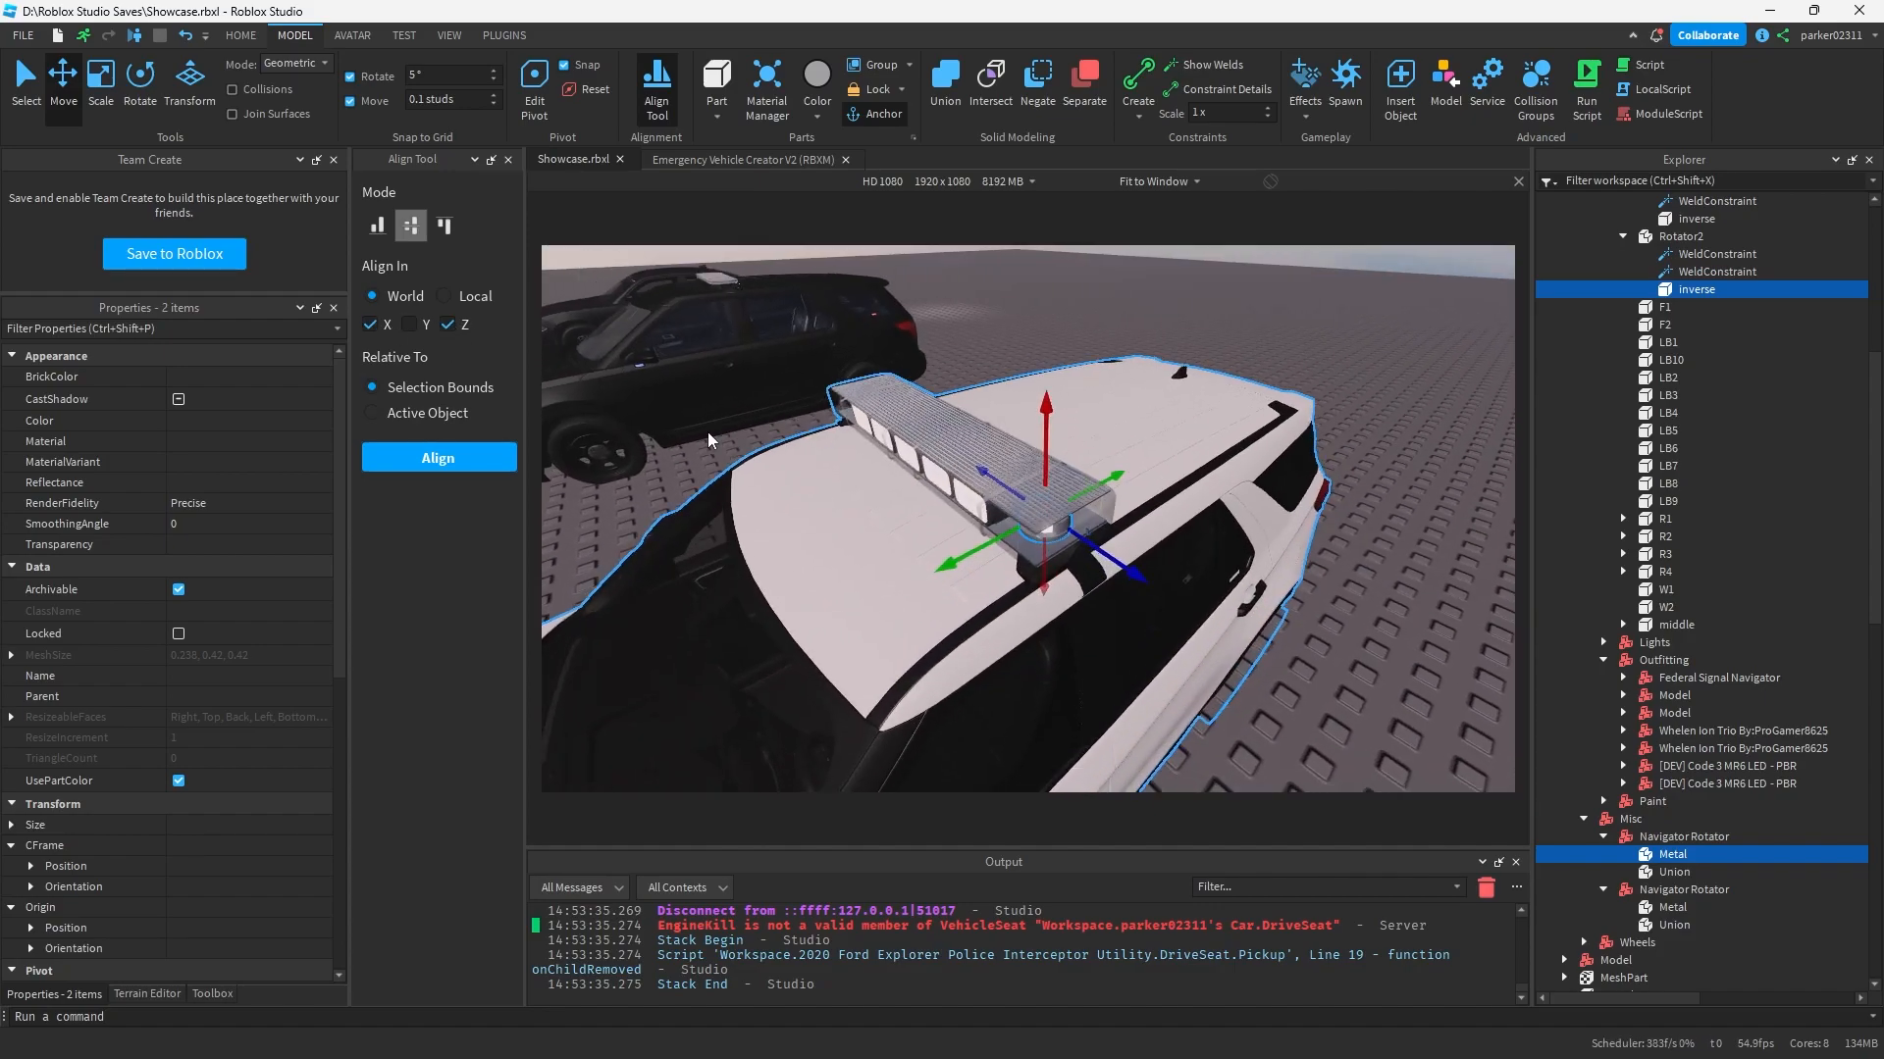
pyautogui.click(447, 323)
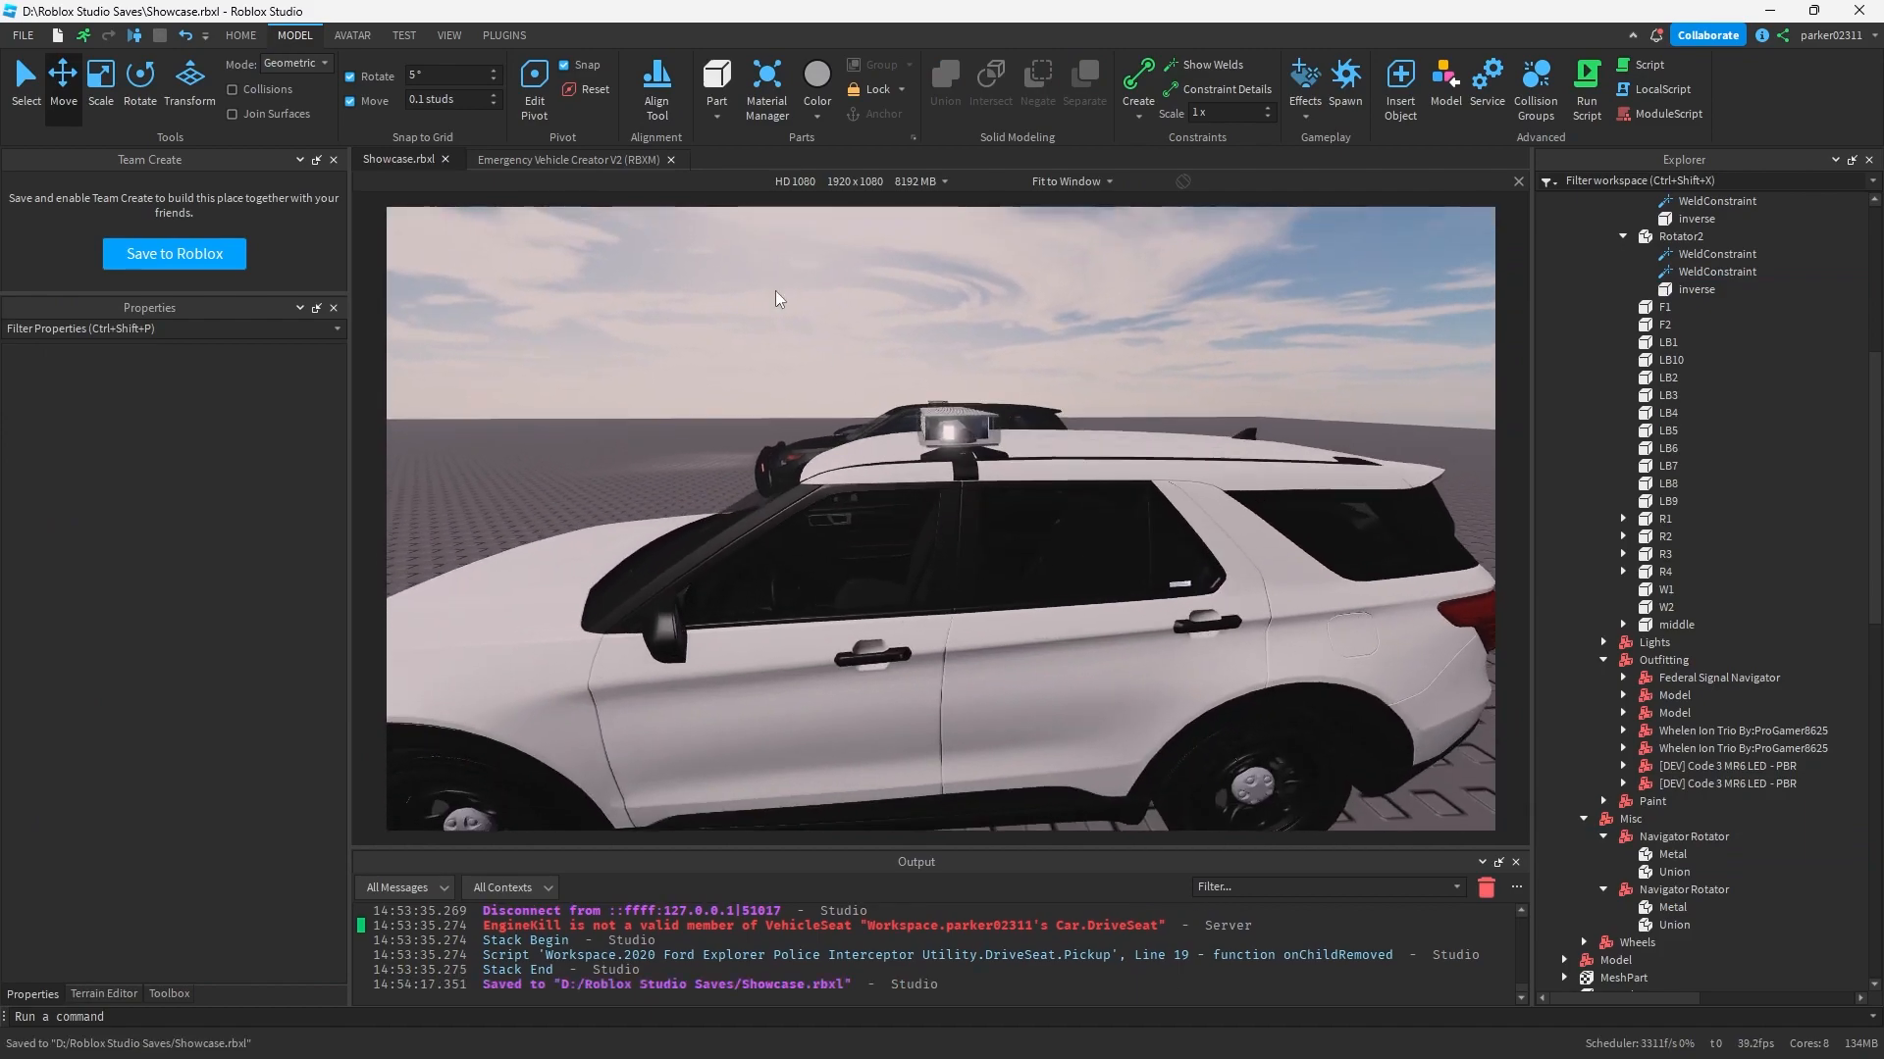
pyautogui.click(239, 33)
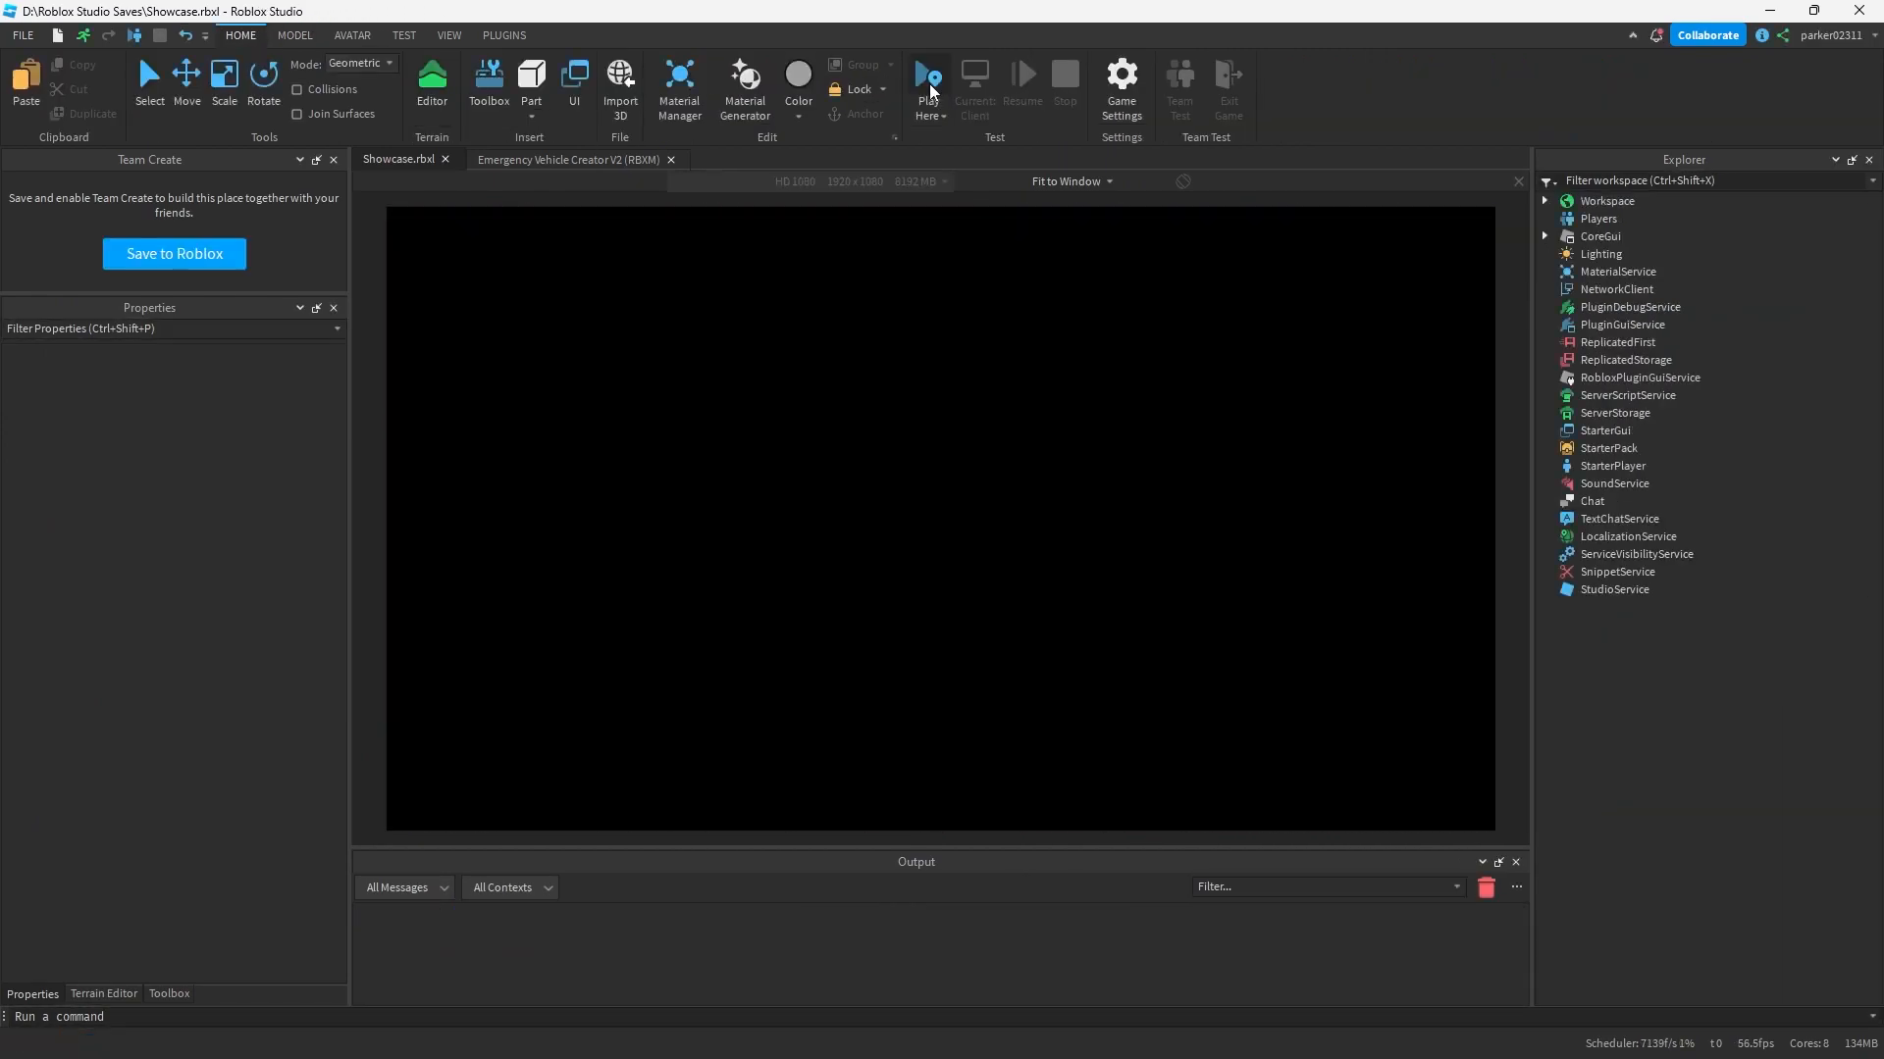
# Step: Start a playtest so the avatar spawns beside the police SUV
pyautogui.click(928, 80)
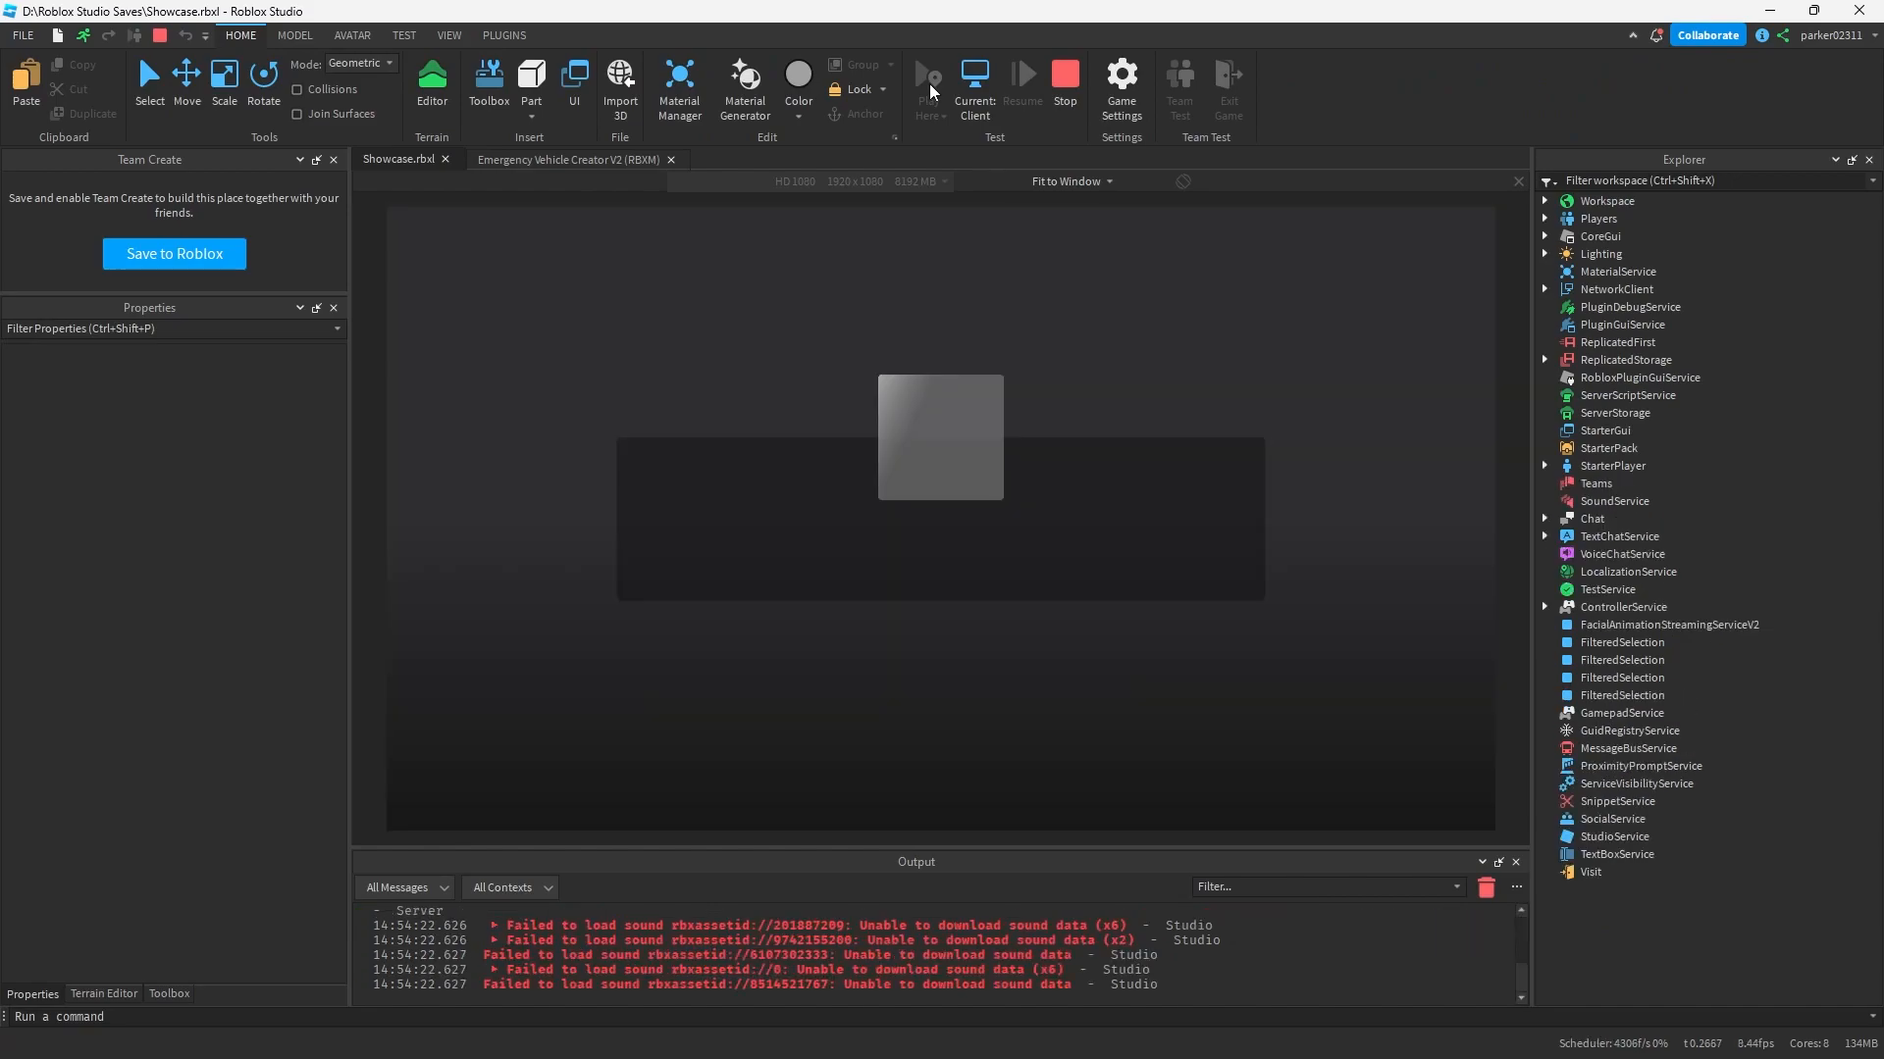
pyautogui.click(928, 76)
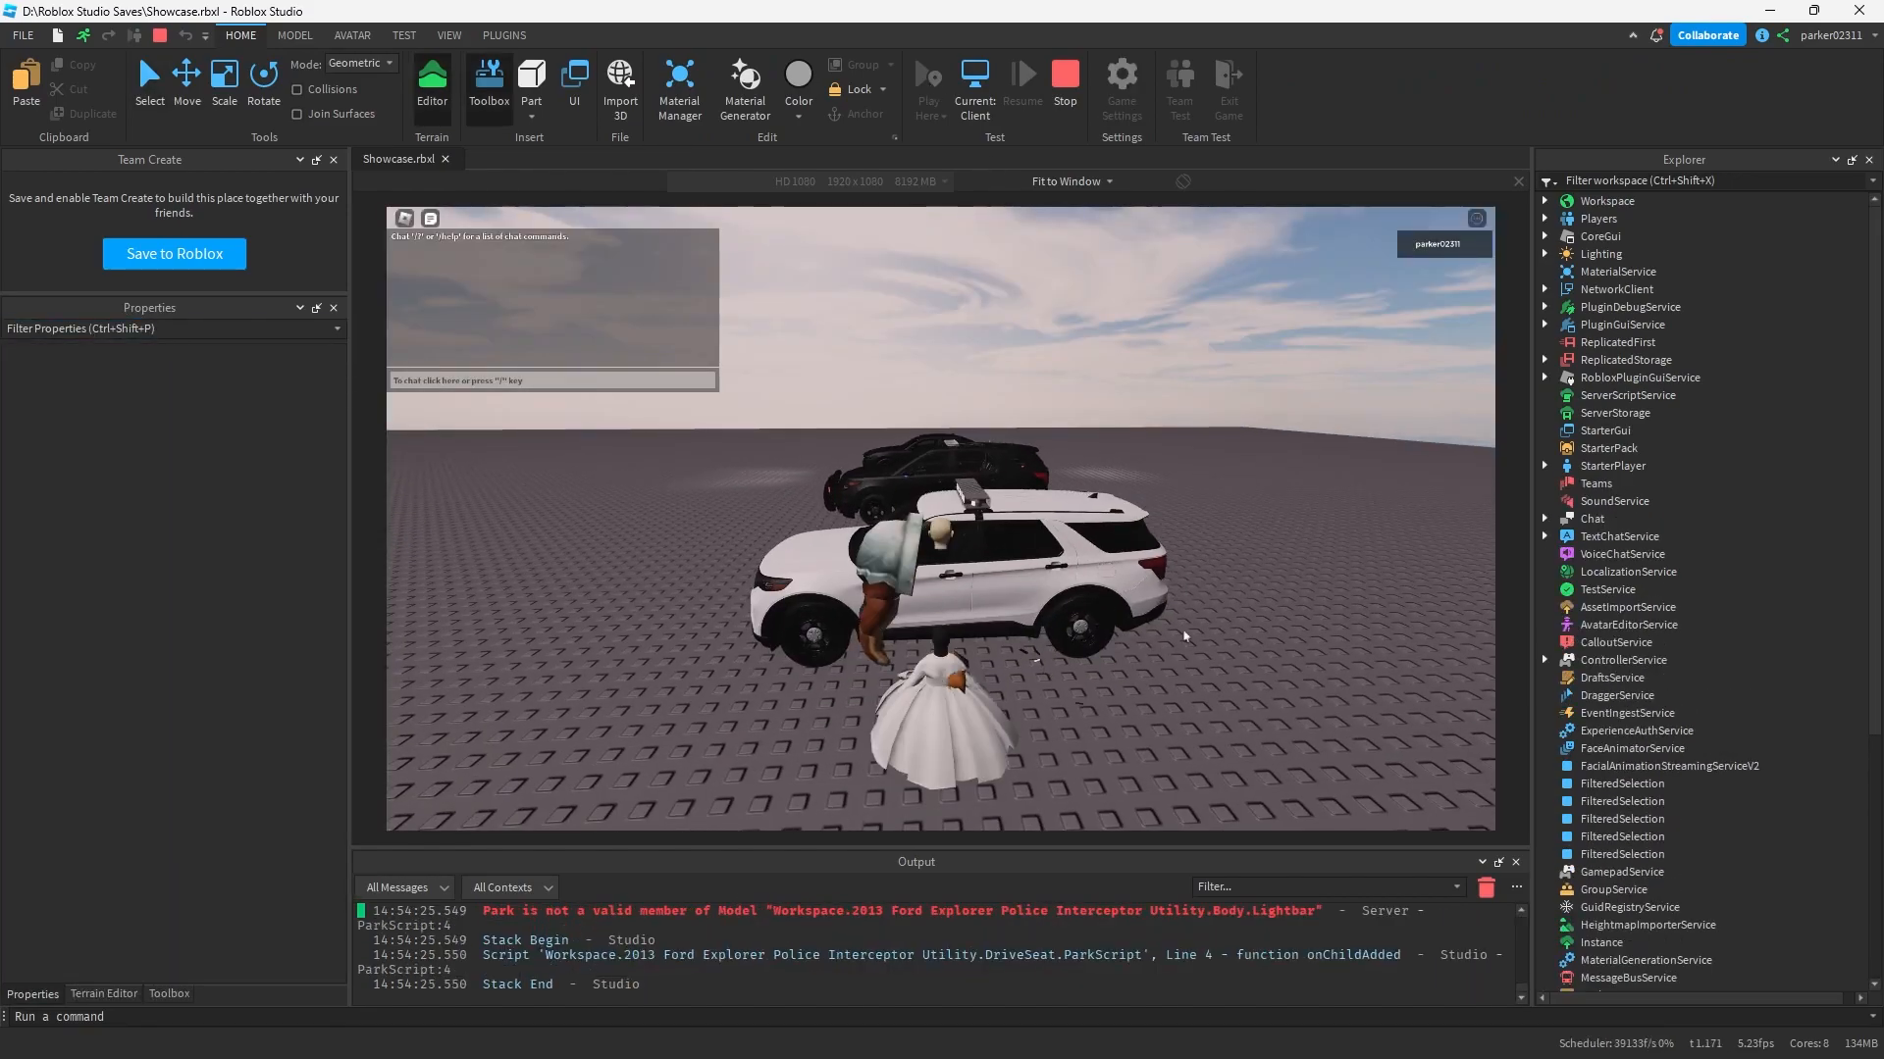